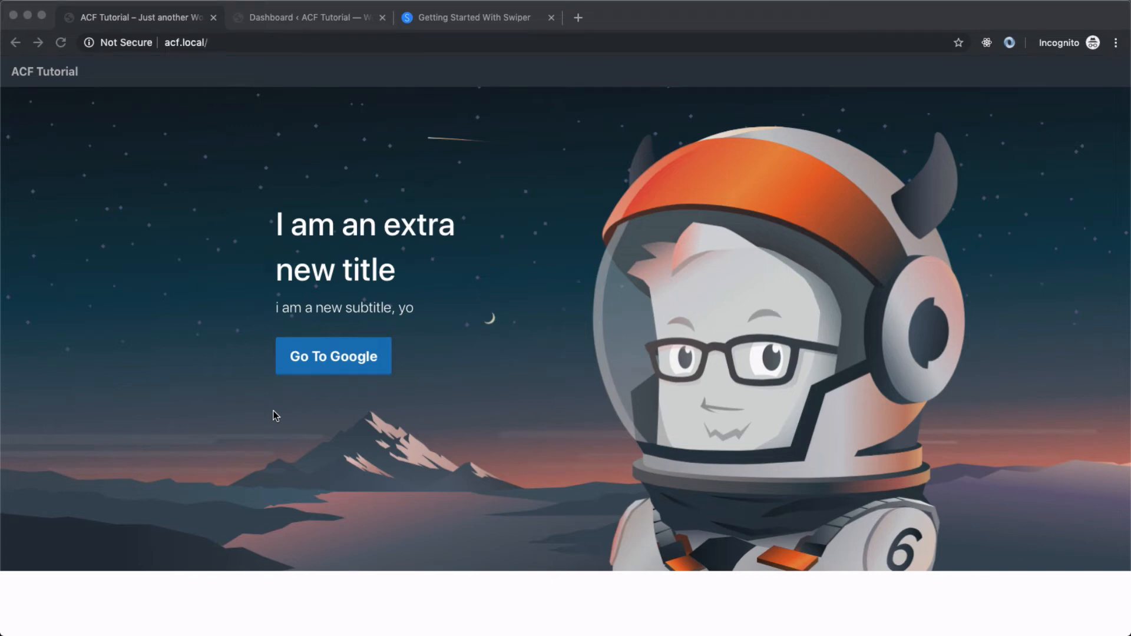
mouse_move(360, 105)
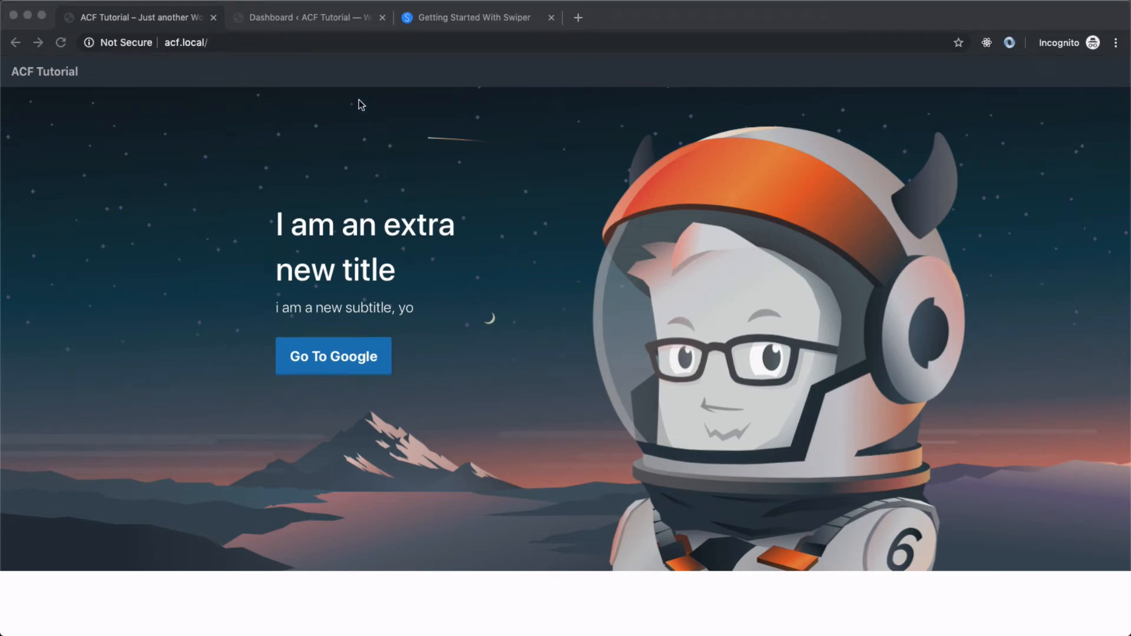
From the admin dashboard, open Custom Fields > Field Groups and the Homepage group.
left_click(307, 18)
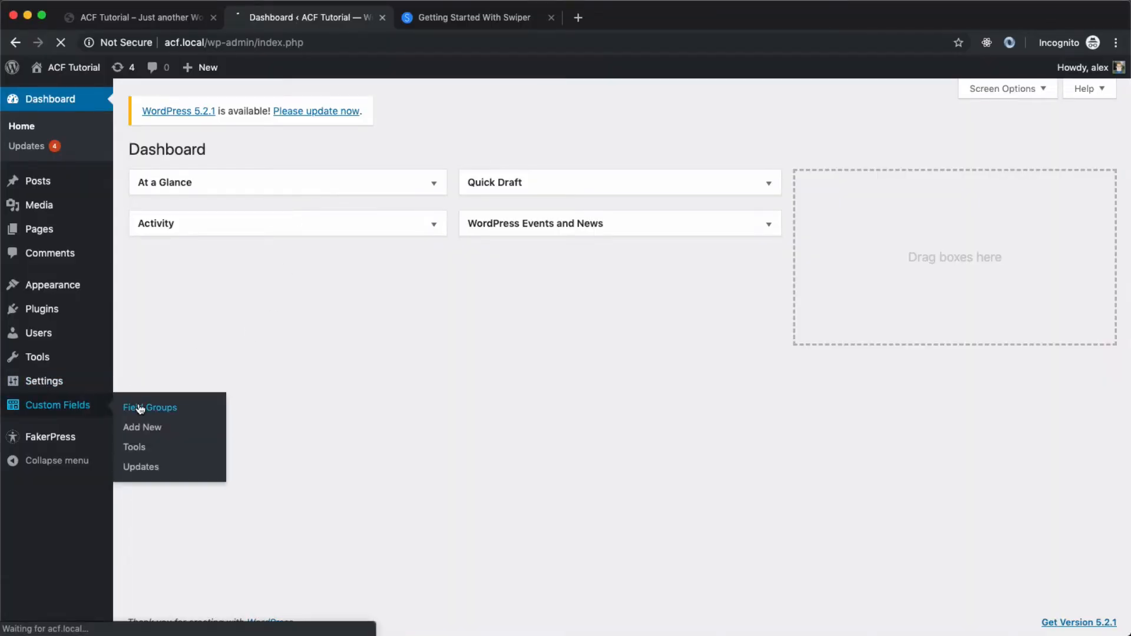
left_click(149, 408)
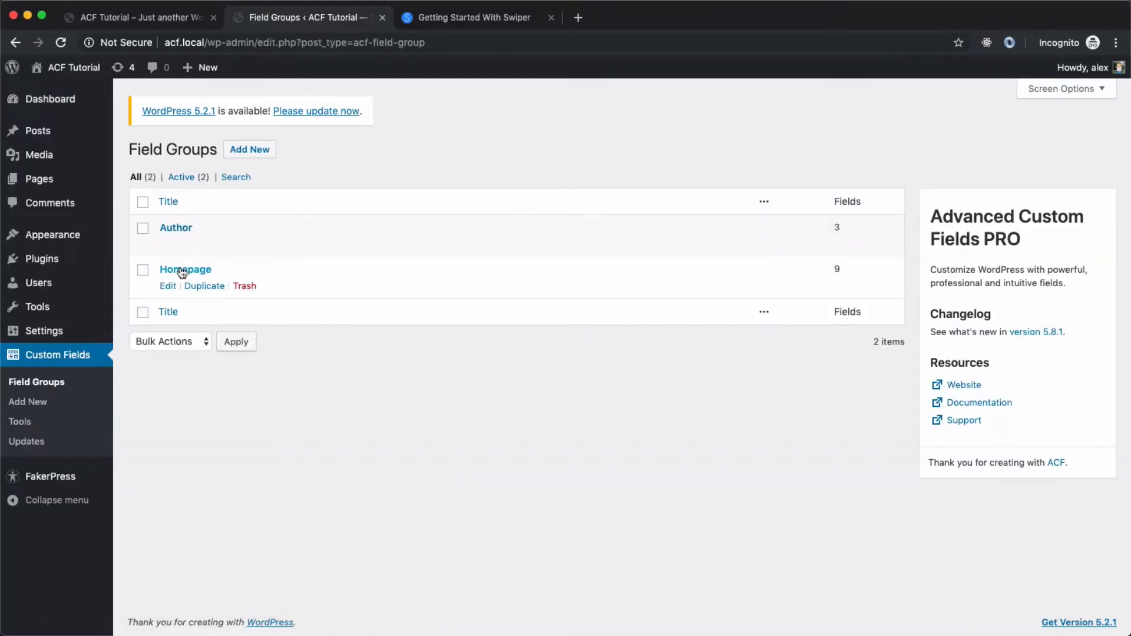
left_click(185, 269)
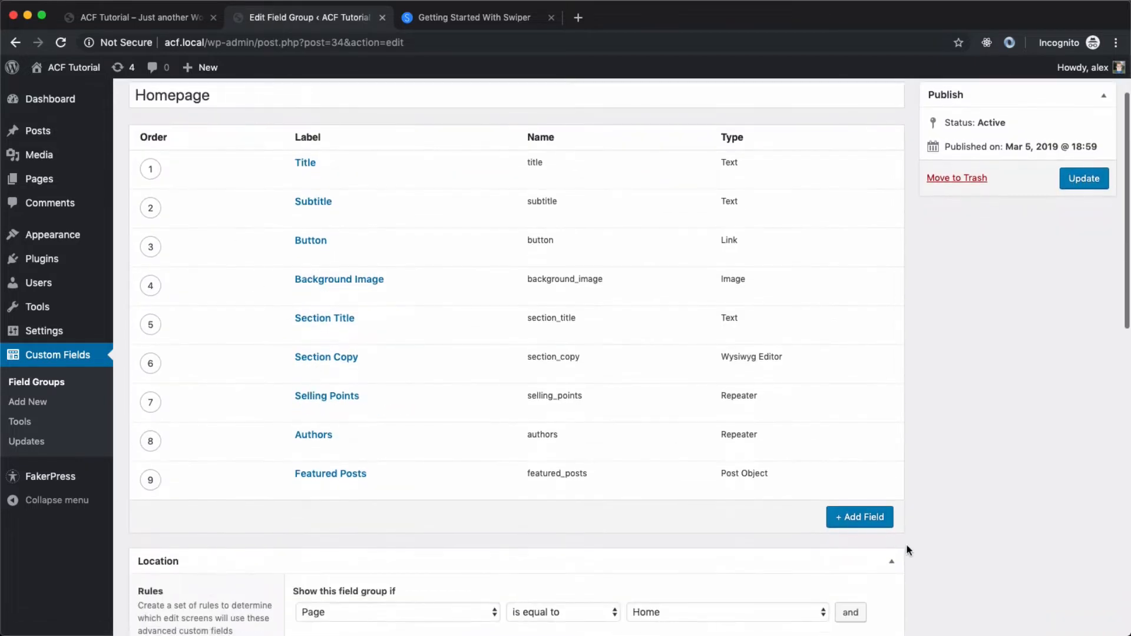
Add a new field labelled Gallery of type Gallery to the Homepage group.
left_click(859, 517)
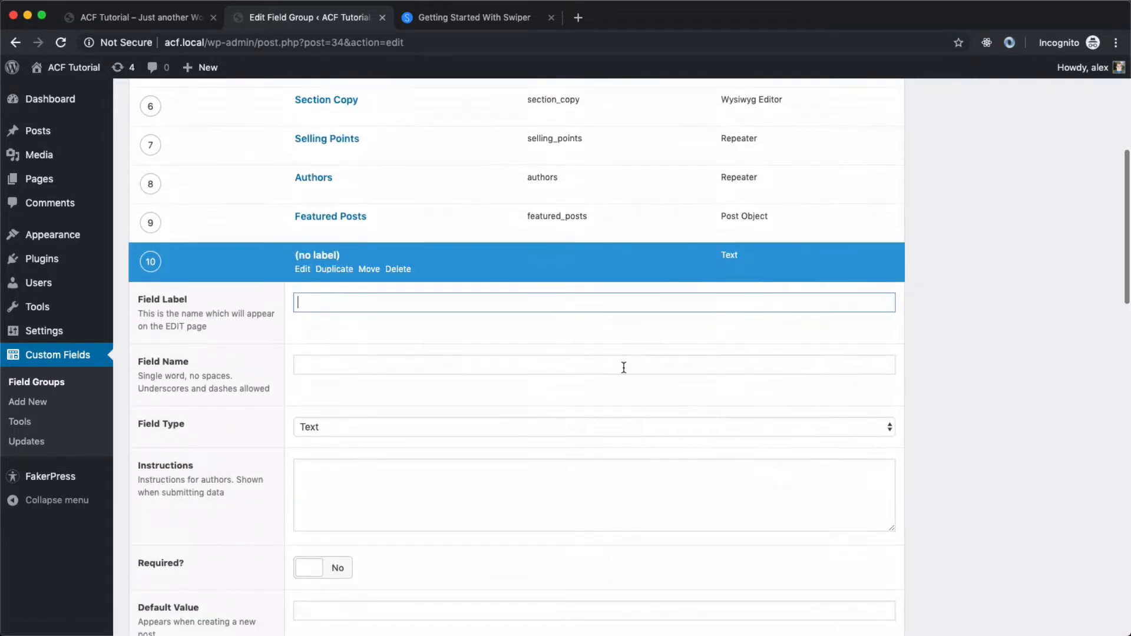
type("Gallery")
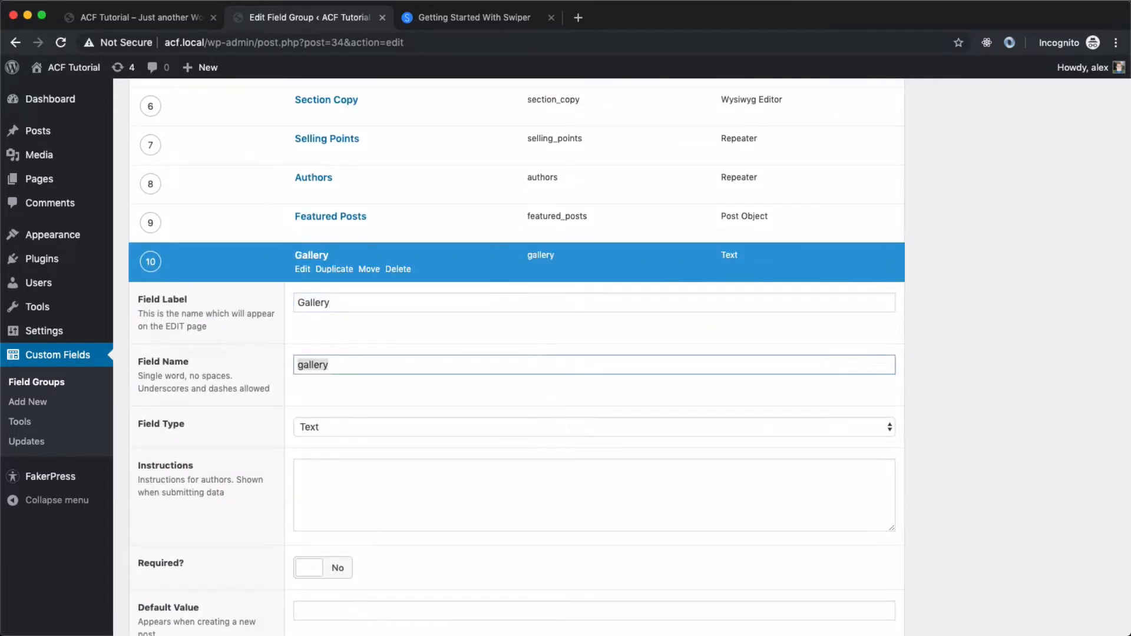
left_click(592, 426)
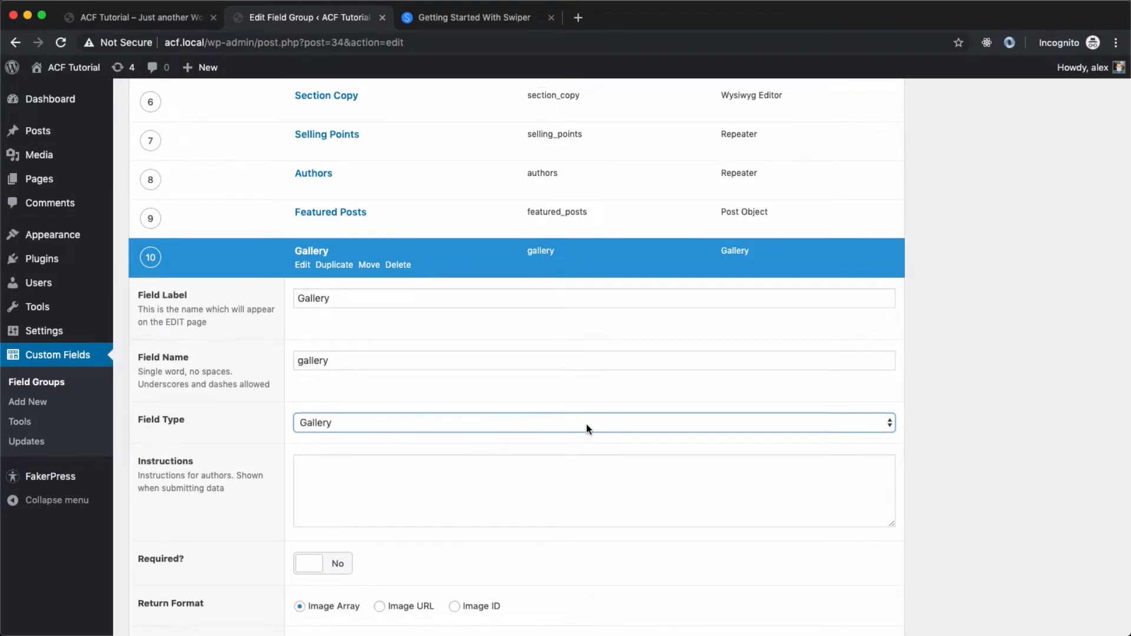
Review the Gallery field's settings down to the selection limits.
scroll("down", 3)
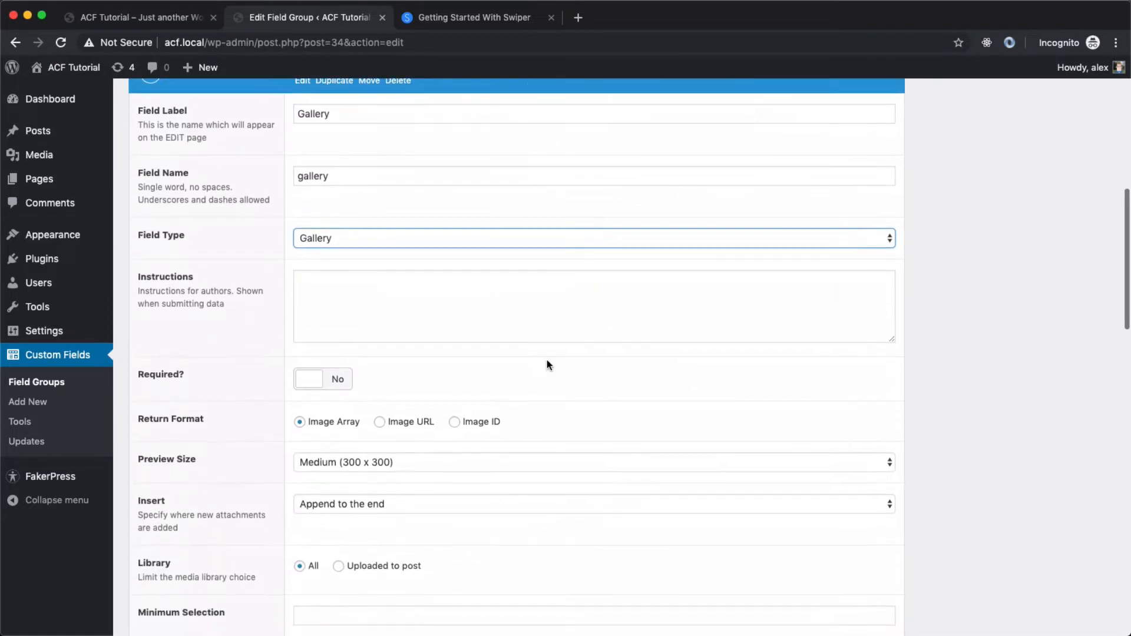
scroll("down", 3)
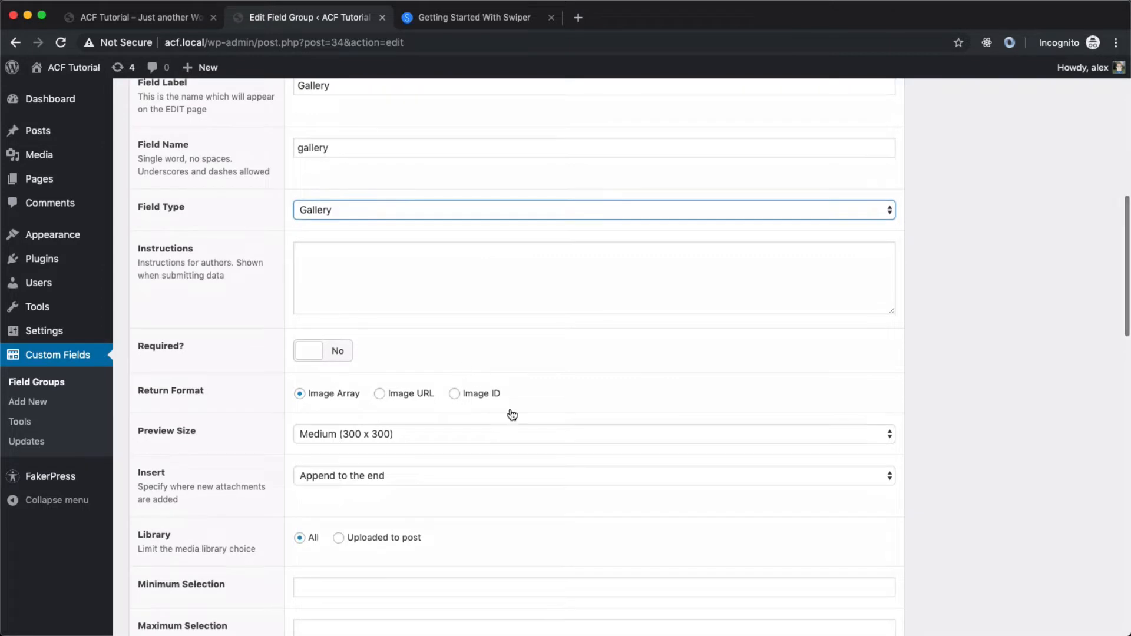
scroll("down", 3)
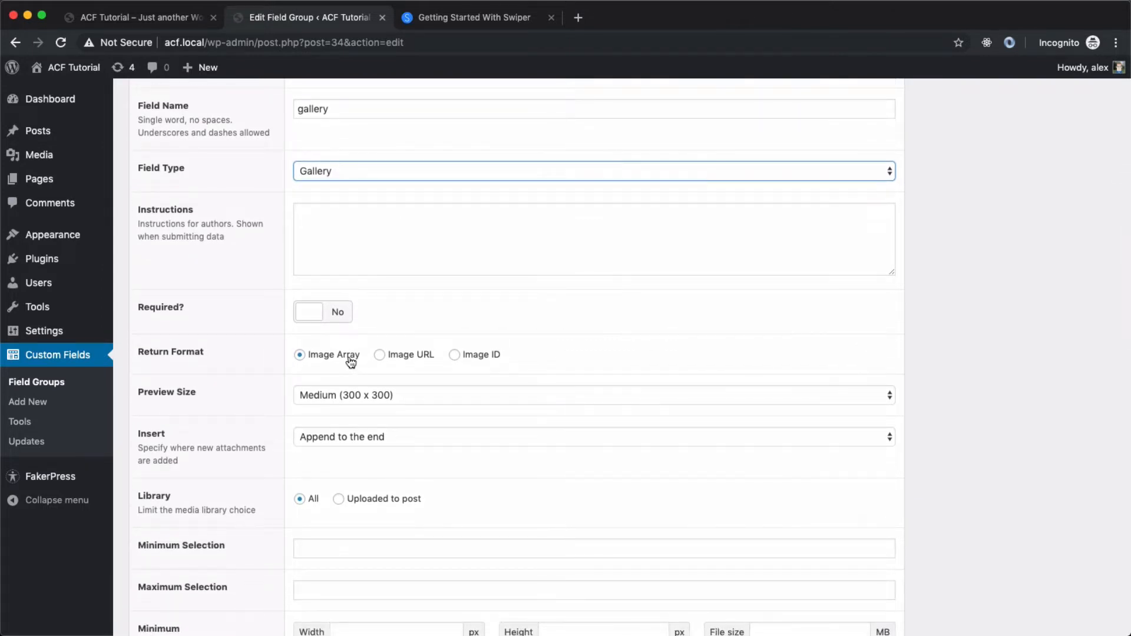
mouse_move(550, 386)
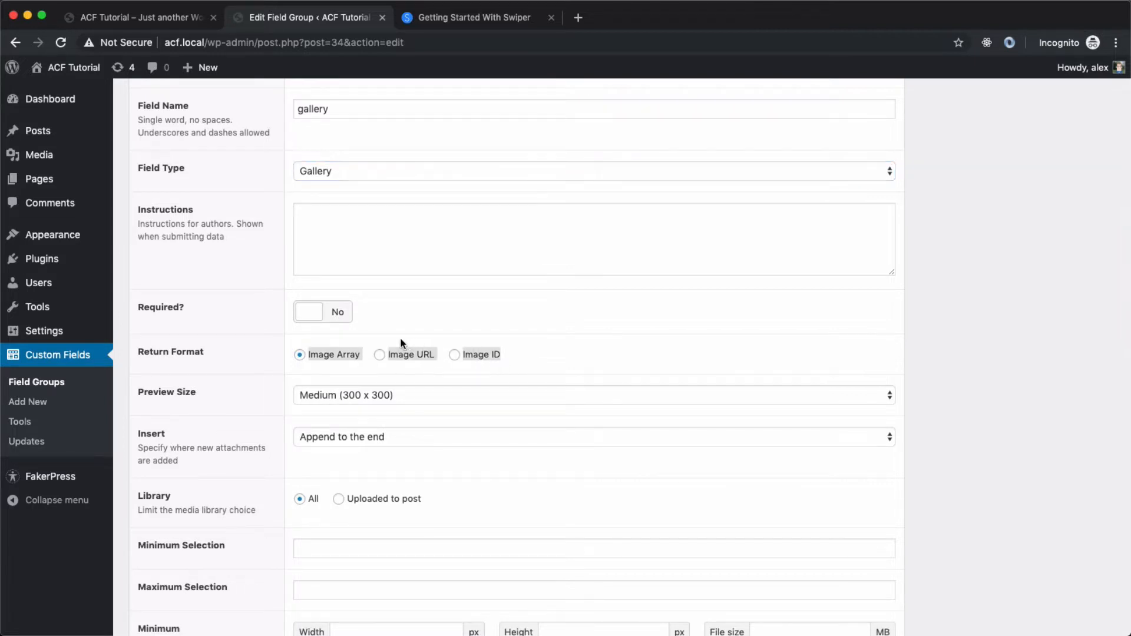
mouse_move(528, 357)
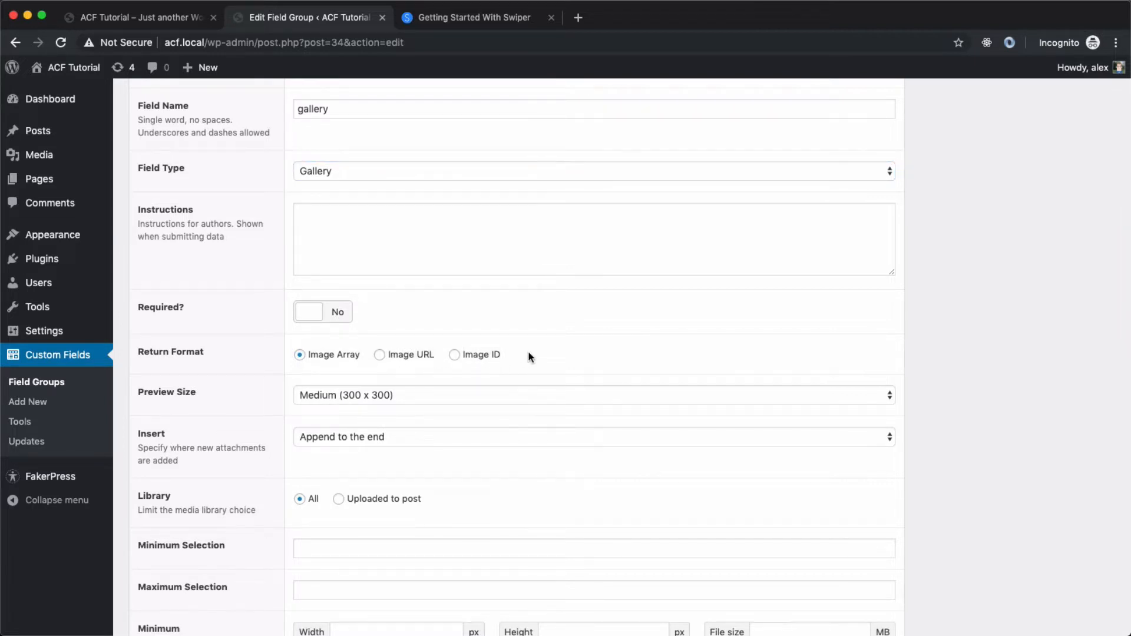
scroll("down", 3)
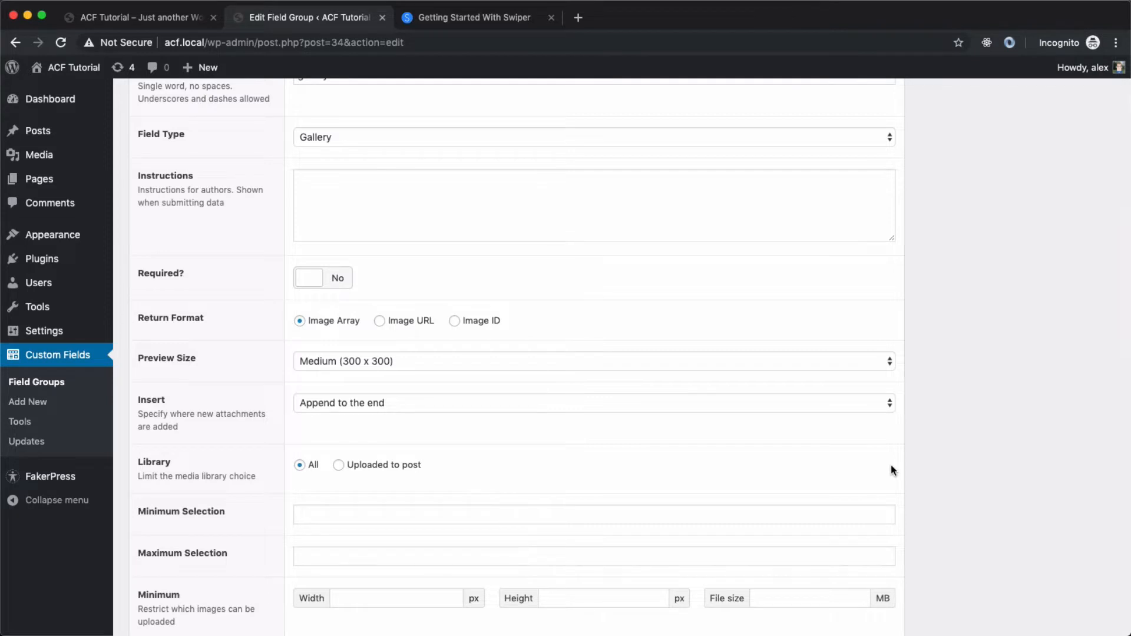
scroll("down", 3)
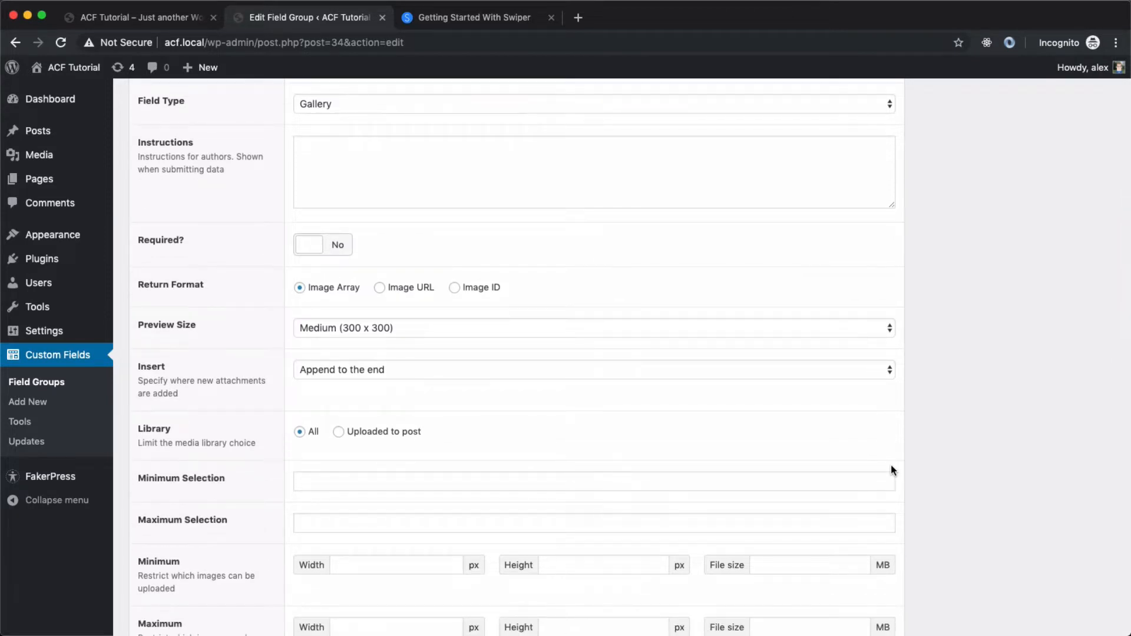
scroll("down", 3)
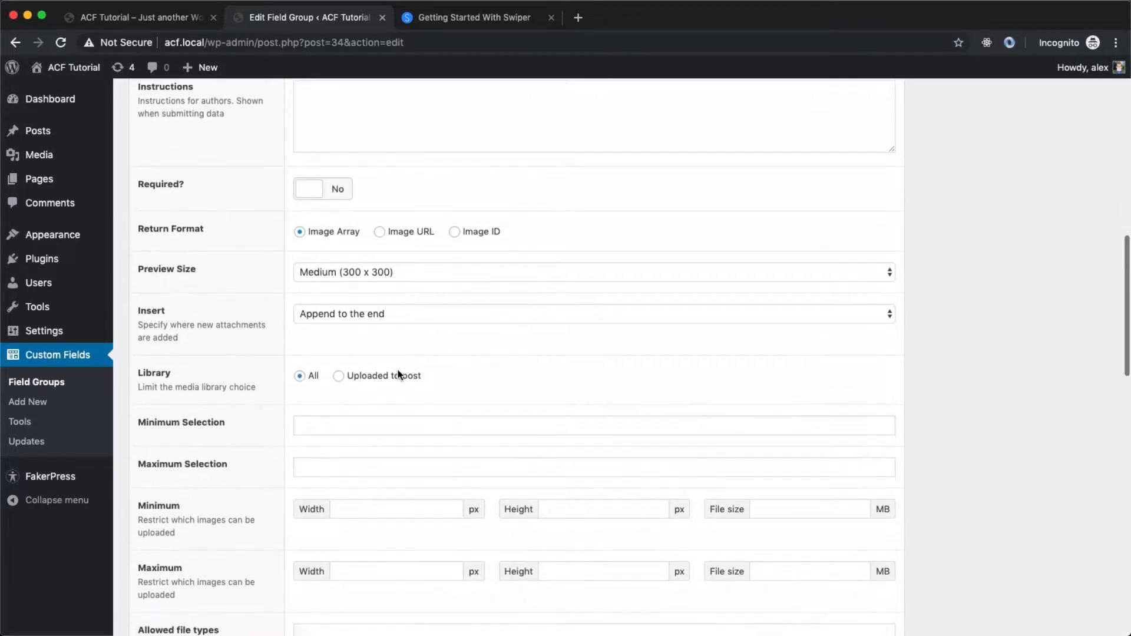
scroll("down", 3)
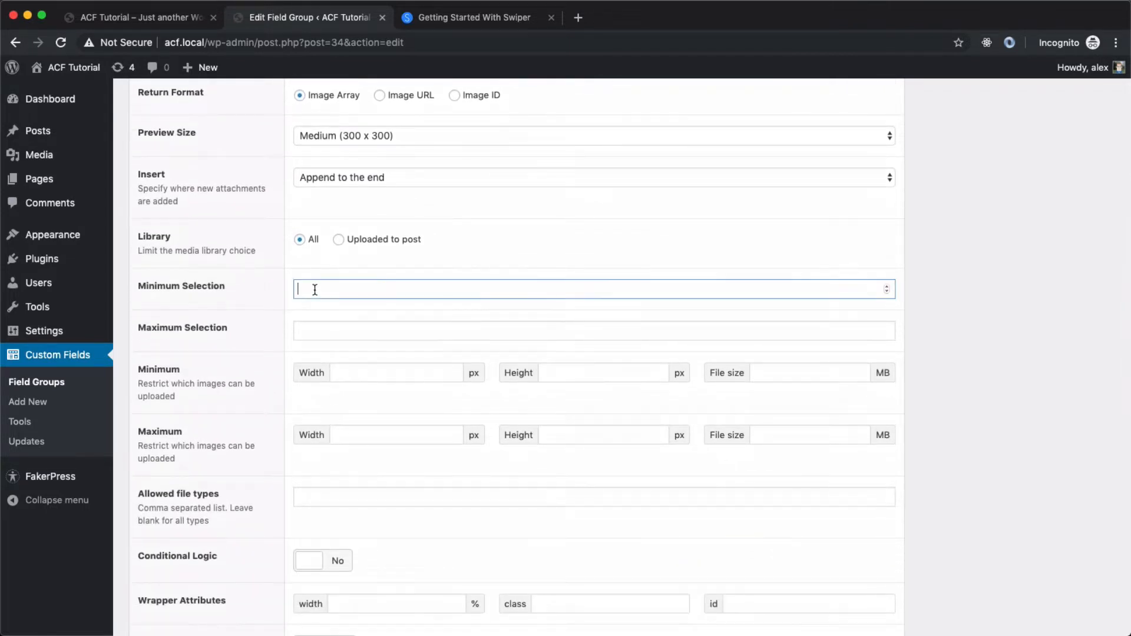
Set the Gallery field's Minimum Selection to 2 and Maximum Selection to 10.
type("2")
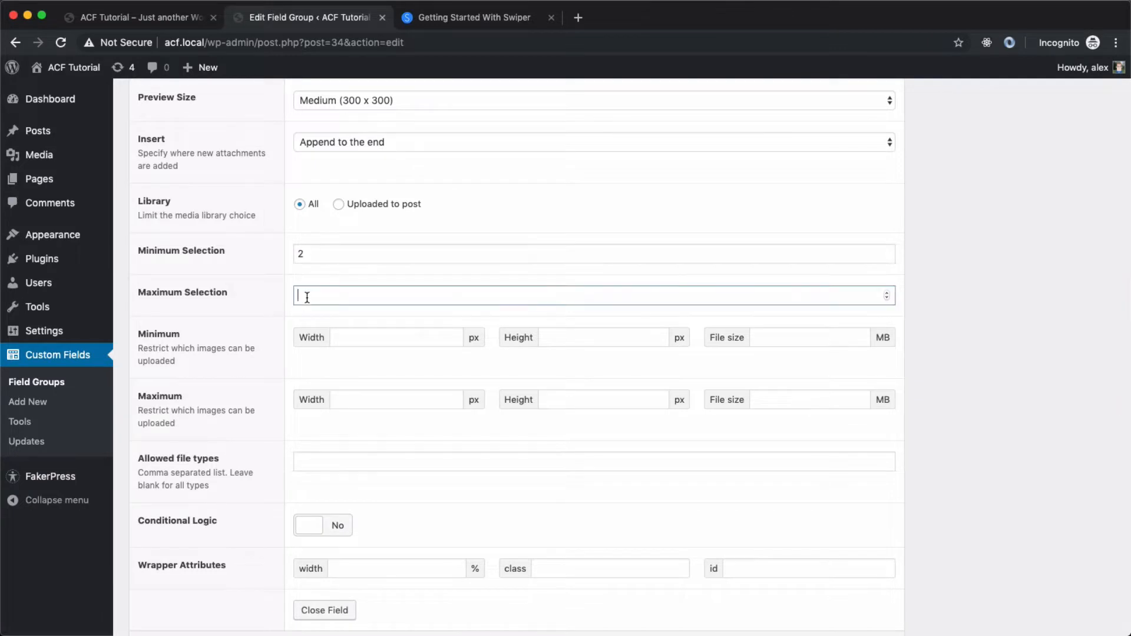
type("10")
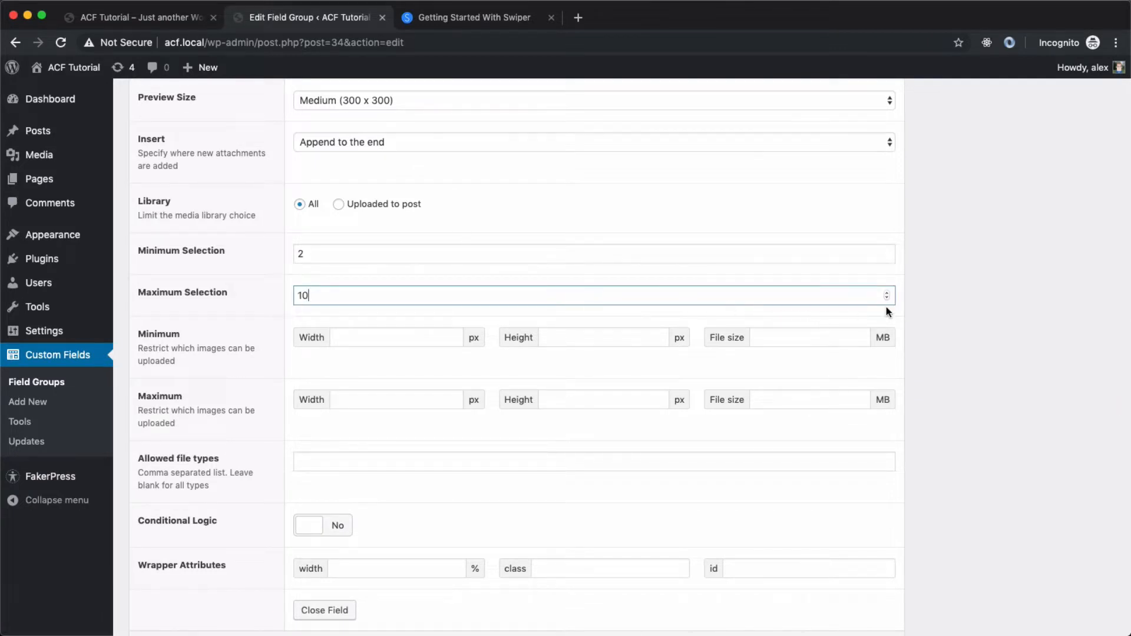
scroll("down", 3)
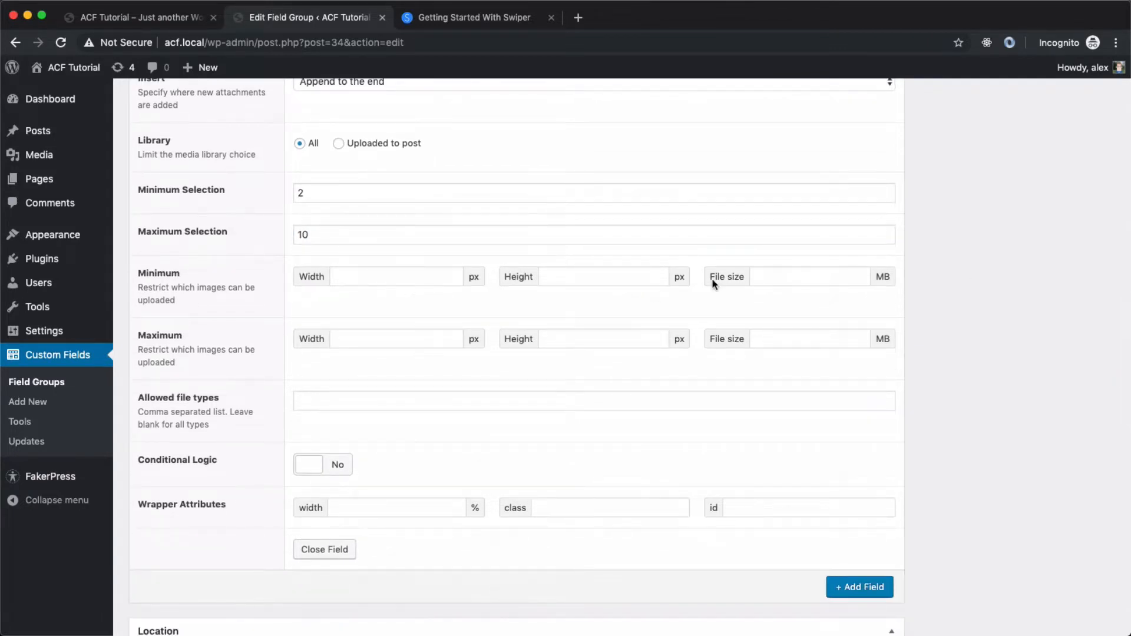
mouse_move(688, 342)
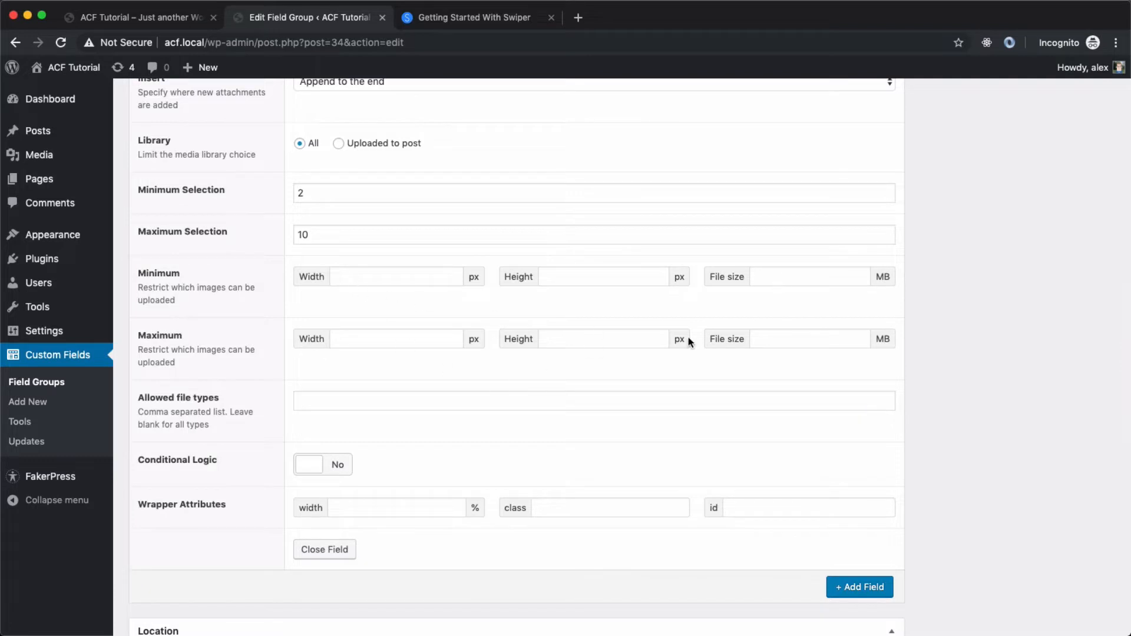
scroll("up", 3)
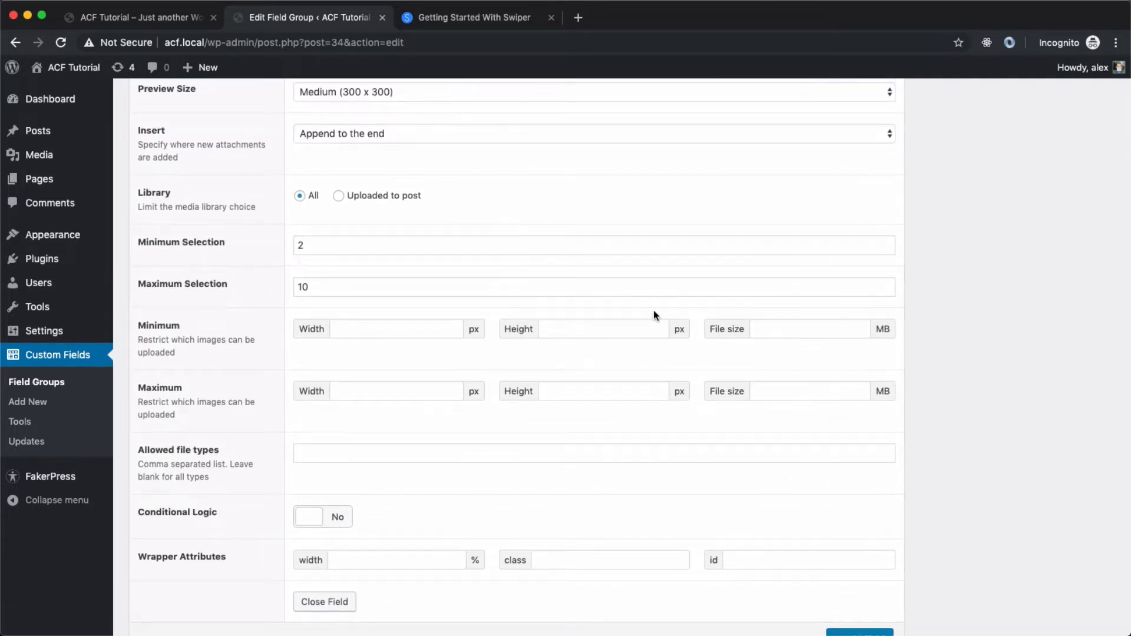
left_click(808, 390)
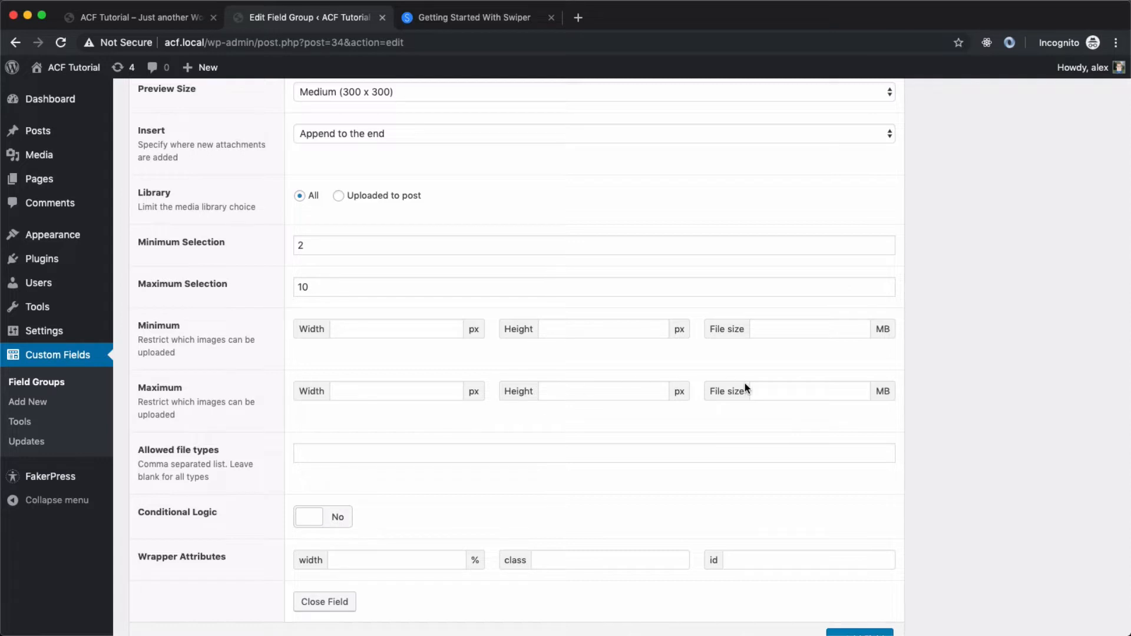
scroll("down", 3)
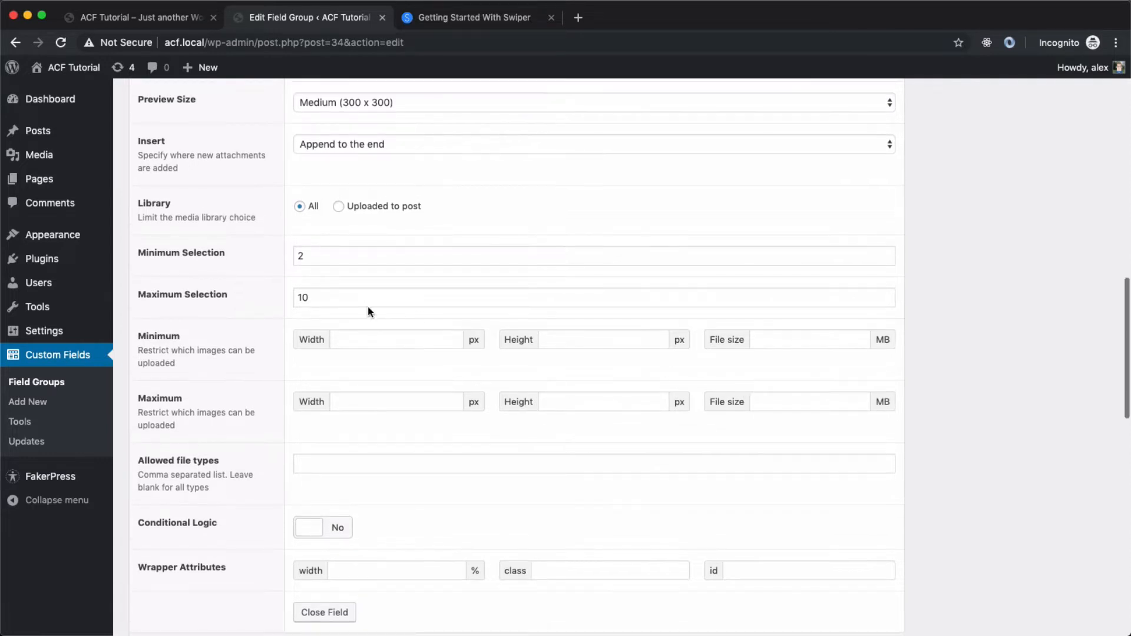
mouse_move(595, 349)
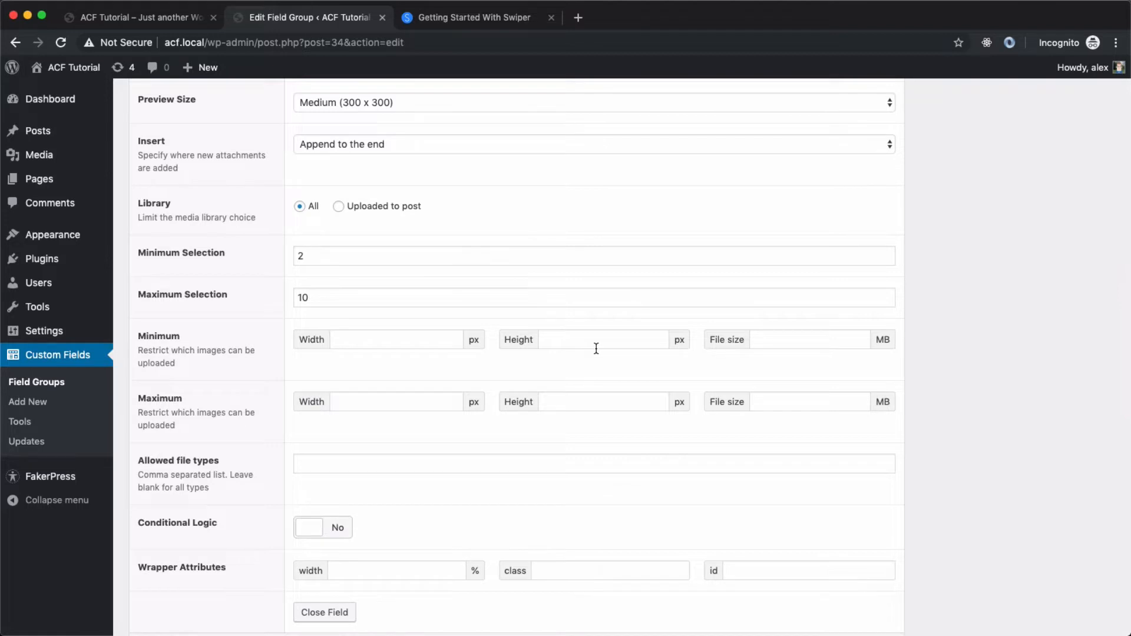
scroll("down", 3)
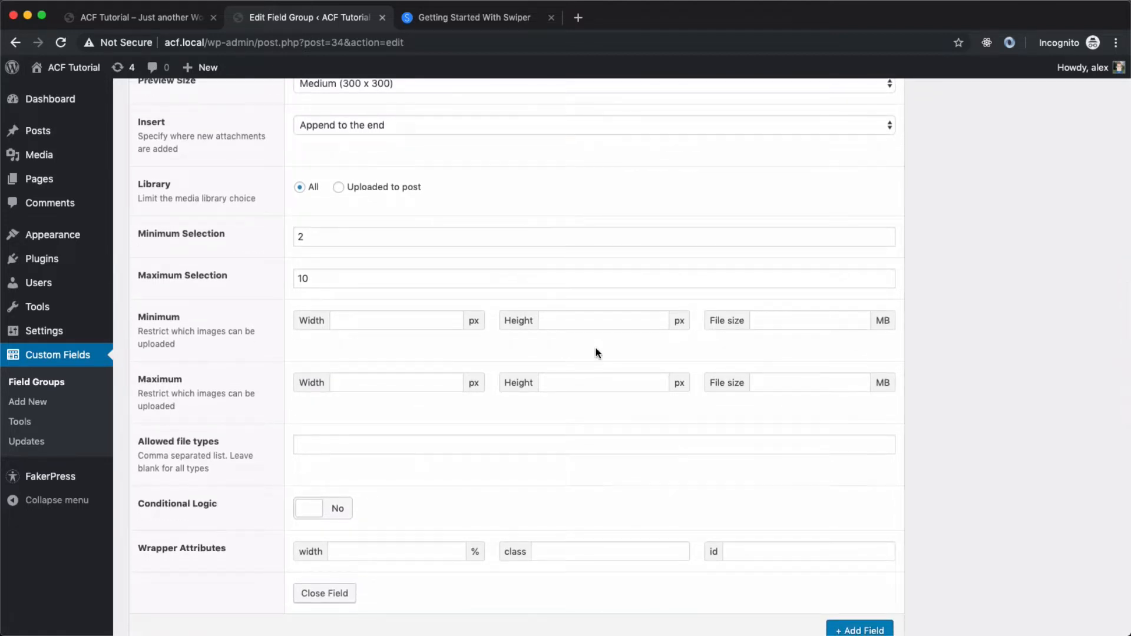
mouse_move(567, 350)
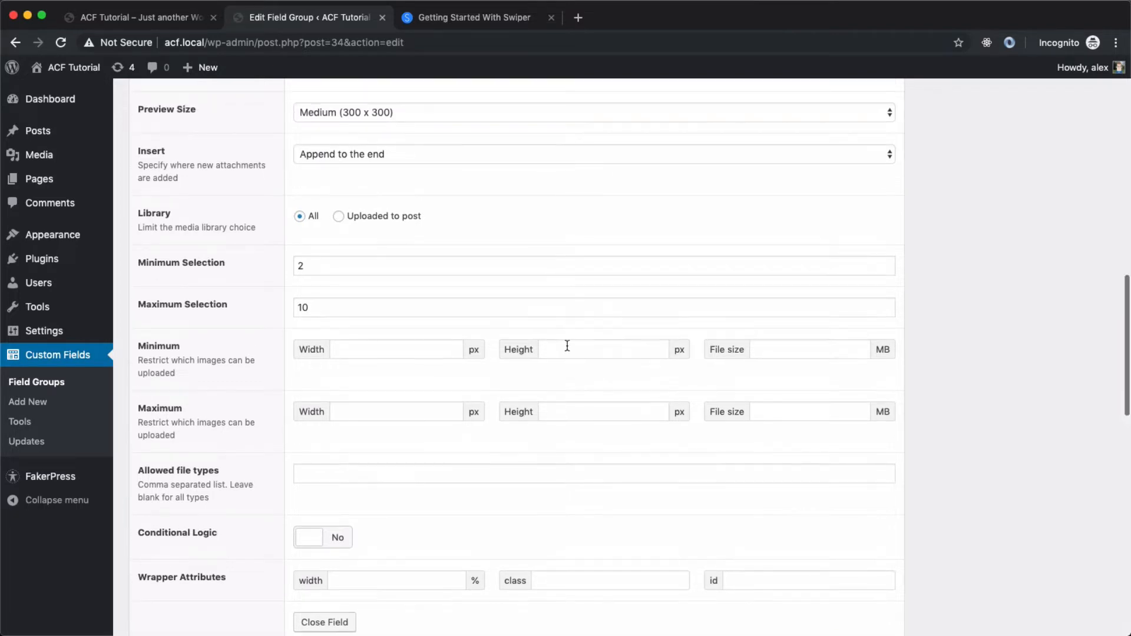
scroll("up", 3)
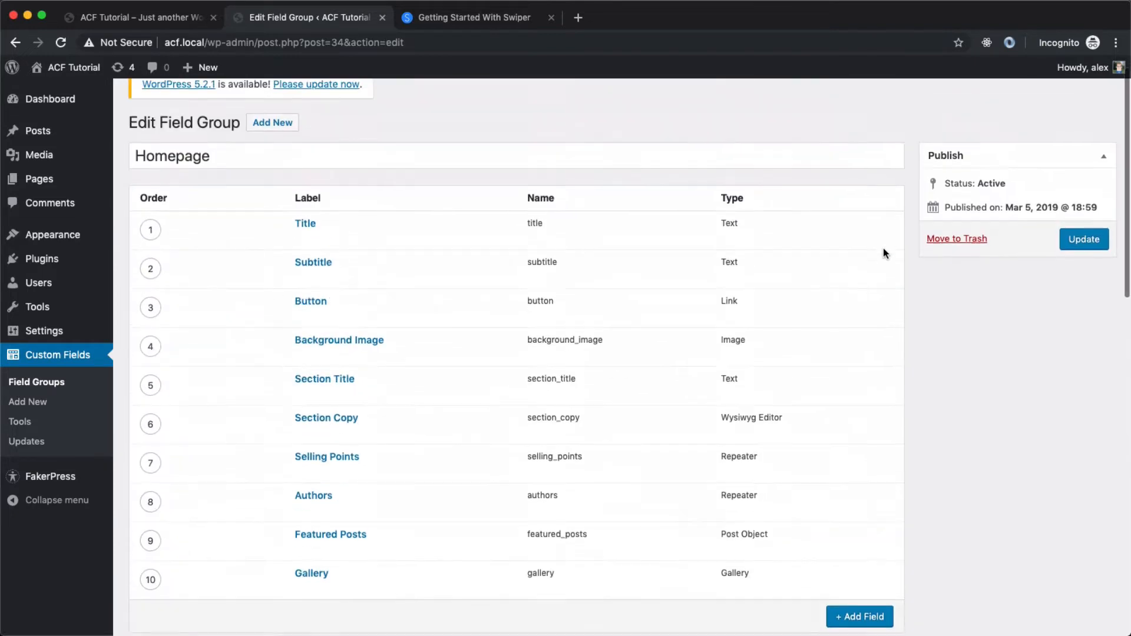
Save the Homepage field group and open the Home page for editing.
left_click(1084, 240)
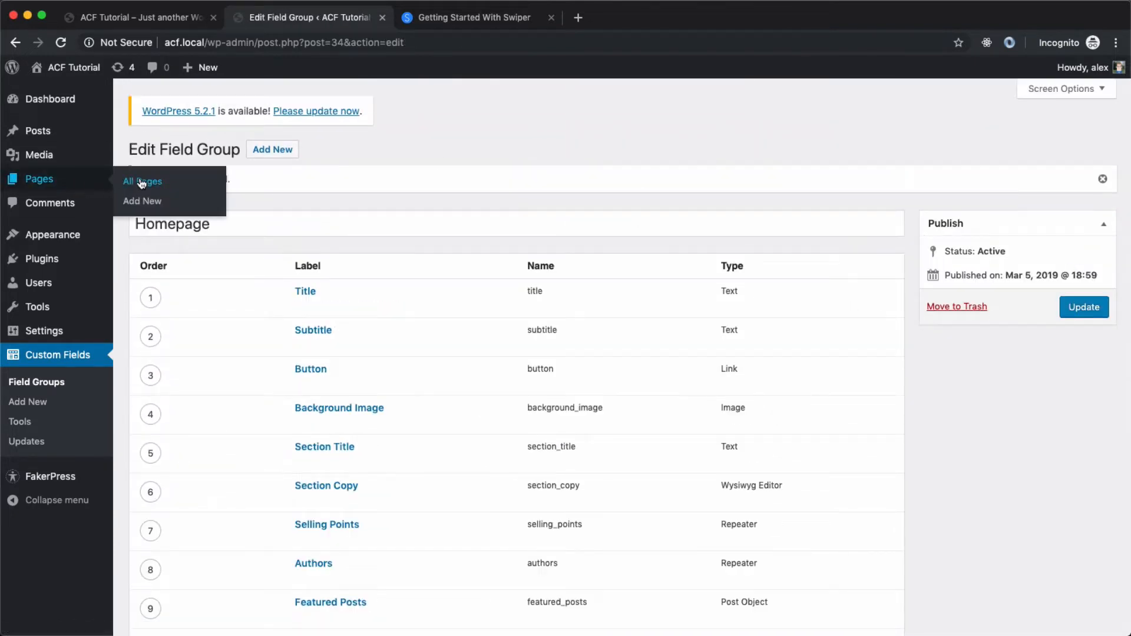
left_click(142, 181)
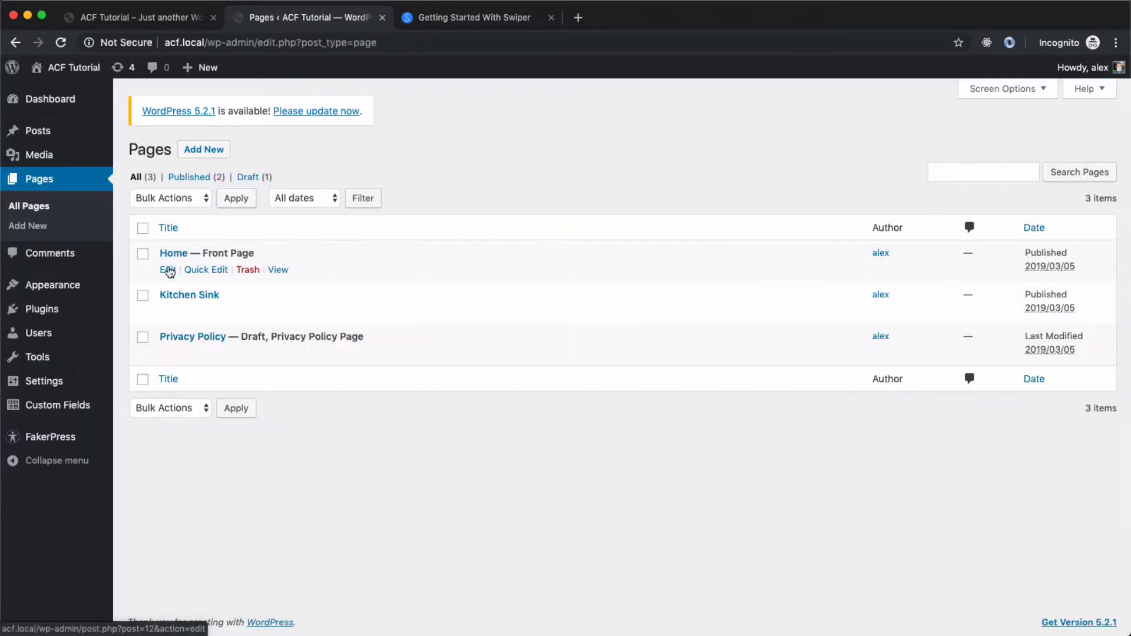
left_click(165, 270)
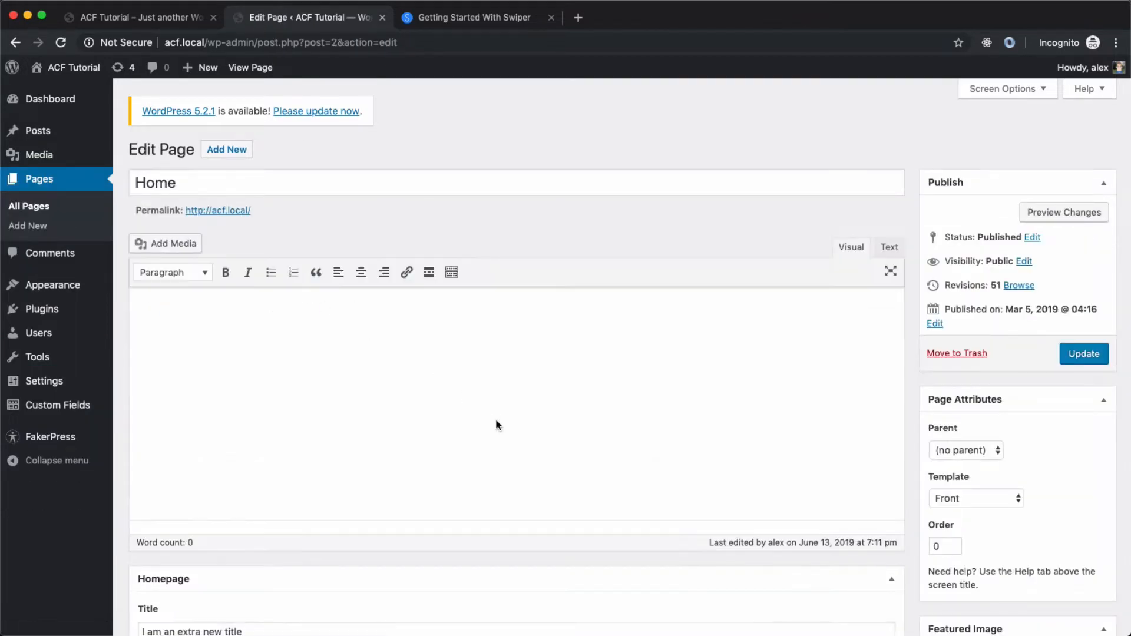
Scroll the Home page editor down to the empty Gallery field.
scroll("down", 3)
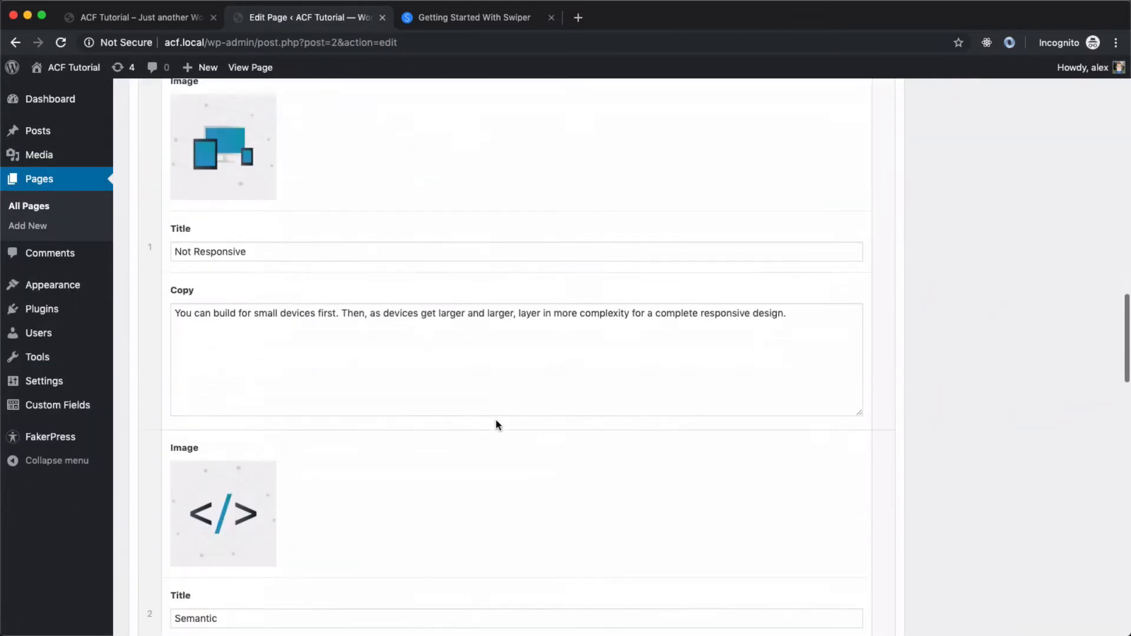
scroll("down", 3)
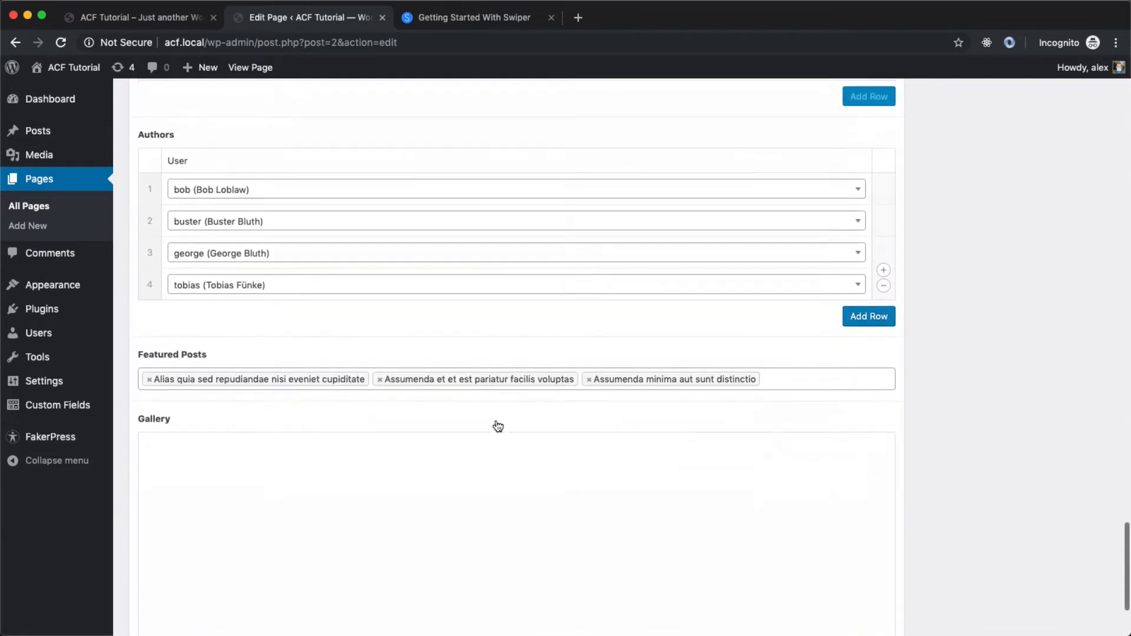
scroll("down", 3)
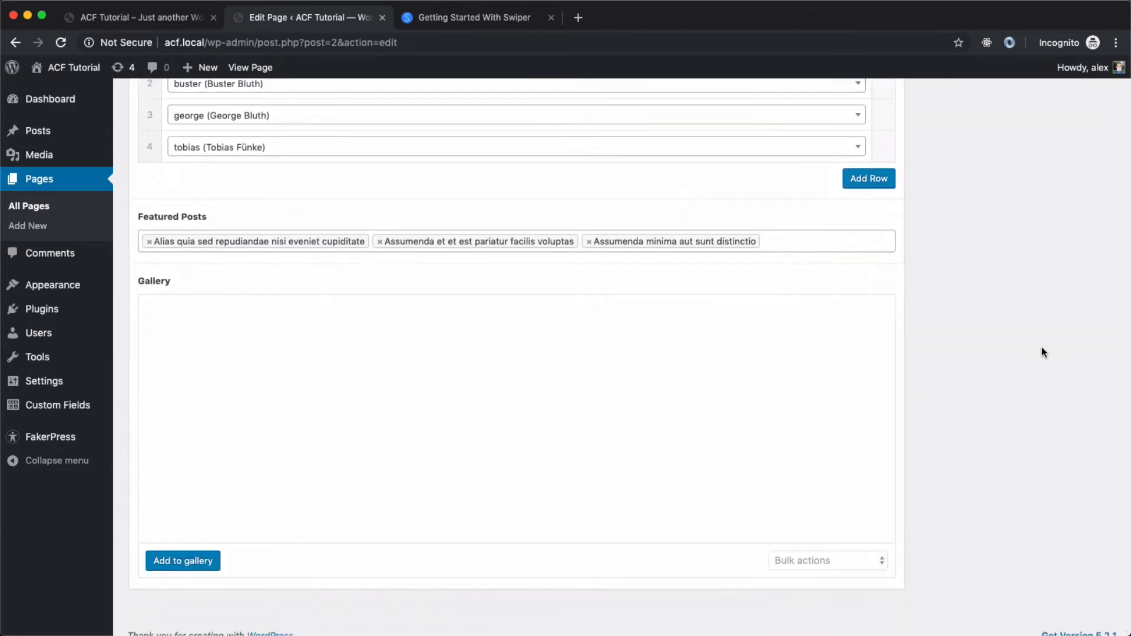
scroll("down", 3)
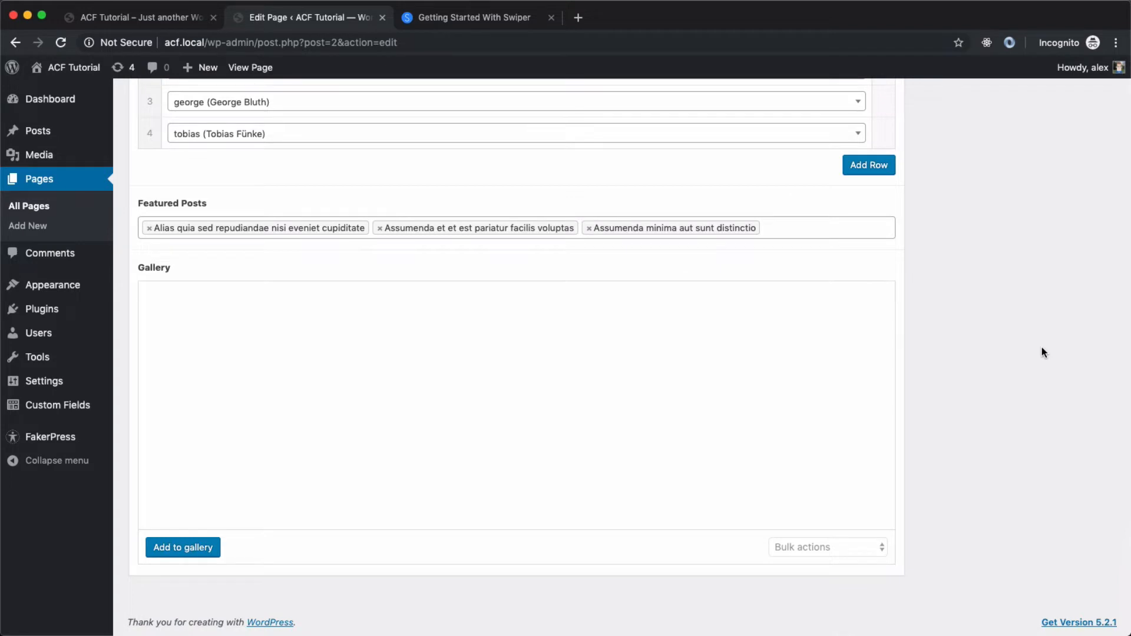
mouse_move(146, 272)
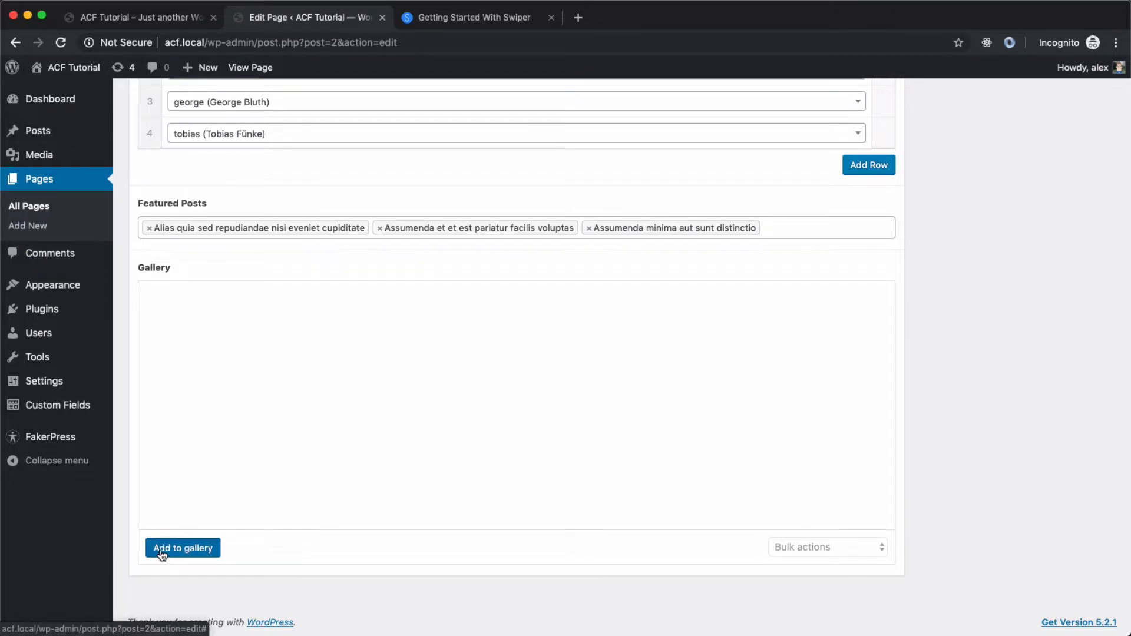
Add the Statue of Liberty, sunset, rocky cove and hazy city photos to the gallery.
left_click(183, 547)
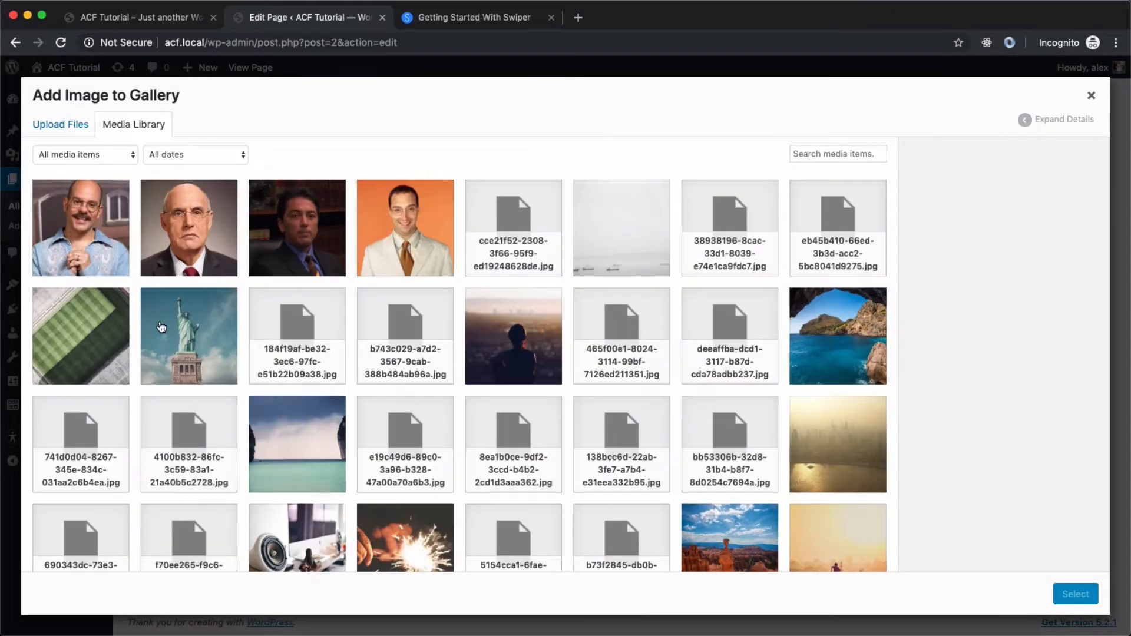
left_click(188, 336)
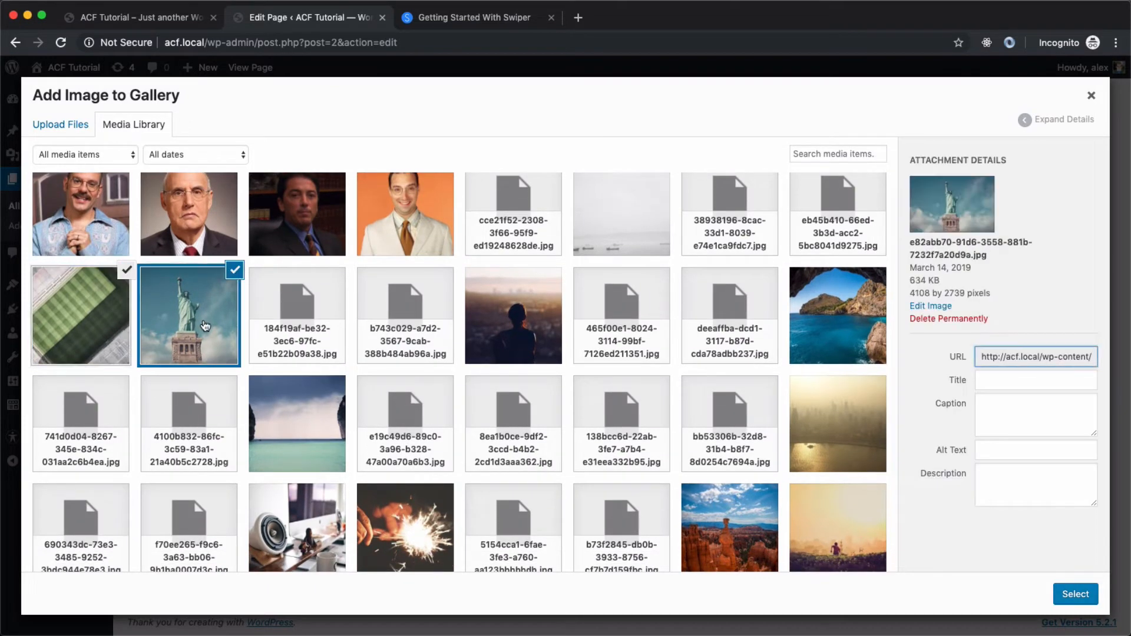
left_click(513, 316)
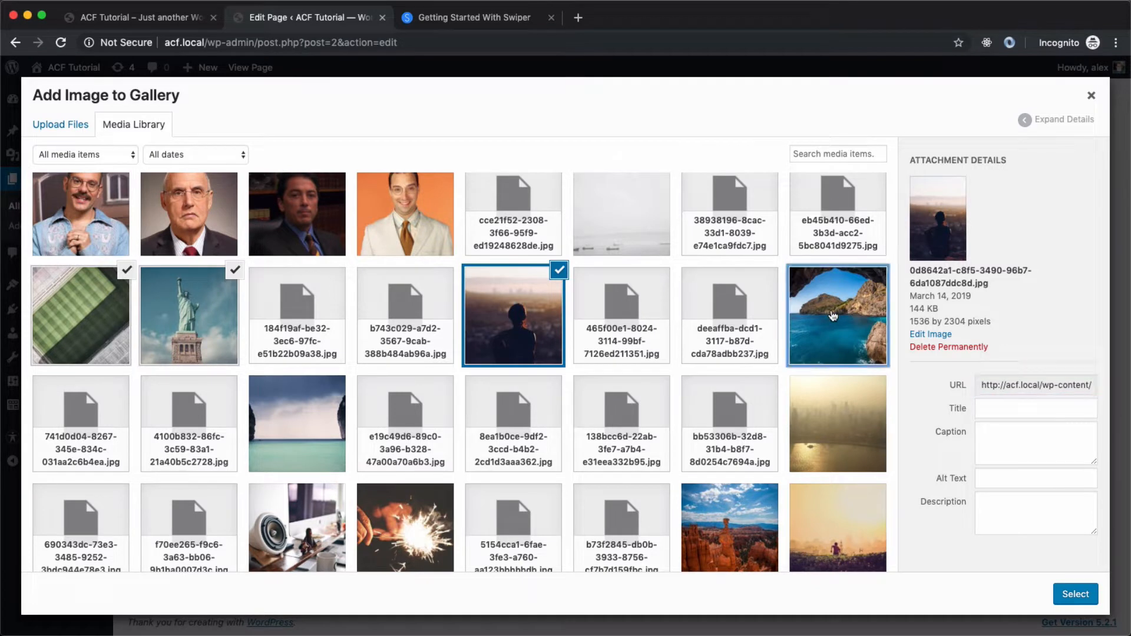
left_click(296, 361)
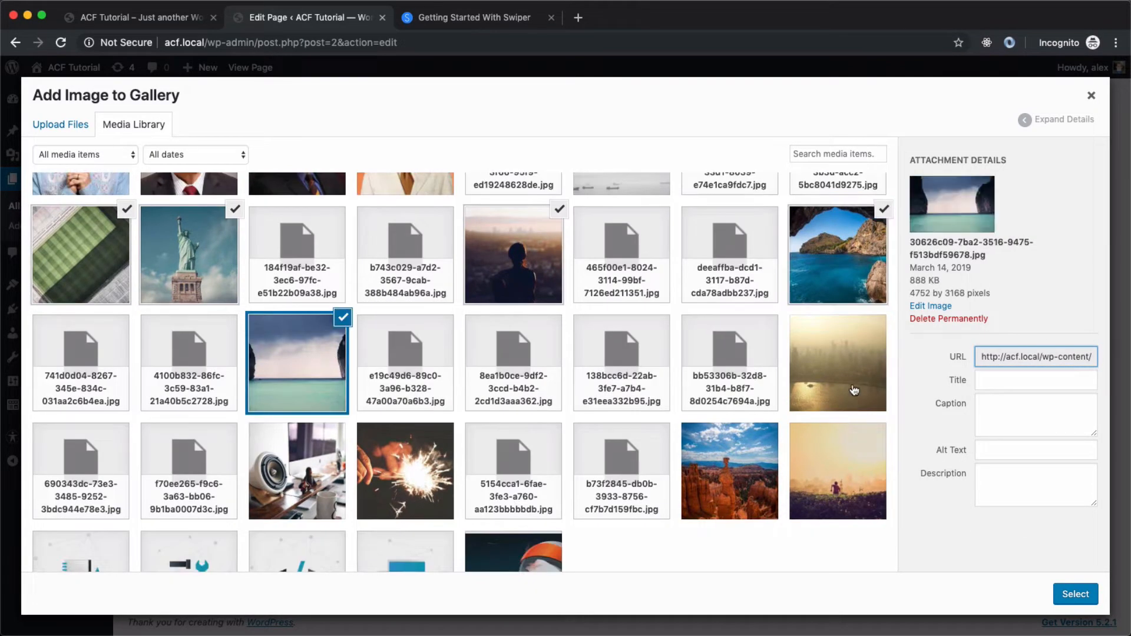
left_click(837, 362)
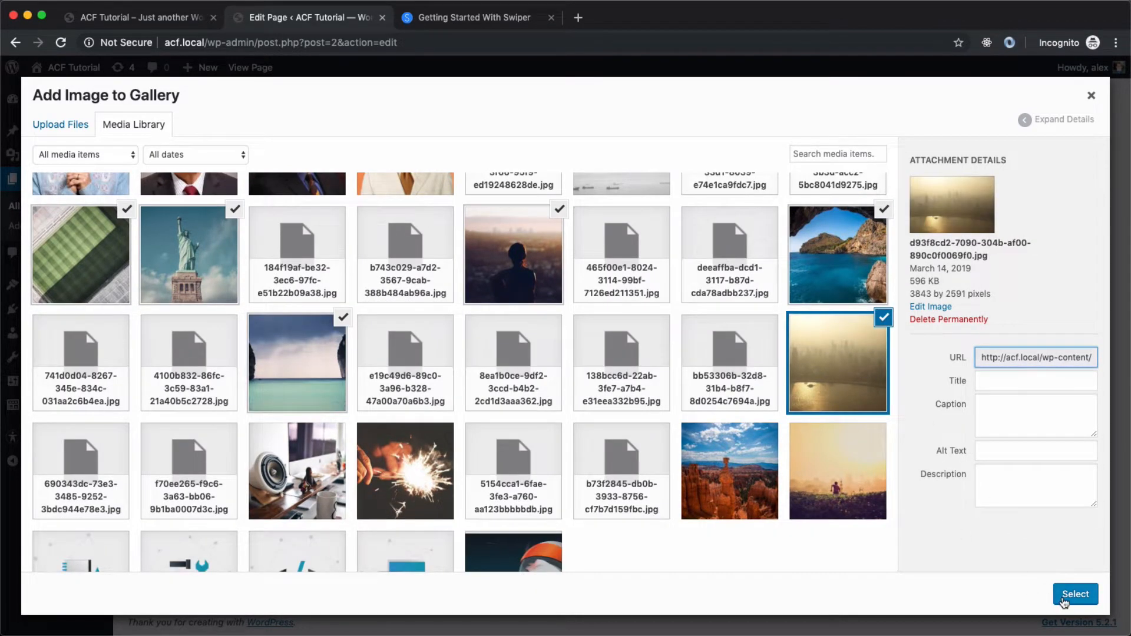
left_click(1074, 593)
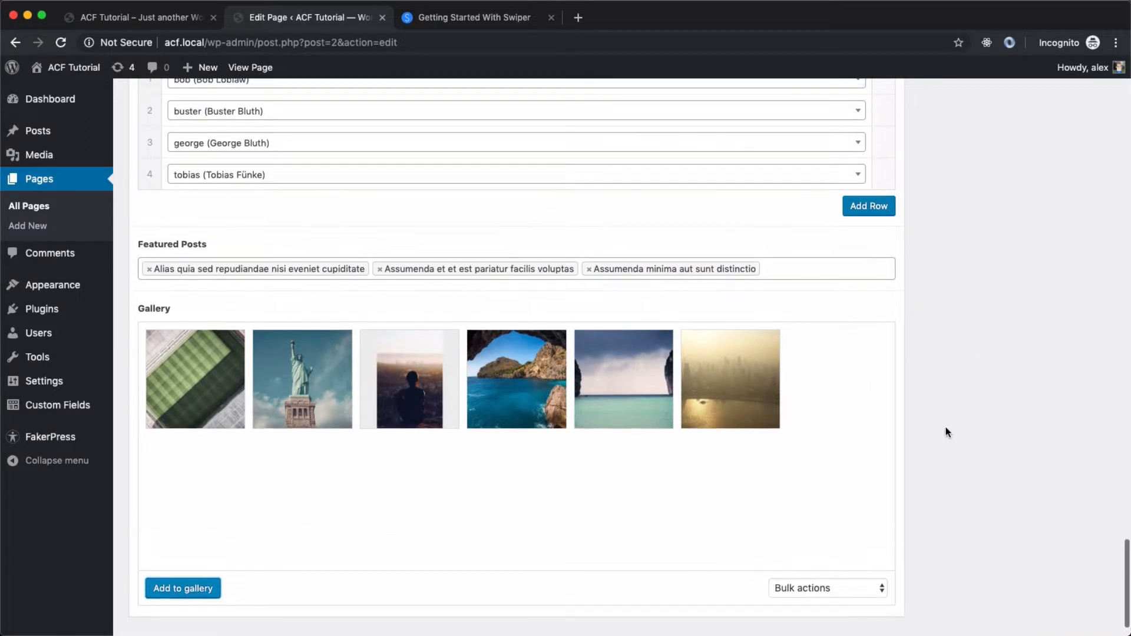
scroll("down", 3)
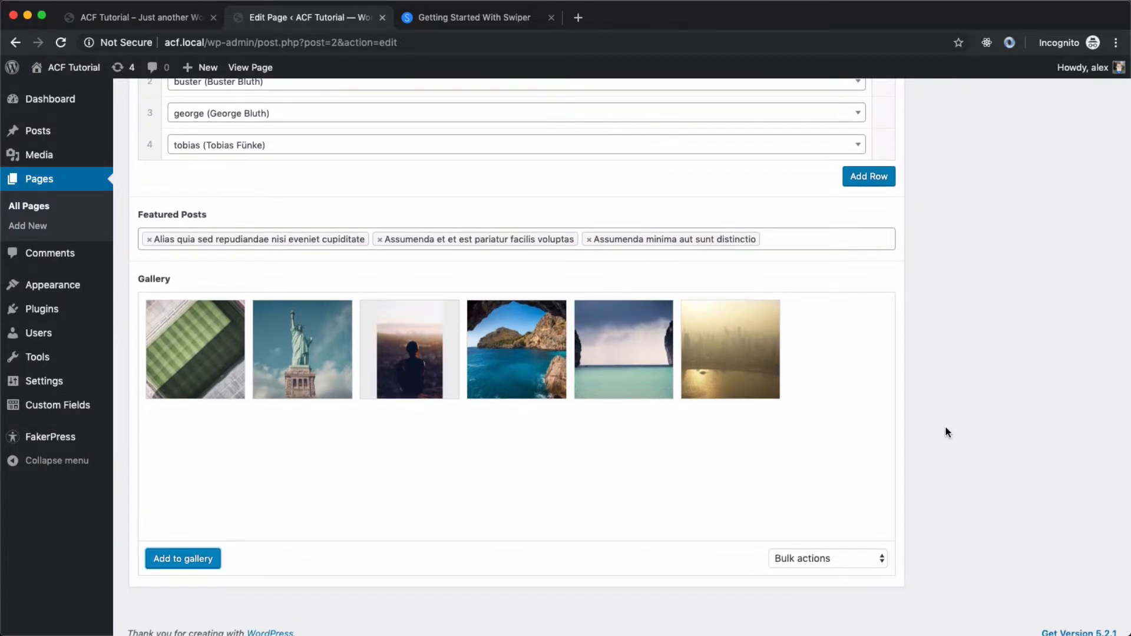
mouse_move(730, 348)
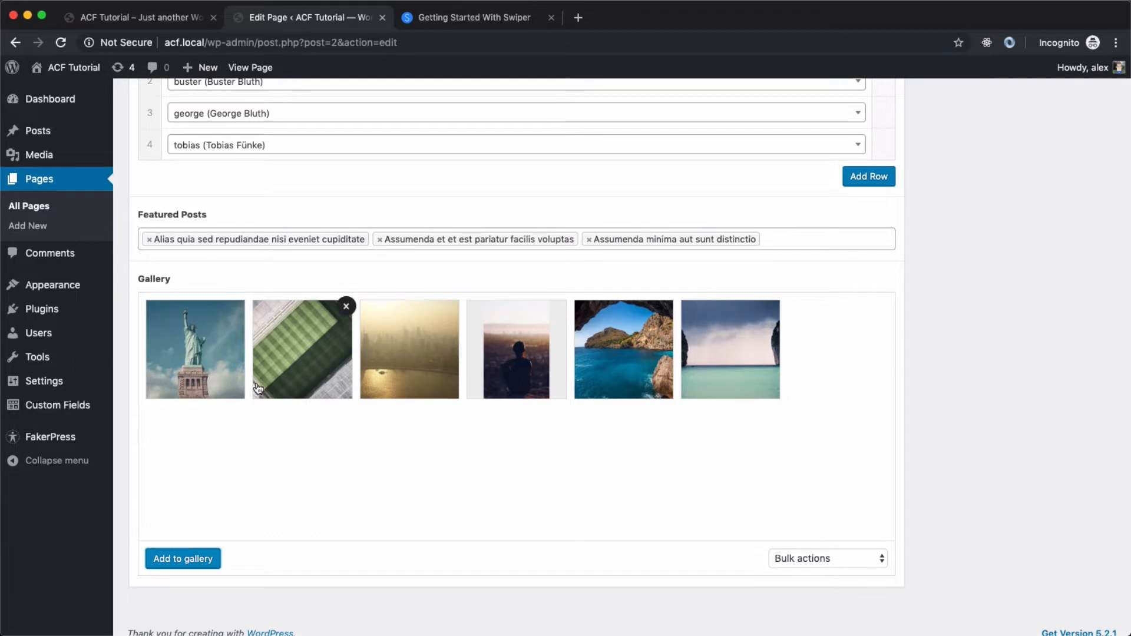
mouse_move(516, 343)
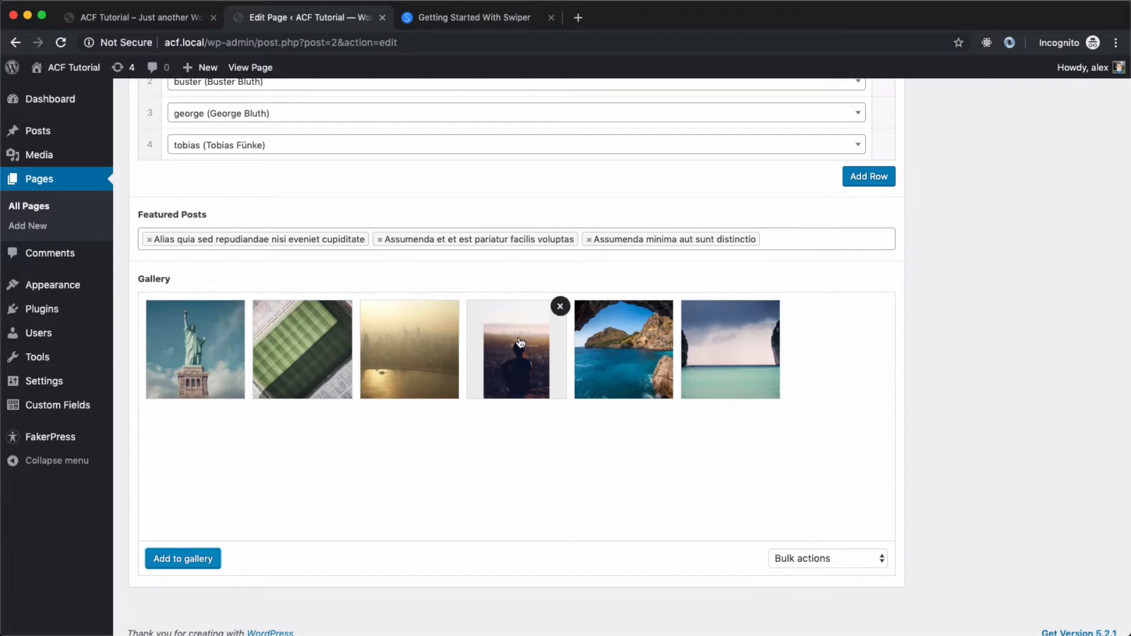
mouse_move(209, 274)
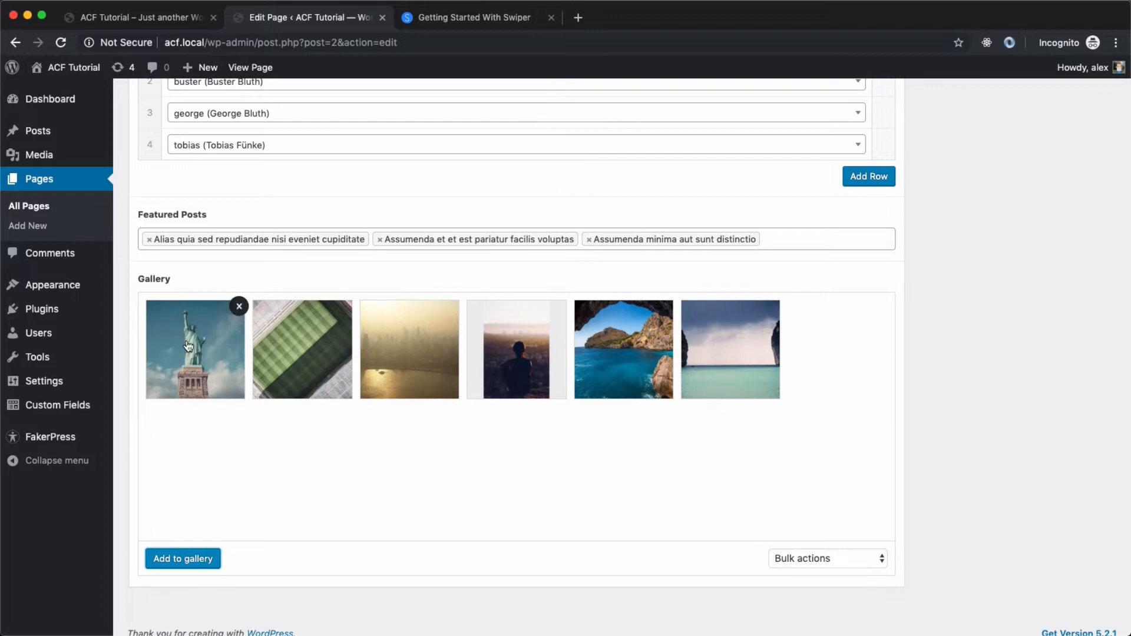
mouse_move(200, 380)
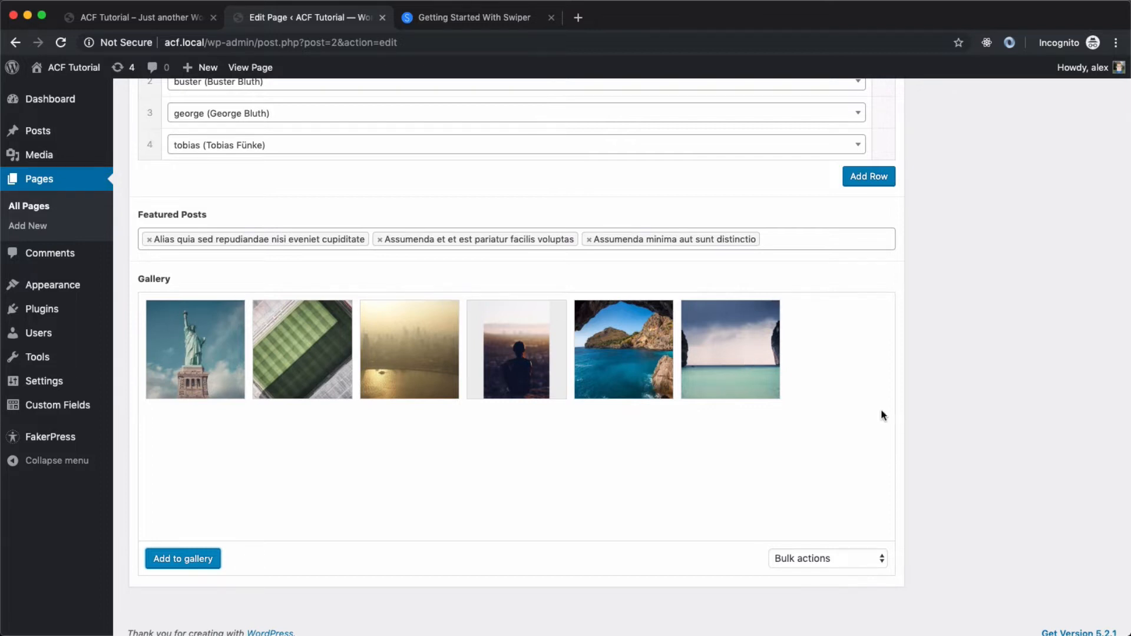
mouse_move(185, 350)
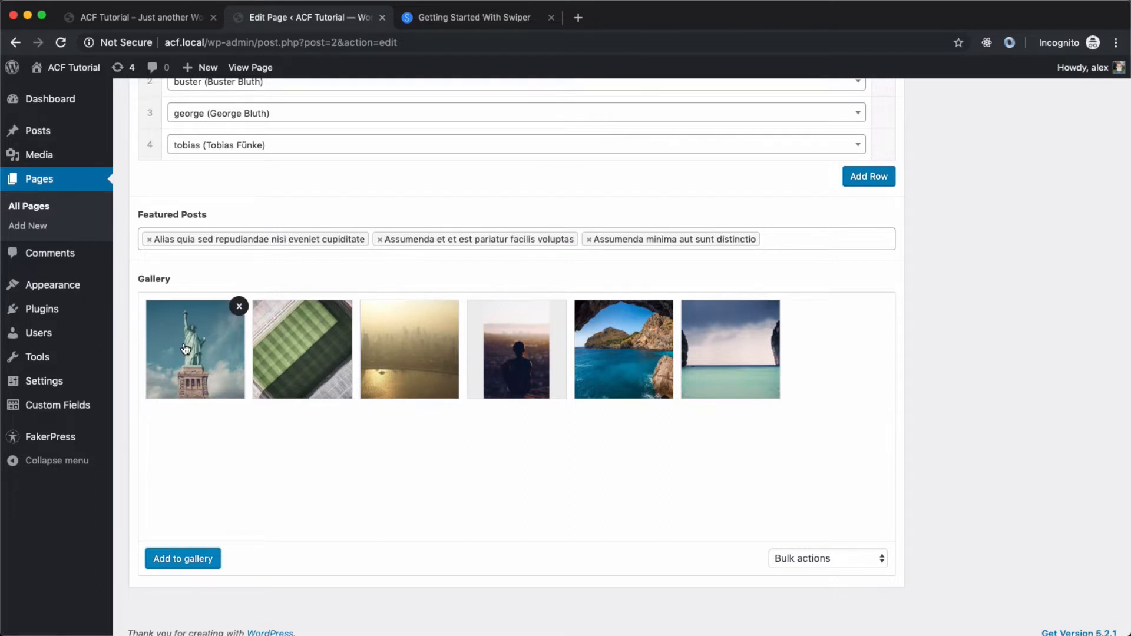
Set the Statue of Liberty image's alt text to "Statue of Liberty" and update it.
left_click(194, 349)
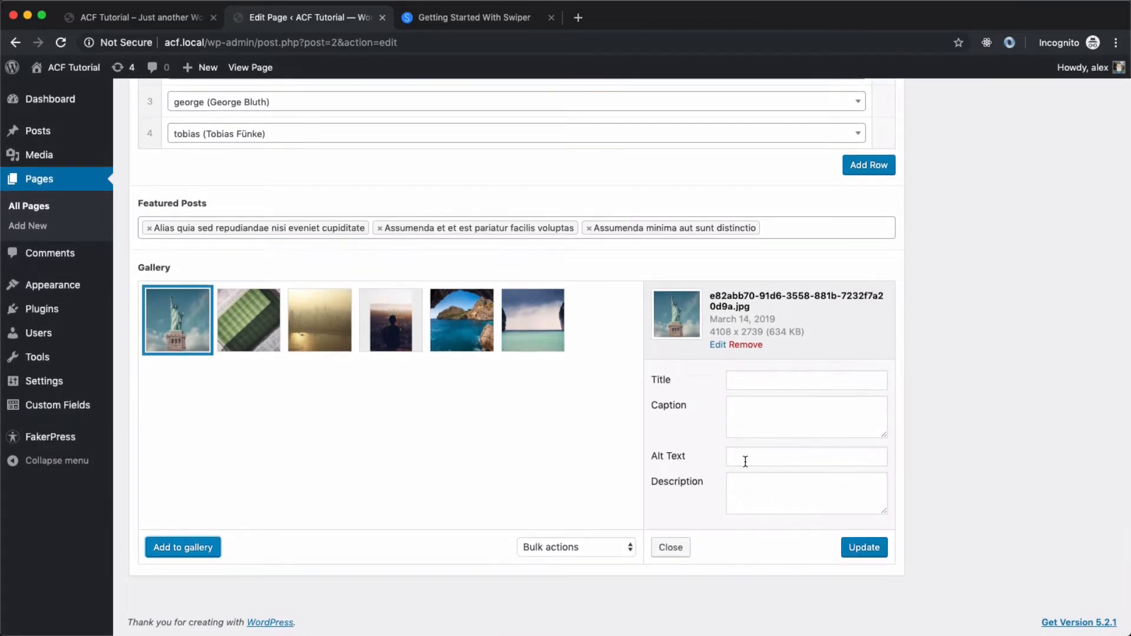
left_click(806, 456)
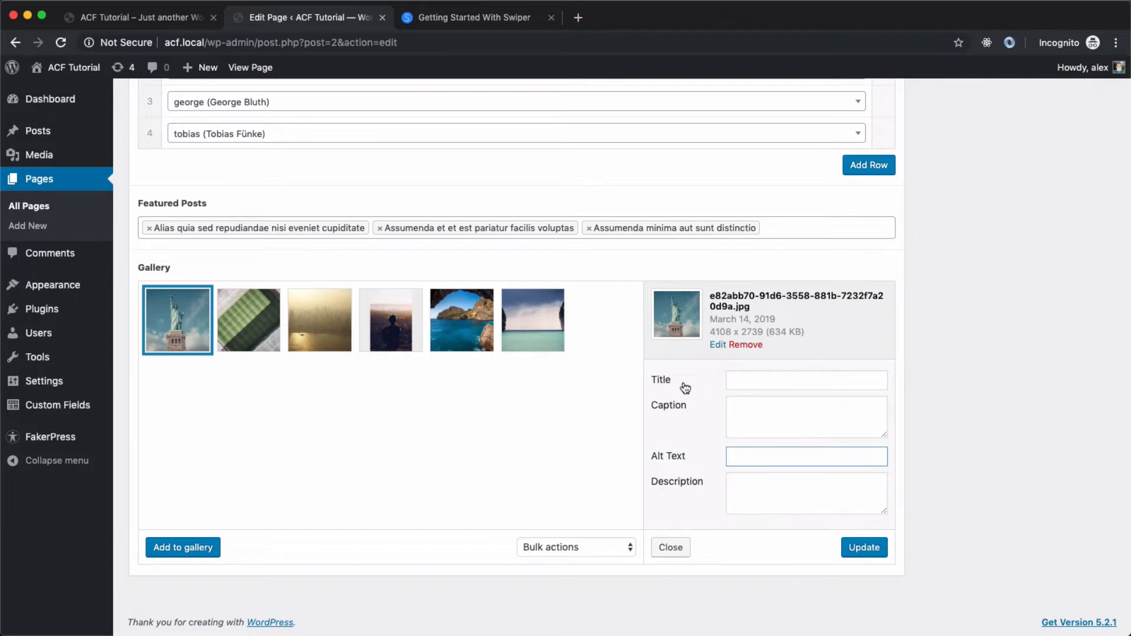
left_click(806, 456)
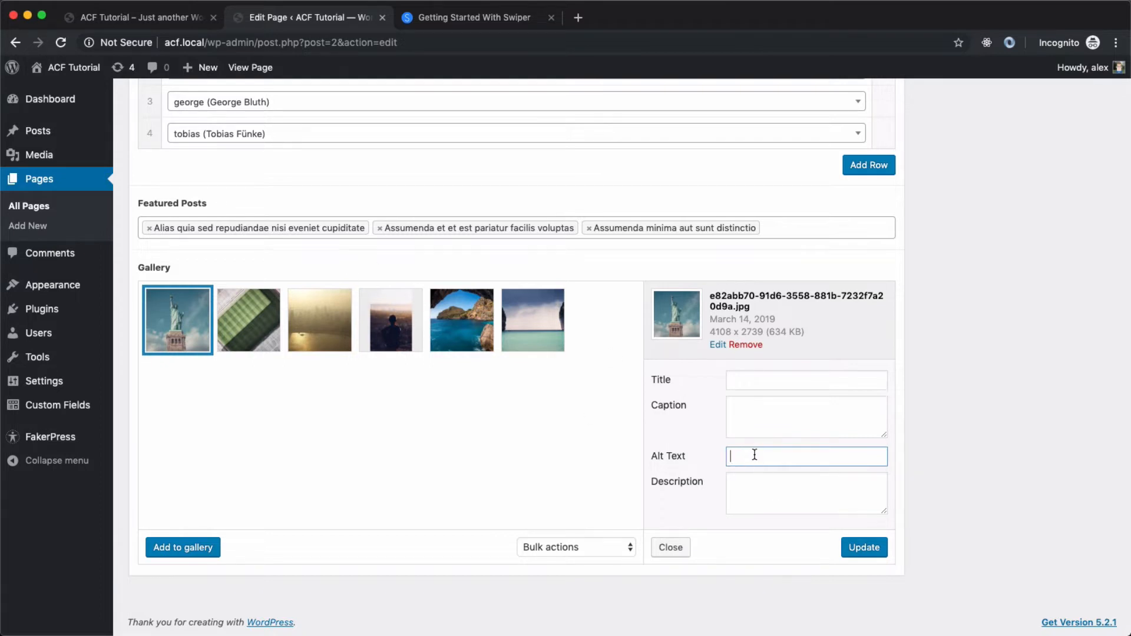
type("Statue of Liberty")
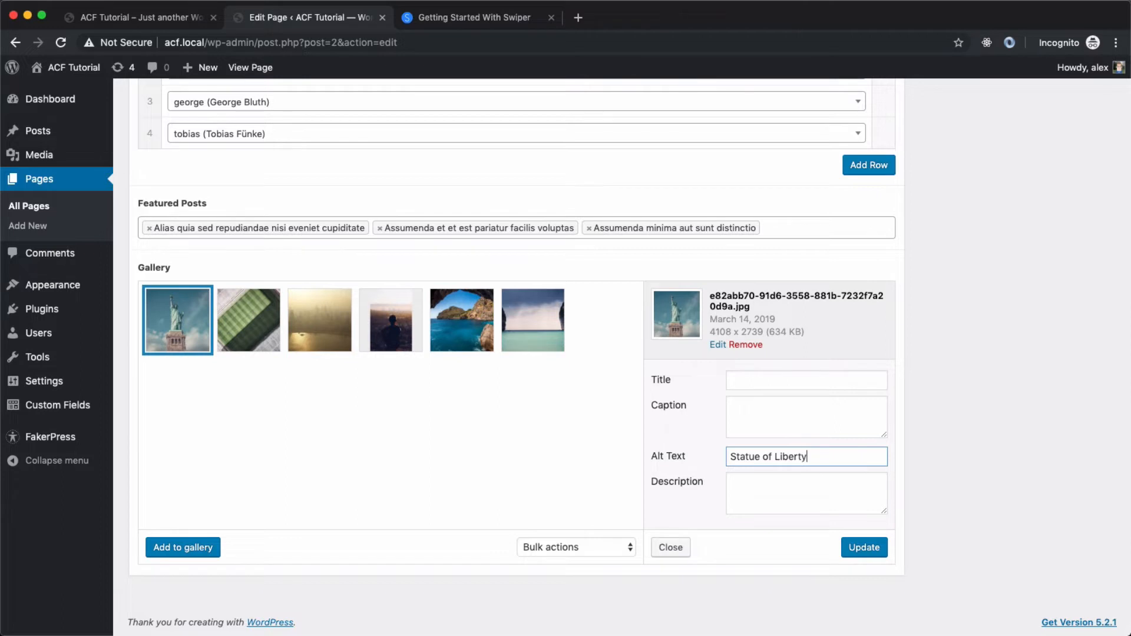
left_click(863, 548)
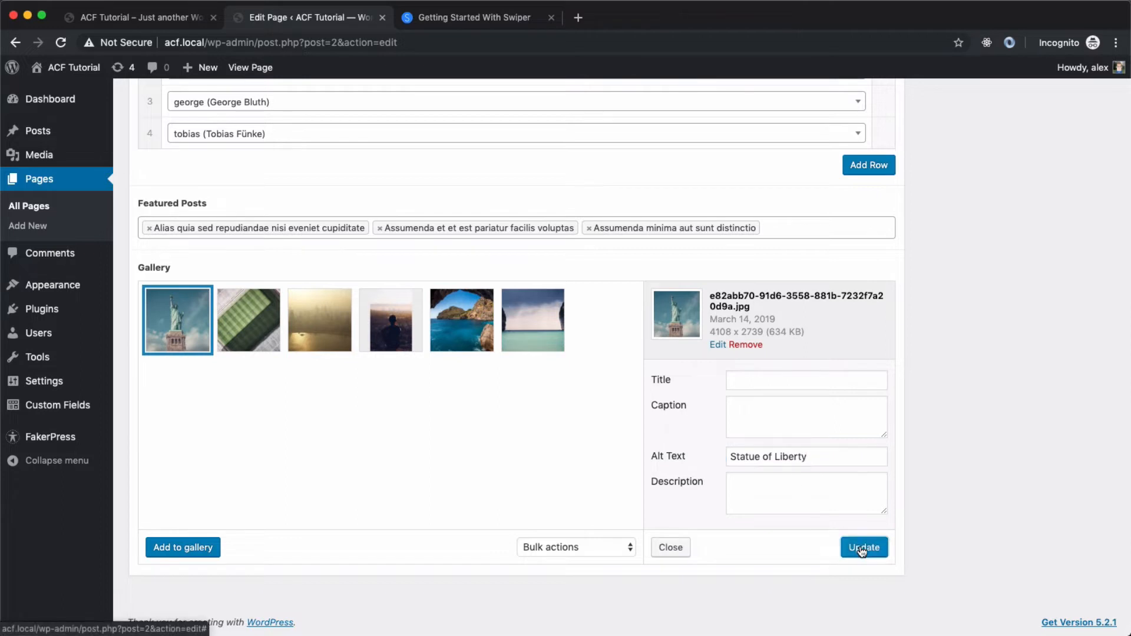
left_click(863, 547)
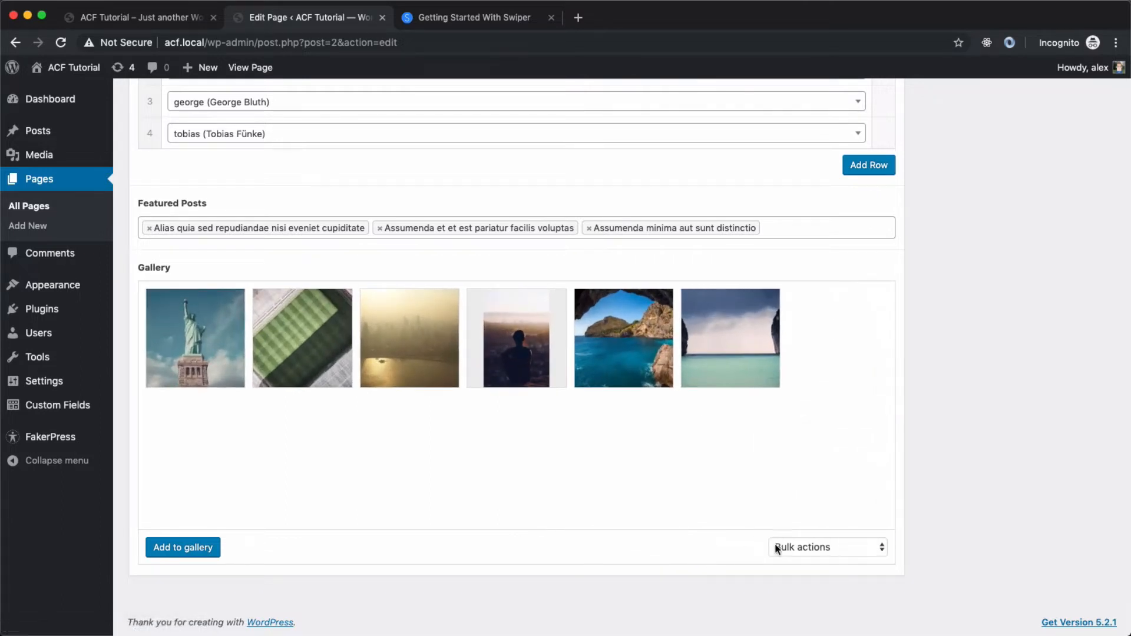
Sort the gallery by upload date, then by title, then reverse the current order.
left_click(825, 547)
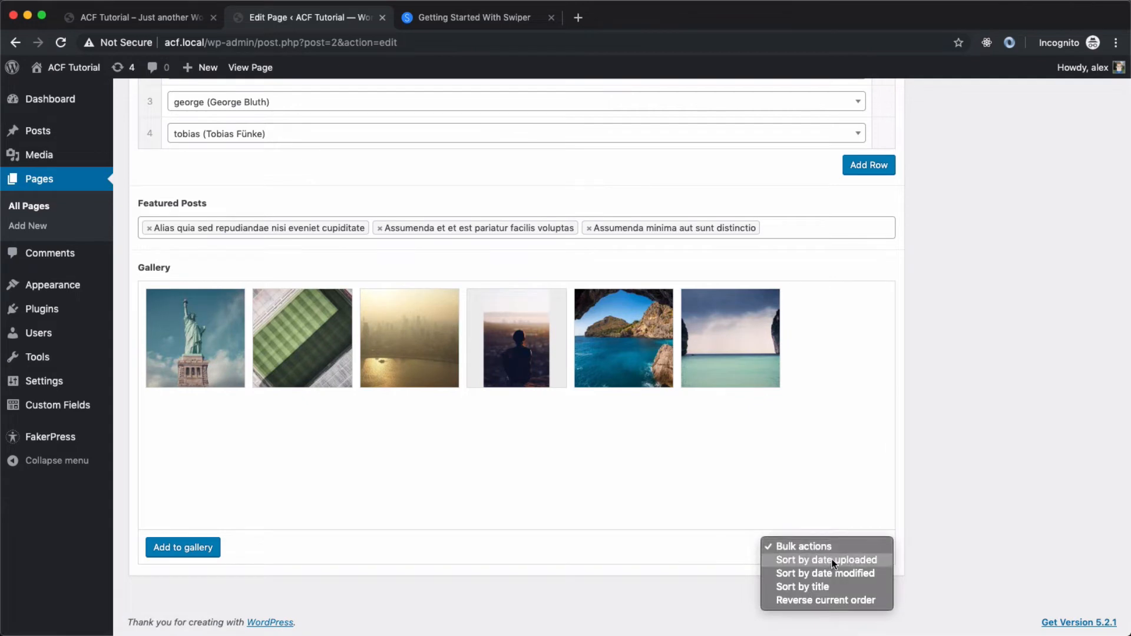
mouse_move(825, 572)
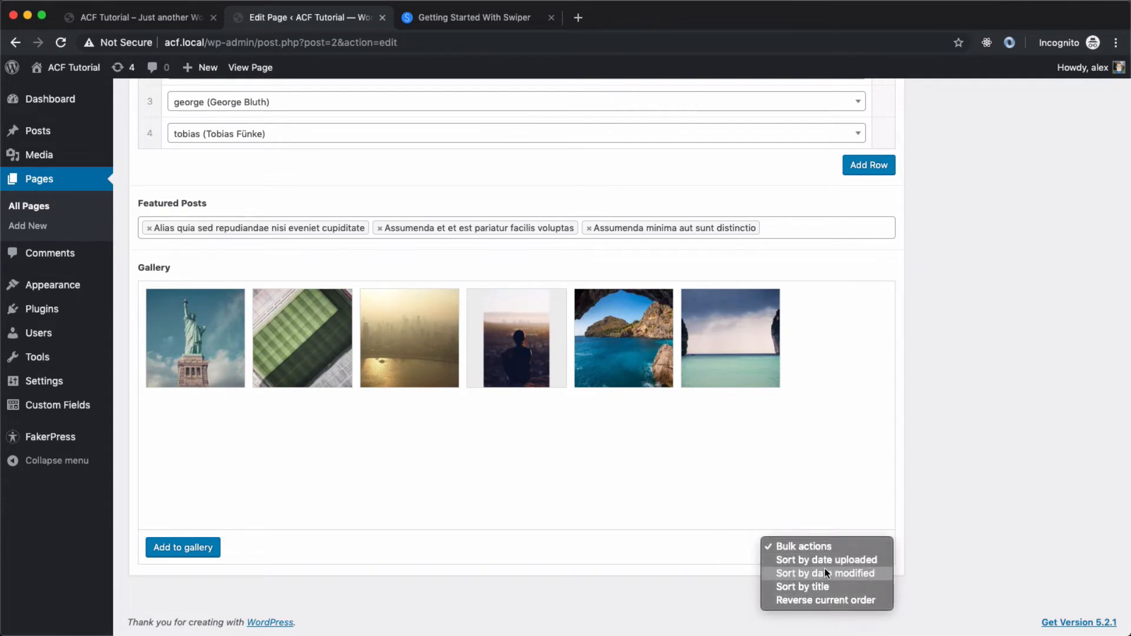
left_click(827, 547)
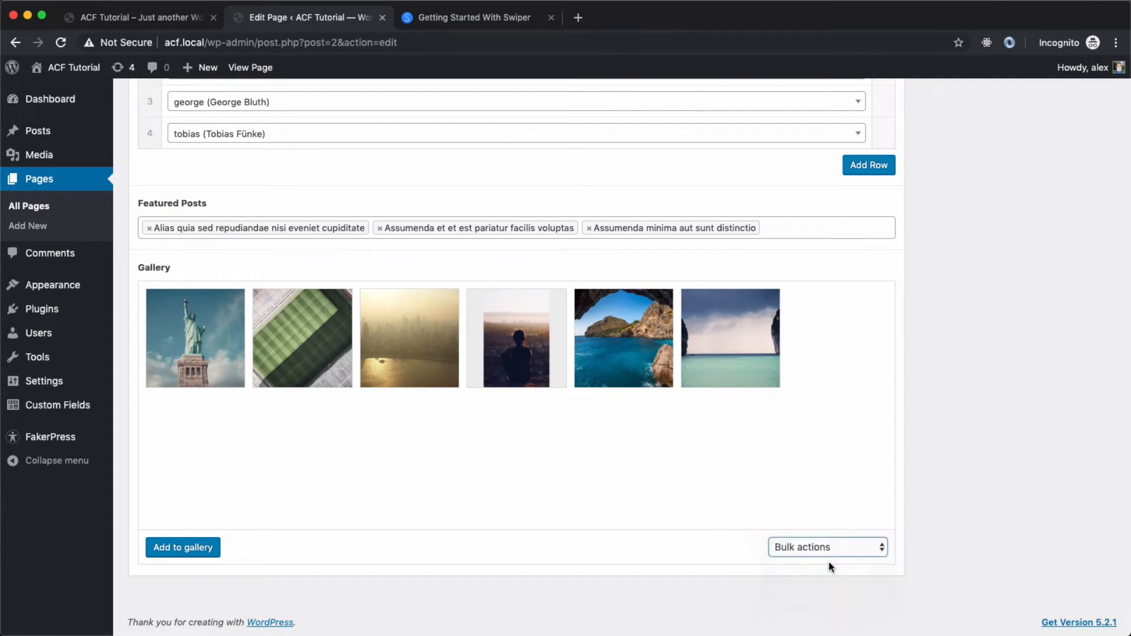
left_click(827, 547)
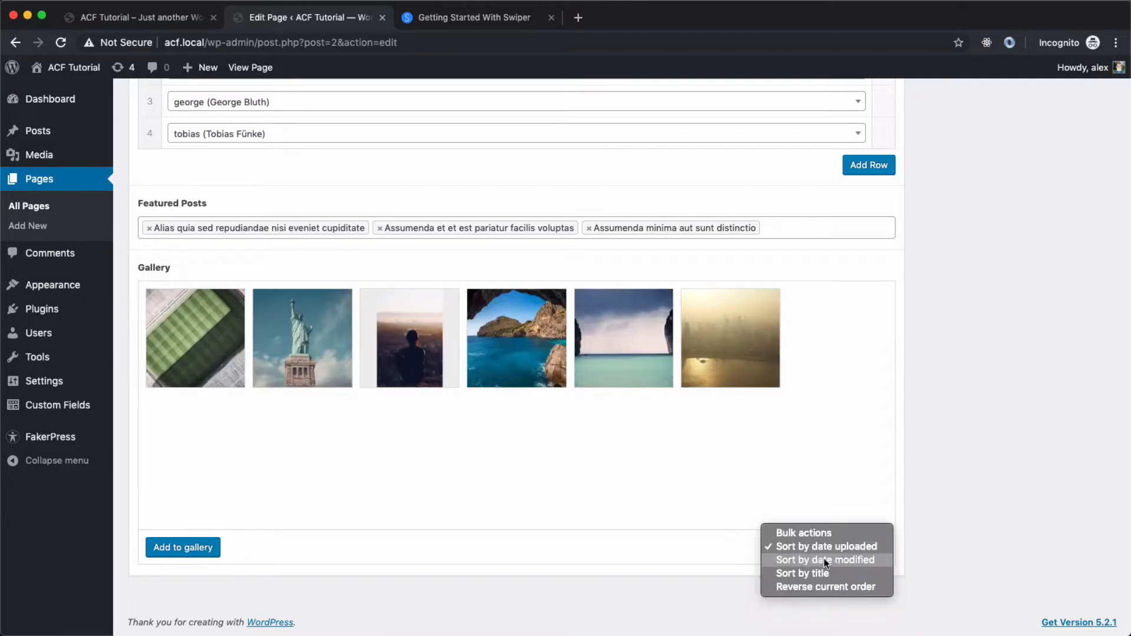
left_click(825, 560)
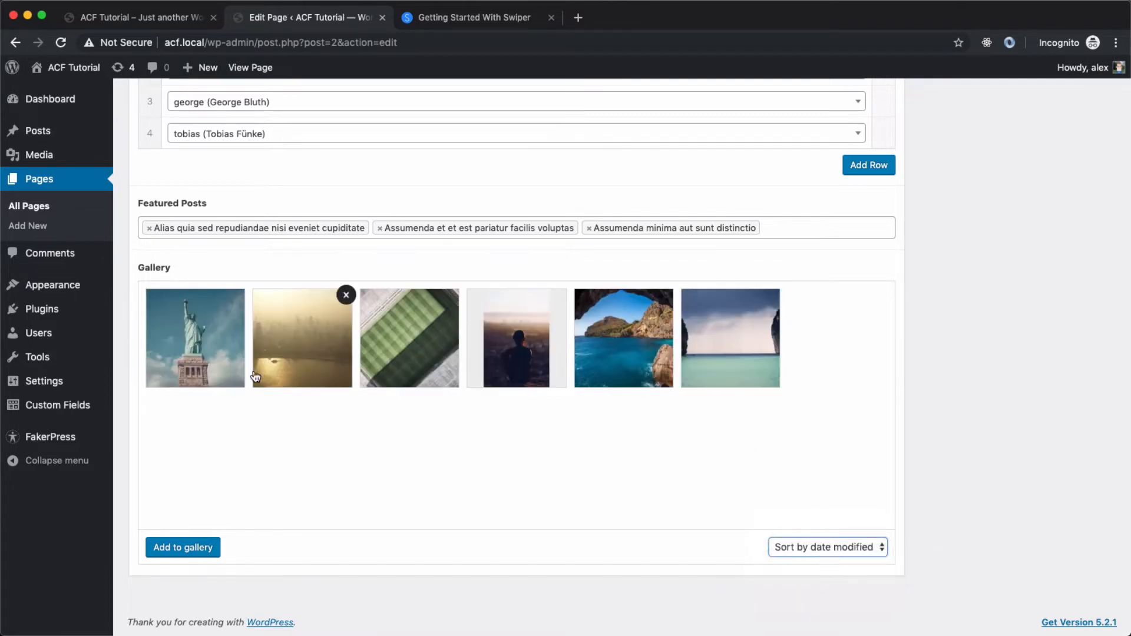
left_click(823, 546)
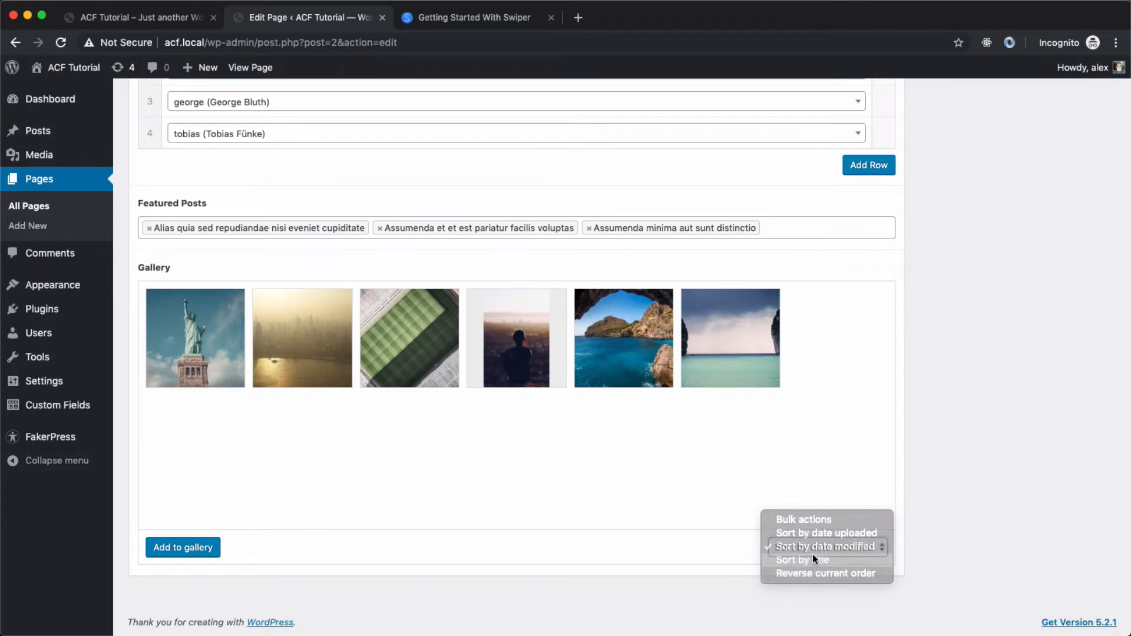
left_click(802, 545)
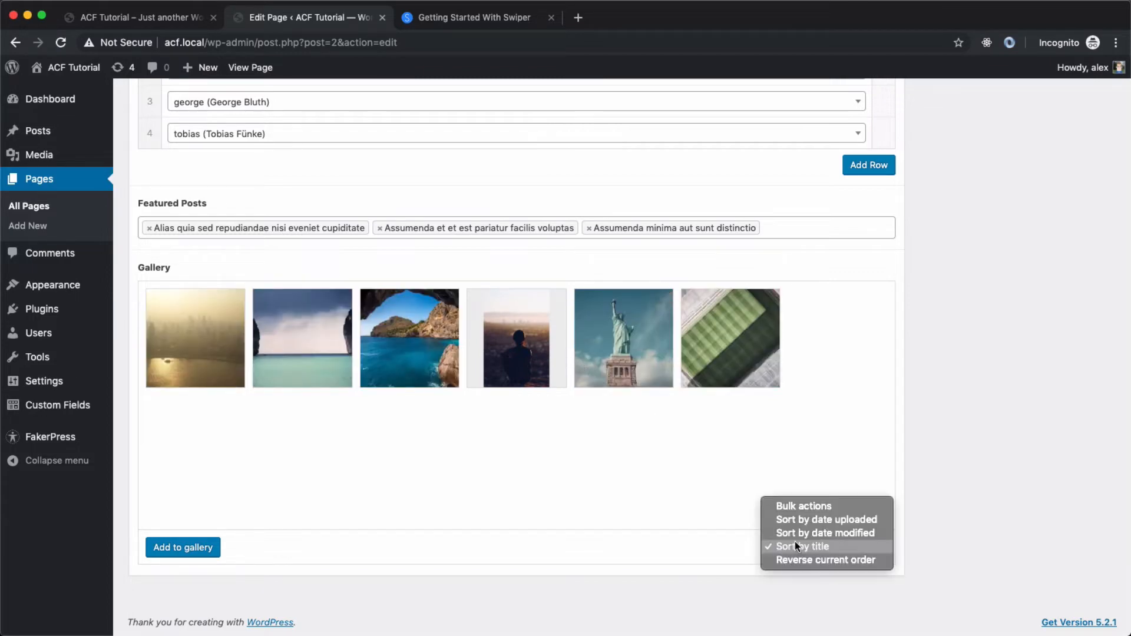
left_click(825, 560)
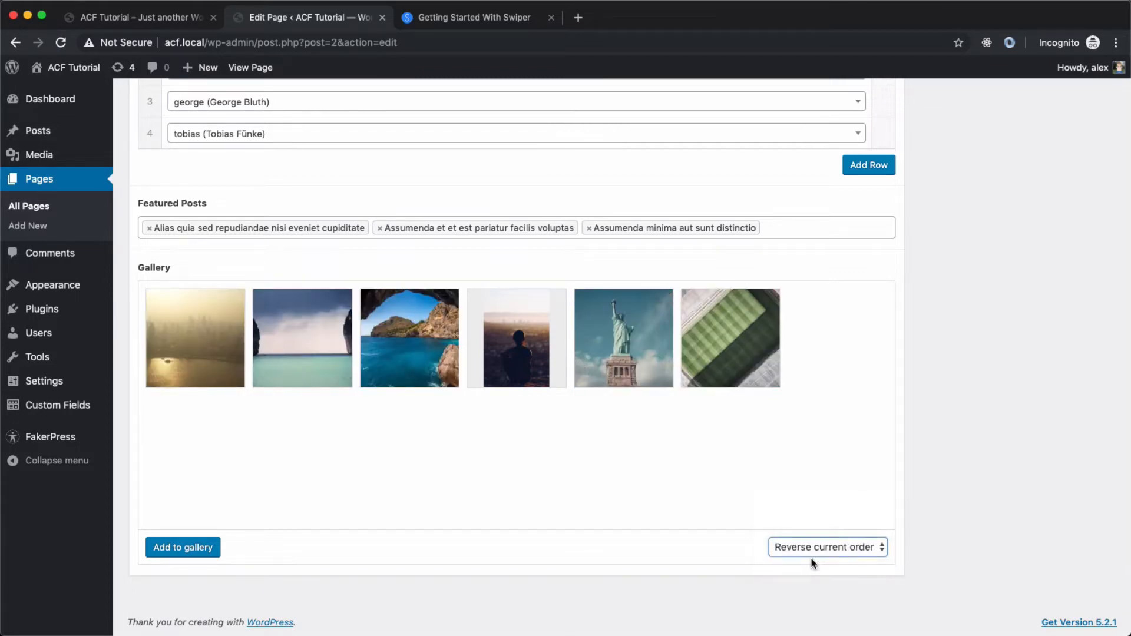
left_click(825, 547)
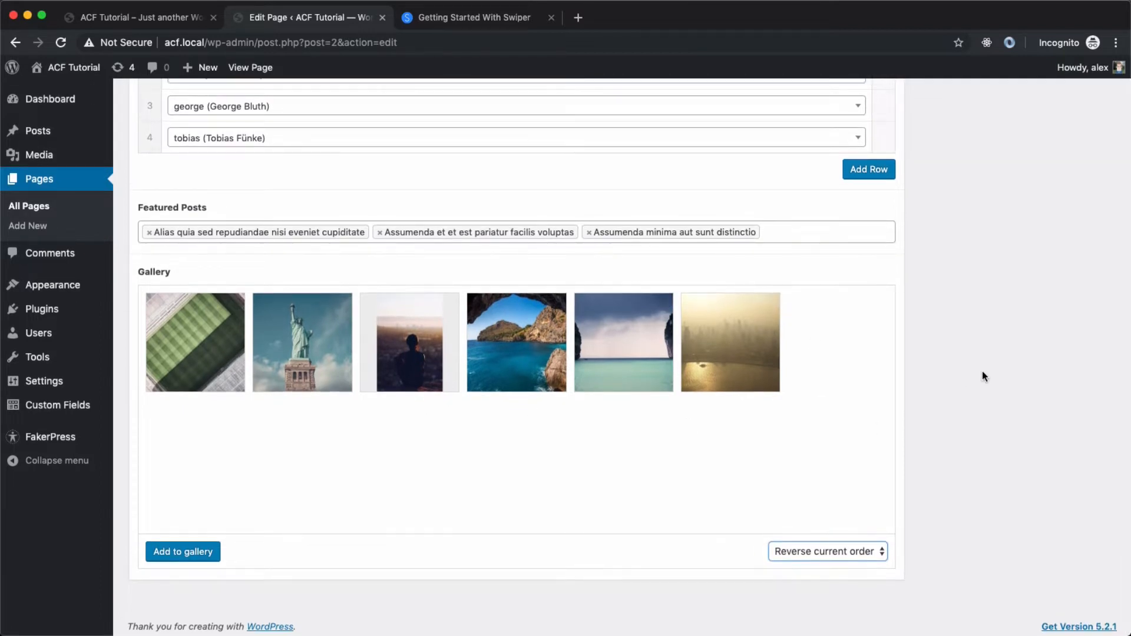
Update the Home page to save the new gallery order.
scroll("up", 3)
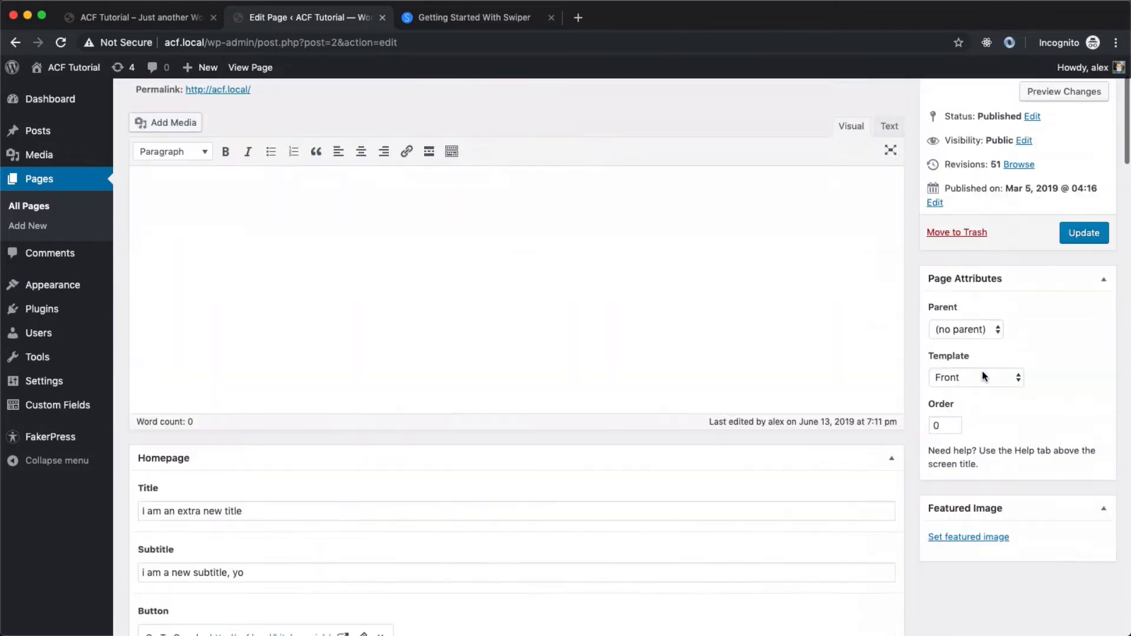
left_click(1082, 232)
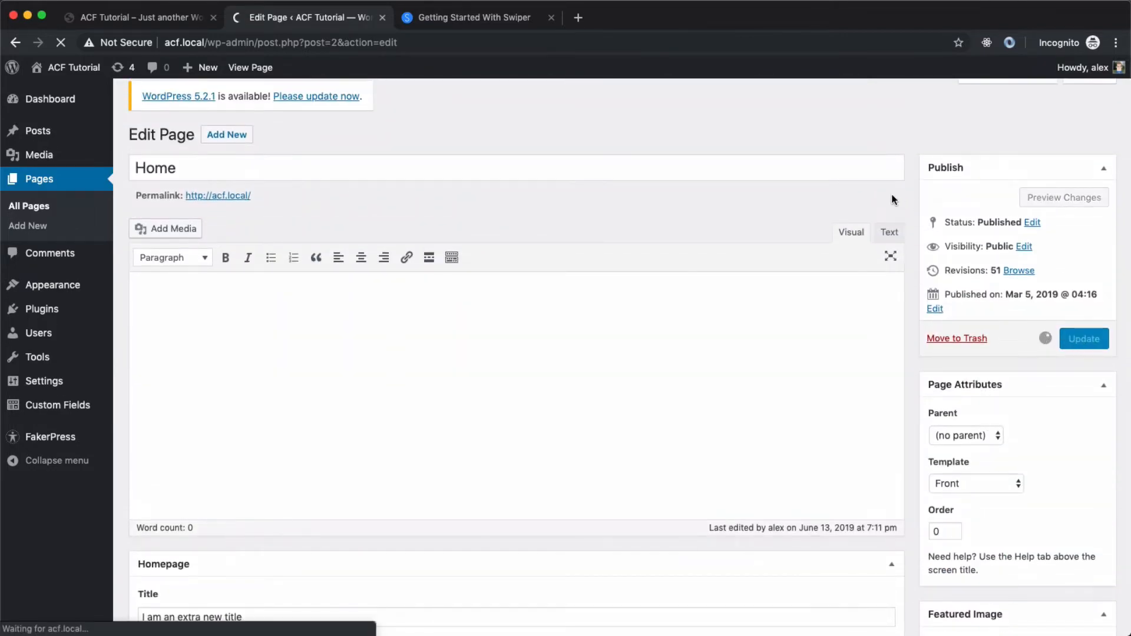
left_click(1083, 338)
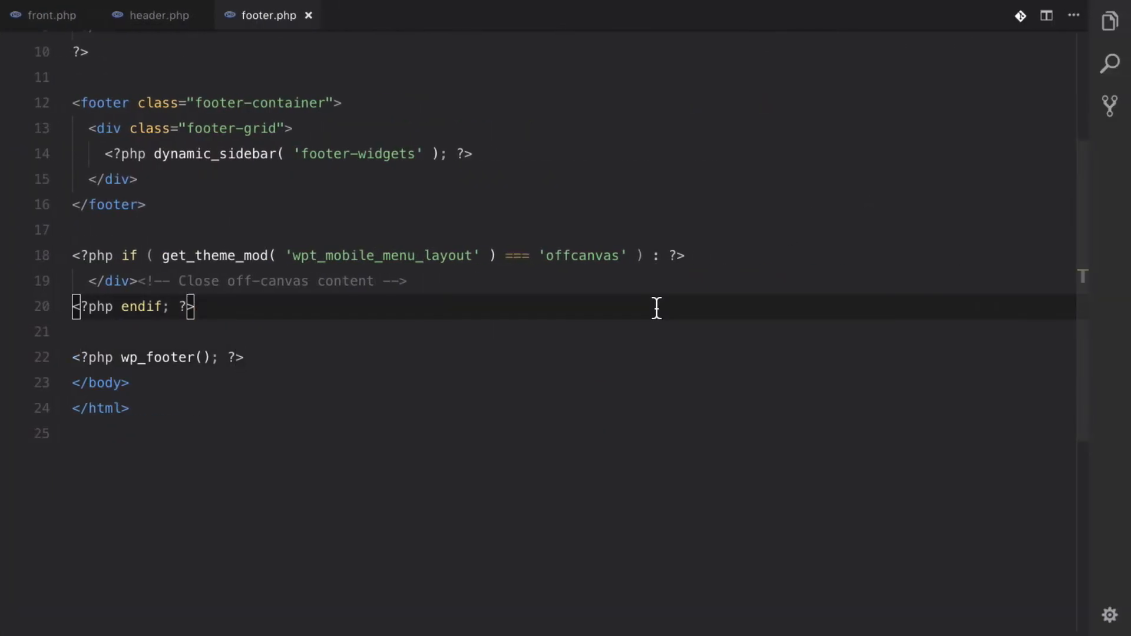
Add a section-divider div containing an <hr> to front.php.
left_click(51, 15)
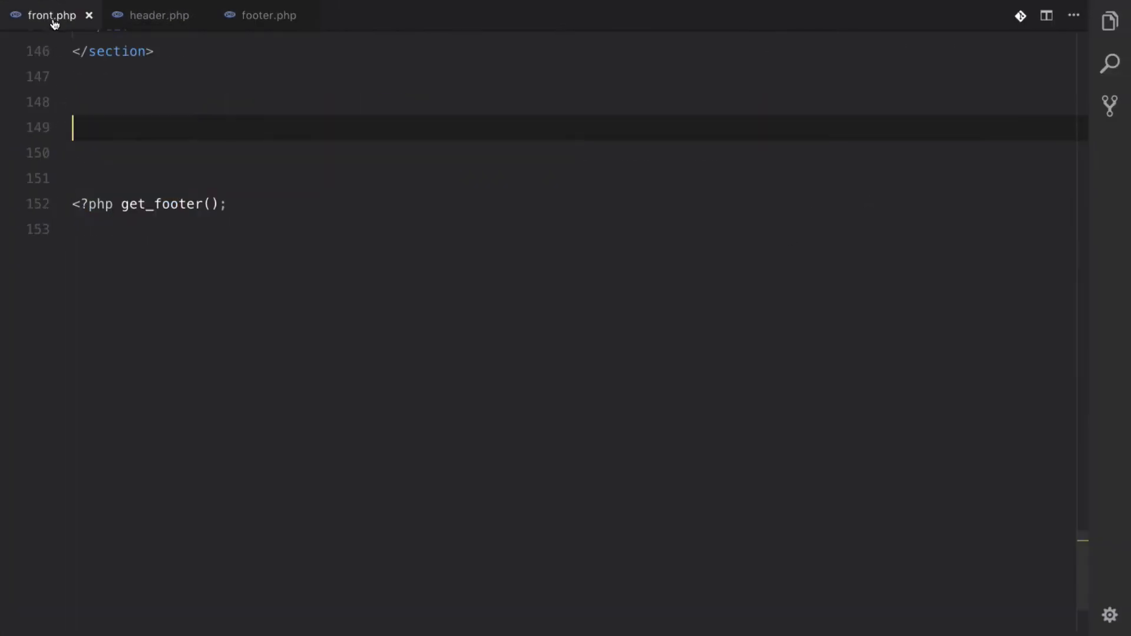
scroll("up", 3)
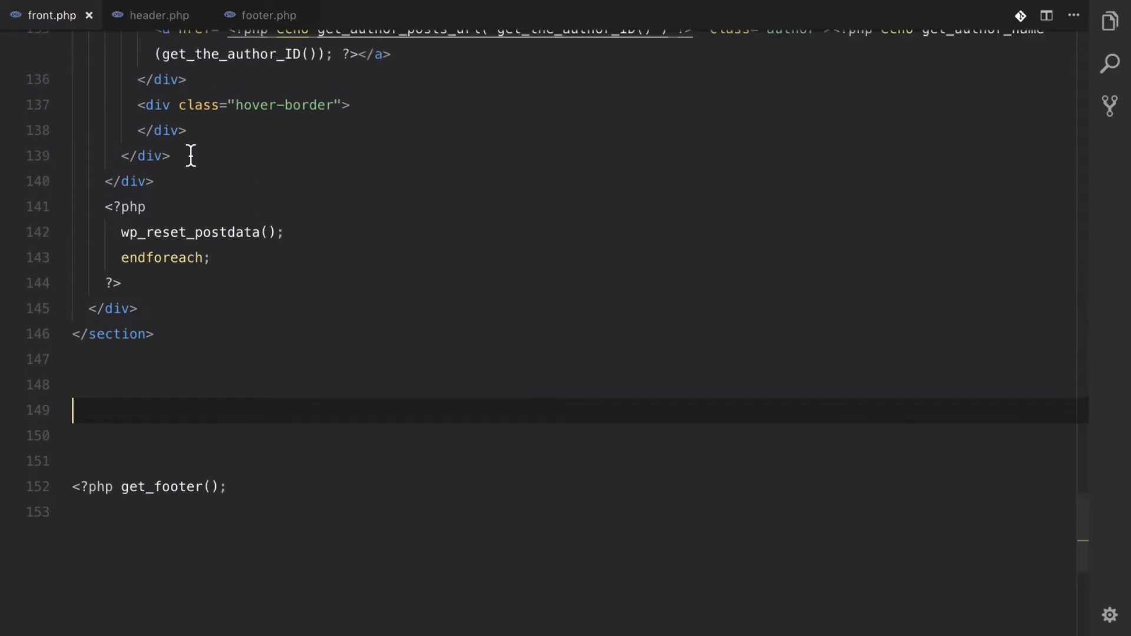
mouse_move(305, 244)
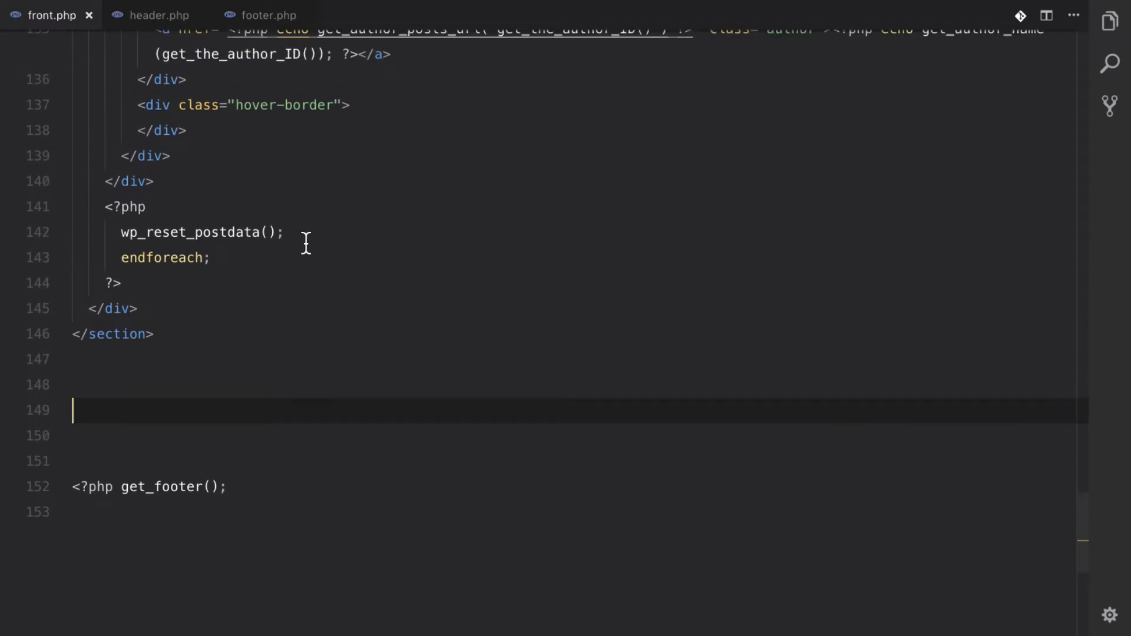
type("<div class=")
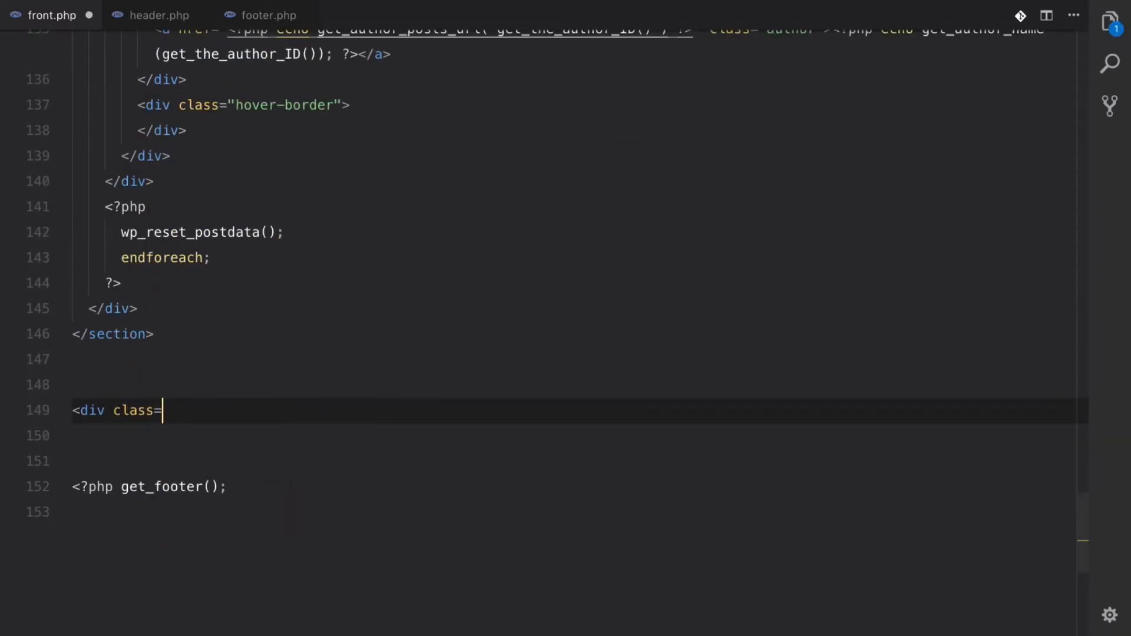
type("\"section-d\"")
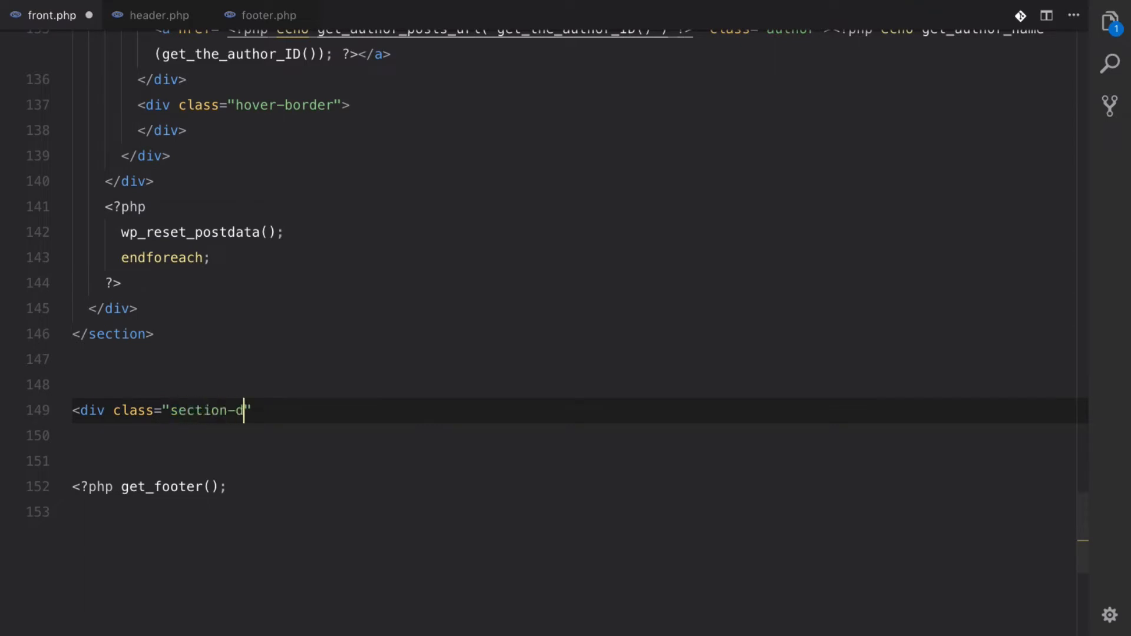
type("ivider\"")
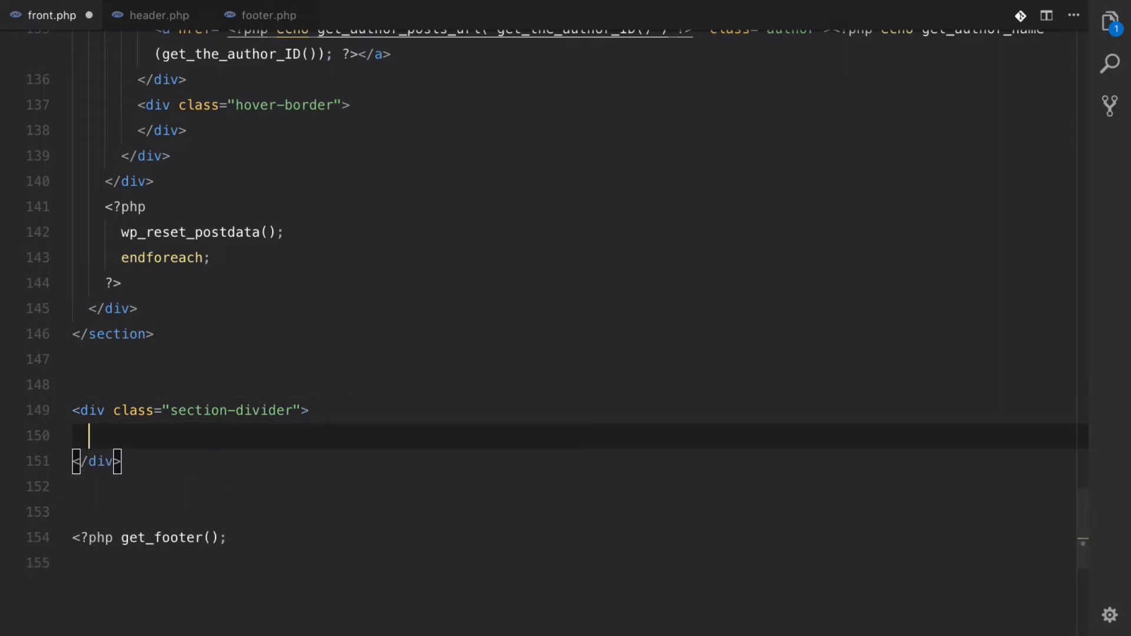
type("<hr>")
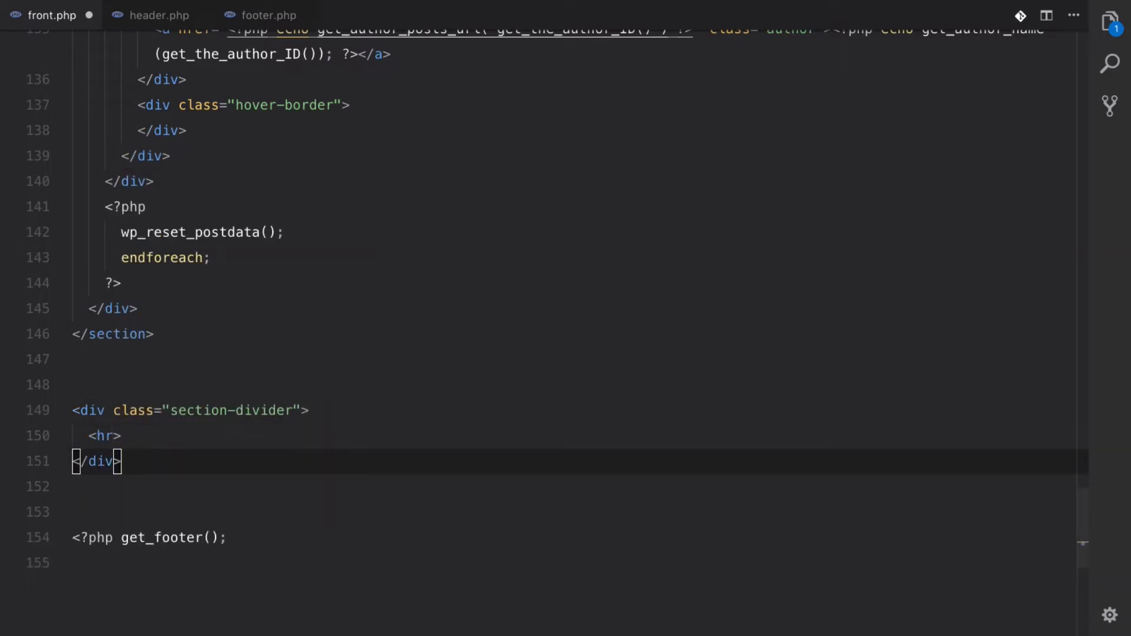
Add a PHP debug block that print_r's get_field('gallery') and dies.
key("Enter")
type("<?php")
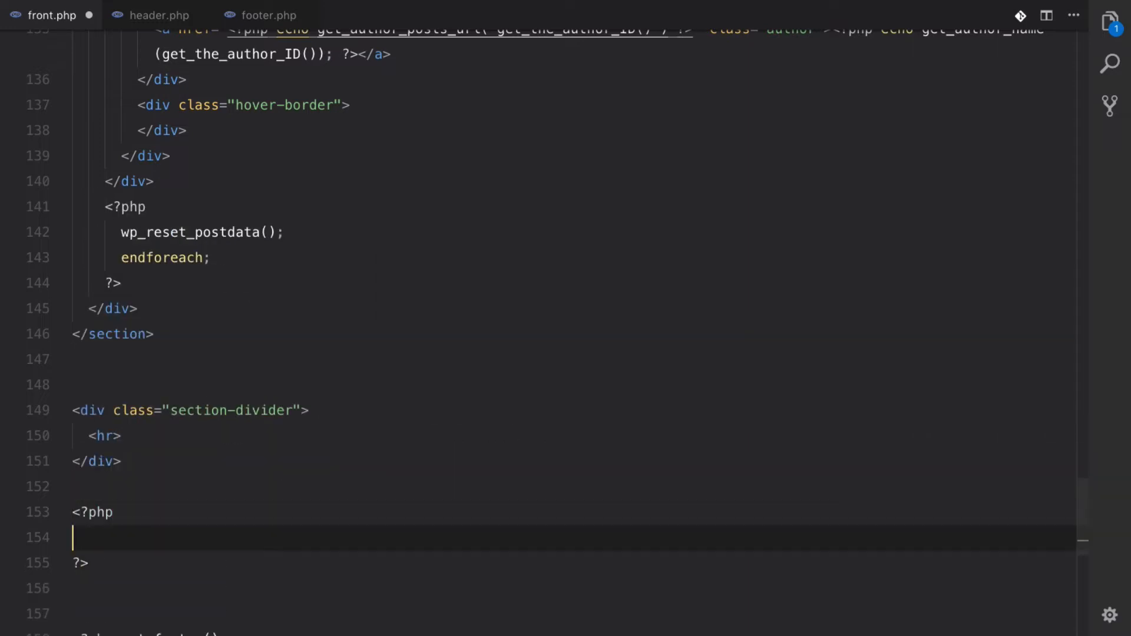
type("d")
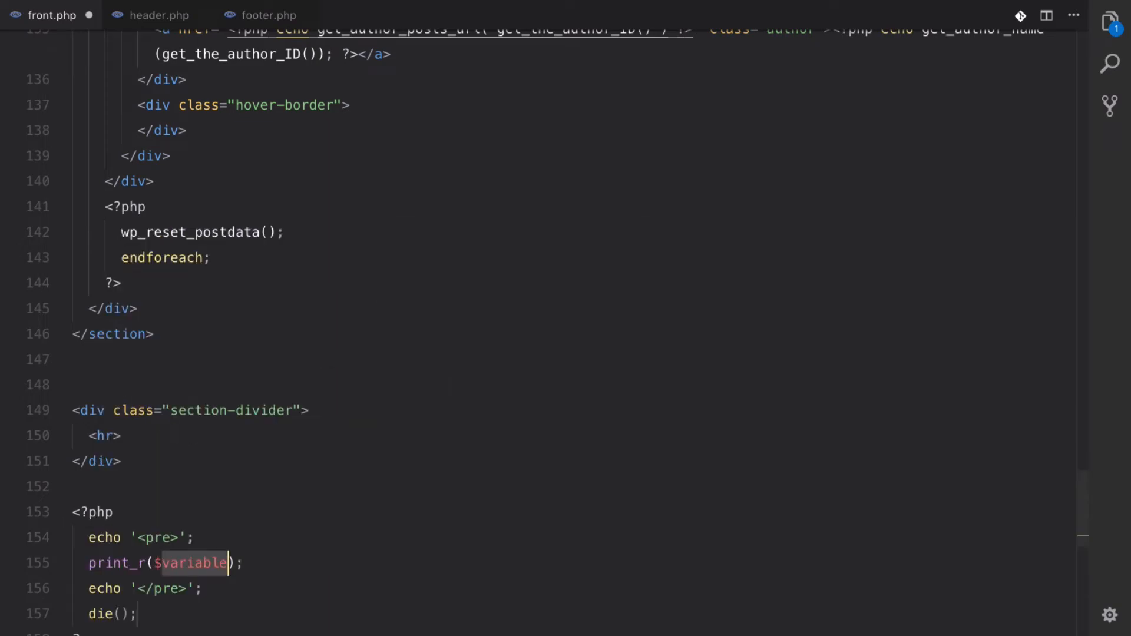
type("get_field()")
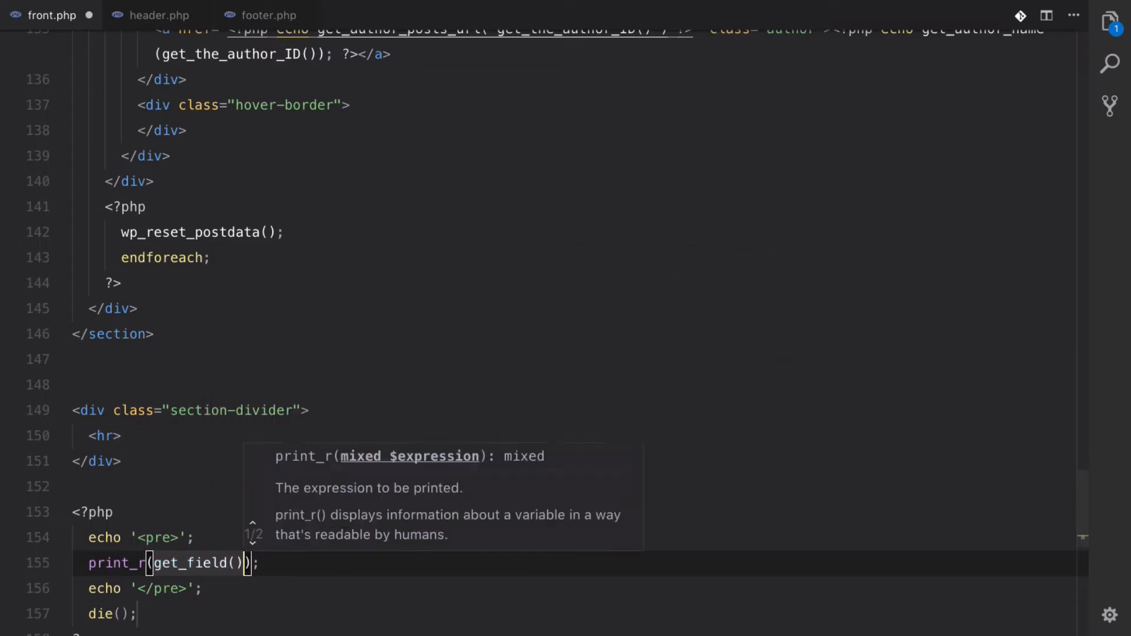
type("'gallery'")
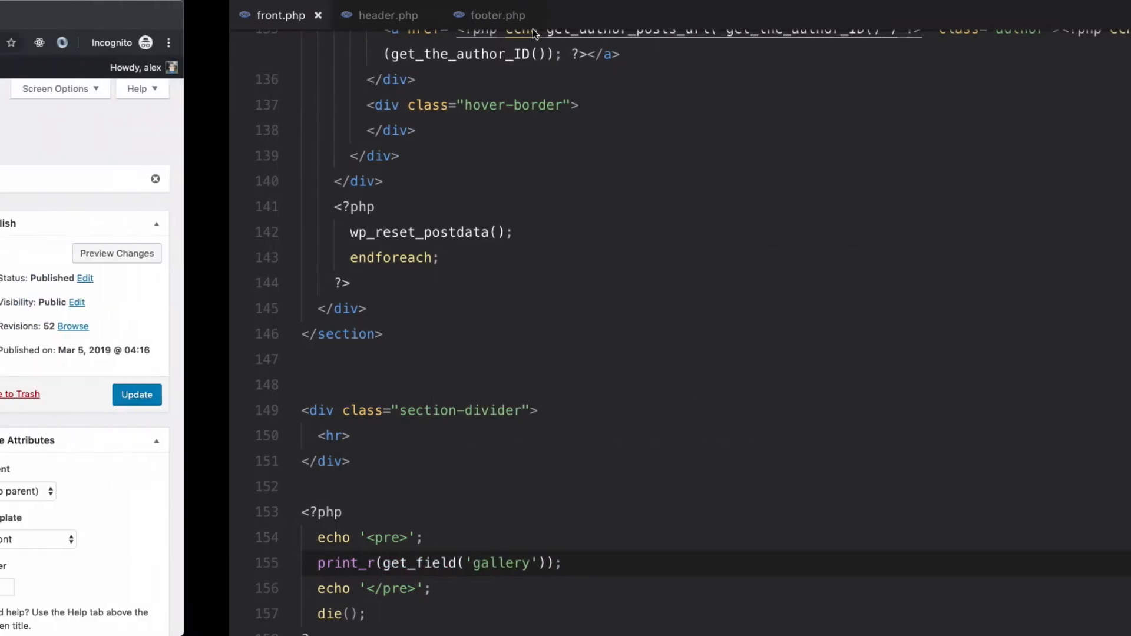
left_click(140, 17)
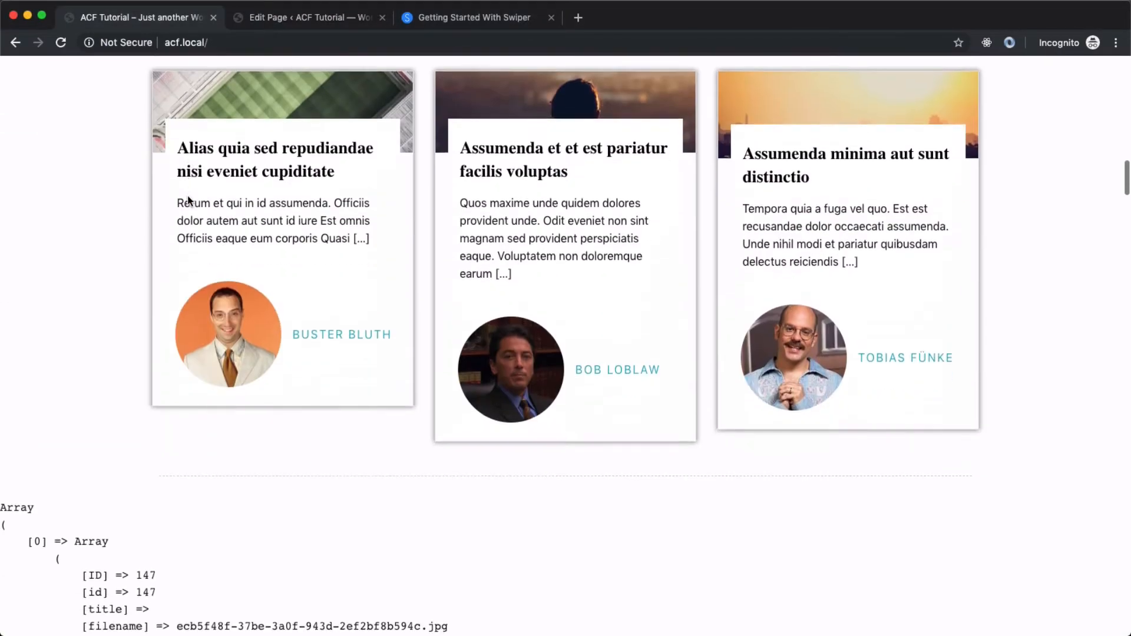
scroll("down", 3)
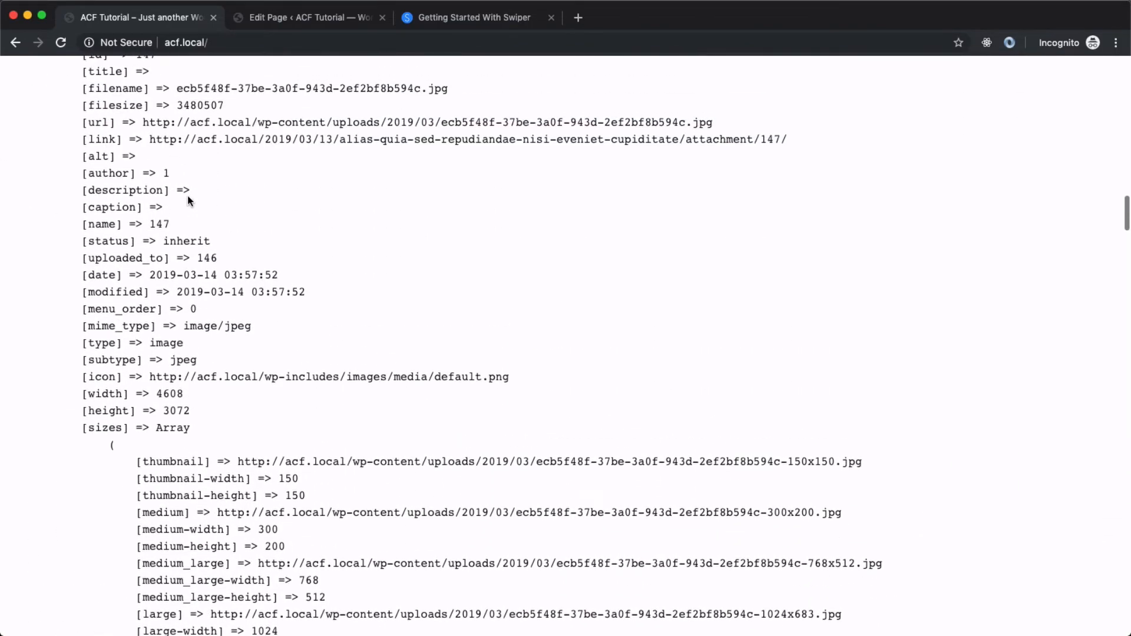
scroll("up", 3)
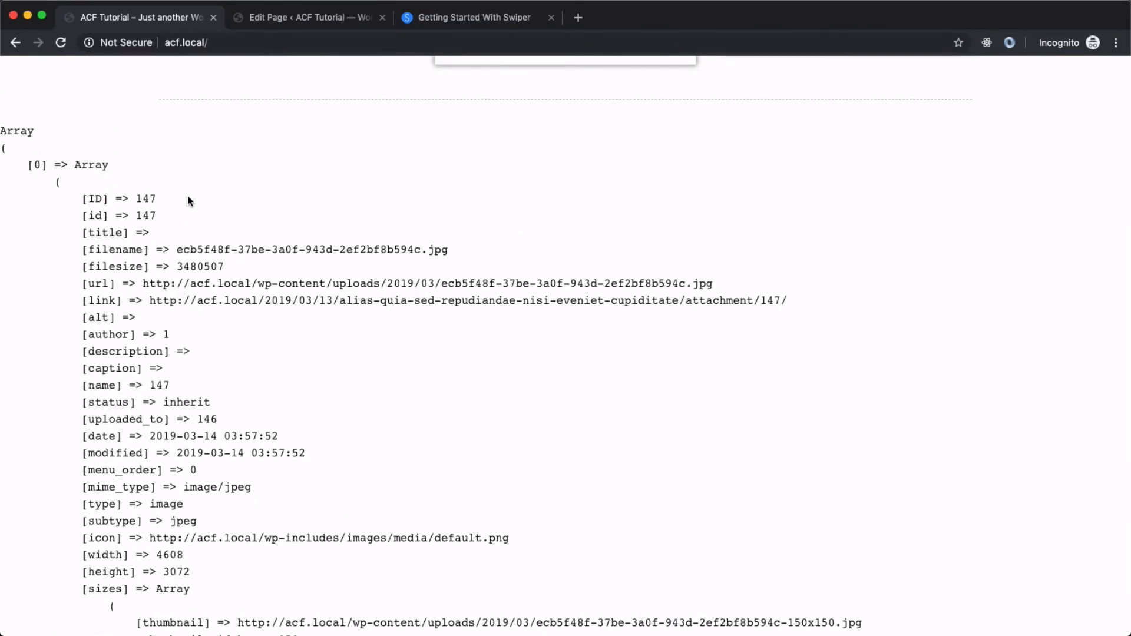
mouse_move(120, 185)
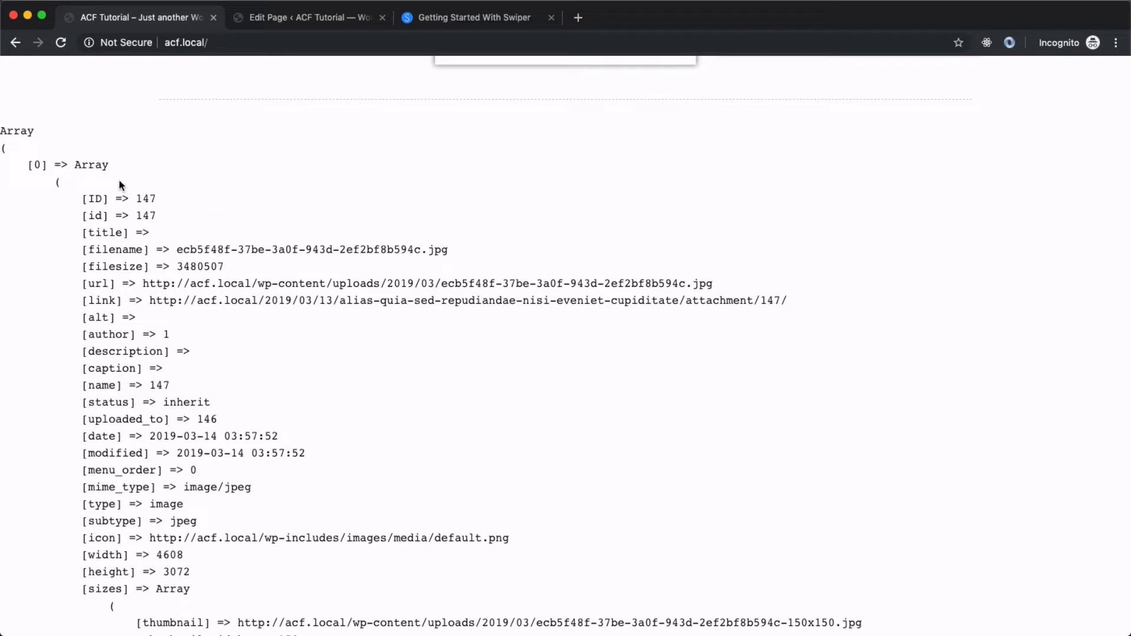
mouse_move(27, 163)
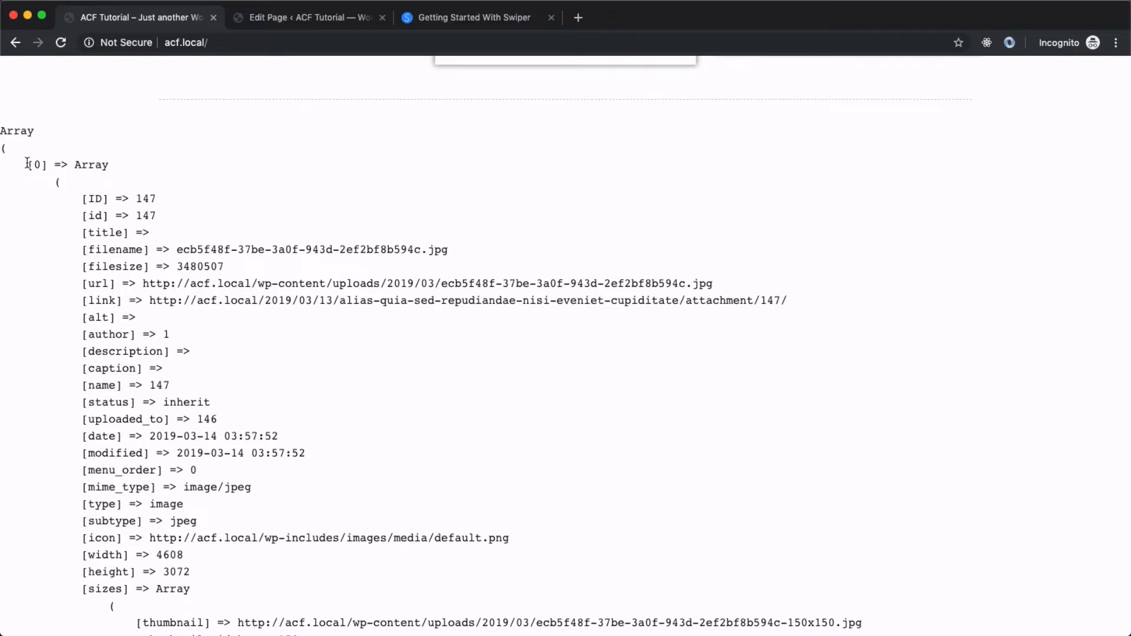
scroll("down", 3)
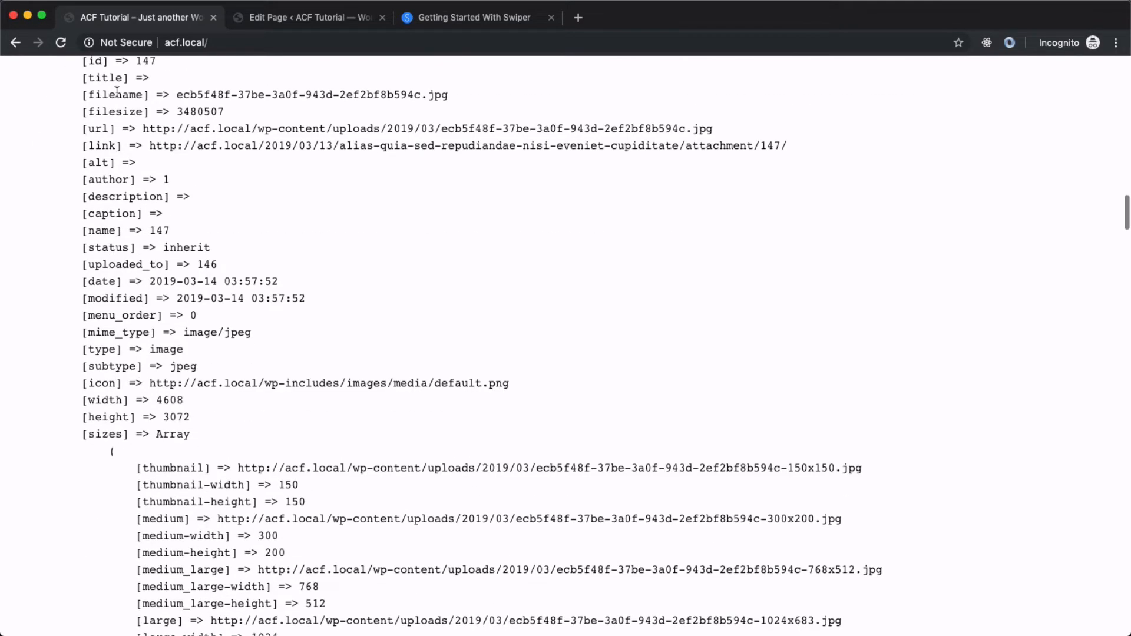
scroll("down", 3)
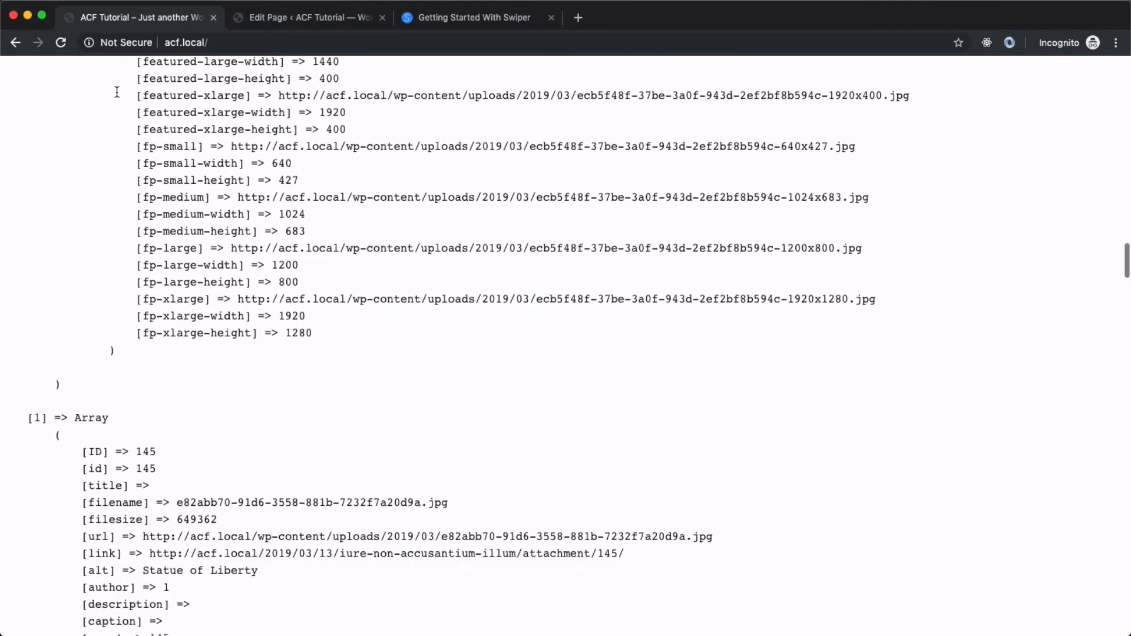
scroll("down", 3)
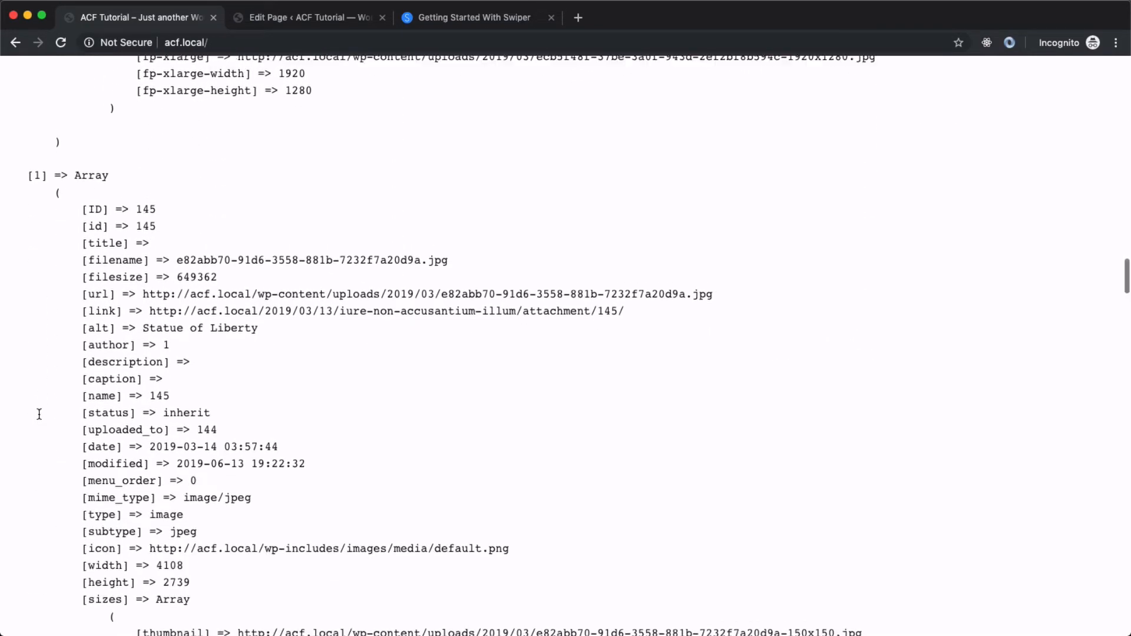
scroll("up", 3)
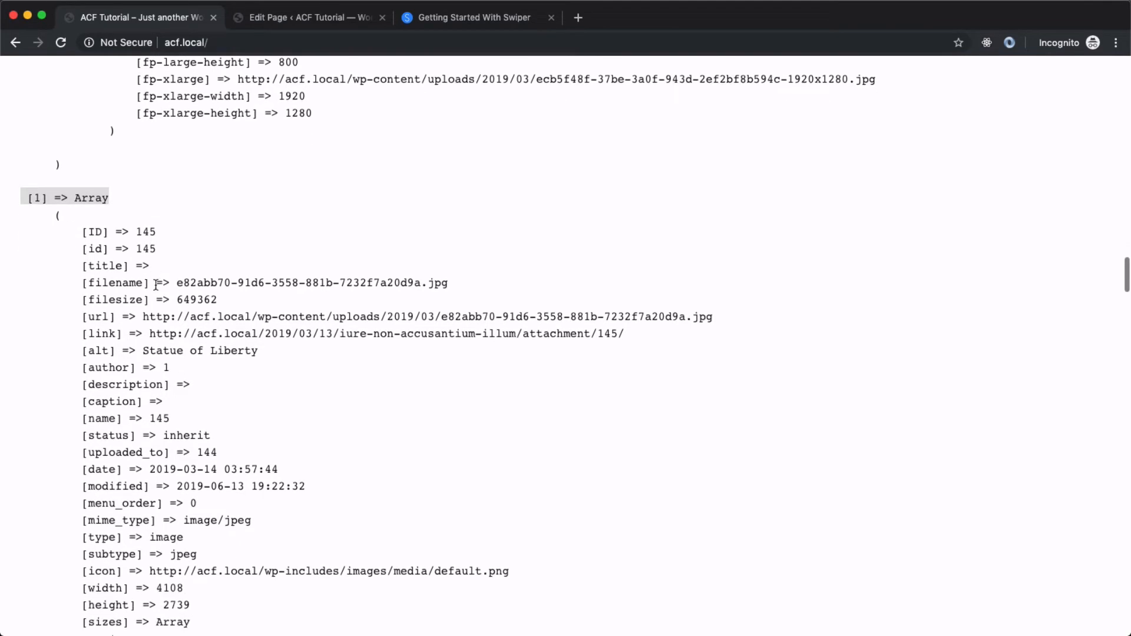
scroll("down", 3)
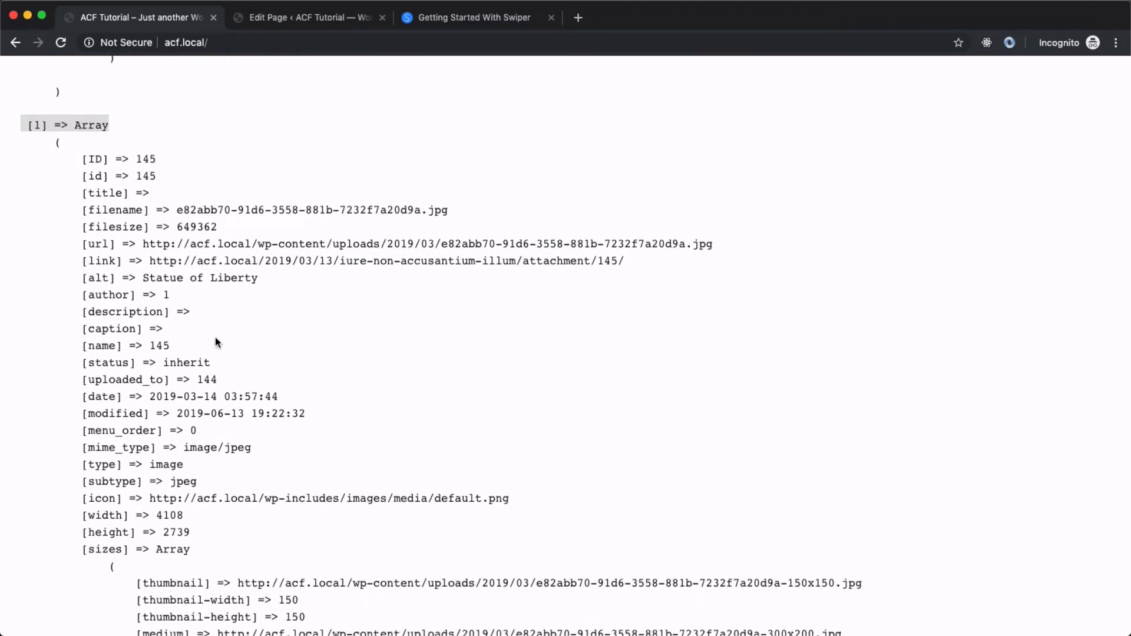
scroll("down", 3)
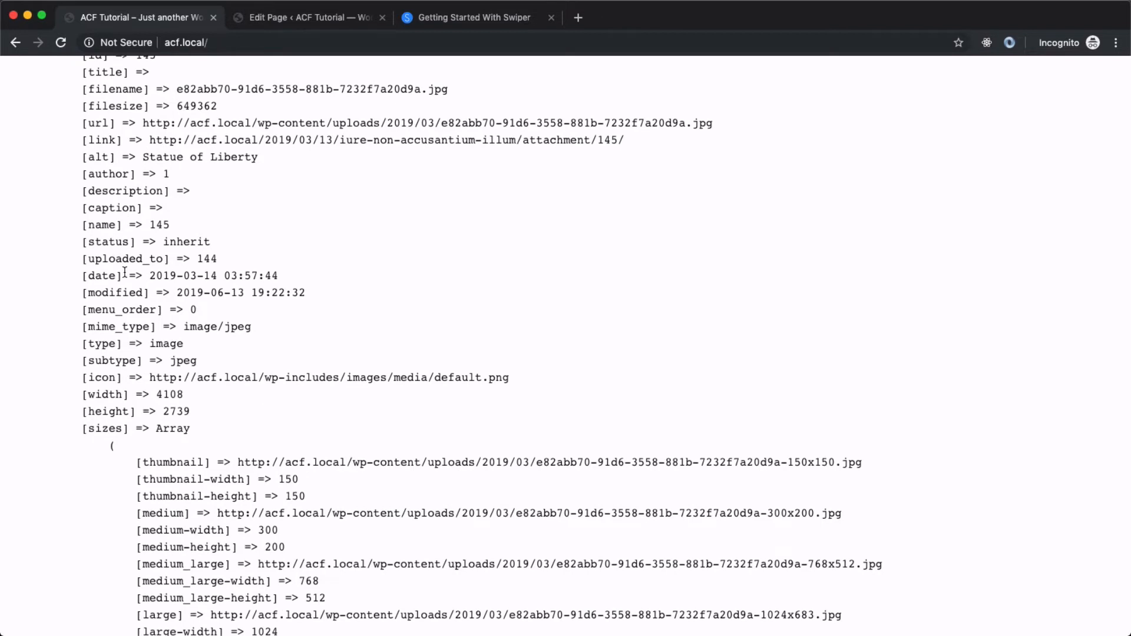
scroll("down", 3)
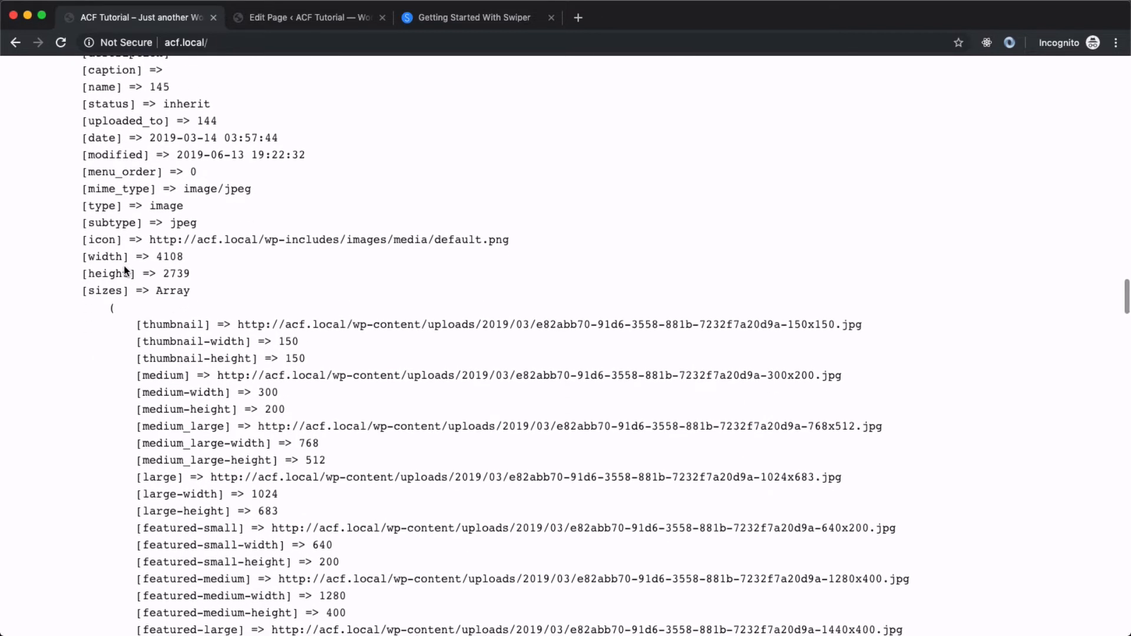
scroll("down", 3)
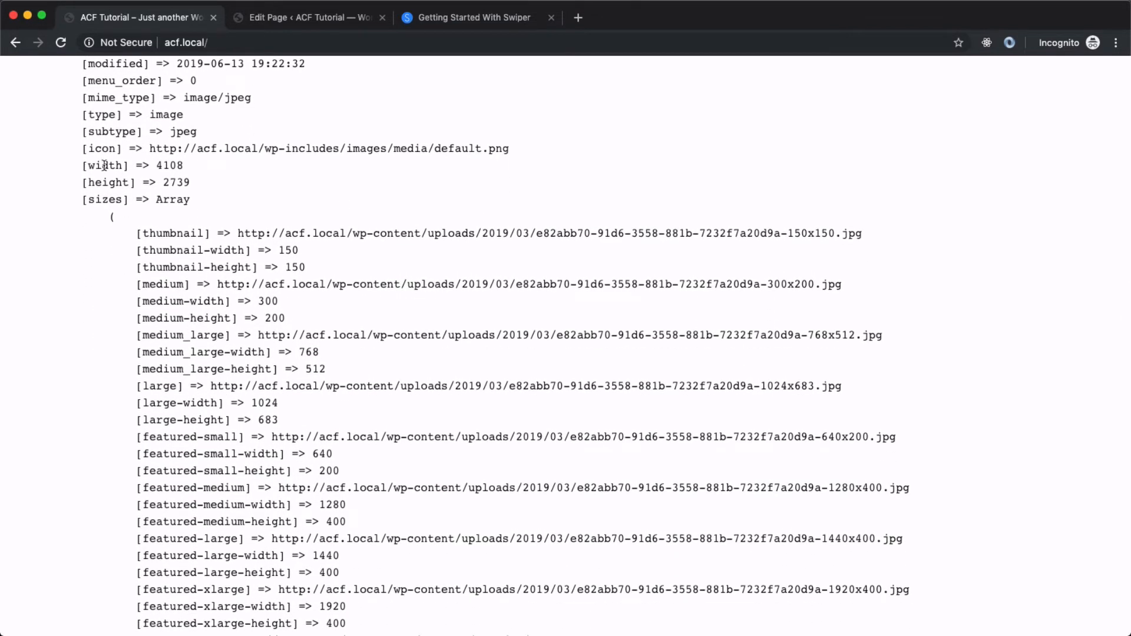
scroll("down", 3)
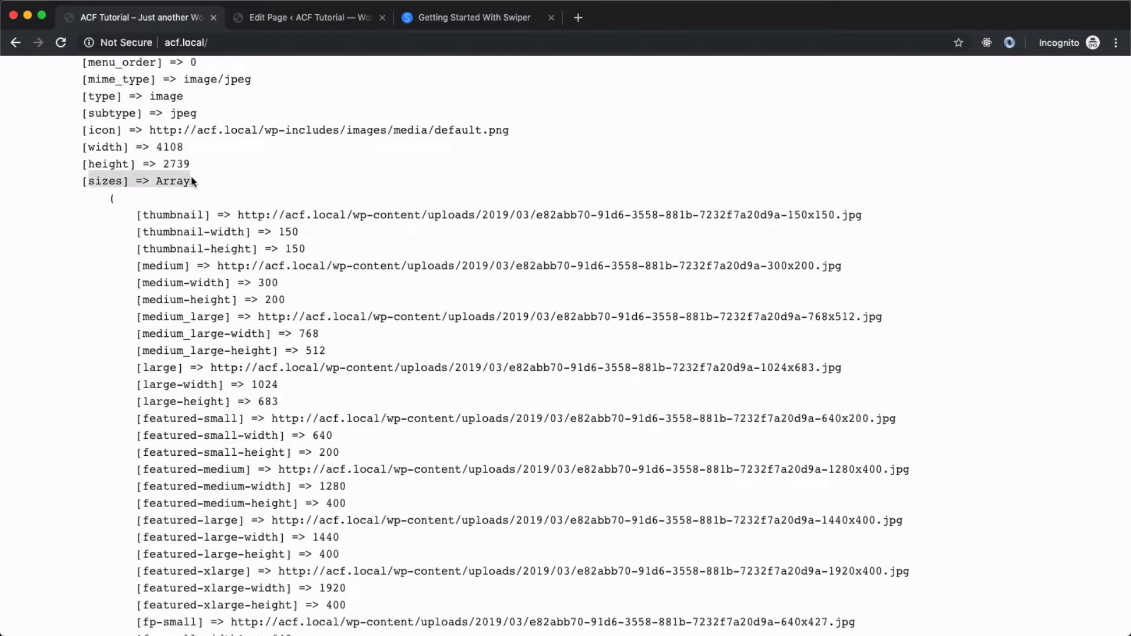
scroll("down", 3)
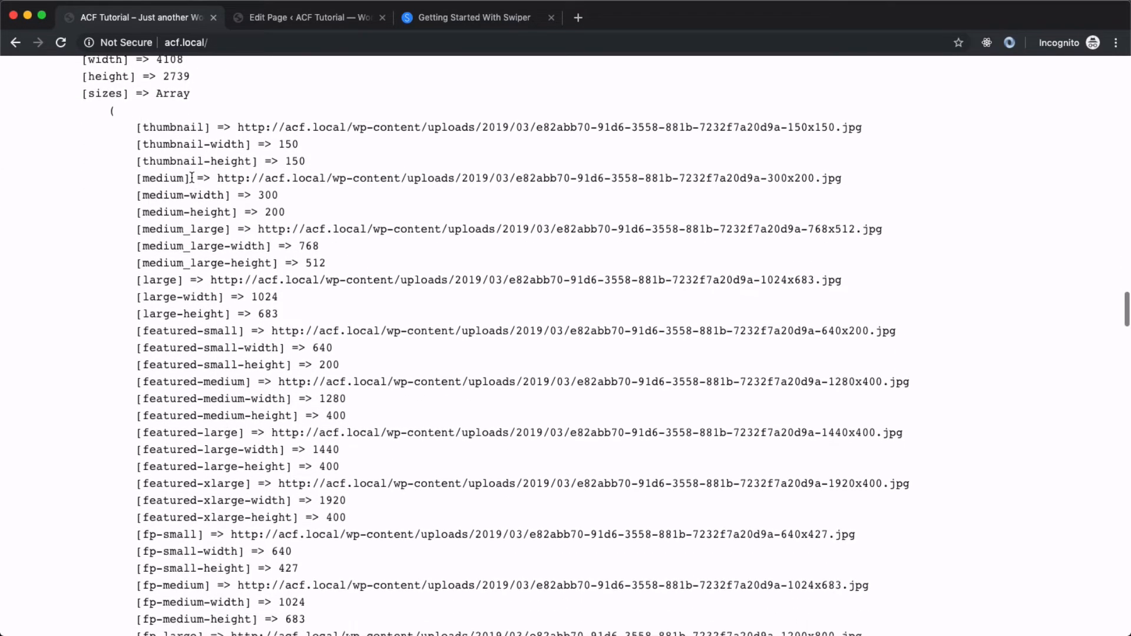
scroll("down", 3)
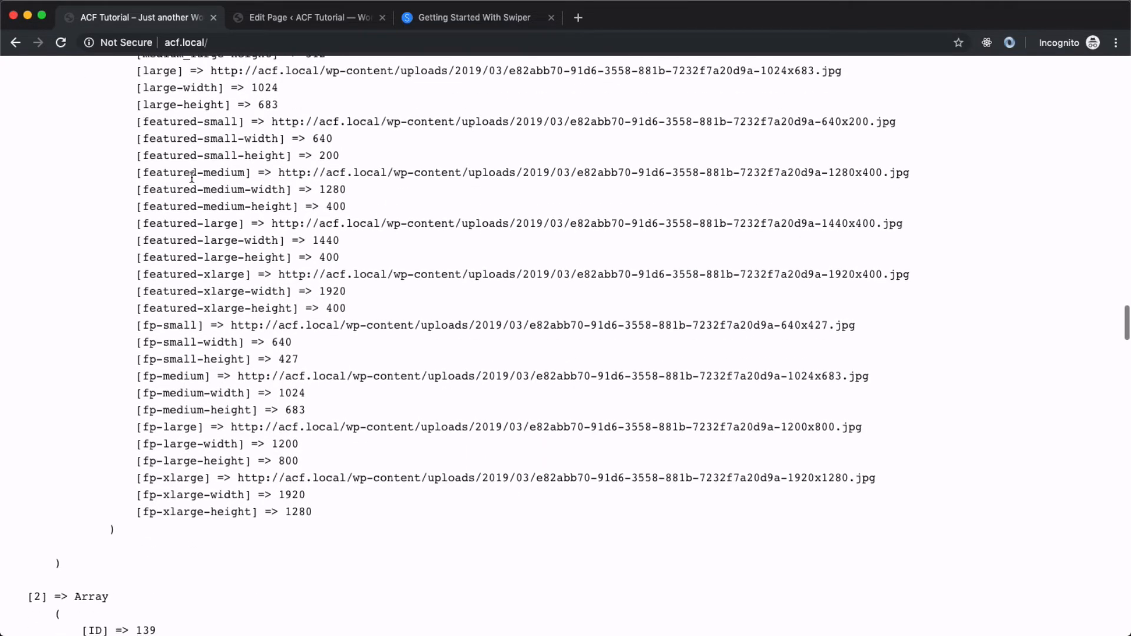
scroll("up", 3)
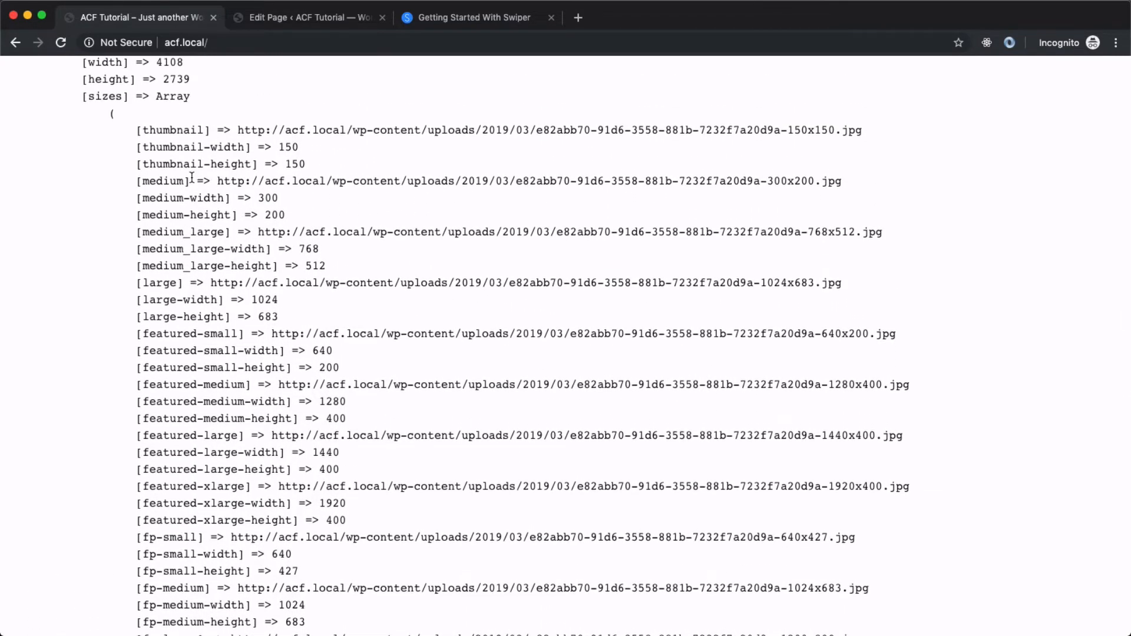
scroll("up", 3)
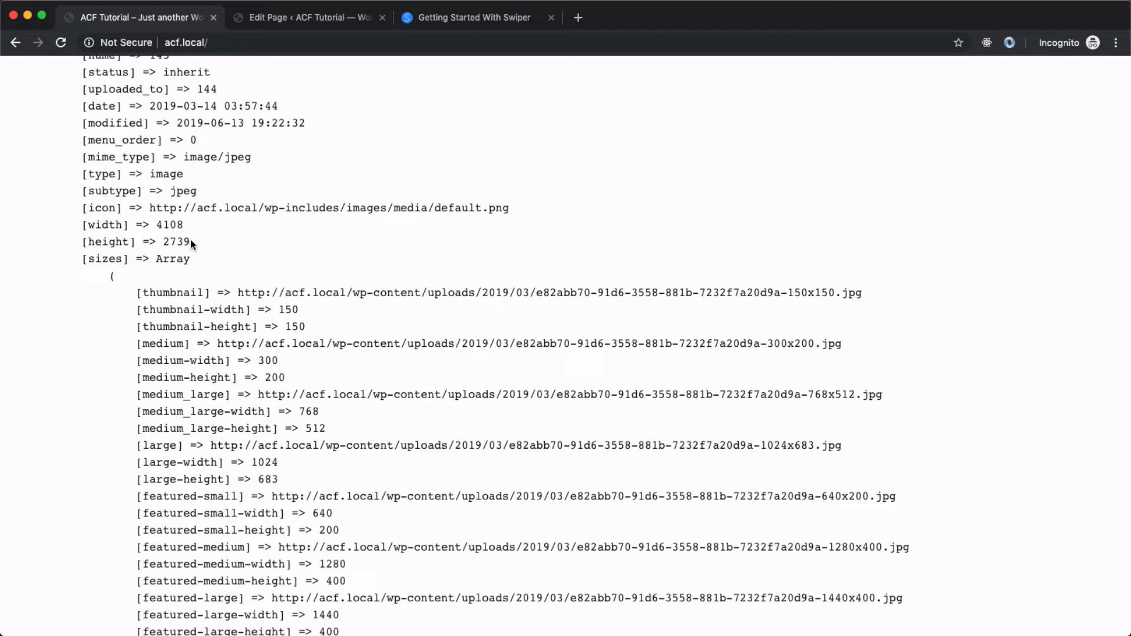
scroll("up", 3)
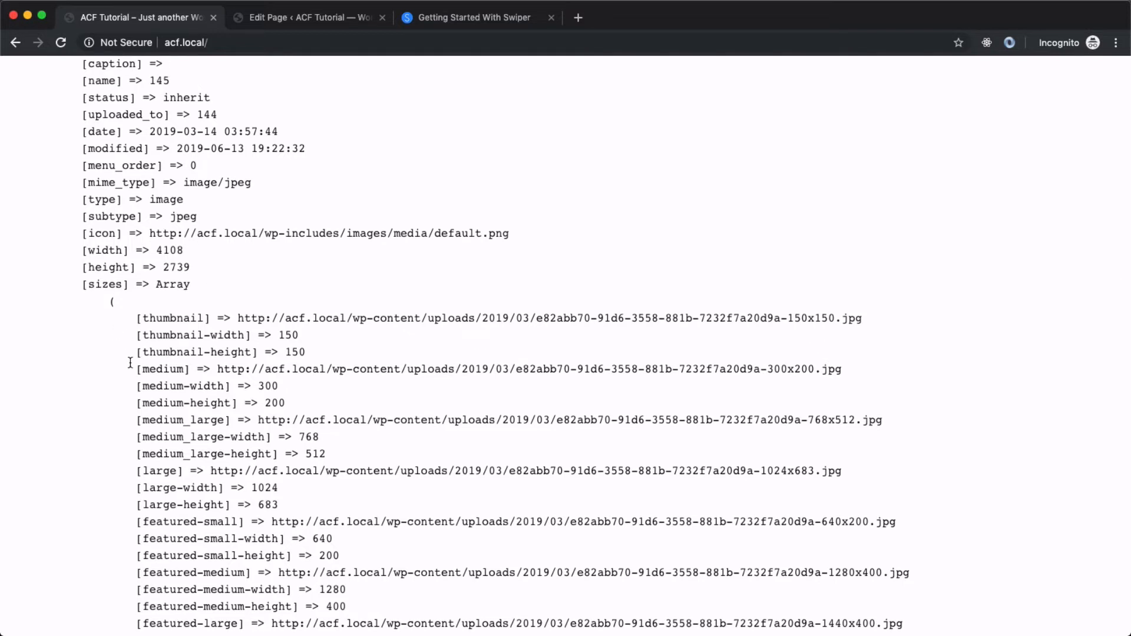
scroll("down", 3)
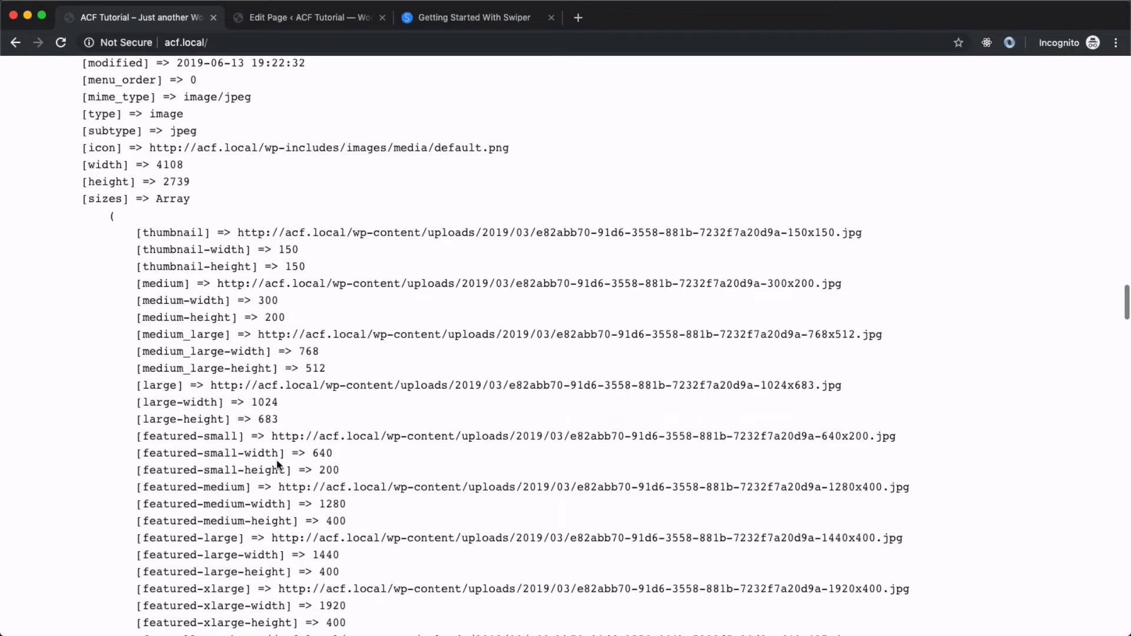
scroll("up", 3)
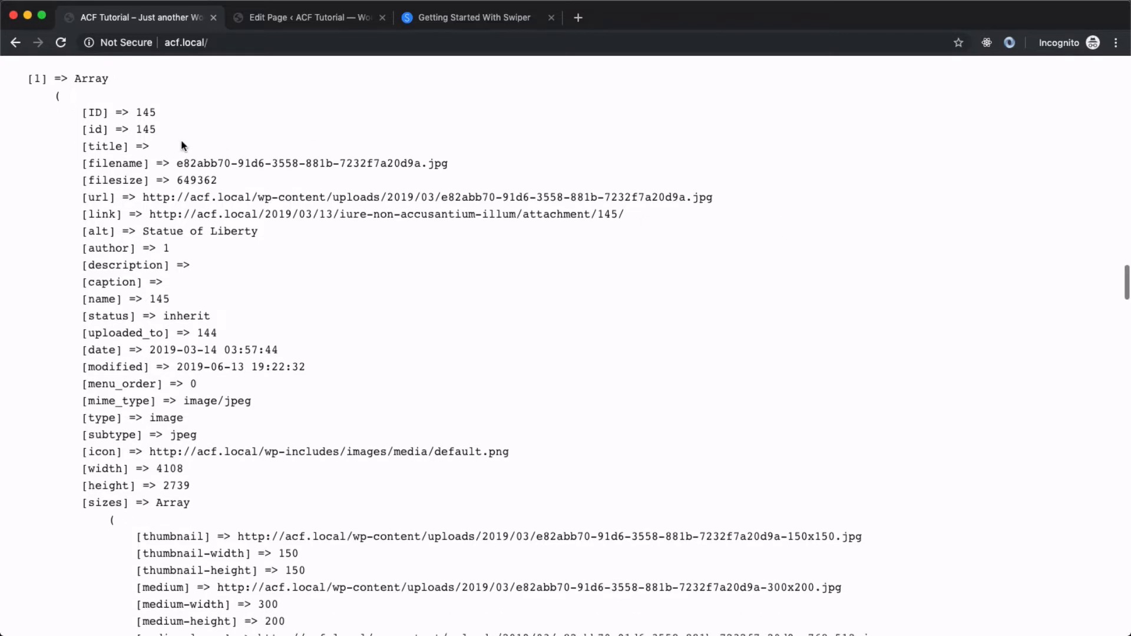
scroll("down", 3)
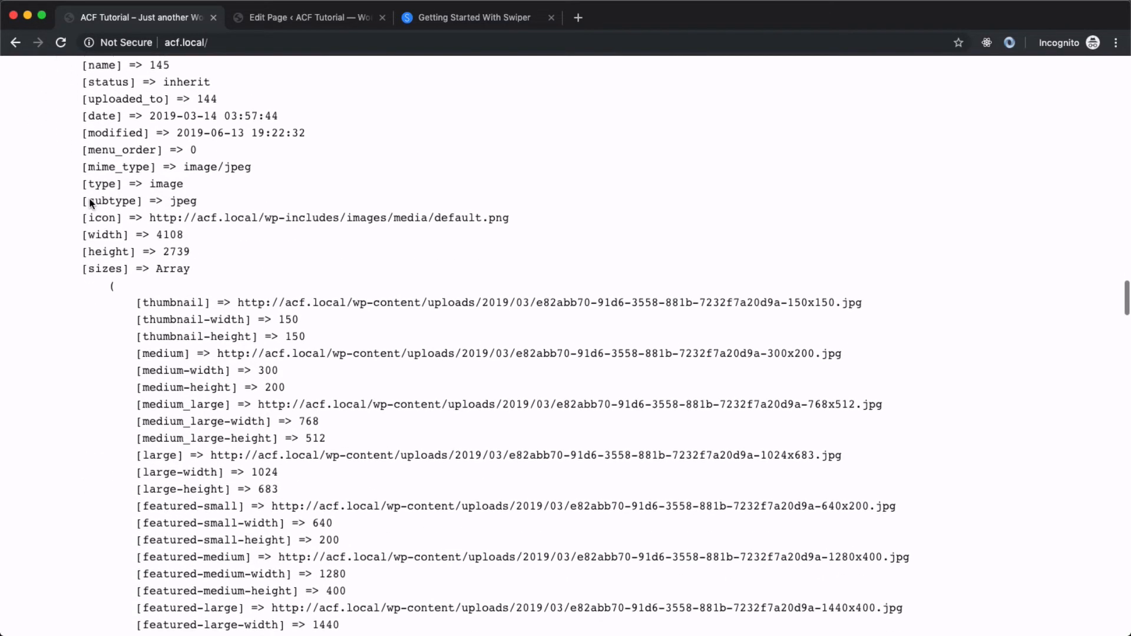
scroll("down", 3)
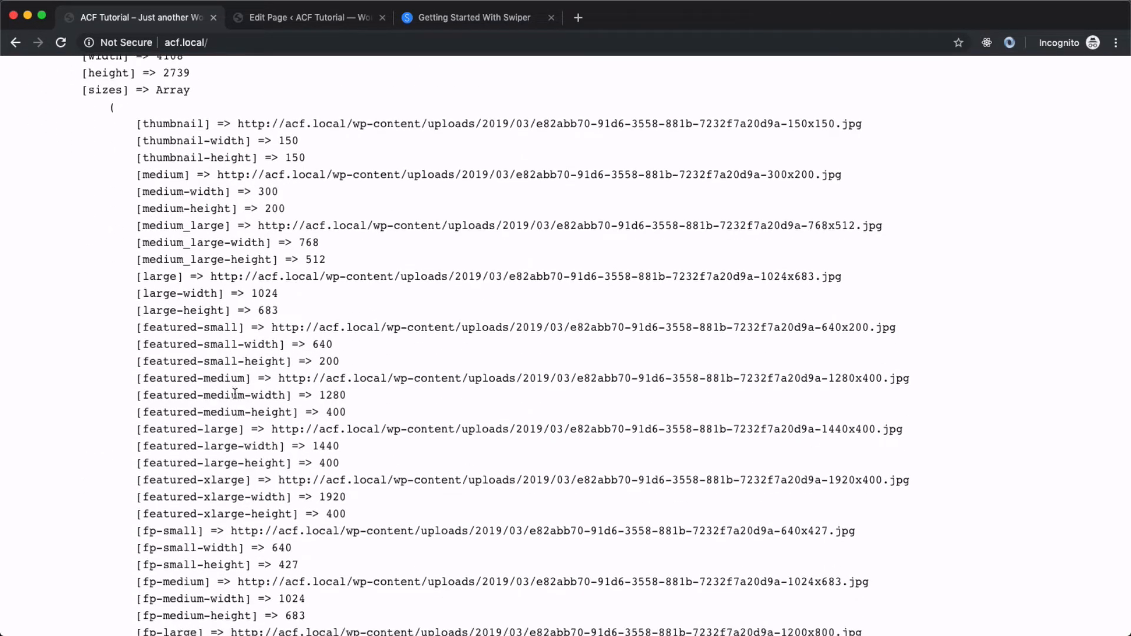
scroll("down", 3)
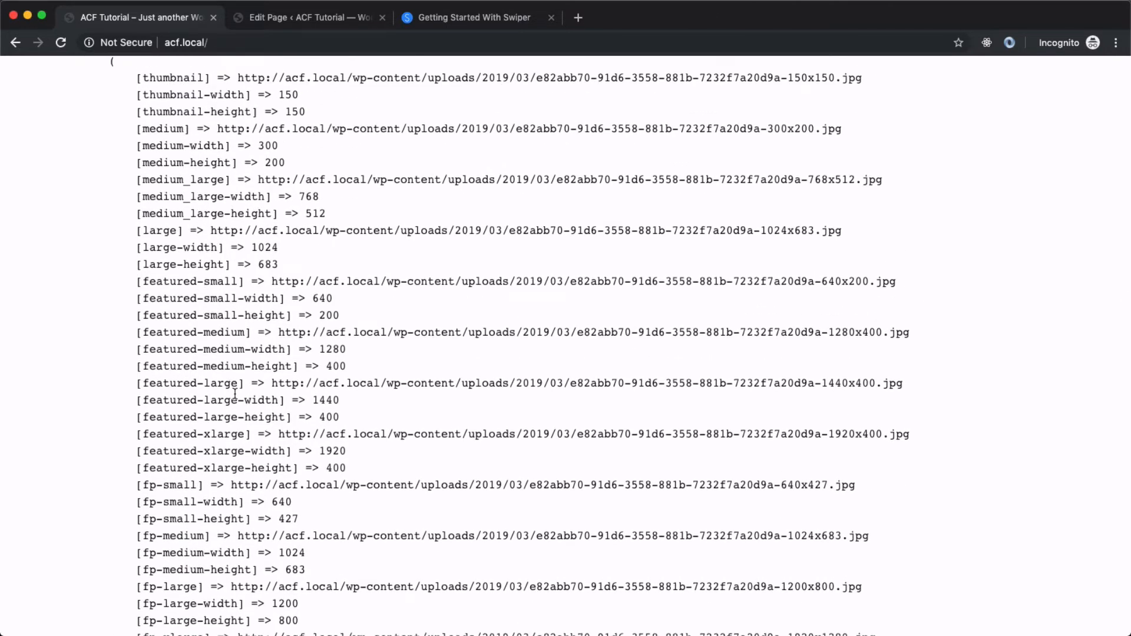
scroll("up", 3)
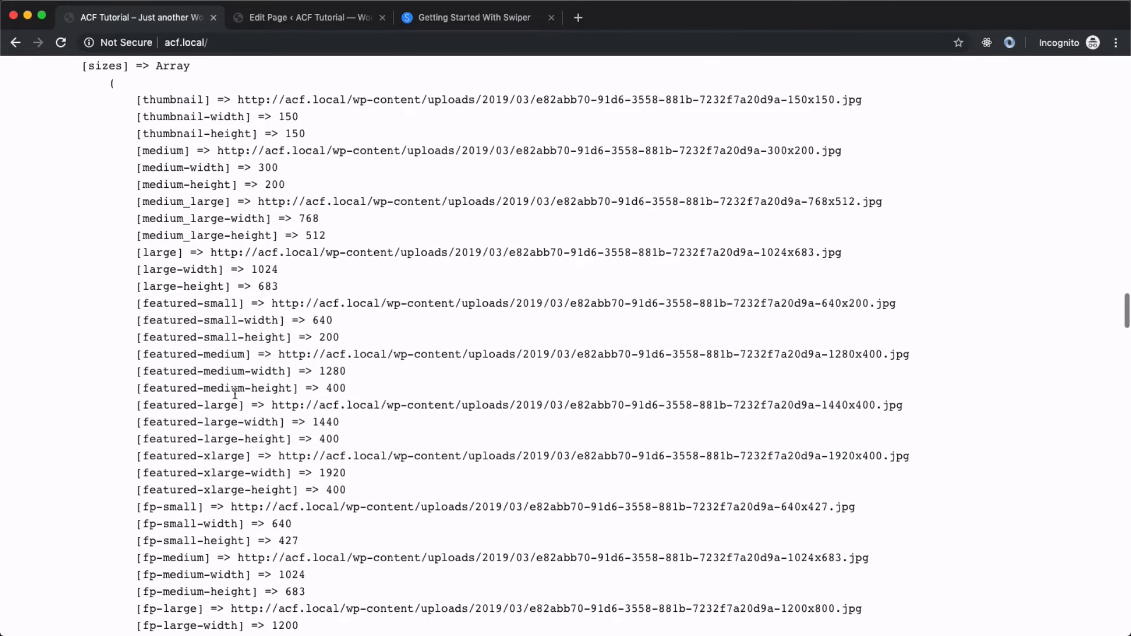
scroll("up", 3)
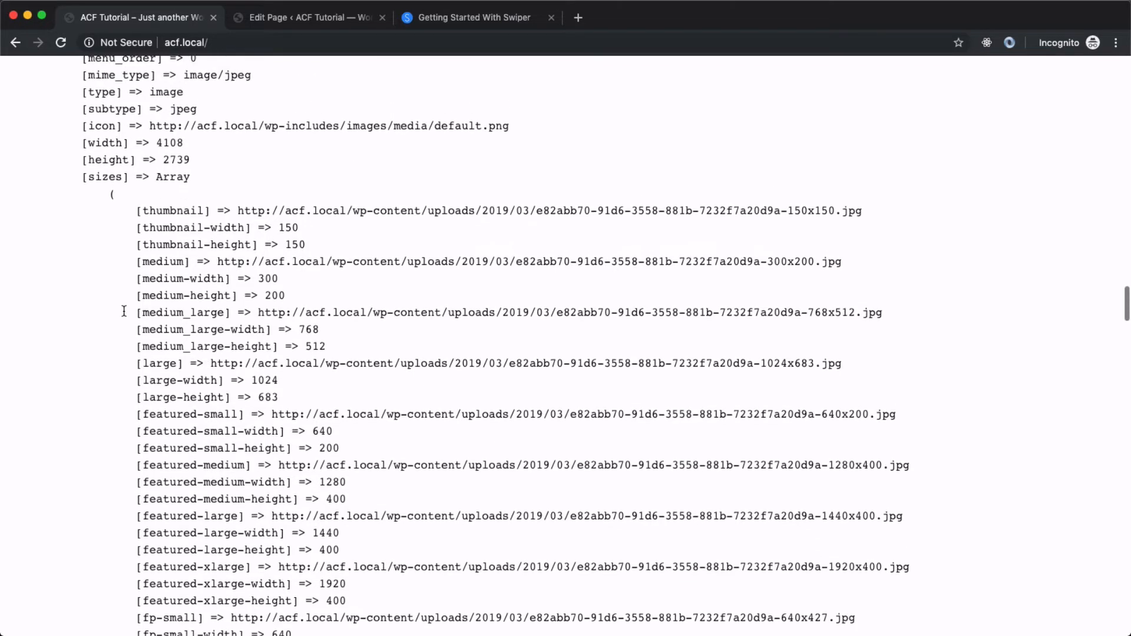
mouse_move(219, 184)
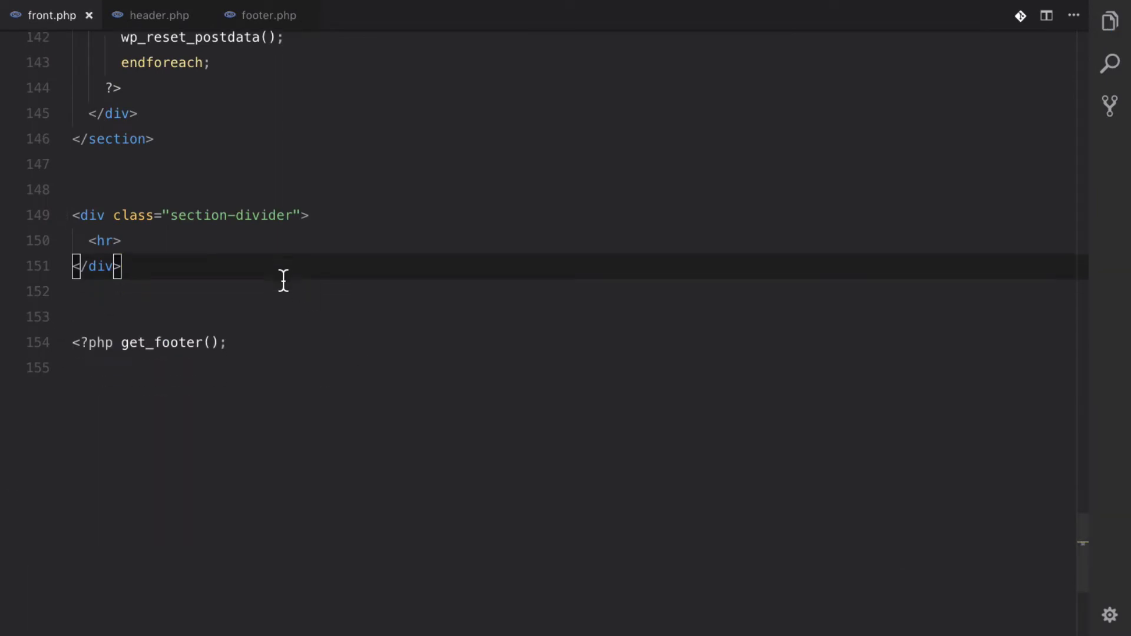
Add an empty grid-container div with a // Swiper placeholder comment inside.
key("Enter")
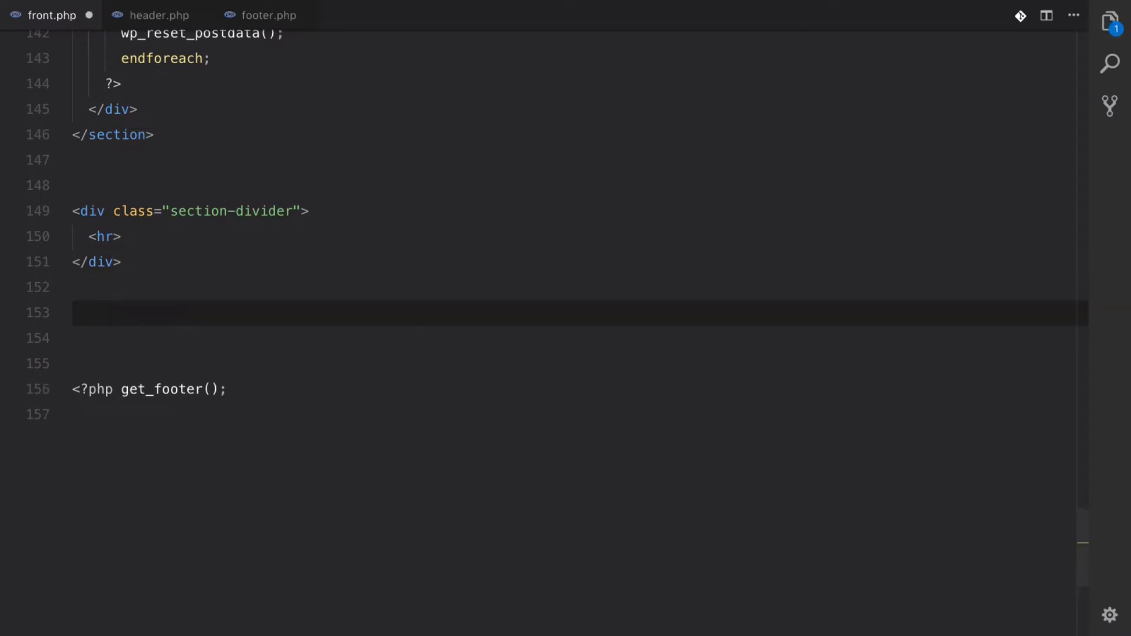
type(".div")
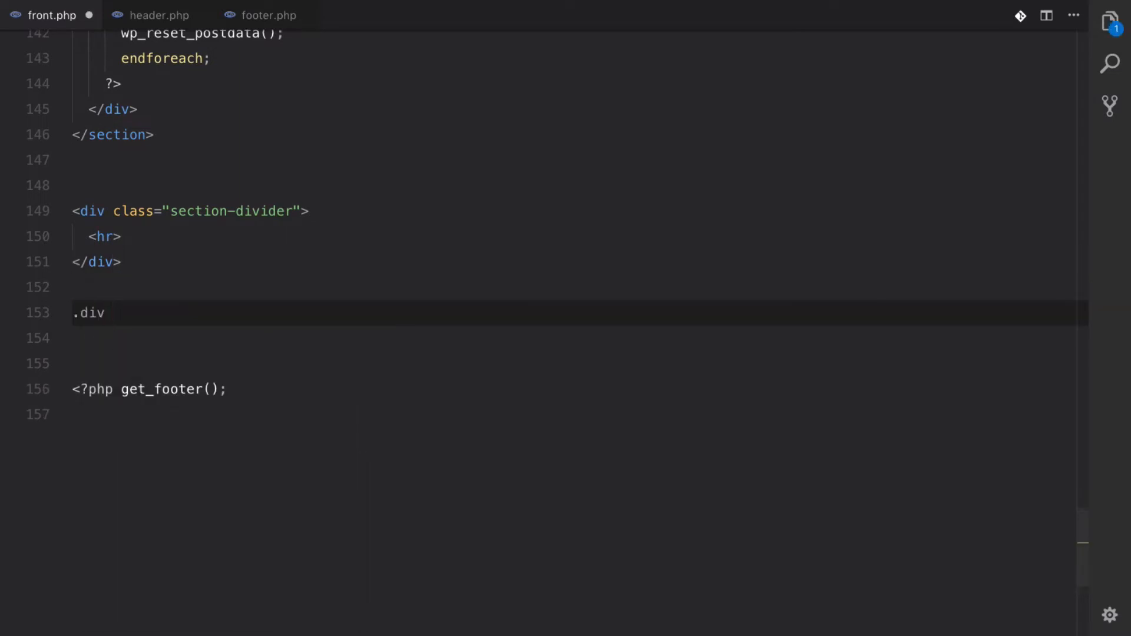
type("<div class")
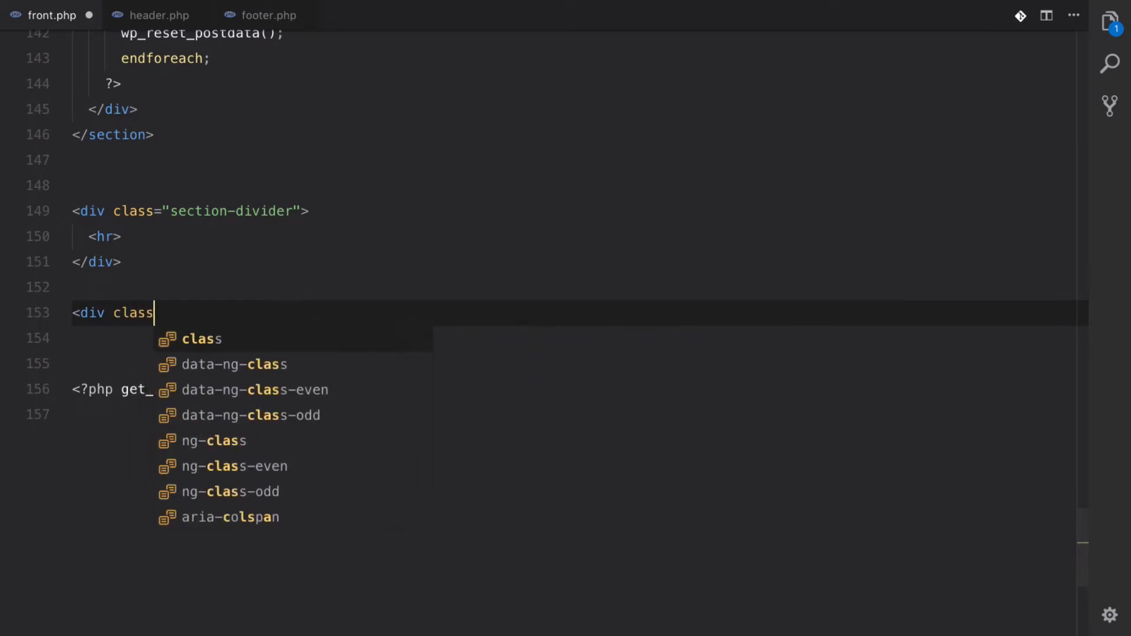
type("=\"grdi\"")
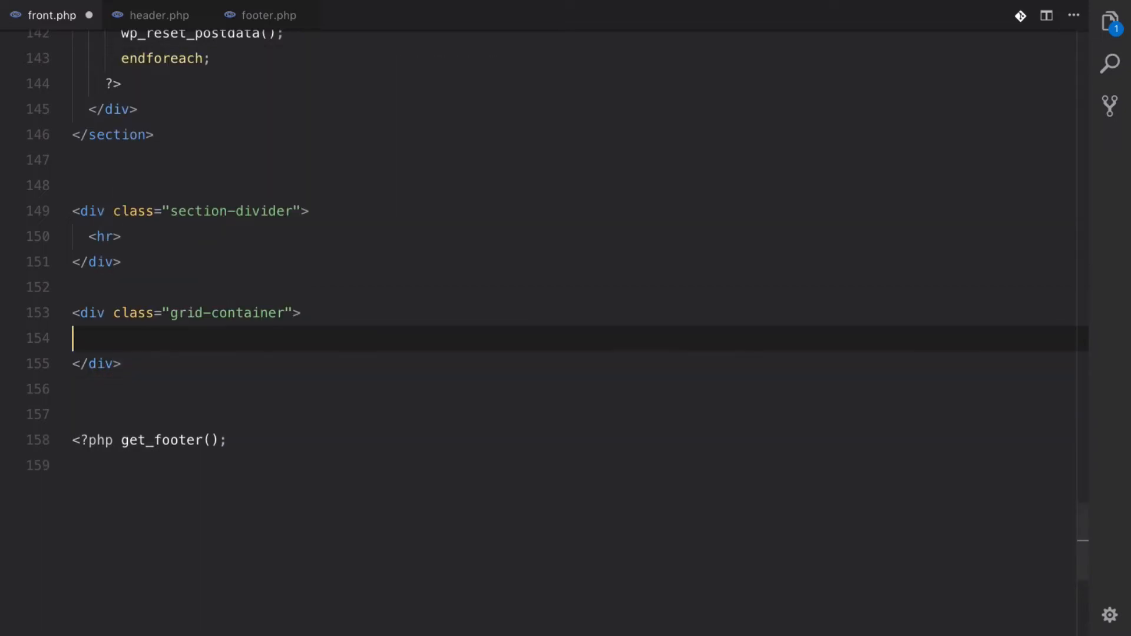
key("Enter")
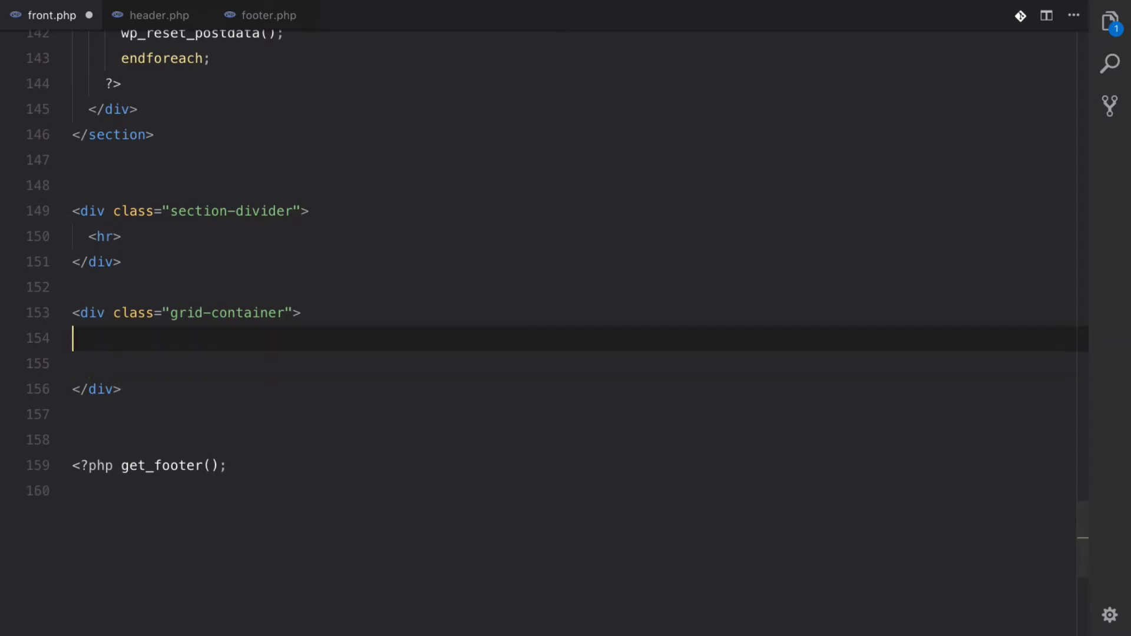
key("Enter")
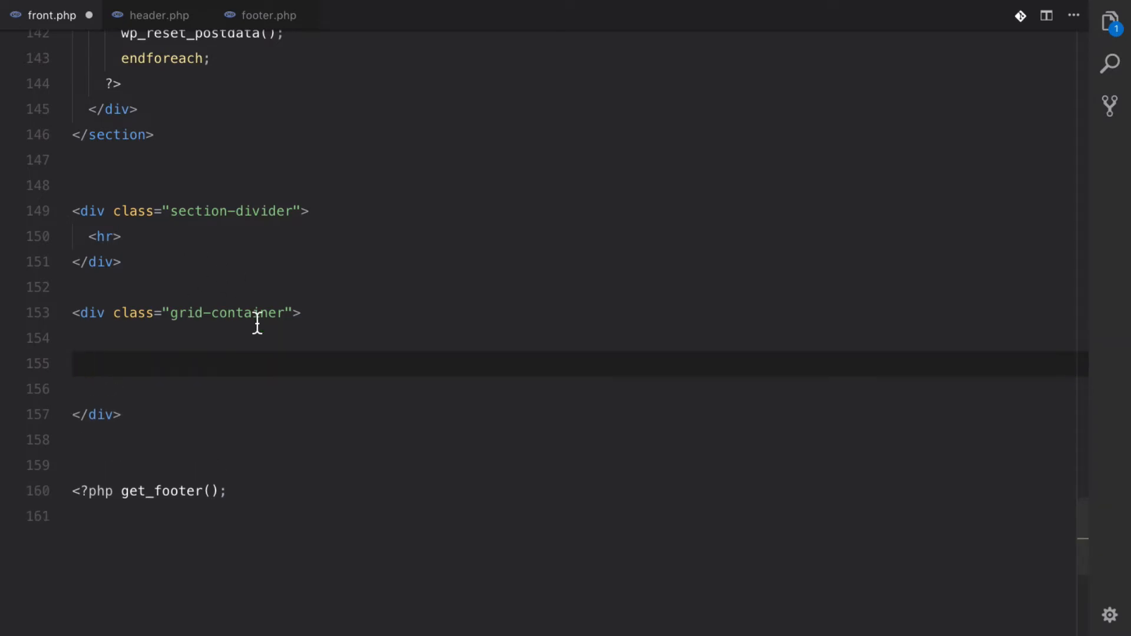
type("// Swiper")
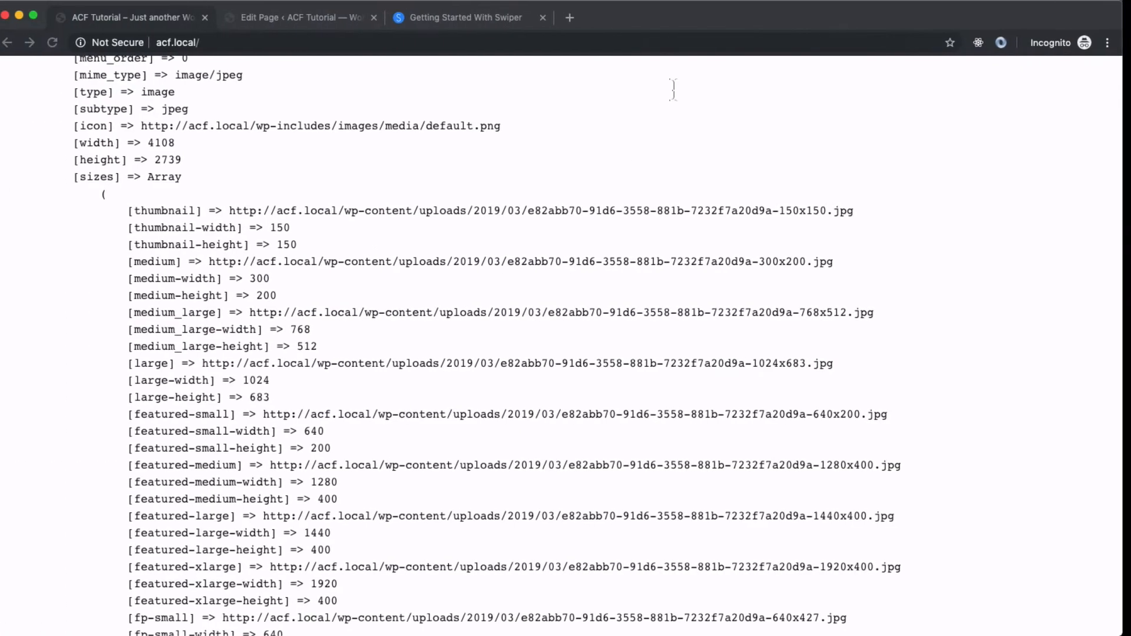
Browse the Swiper demos page, try the navigation demo, and open the Get Started guide.
left_click(473, 18)
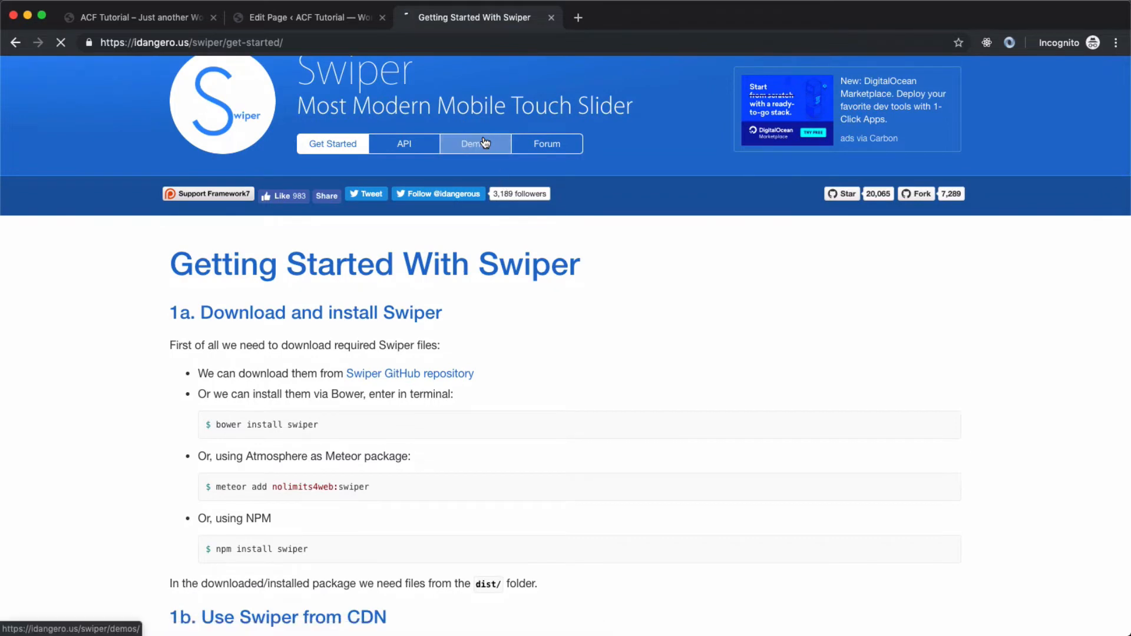
left_click(475, 143)
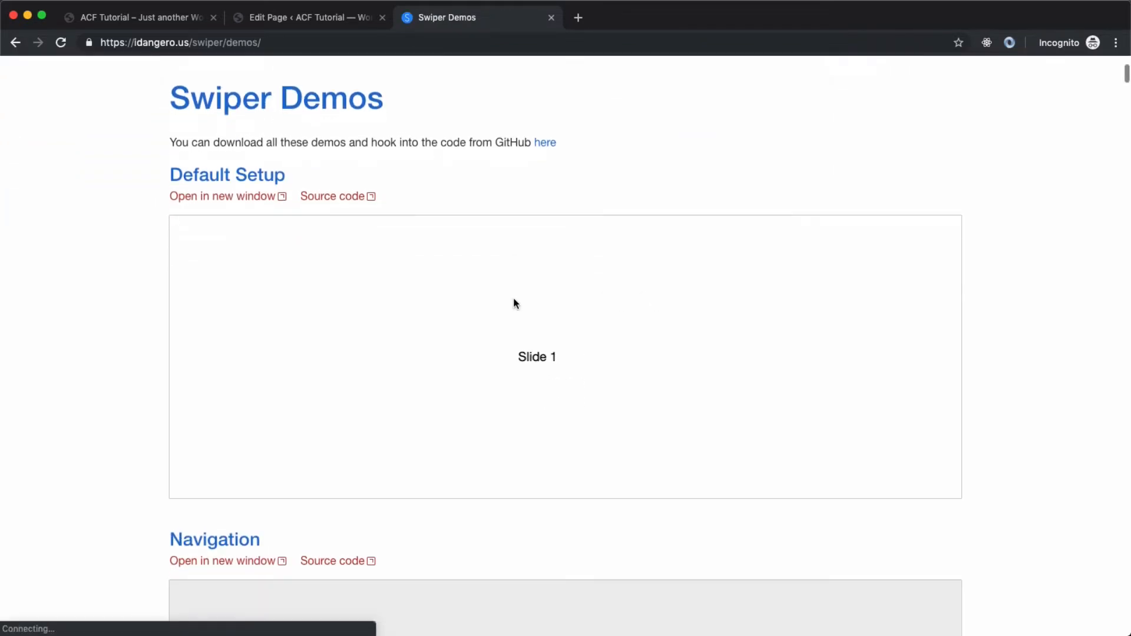
scroll("down", 3)
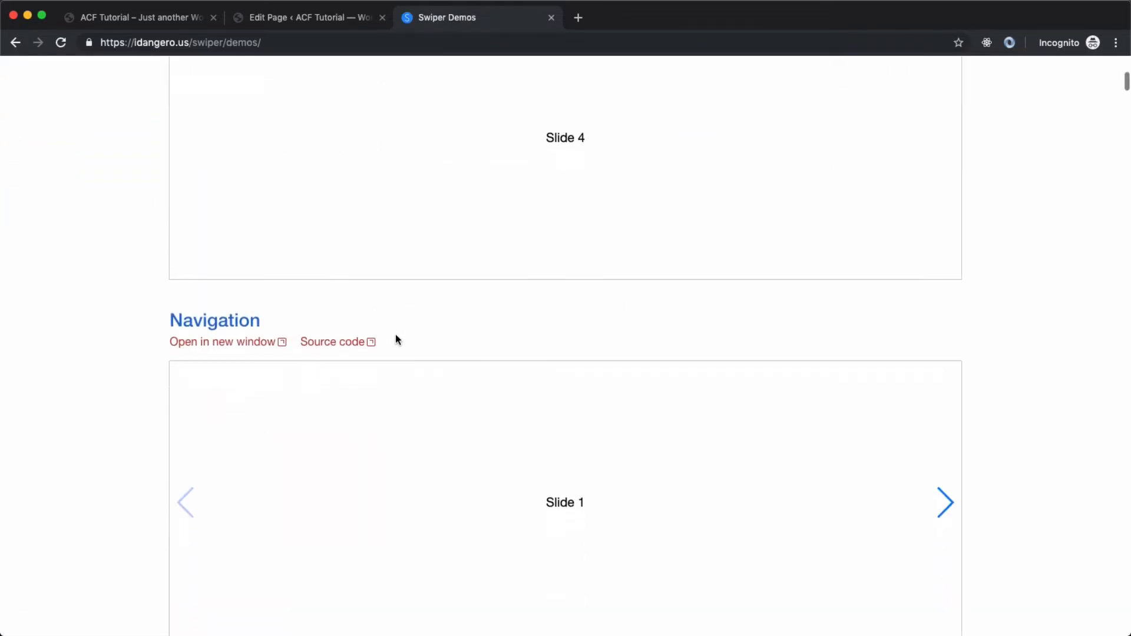
scroll("down", 3)
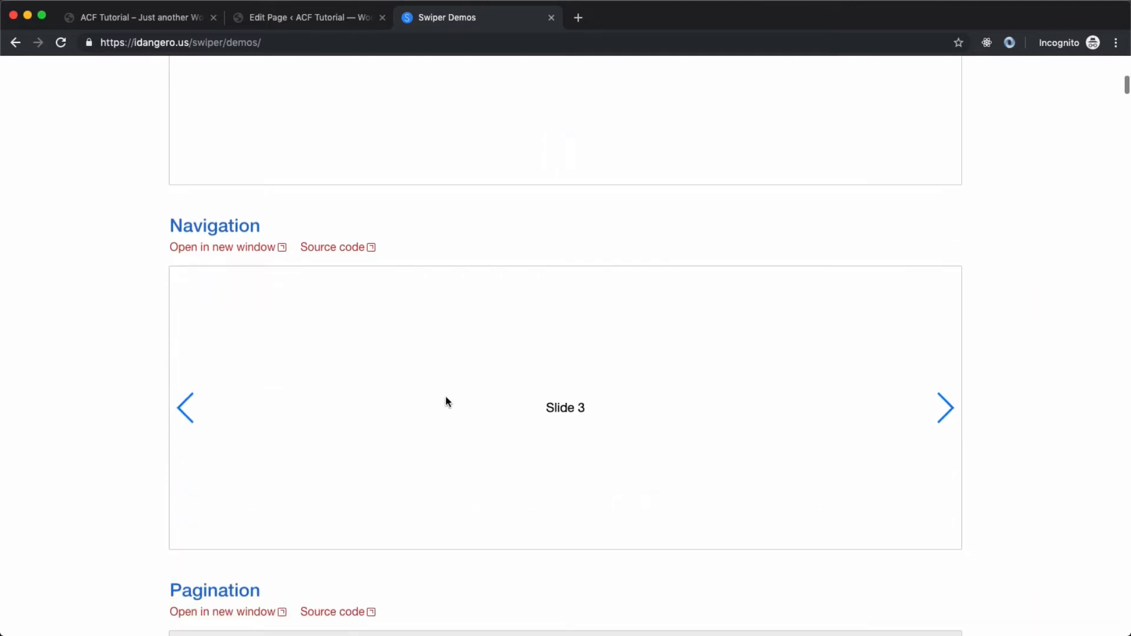
left_click(185, 407)
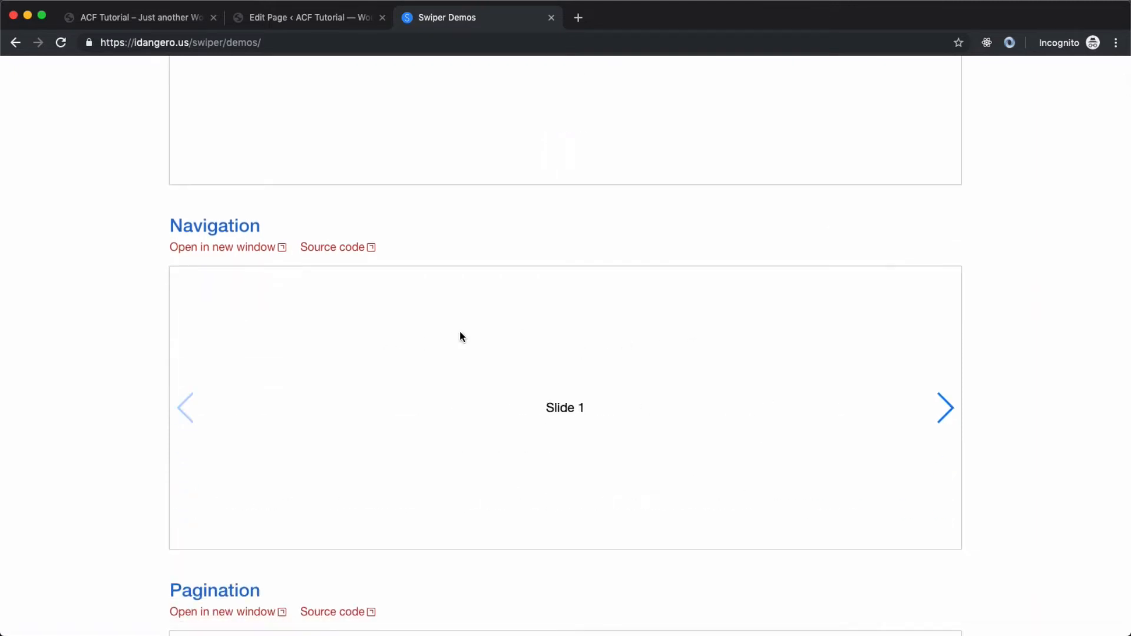
mouse_move(153, 181)
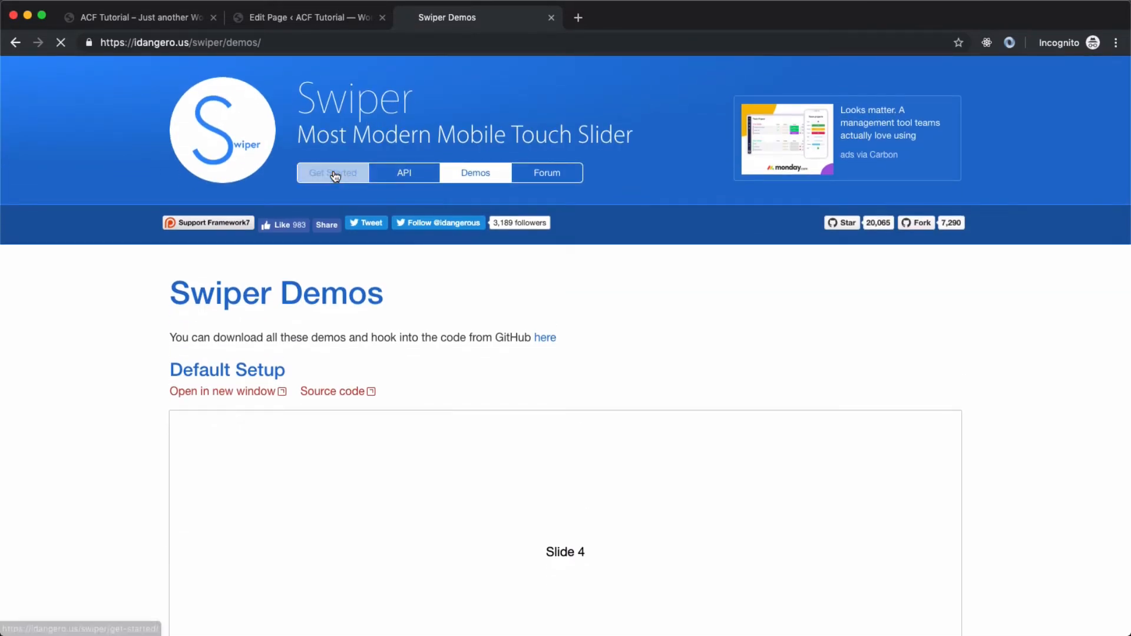
left_click(332, 172)
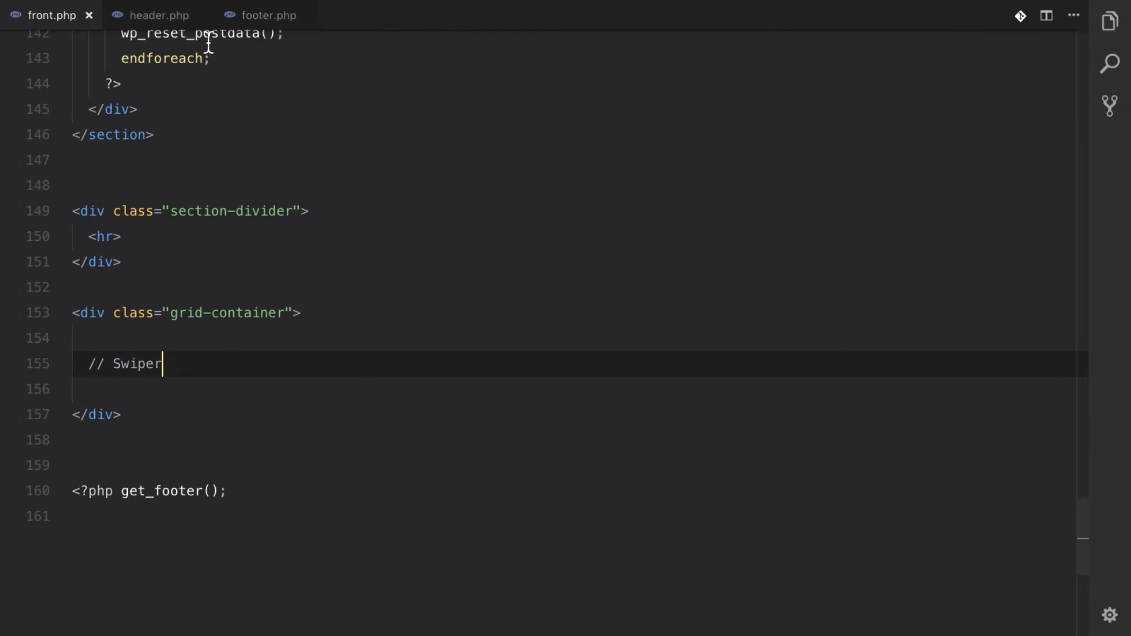
Change the Swiper CDN script URL in footer.php to 4.5.0 and confirm header.php's stylesheet matches.
left_click(268, 15)
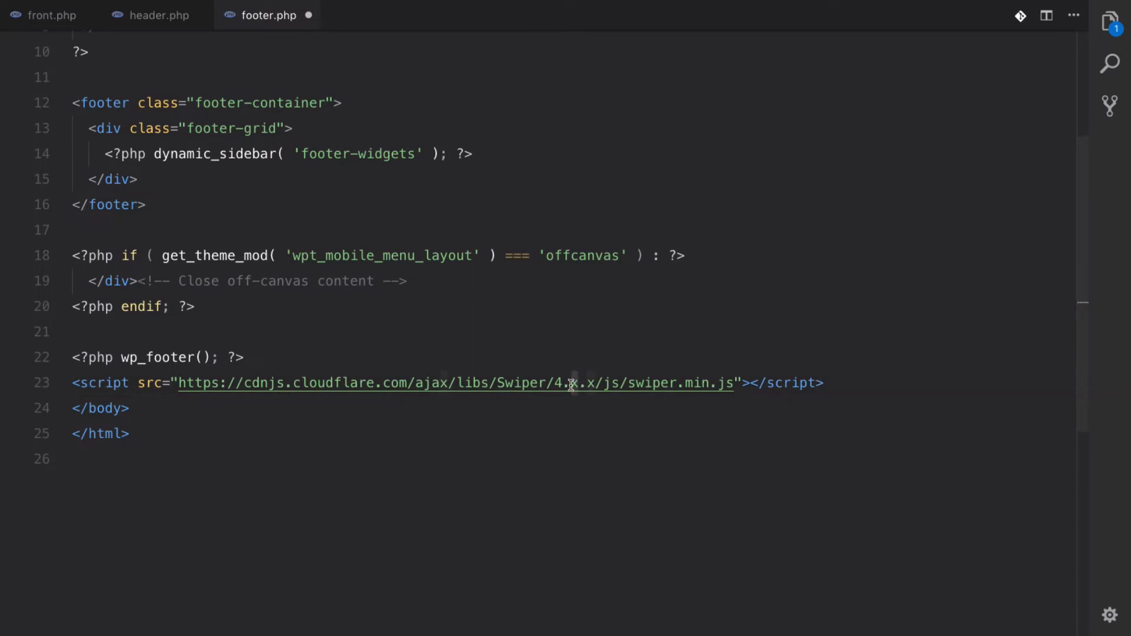
type("5")
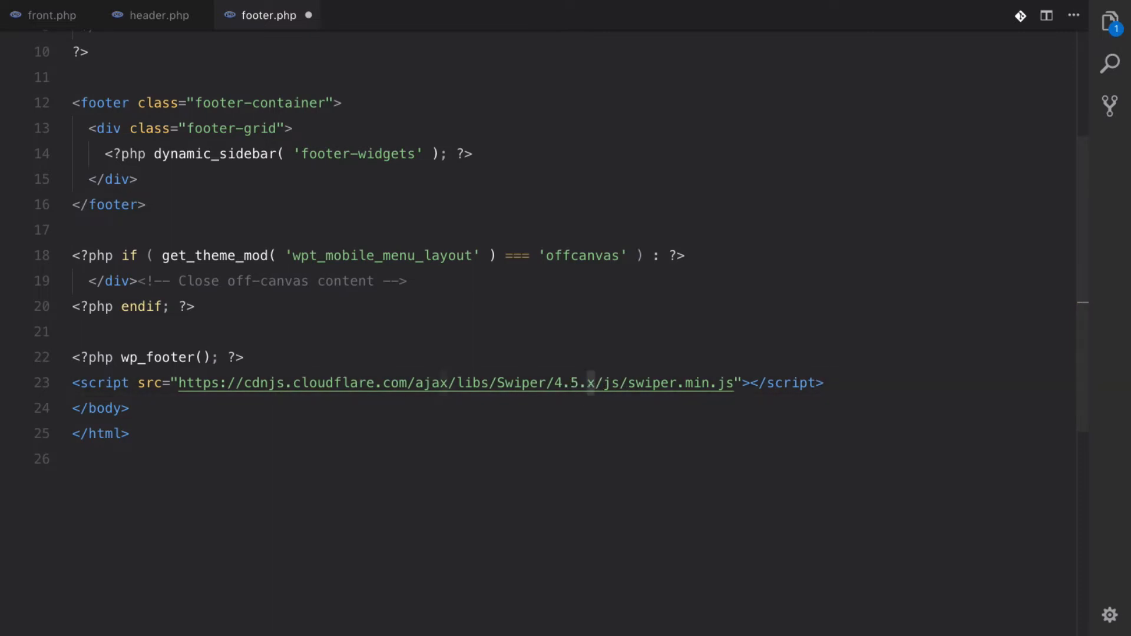
type("0")
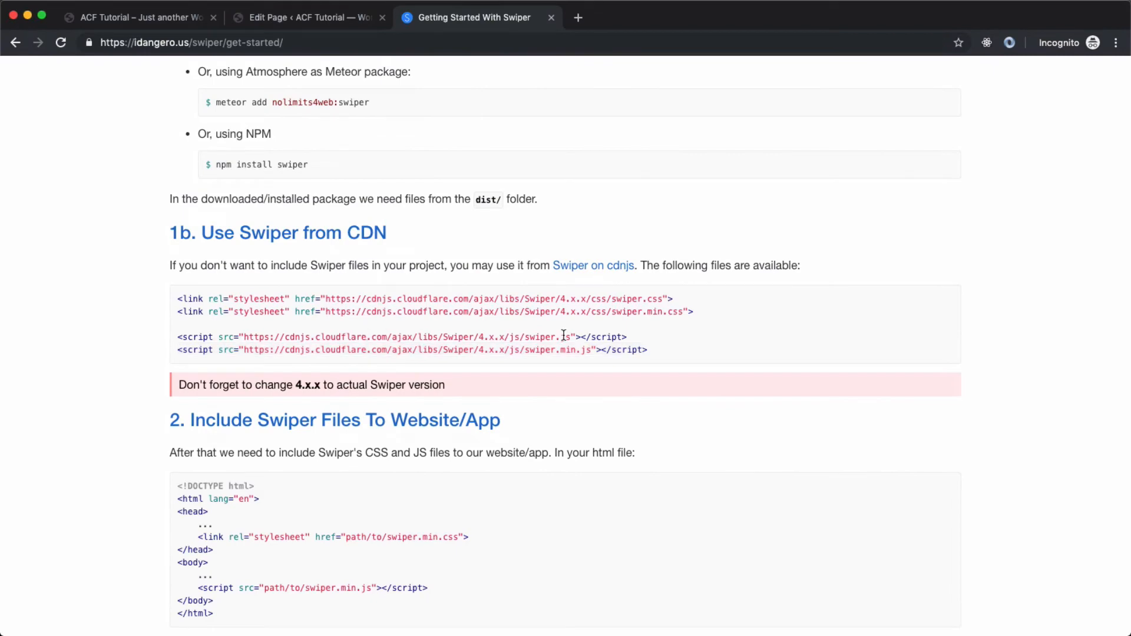
mouse_move(156, 320)
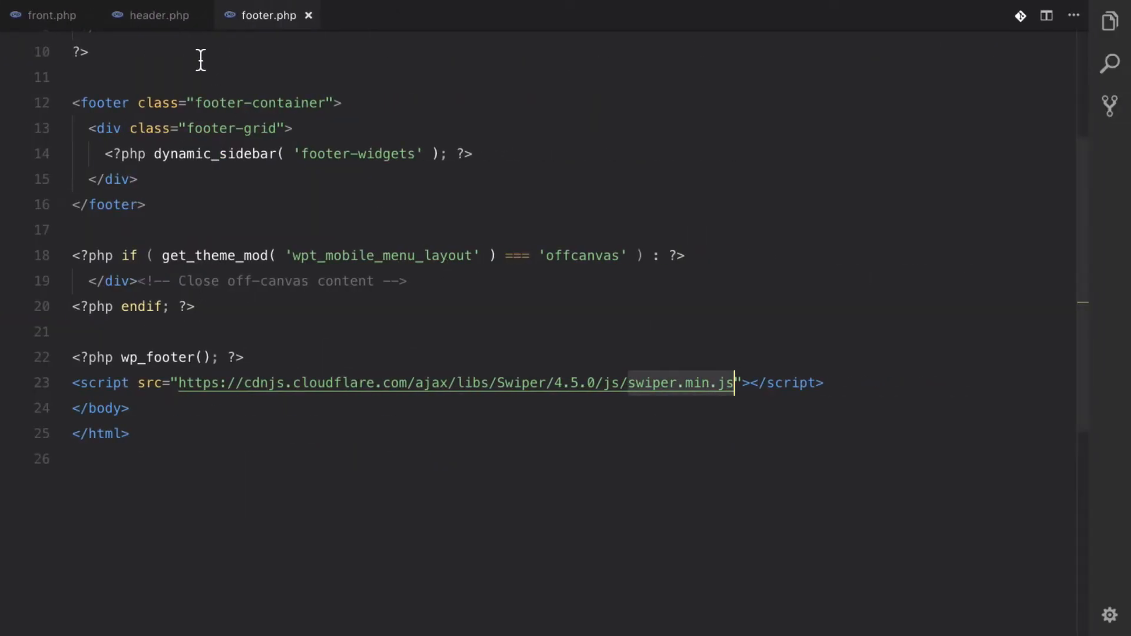
left_click(157, 15)
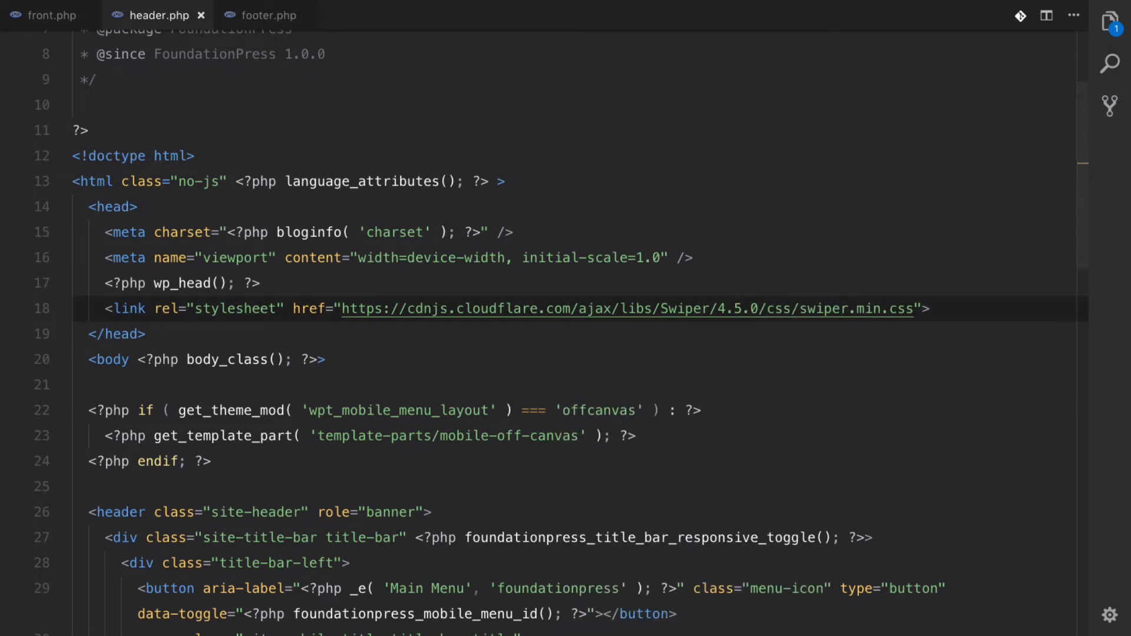
mouse_move(1008, 258)
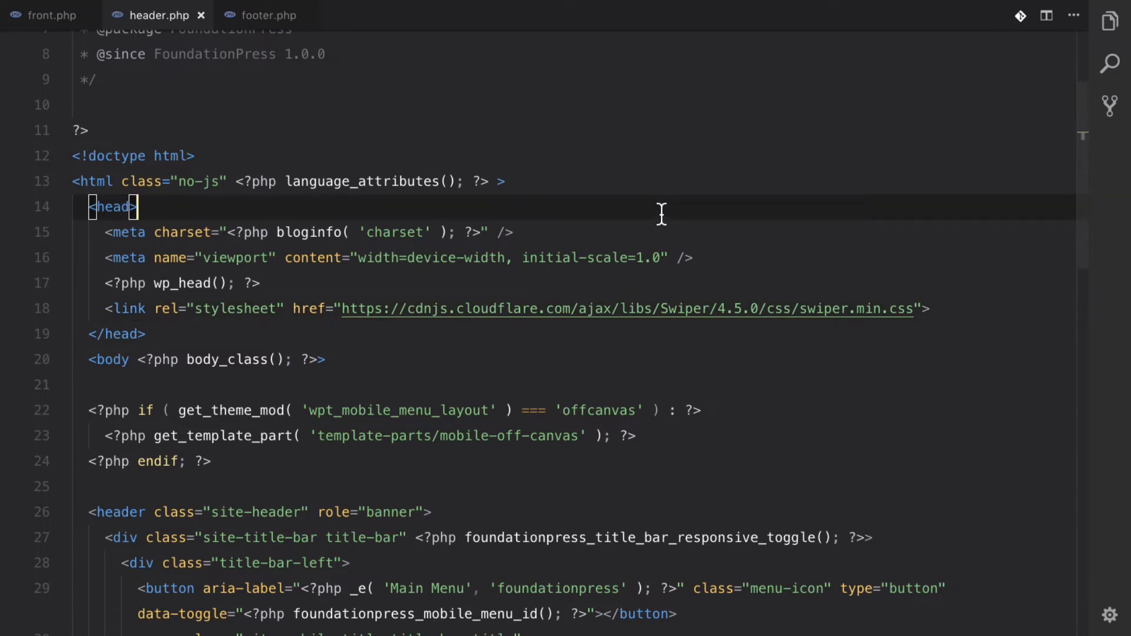
In front.php, write a swiper-container div with a nested swiper-wrapper div in place of the Swiper comment.
left_click(51, 16)
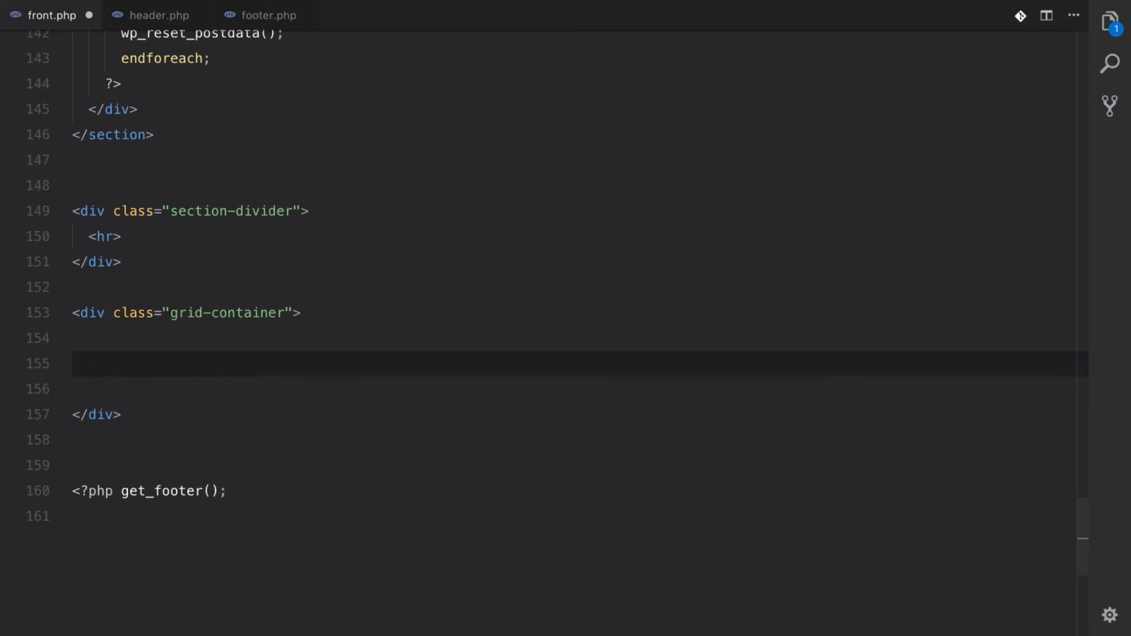
type("<div class=")
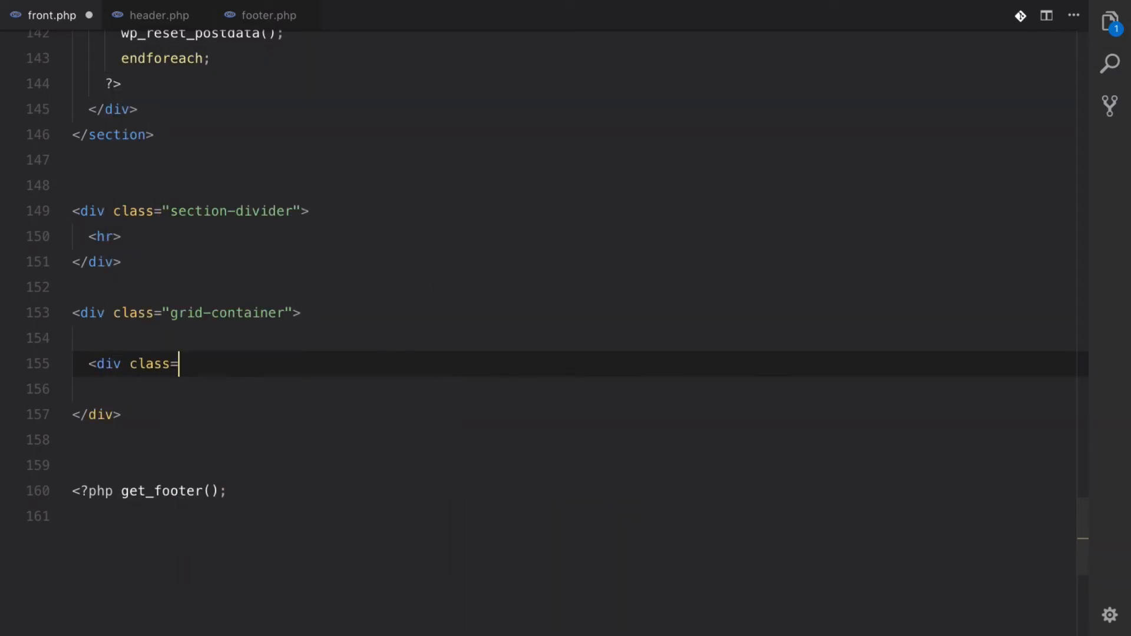
type("\"swiper-w\"")
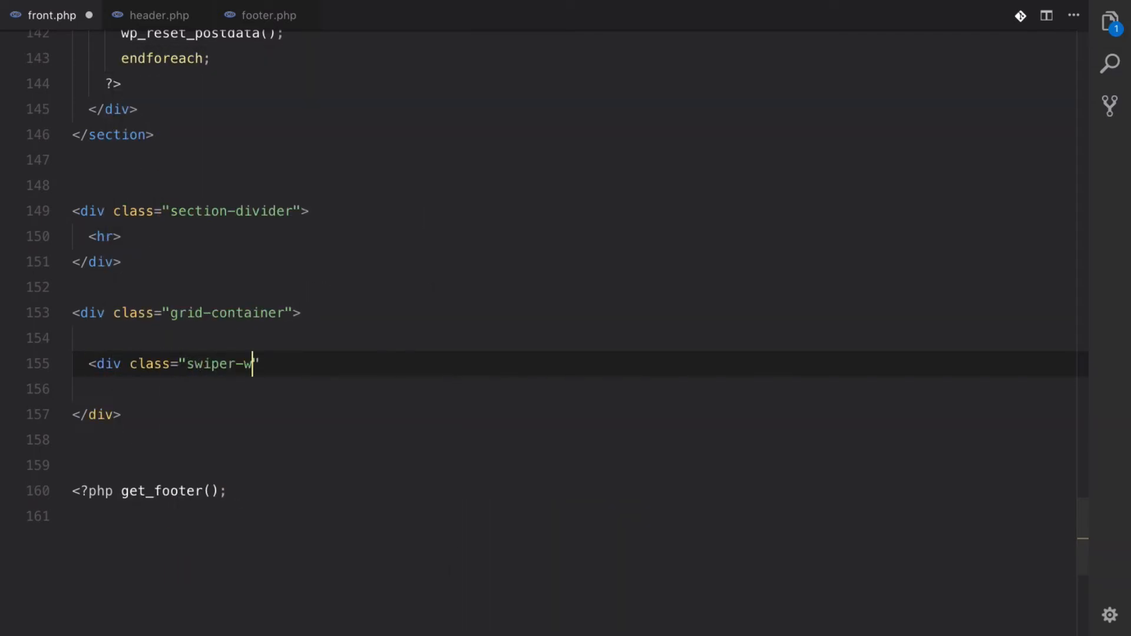
type("rapper\">")
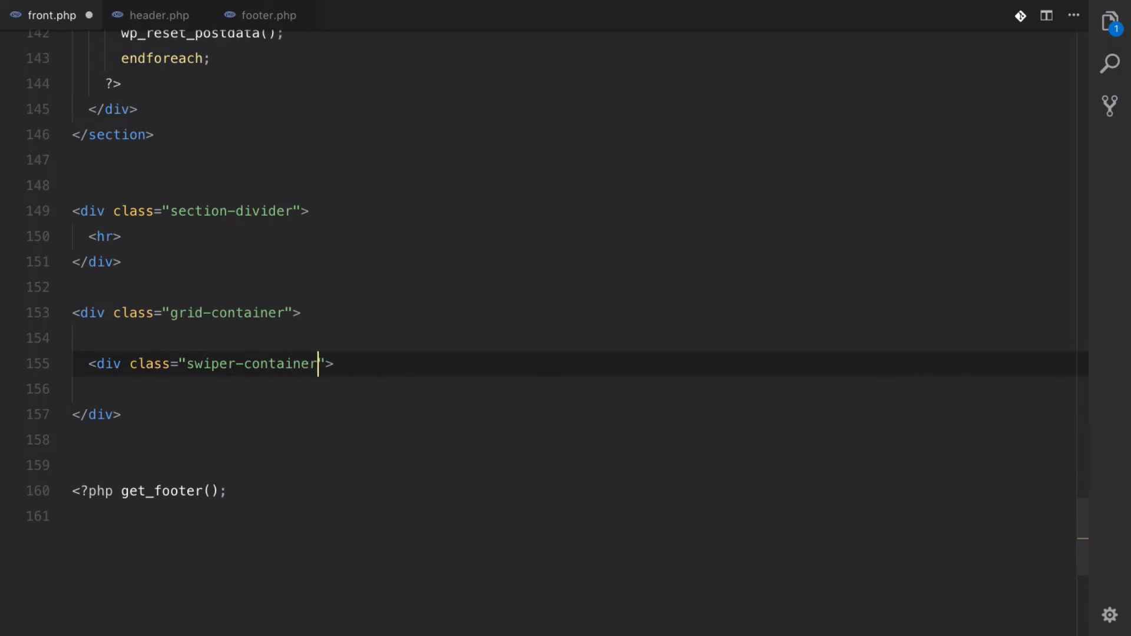
type("<div class+")
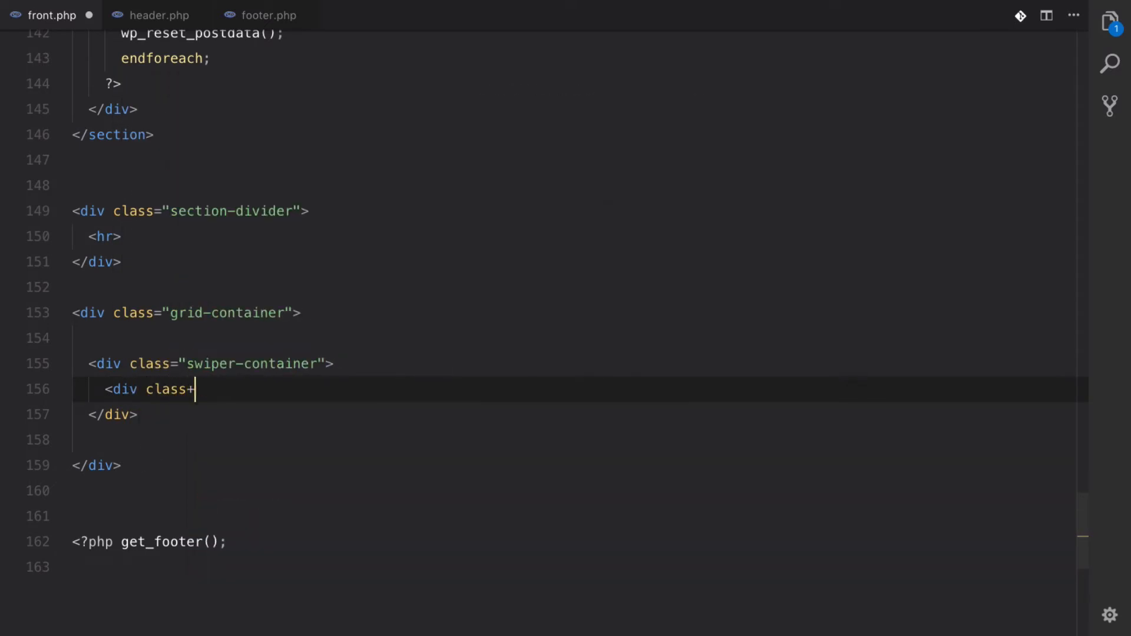
type("=\"swipe\"")
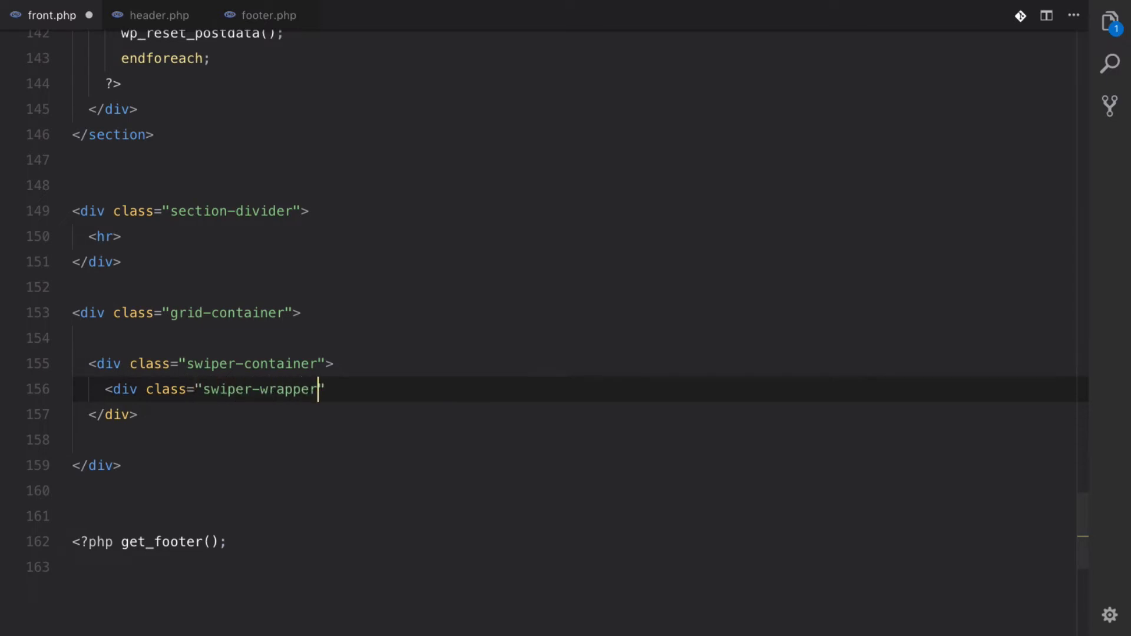
Close the wrapper tags and start a 'where the slides go' comment inside swiper-wrapper.
left_click(116, 415)
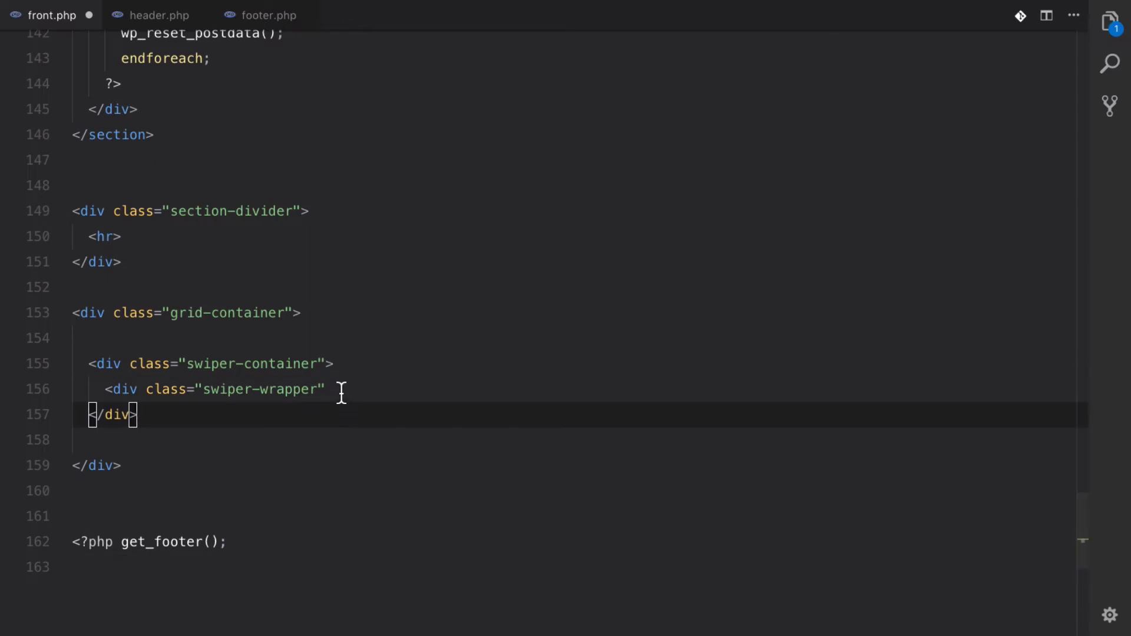
type("</div>")
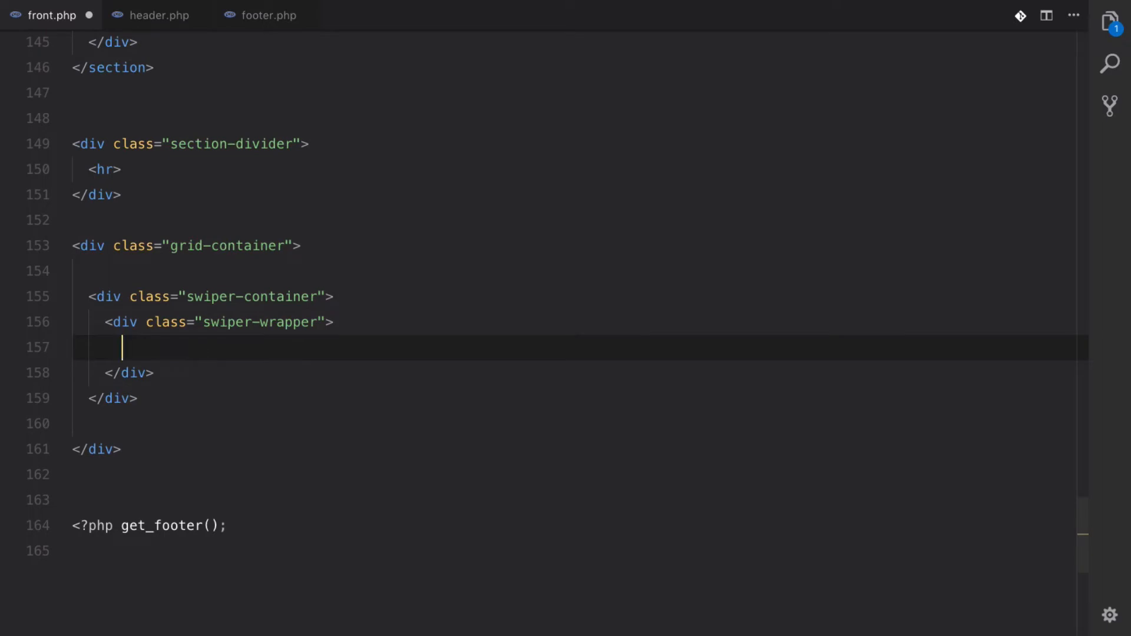
type("// where the slides go")
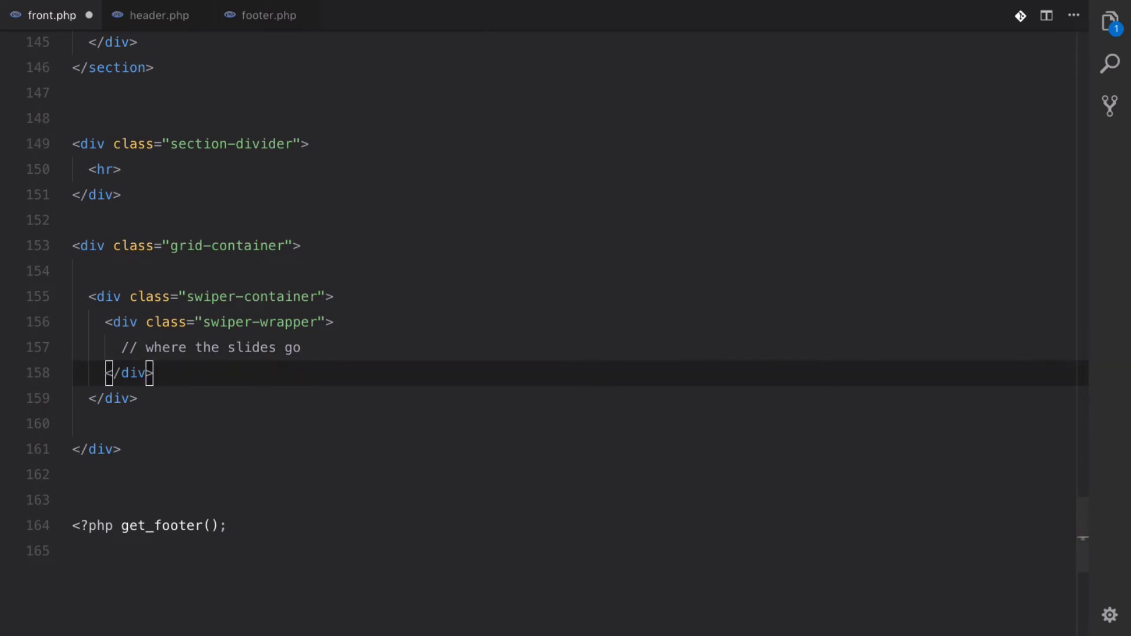
mouse_move(165, 372)
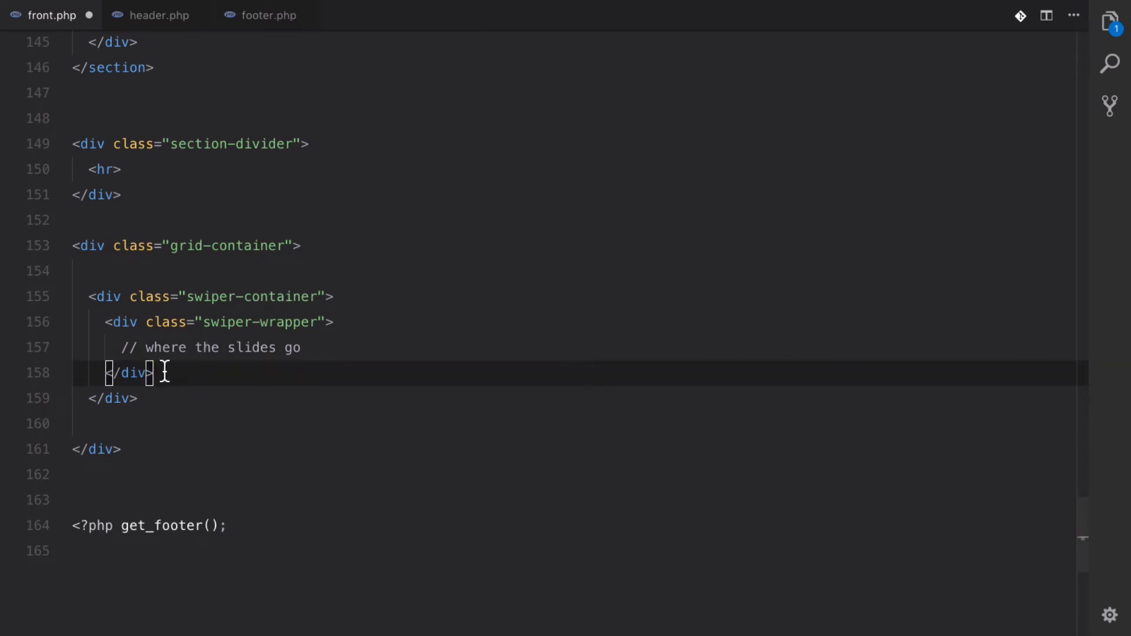
Add a swiper-pagination div below the wrapper inside the container.
key("enter")
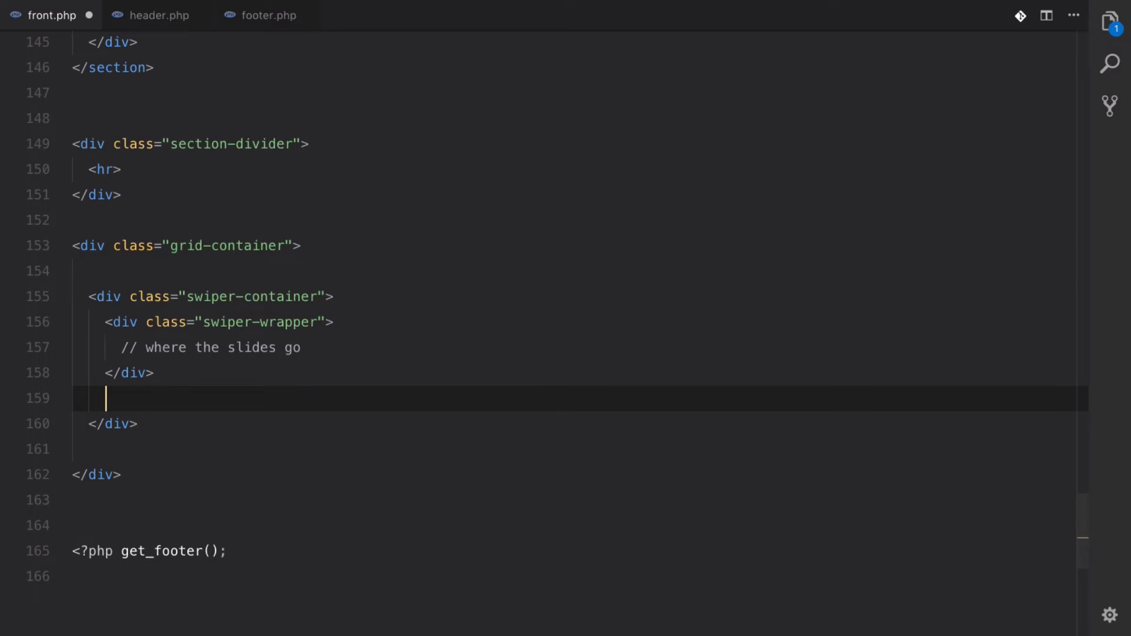
type("<div class=\"")
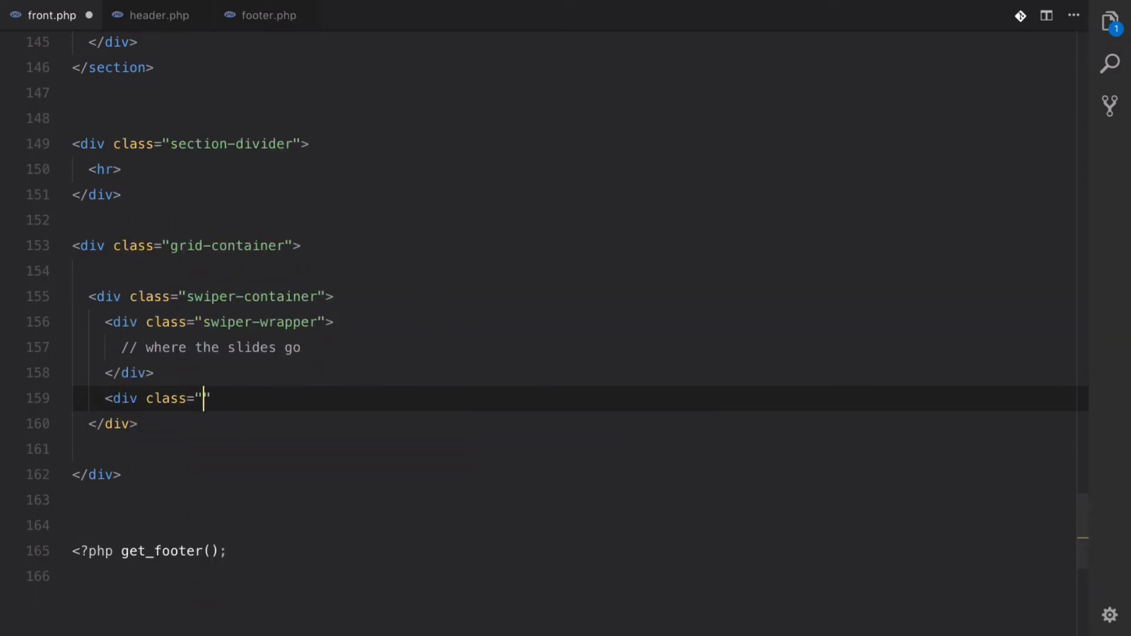
type("swiper-pagin")
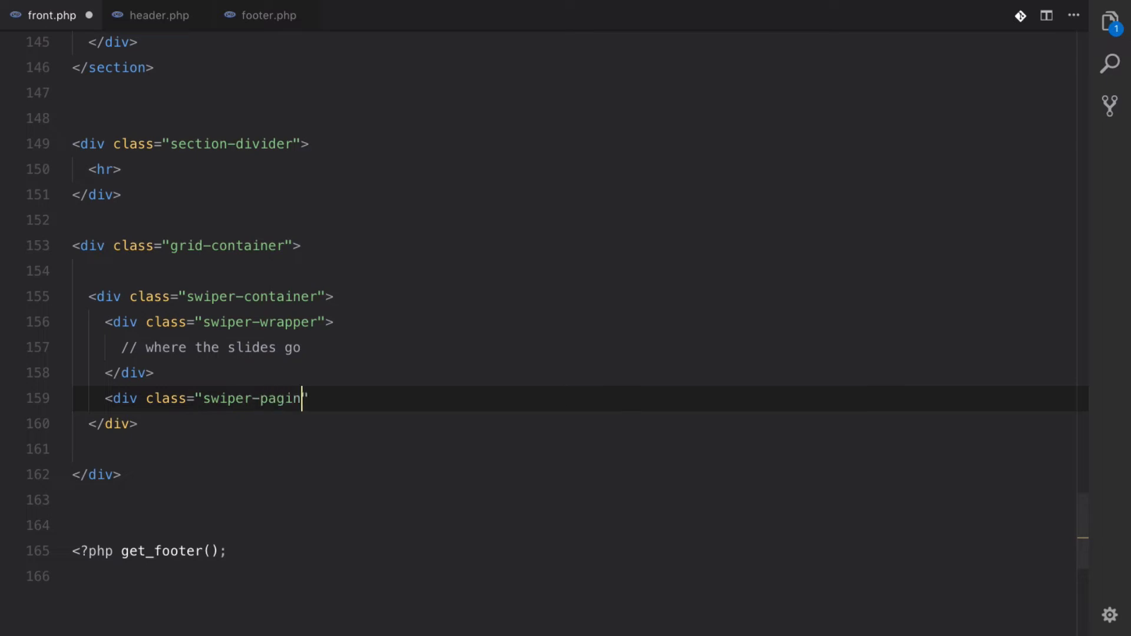
type("ation")
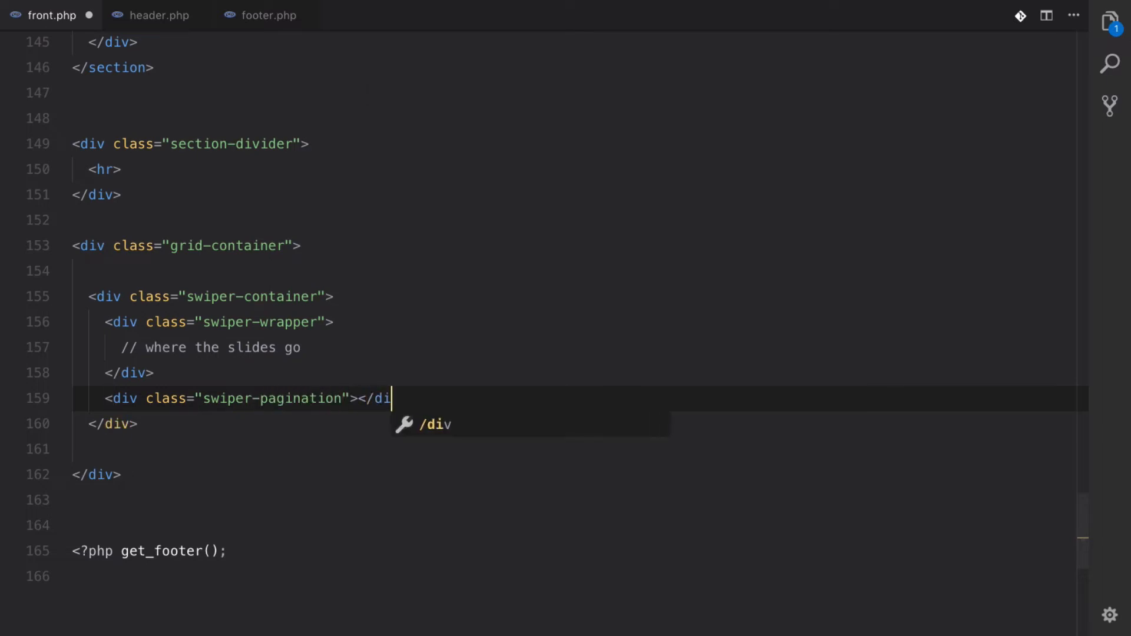
key("Enter")
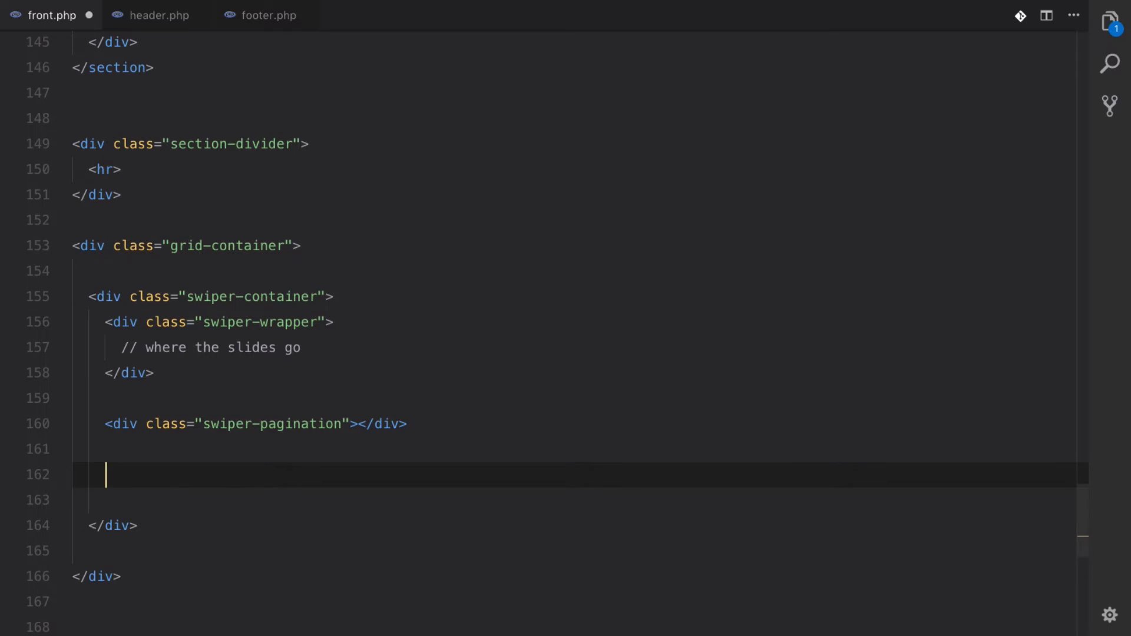
Add swiper-button-prev and swiper-button-next divs and save front.php.
type("<div")
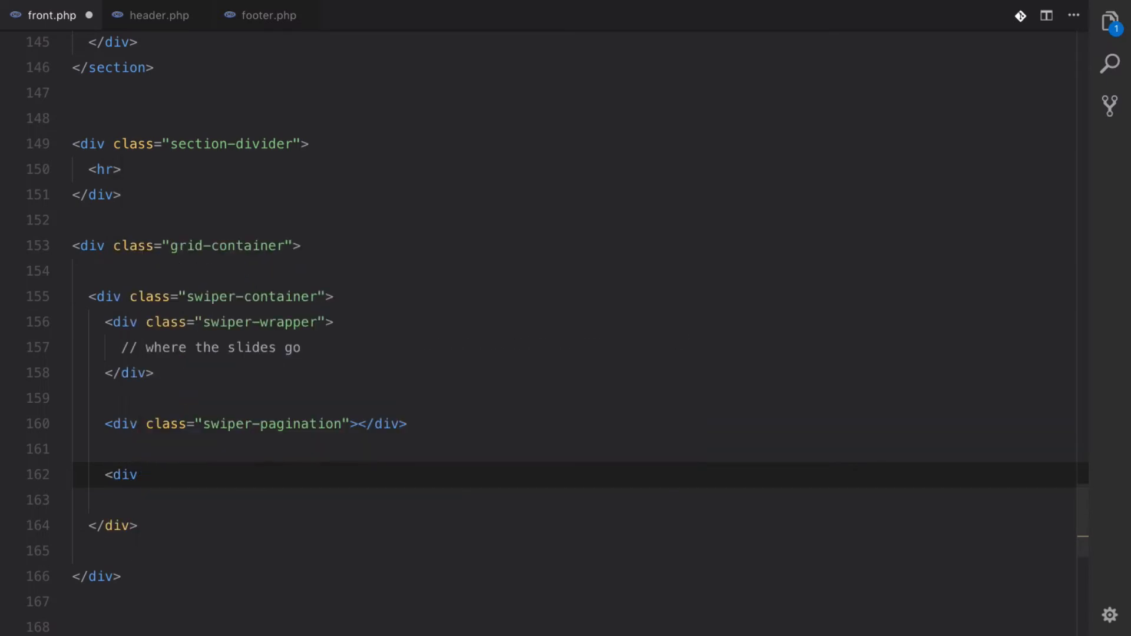
type("class=")
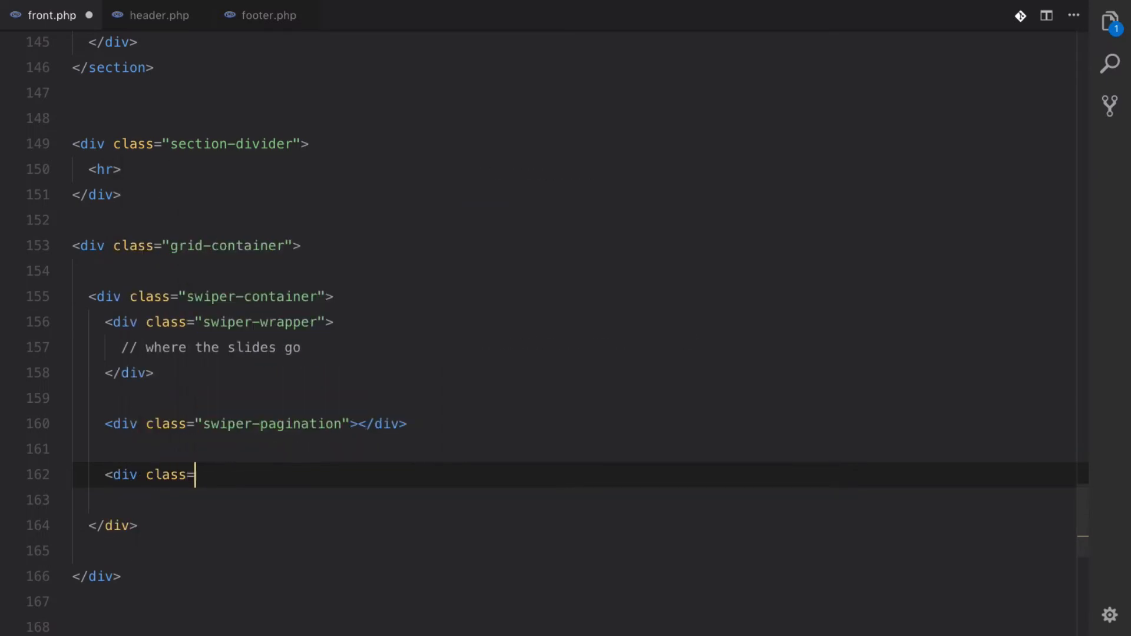
type("\"swipe")
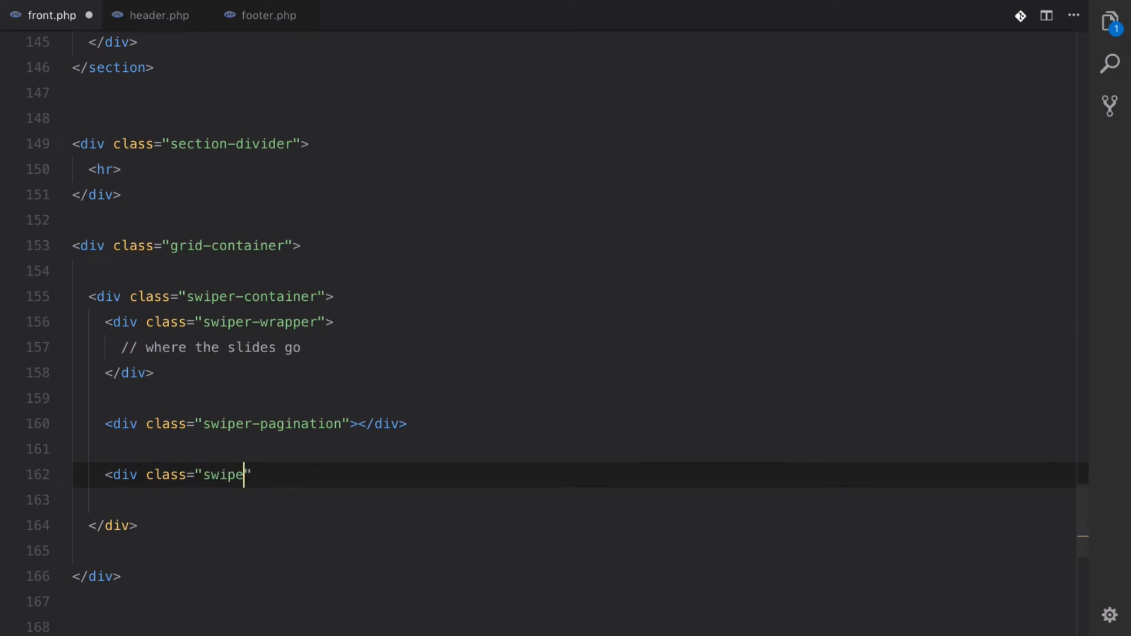
type("r-button_")
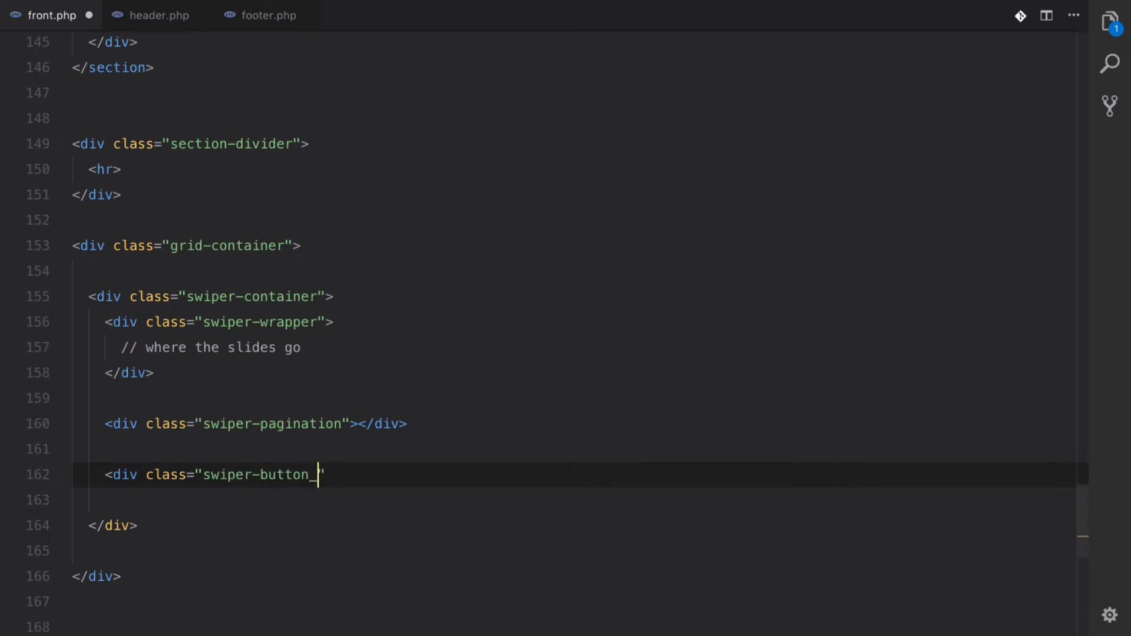
type("prev")
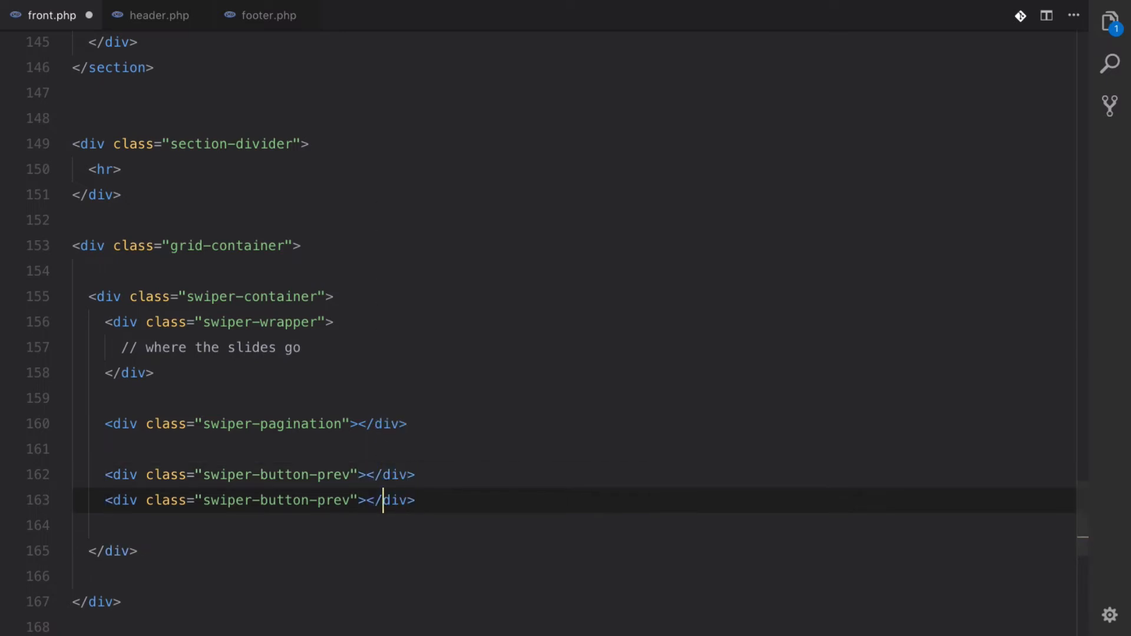
type("next")
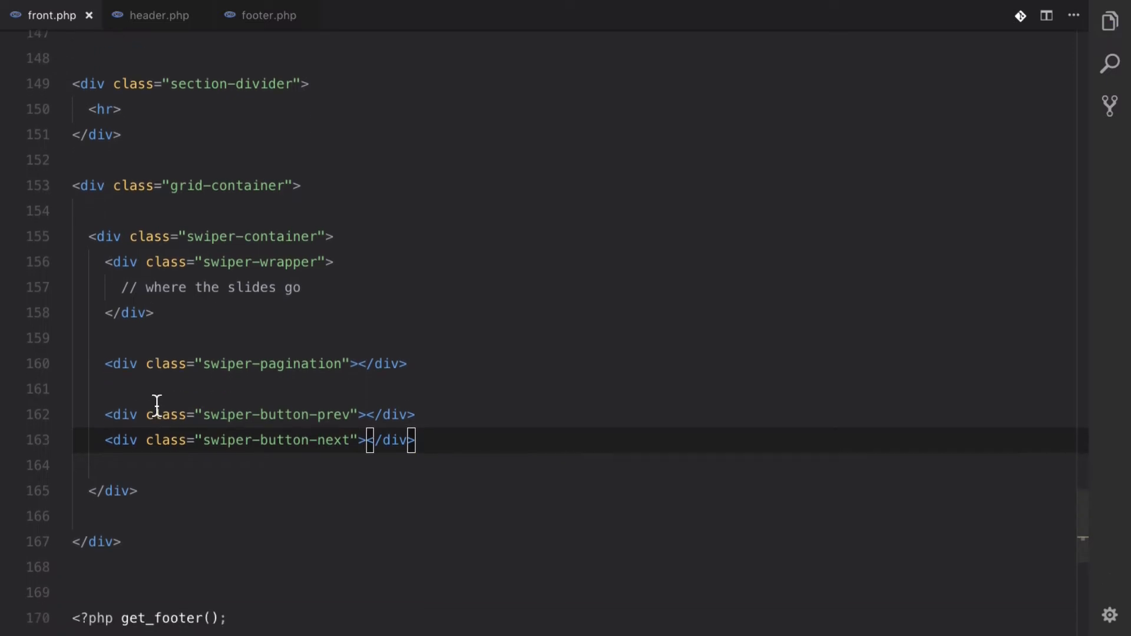
mouse_move(200, 319)
type("<?php")
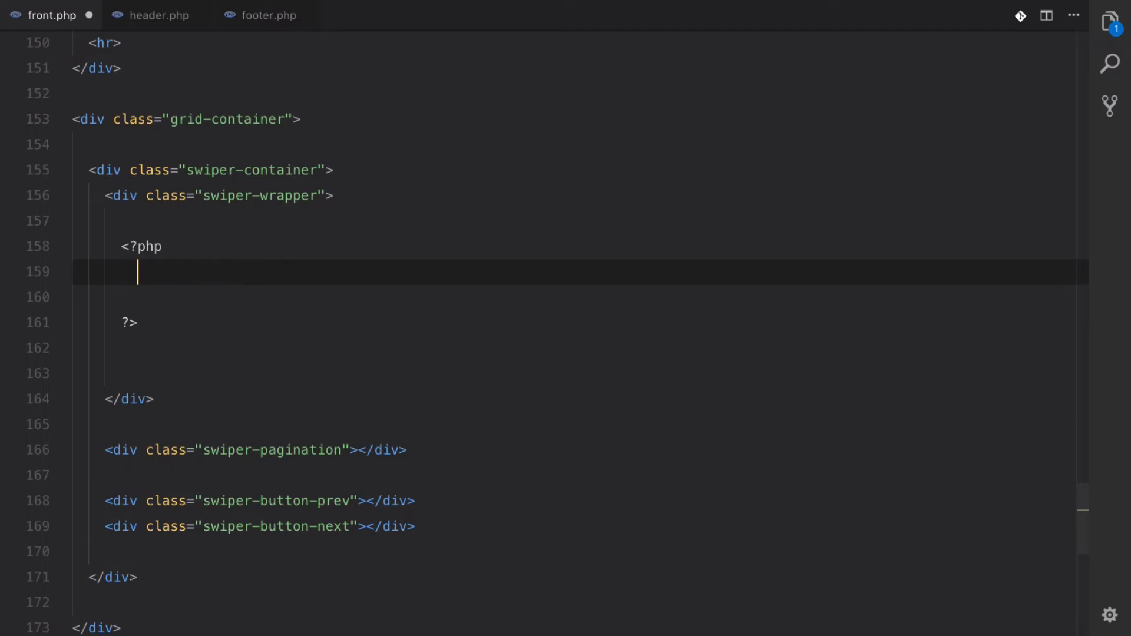
Write a foreach over get_field('gallery') as $image with endforeach and an empty body in swiper-wrapper.
type("foreach( $")
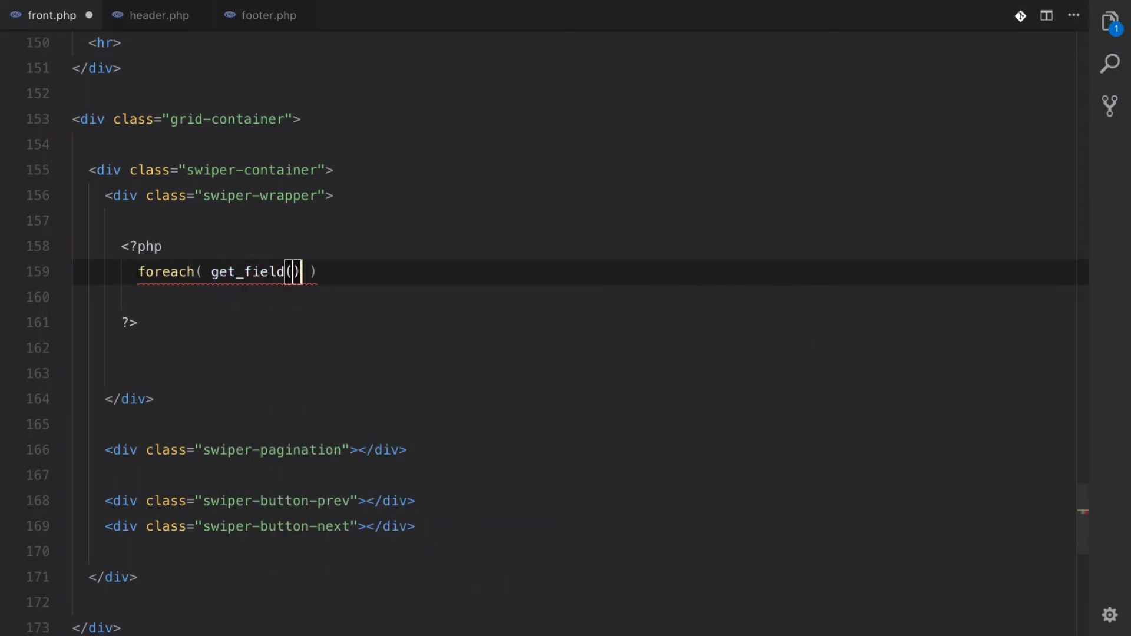
type("'gallery'")
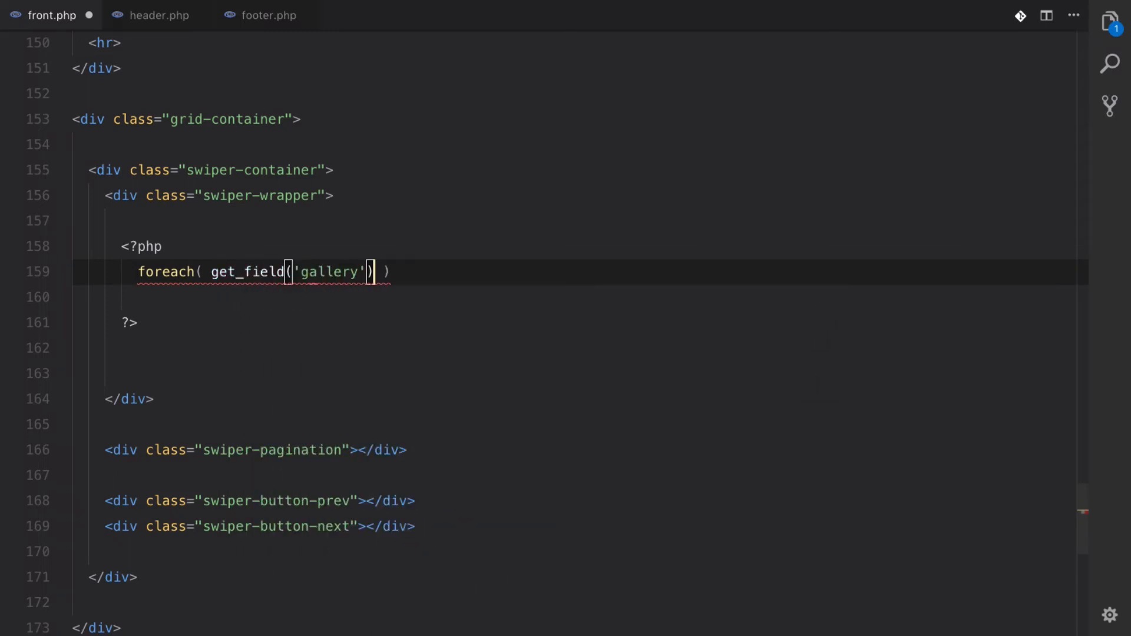
type("as $image")
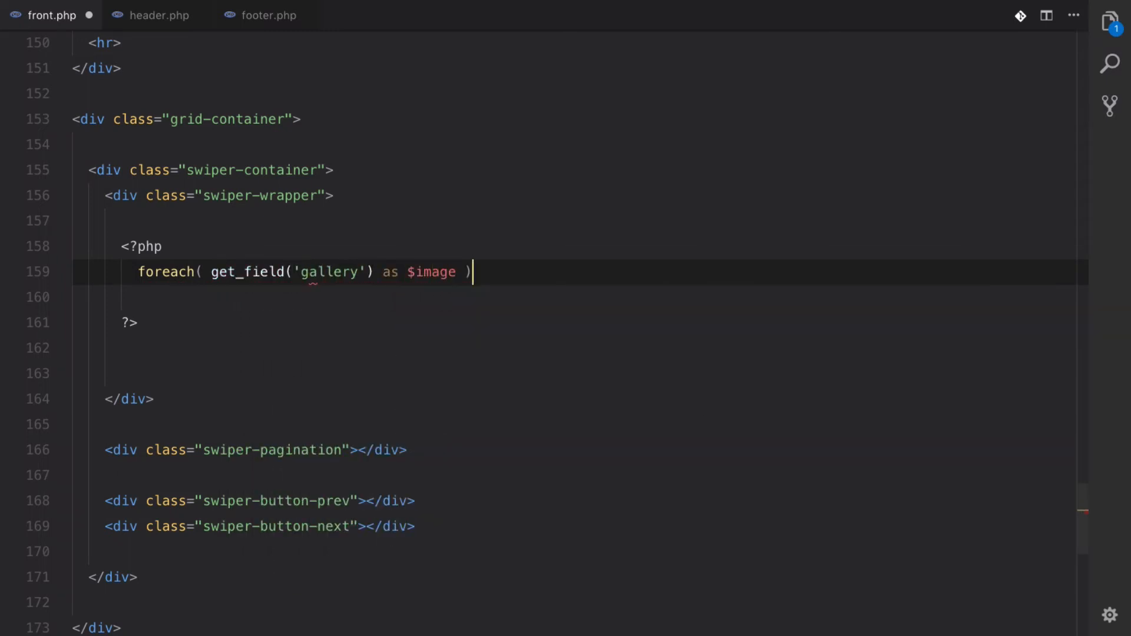
type(": ?>")
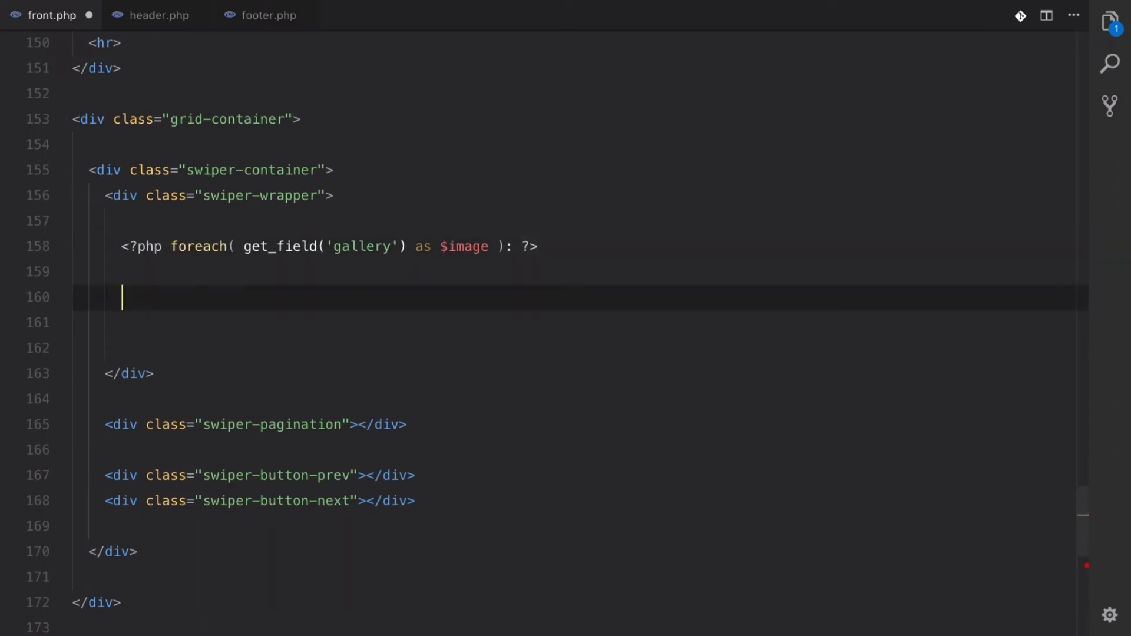
type("<??>")
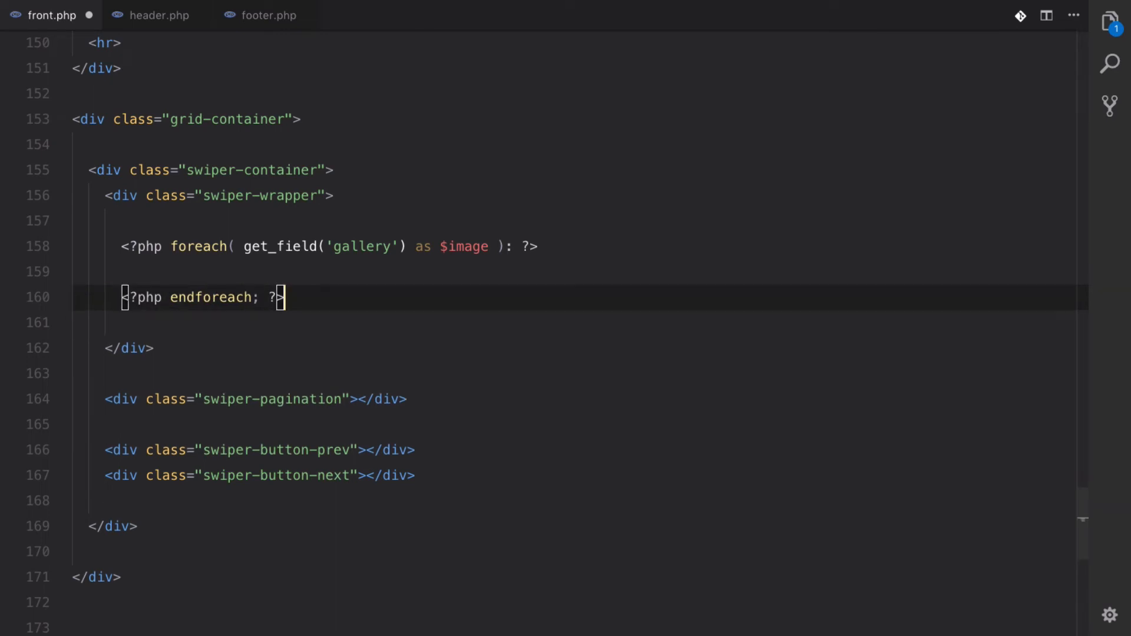
key("Enter")
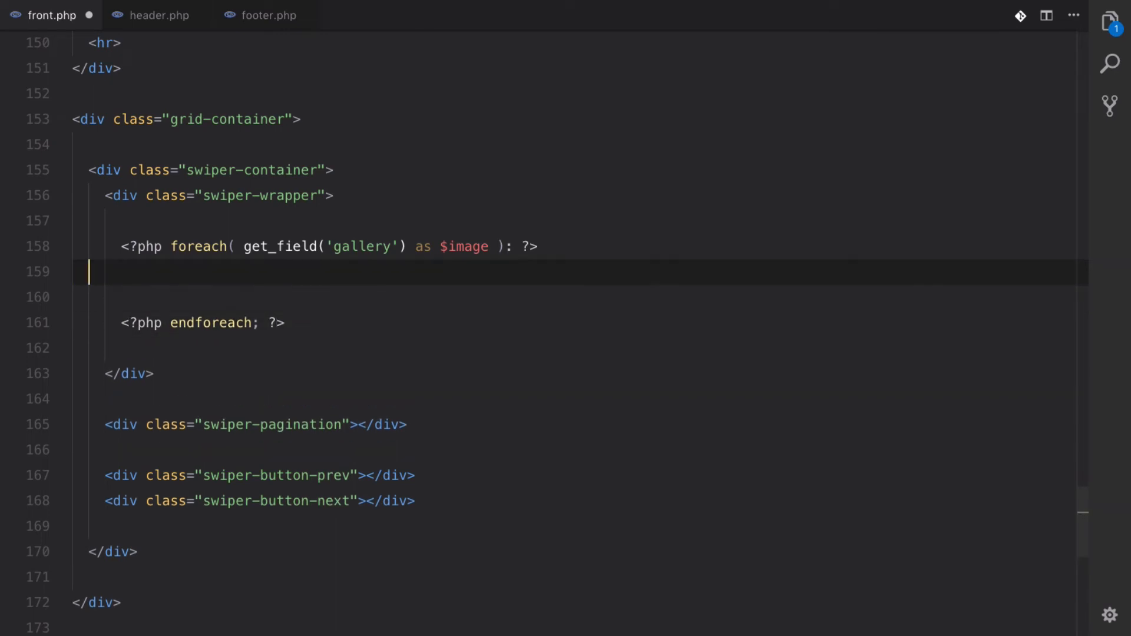
key("Enter")
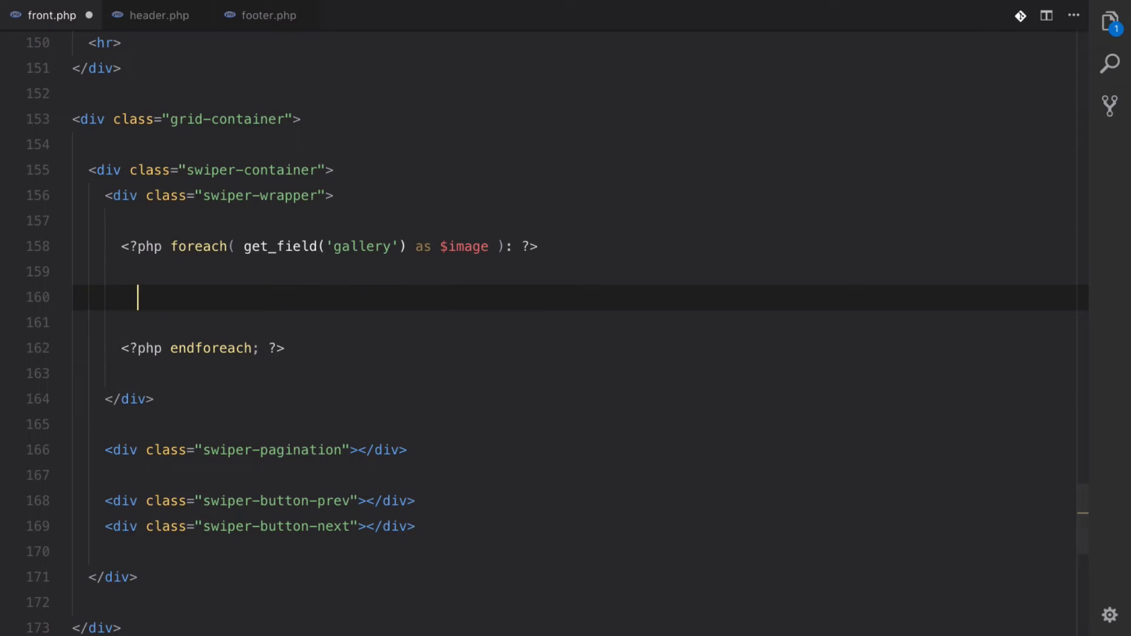
mouse_move(455, 246)
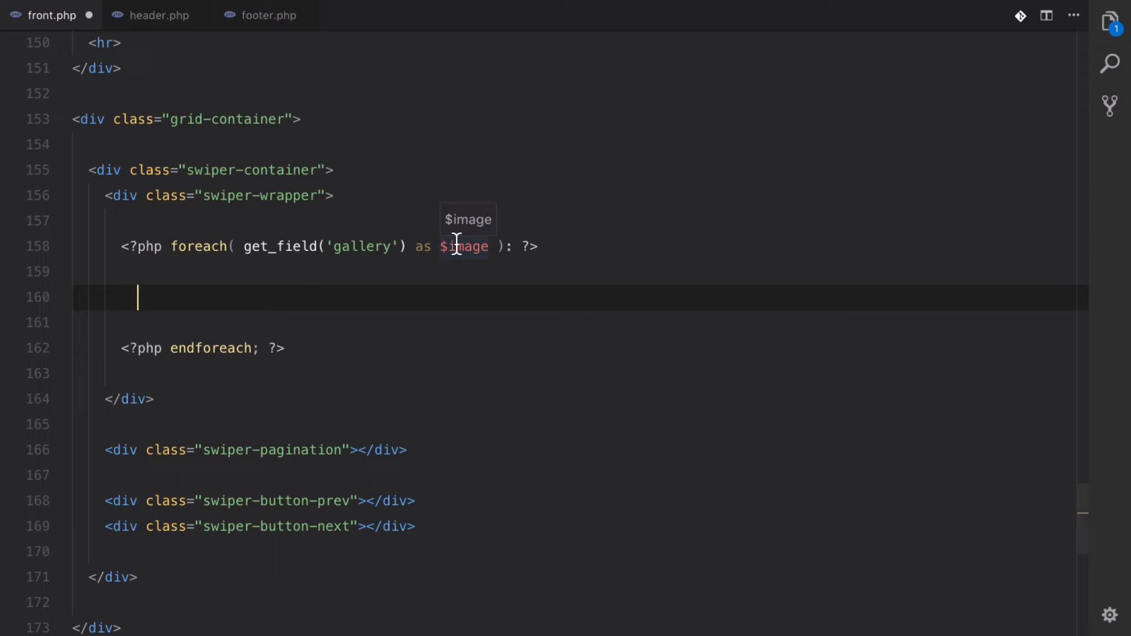
Output an img with class swiper-slide whose src echoes $image['sizes']['featured-medium'].
type("<img")
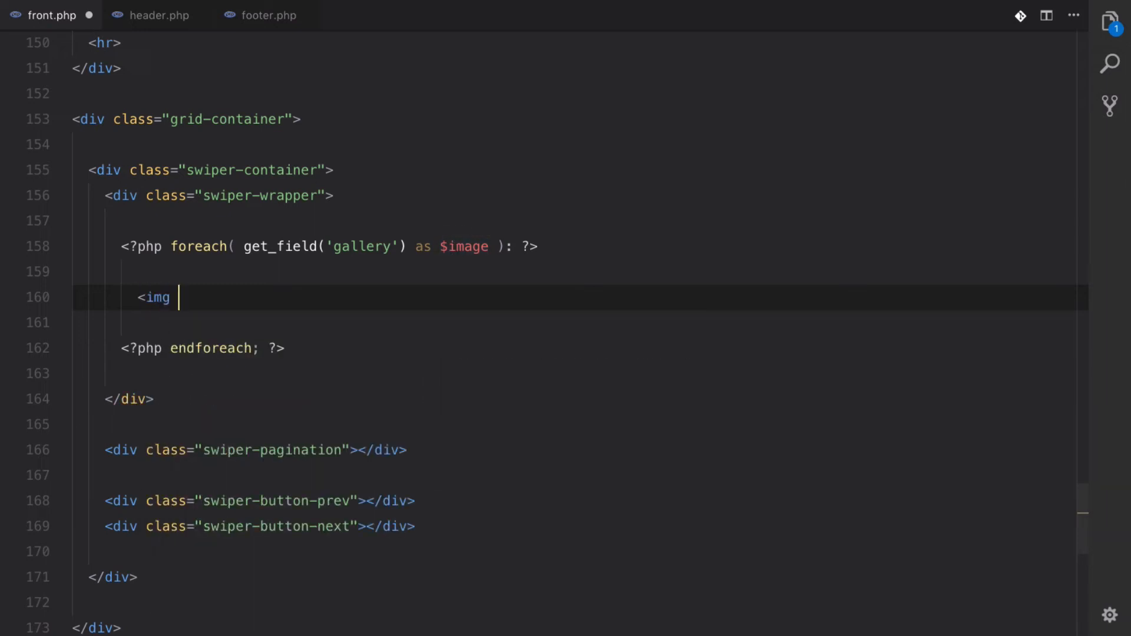
type("c")
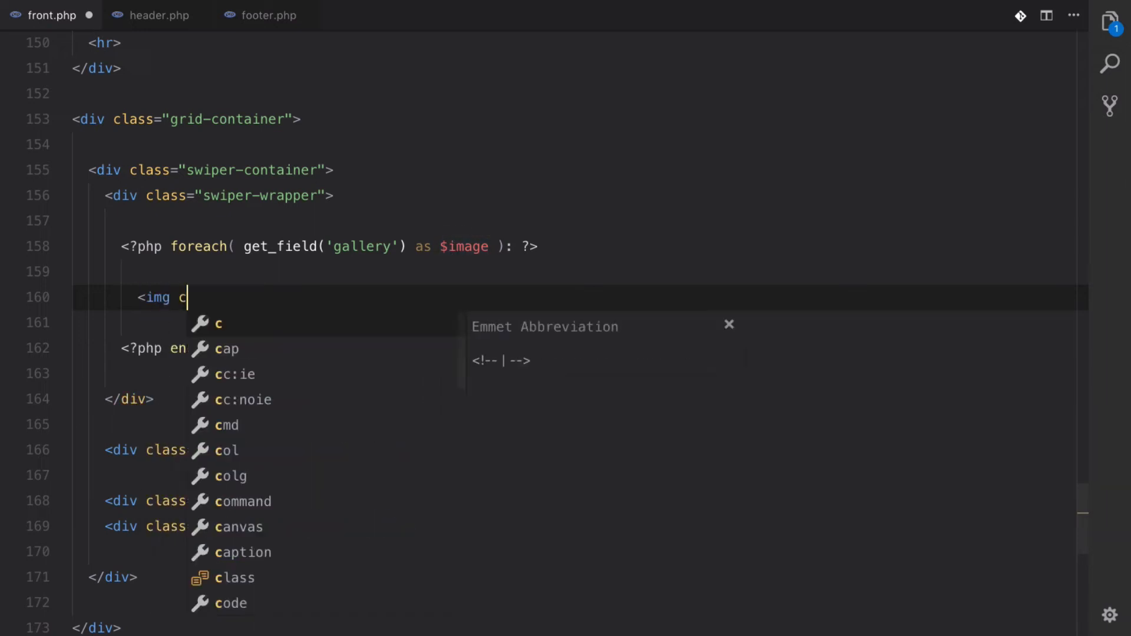
type("lass=\"swiper-slide")
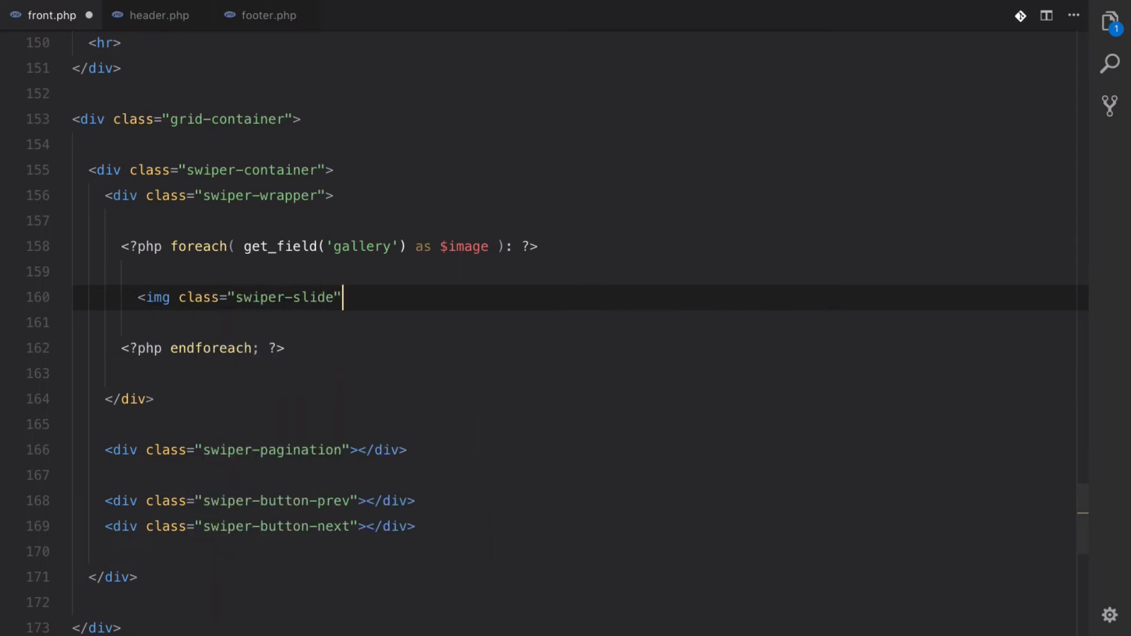
type("<")
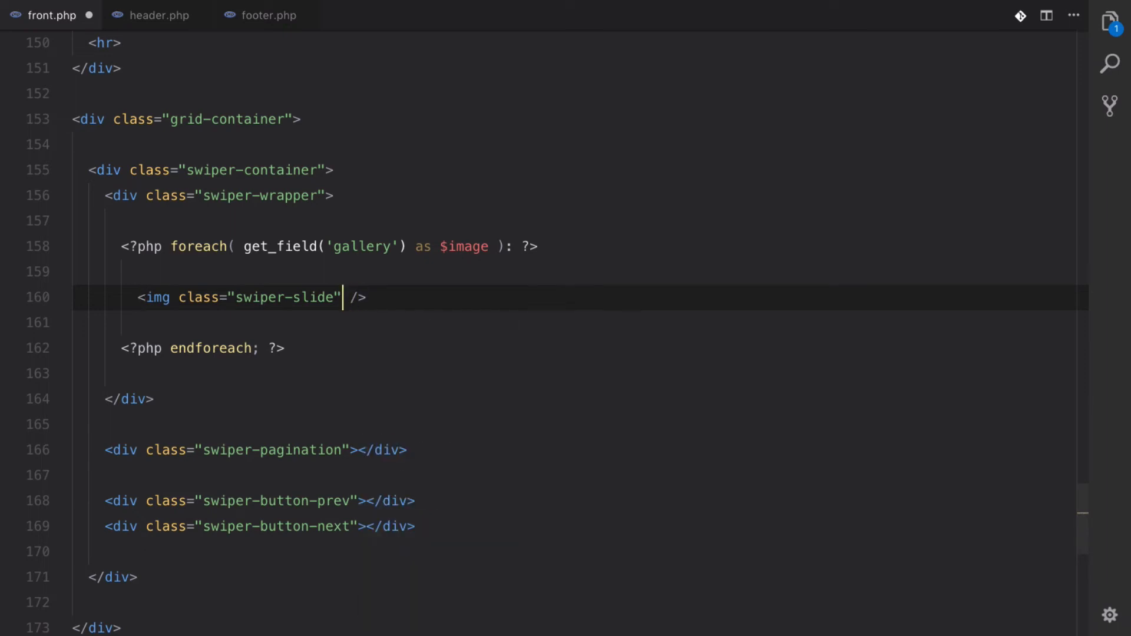
type("src=")
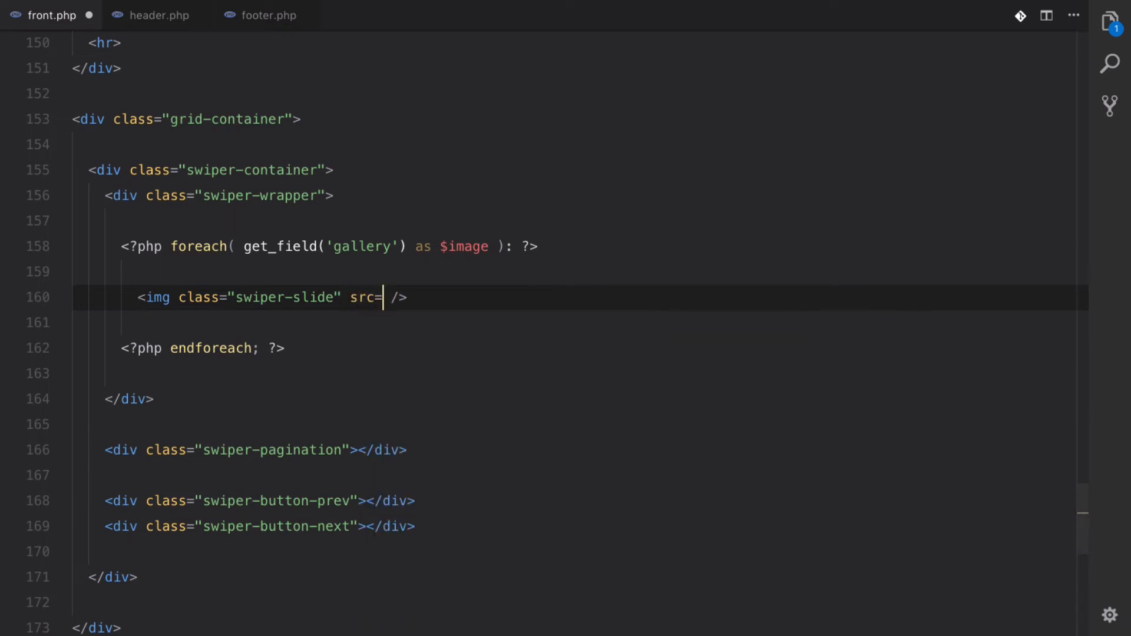
type("\"\"")
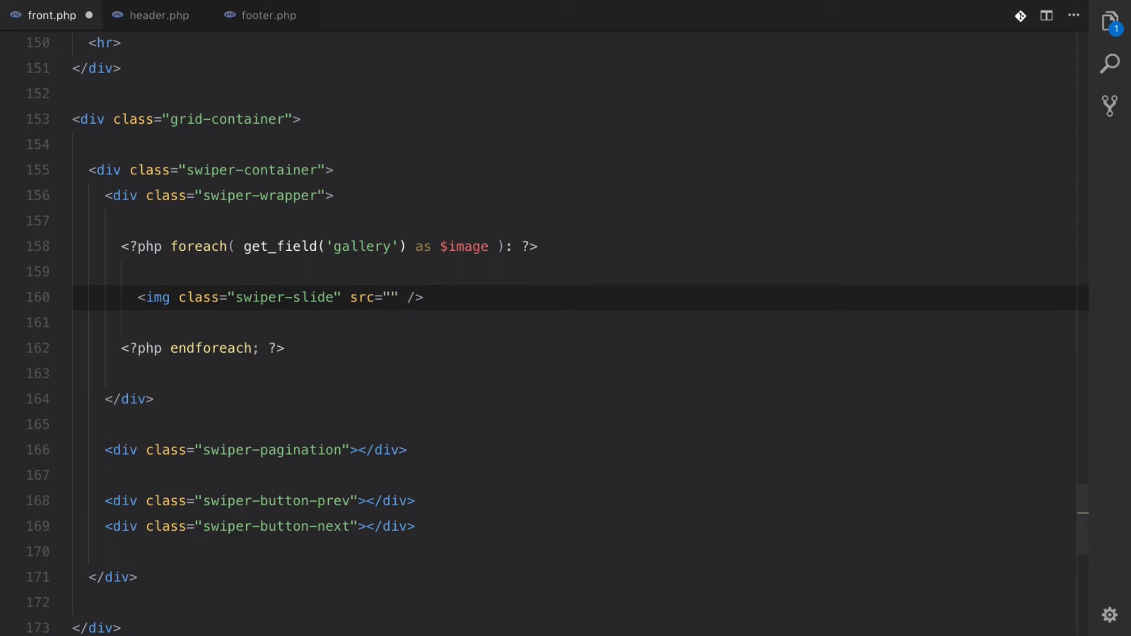
type("<?=  ?>")
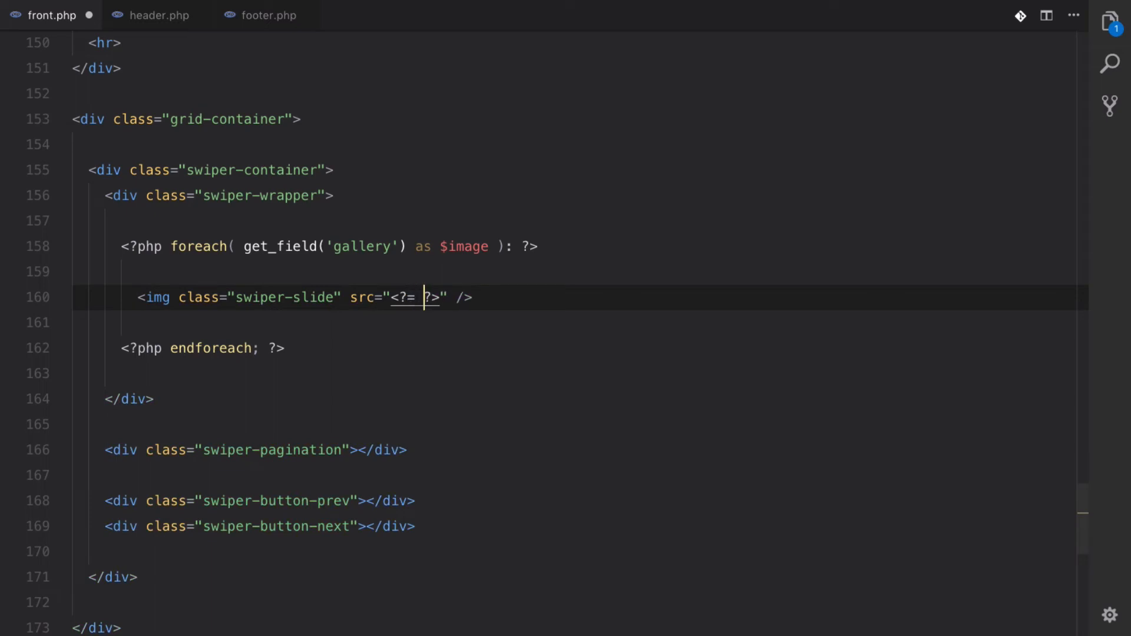
type("$image[")
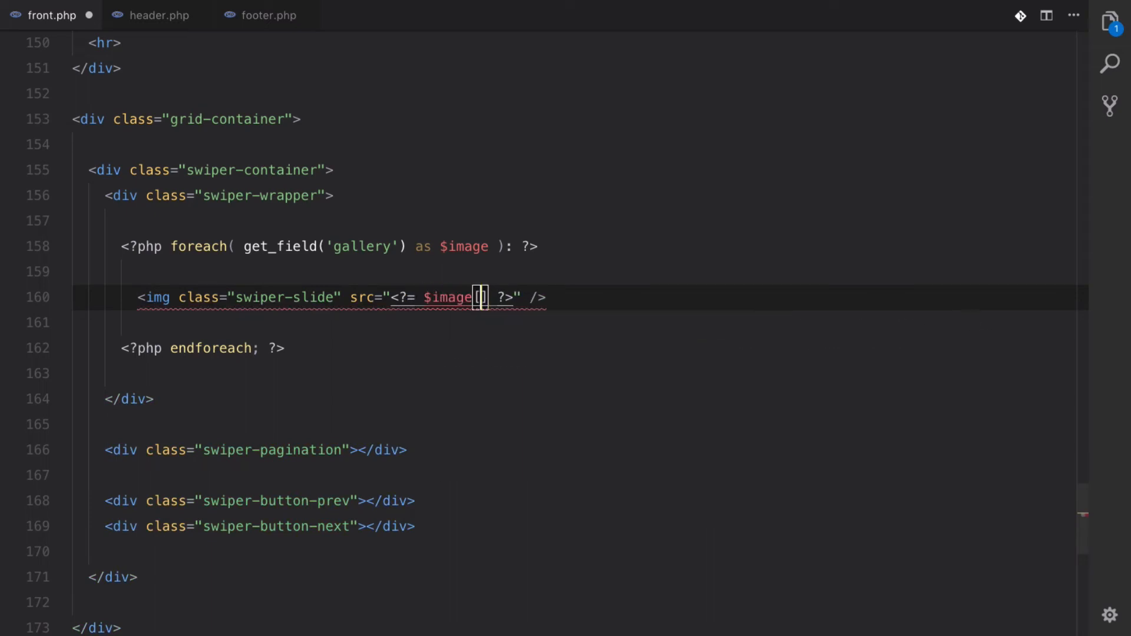
type("['sizes")
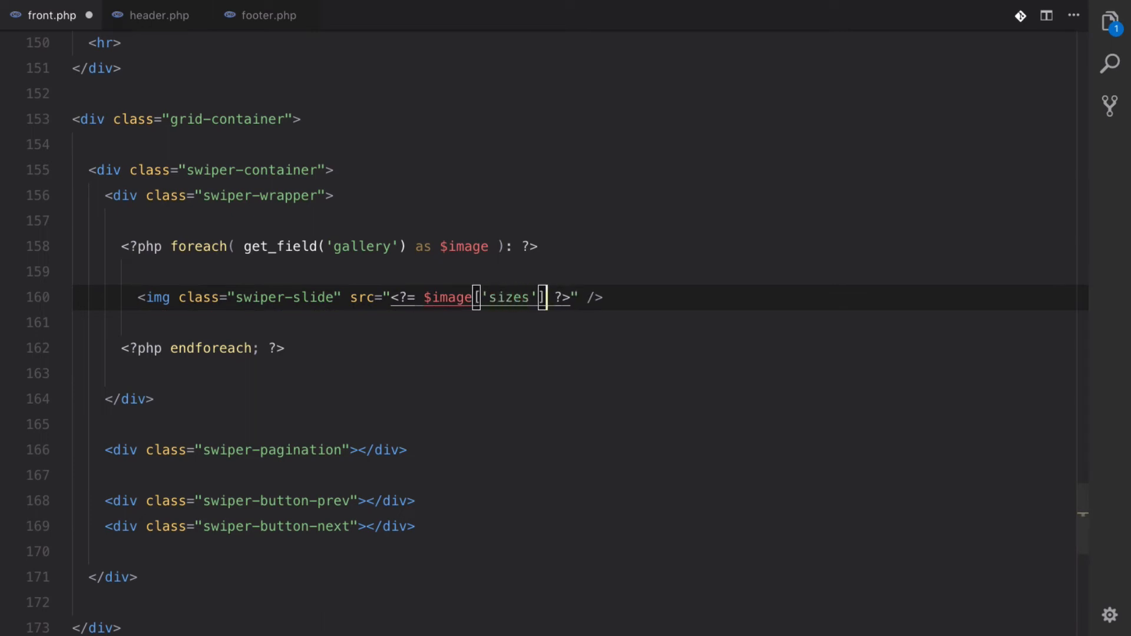
type("[]")
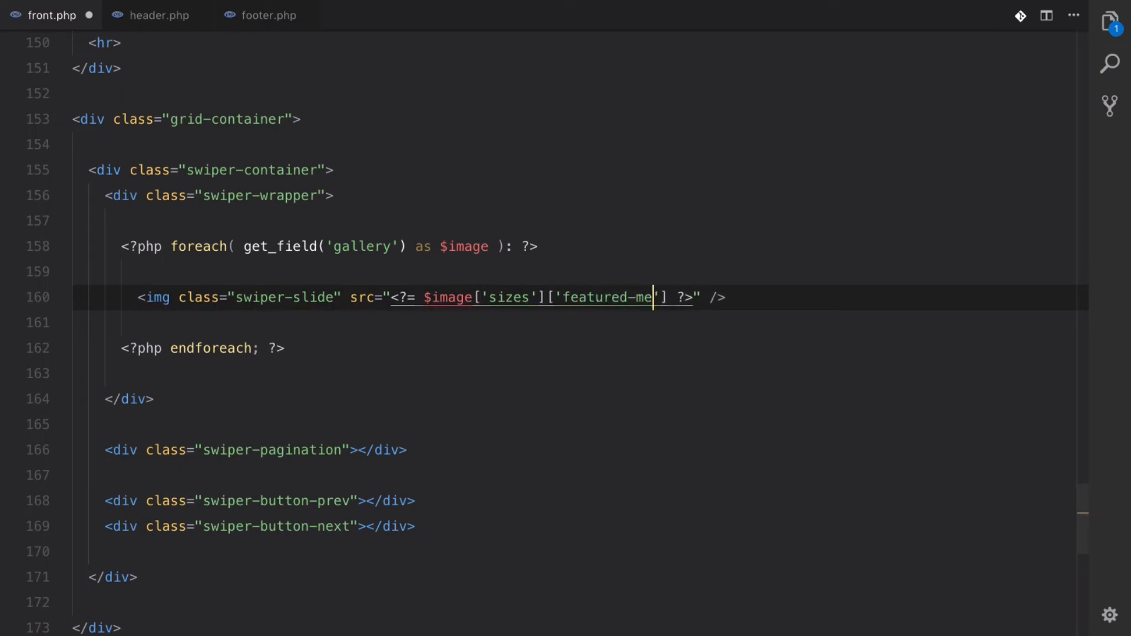
type("dium'];")
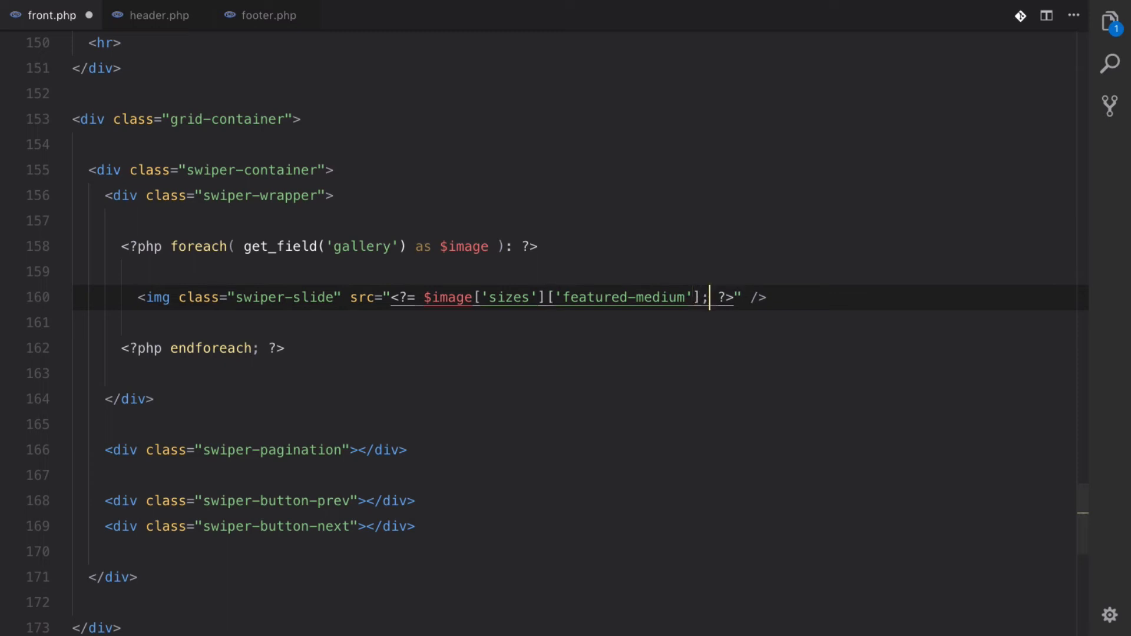
Add an alt attribute echoing $image['alt'] to the slide image.
type("alt=\"<?= ?>\"")
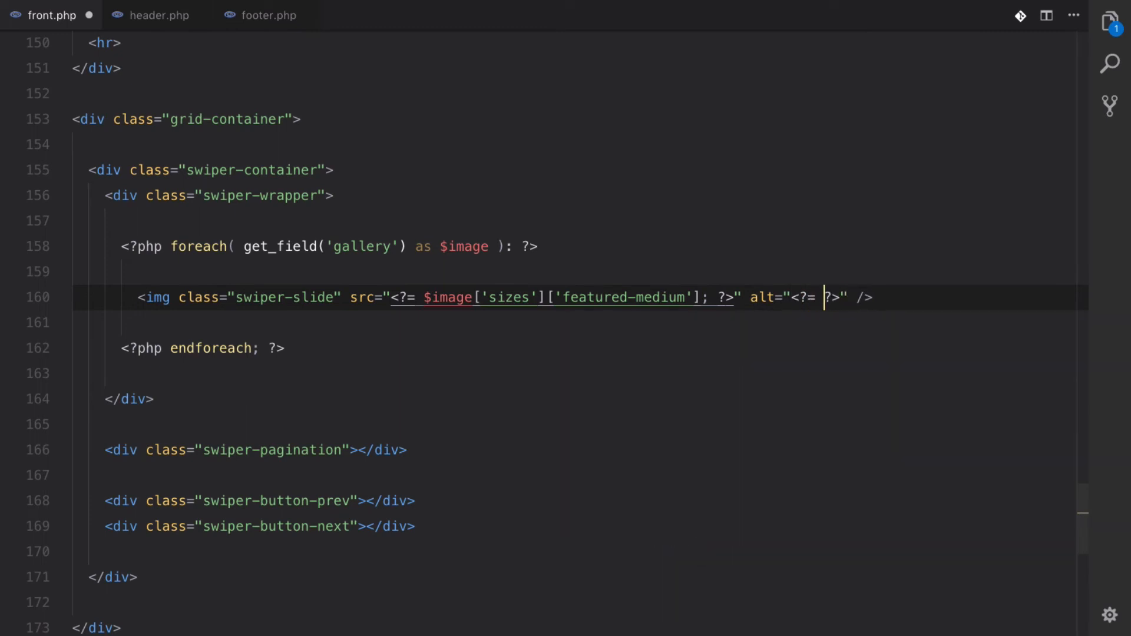
left_click(741, 297)
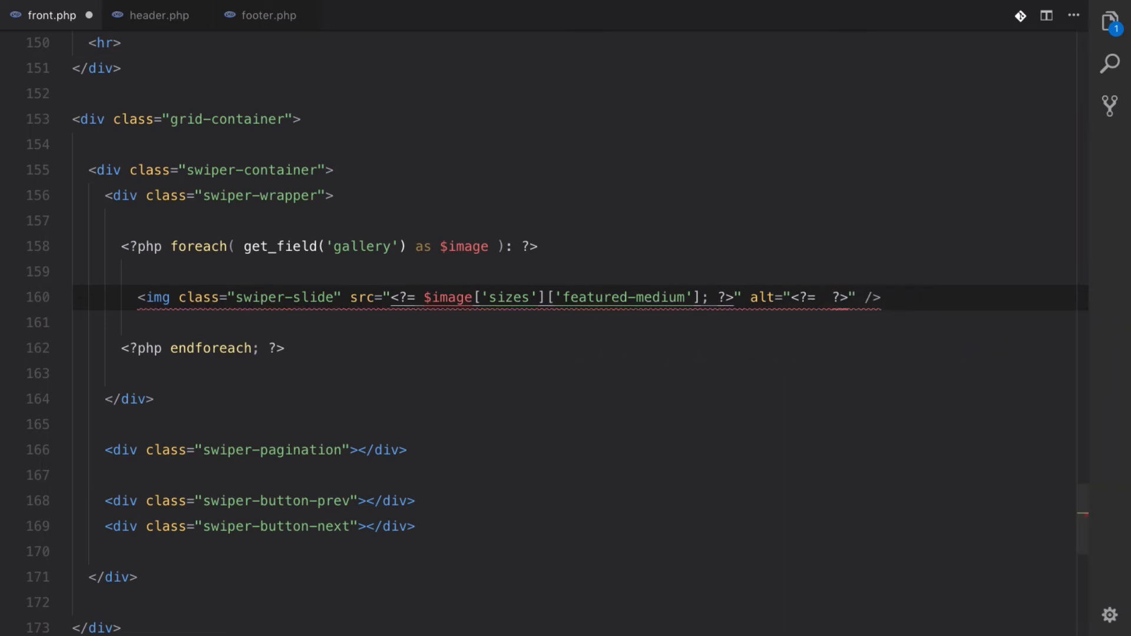
mouse_move(1019, 287)
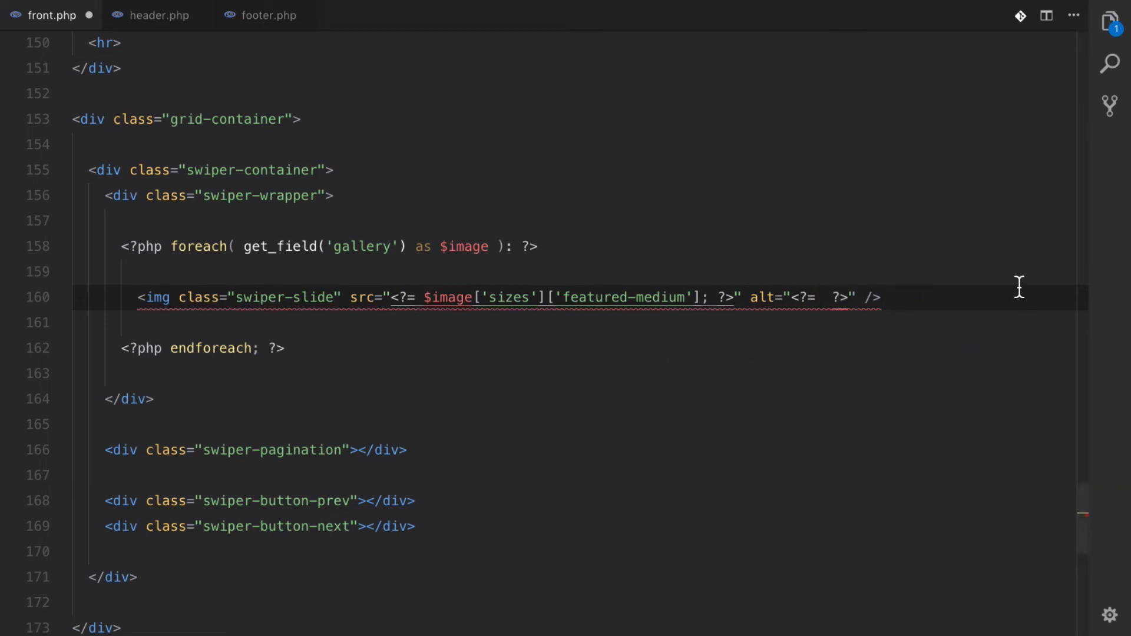
type("$image")
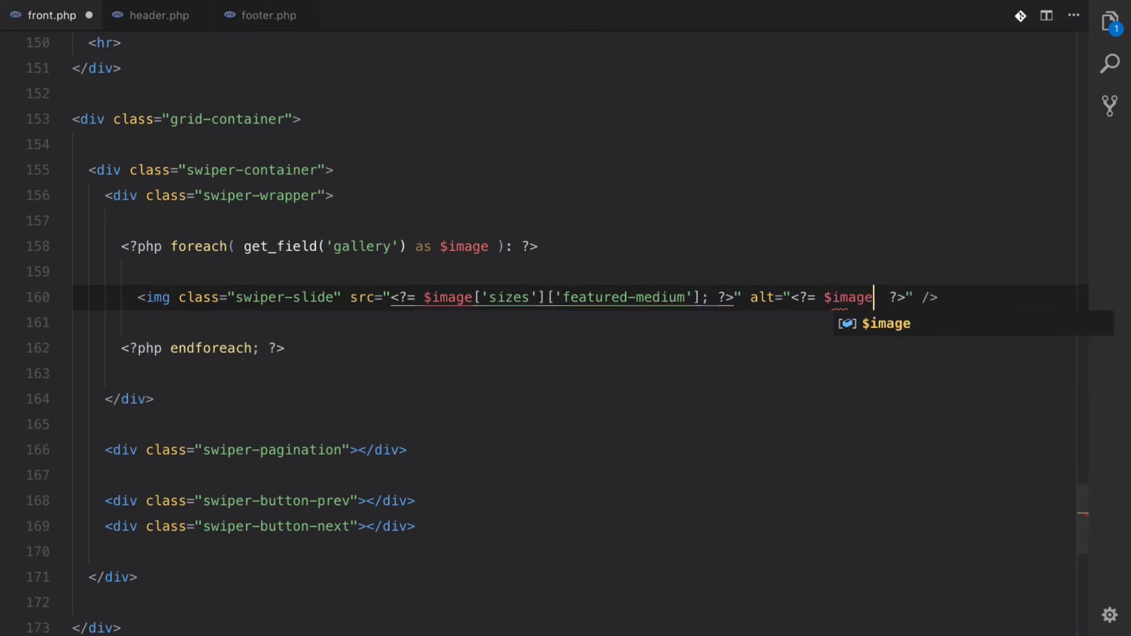
type("['al'")
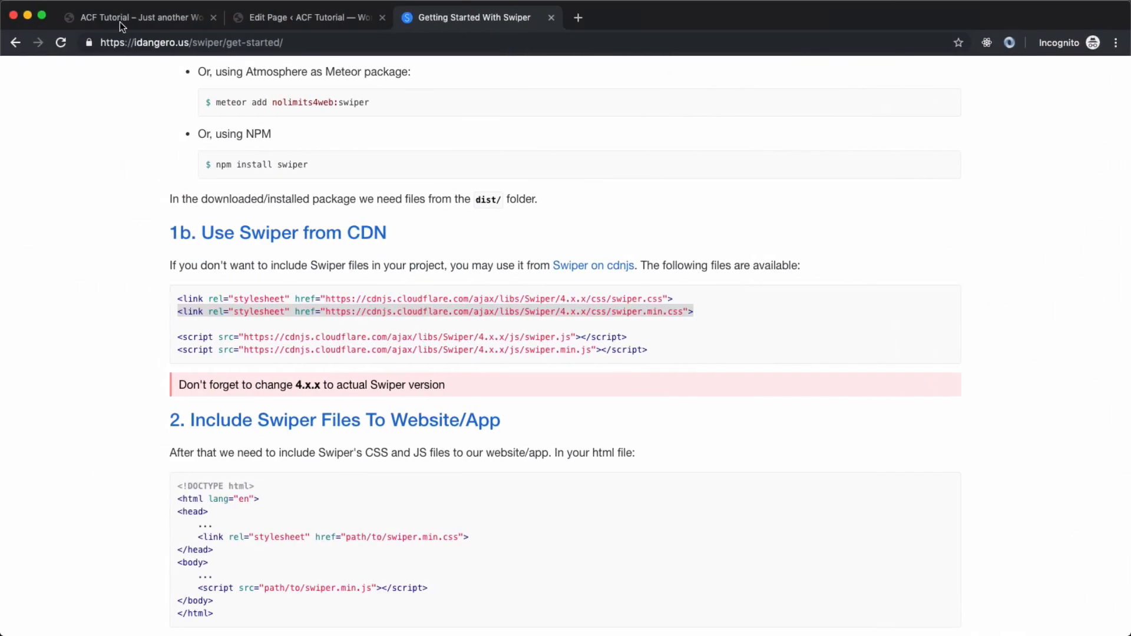
Reload the acf.local home page to see the gallery as a slider with prev and next arrows.
left_click(137, 18)
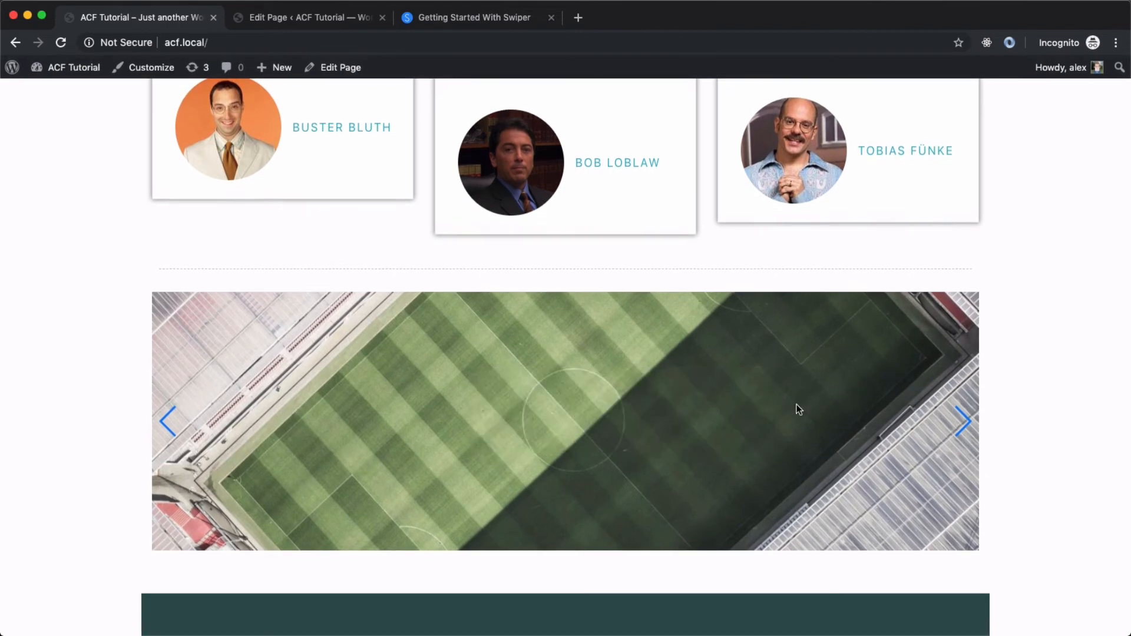
mouse_move(364, 377)
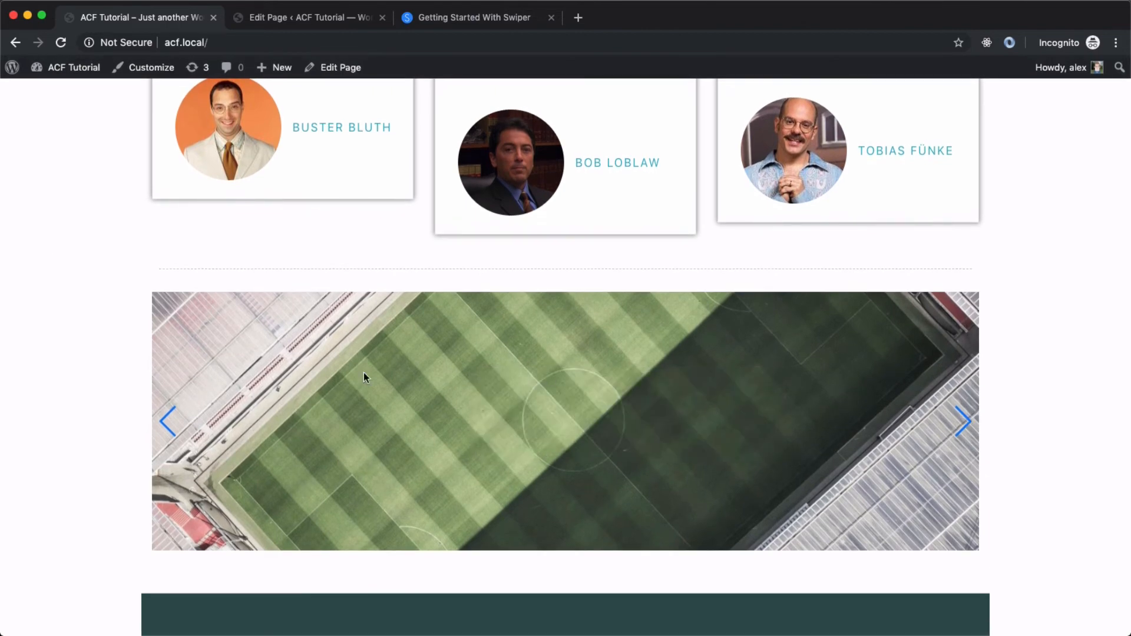
mouse_move(466, 356)
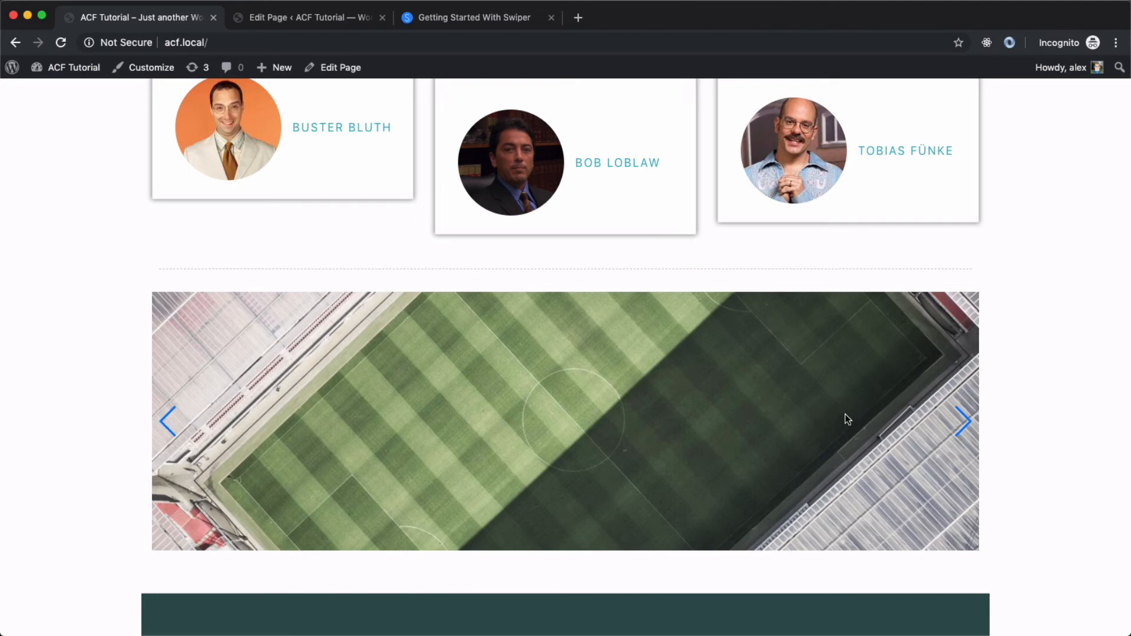
mouse_move(537, 381)
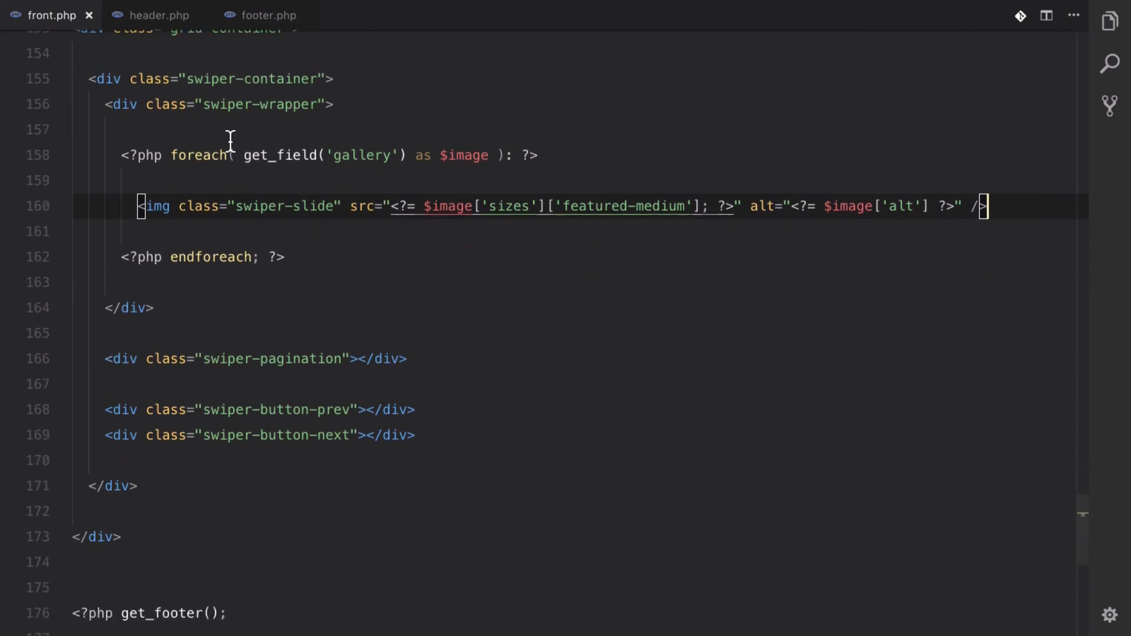
Add a script block in footer.php with the new Swiper('.swiper-container') init: loop, centred slides, pagination, navigation.
left_click(267, 15)
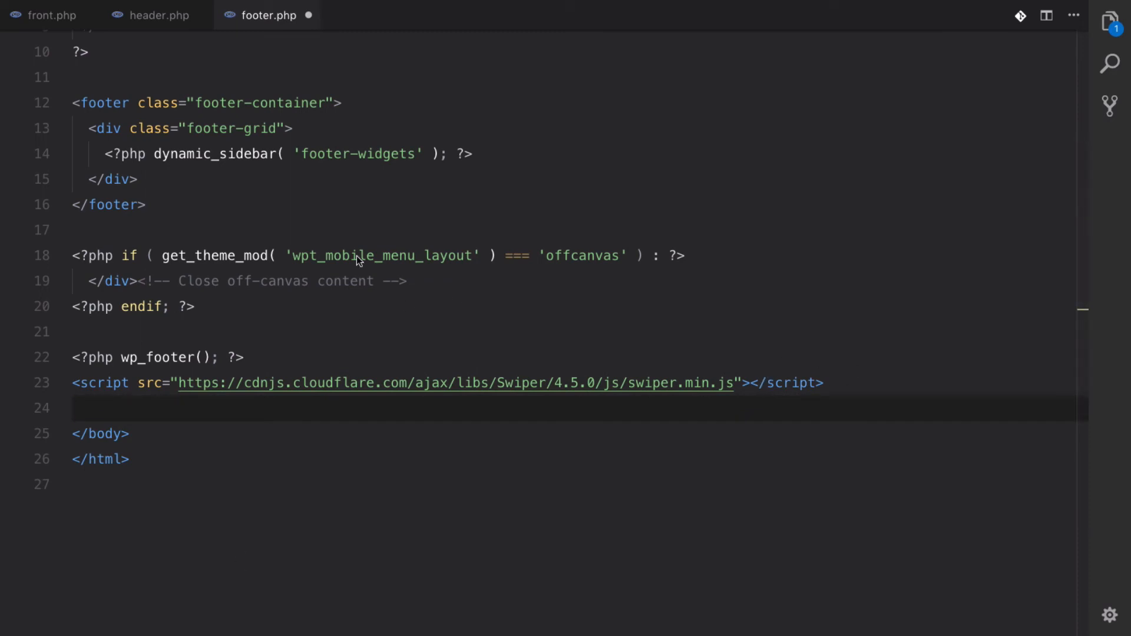
type("<script></script>")
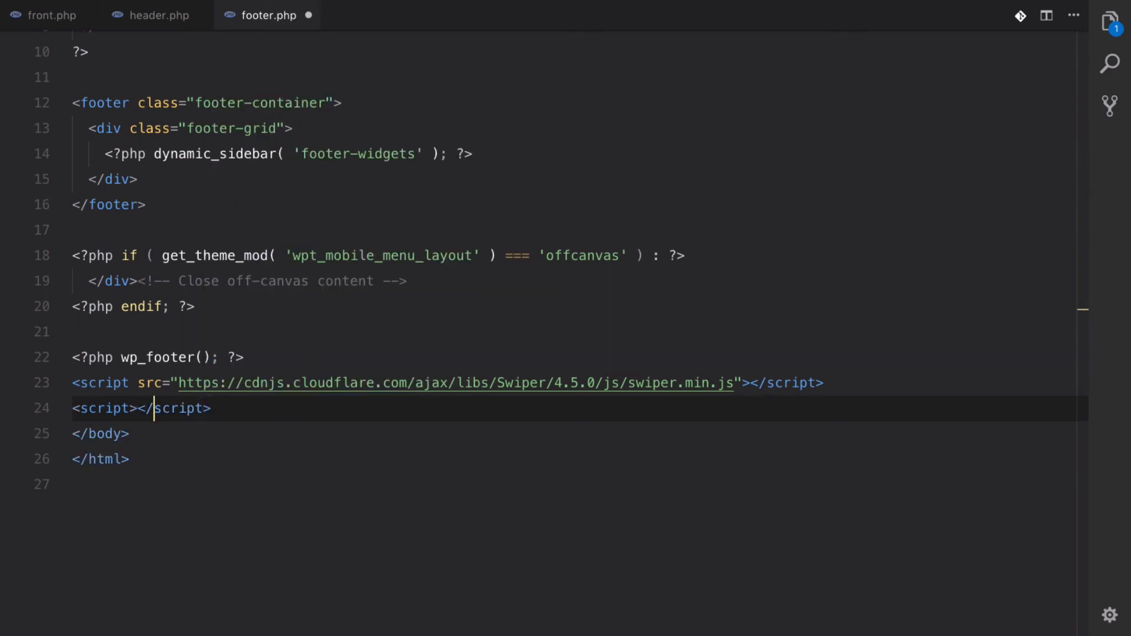
key("Enter")
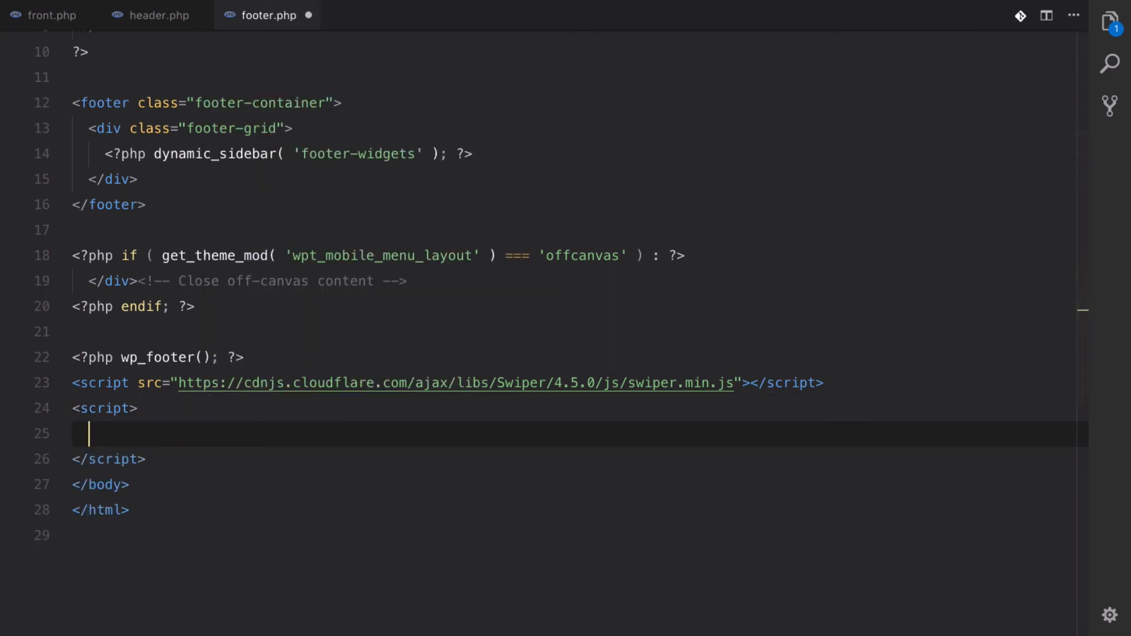
type("var m")
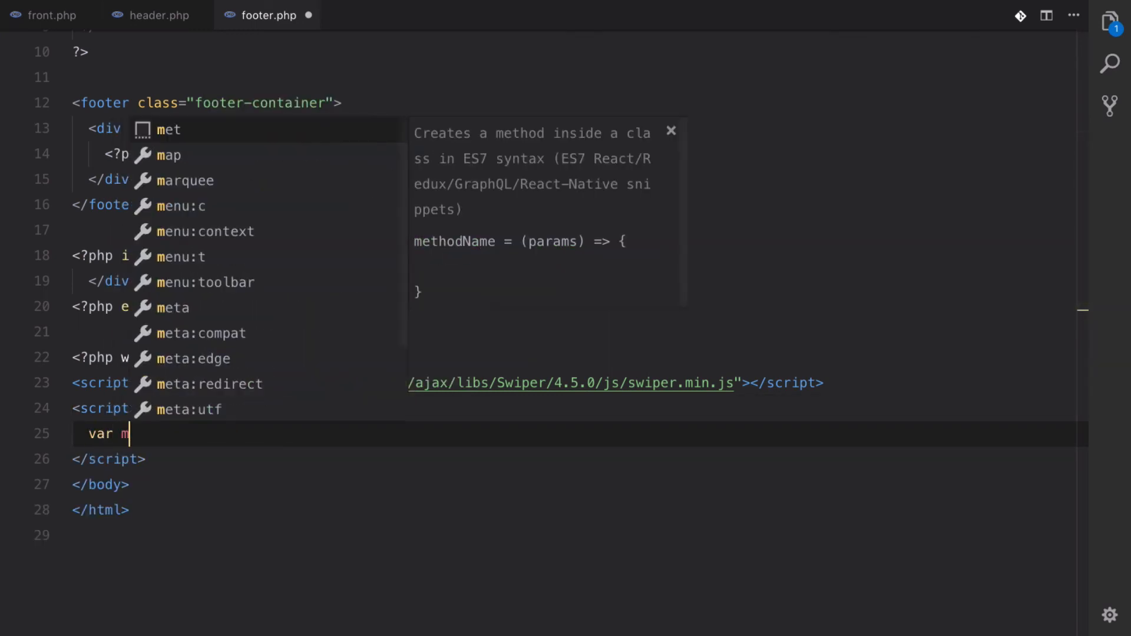
key("Escape")
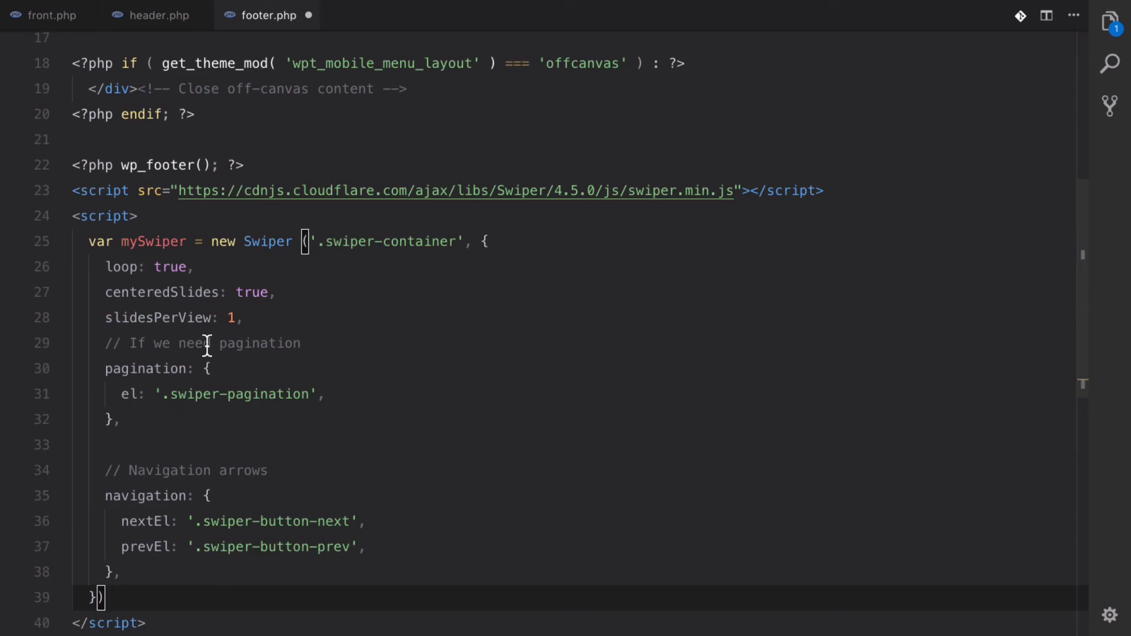
scroll("down", 3)
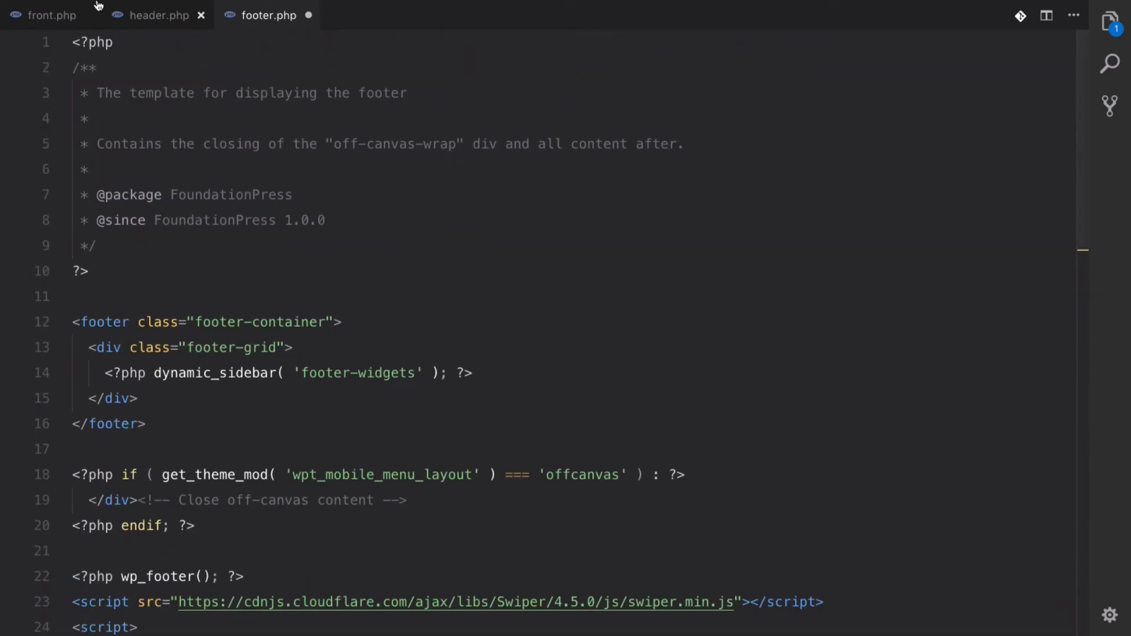
Check the container class in front.php against the init selector and save footer.php.
left_click(51, 15)
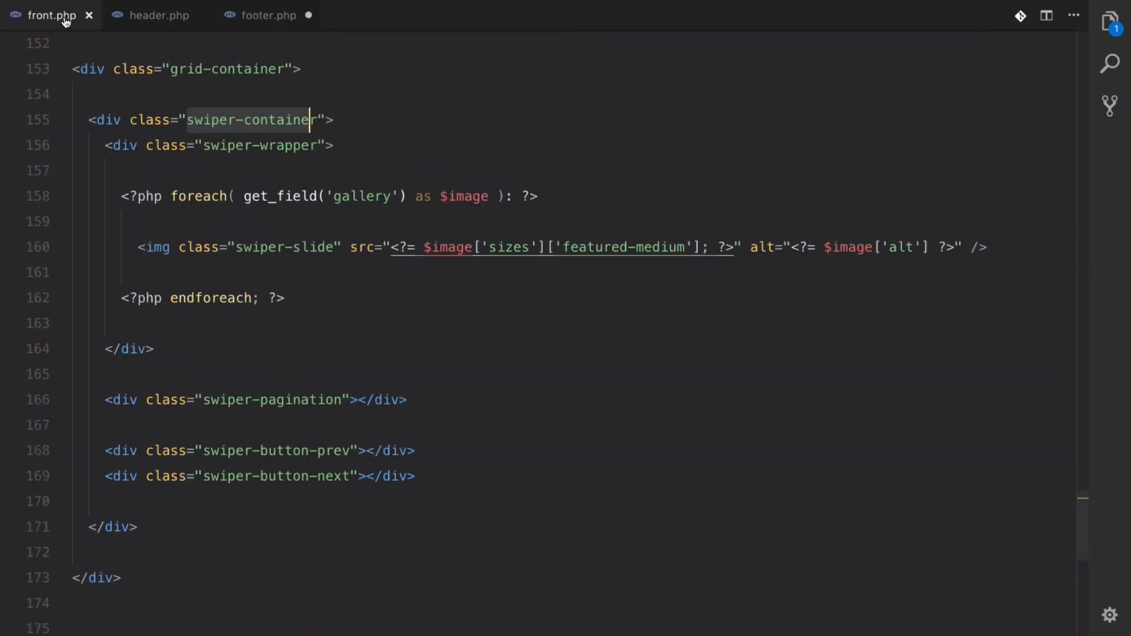
mouse_move(231, 31)
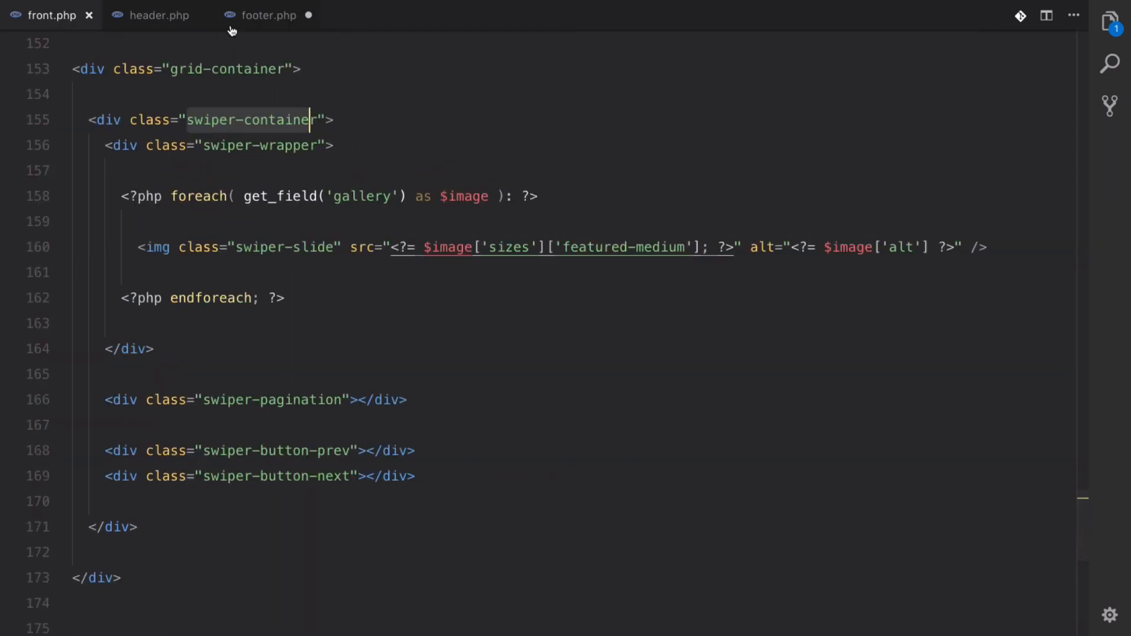
left_click(272, 15)
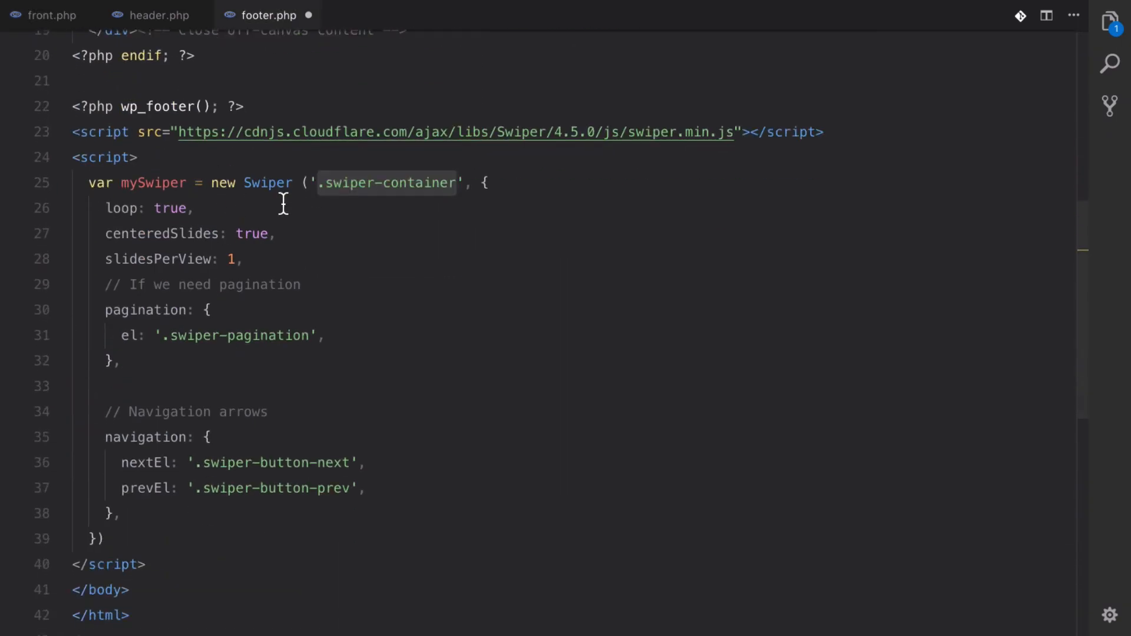
mouse_move(143, 324)
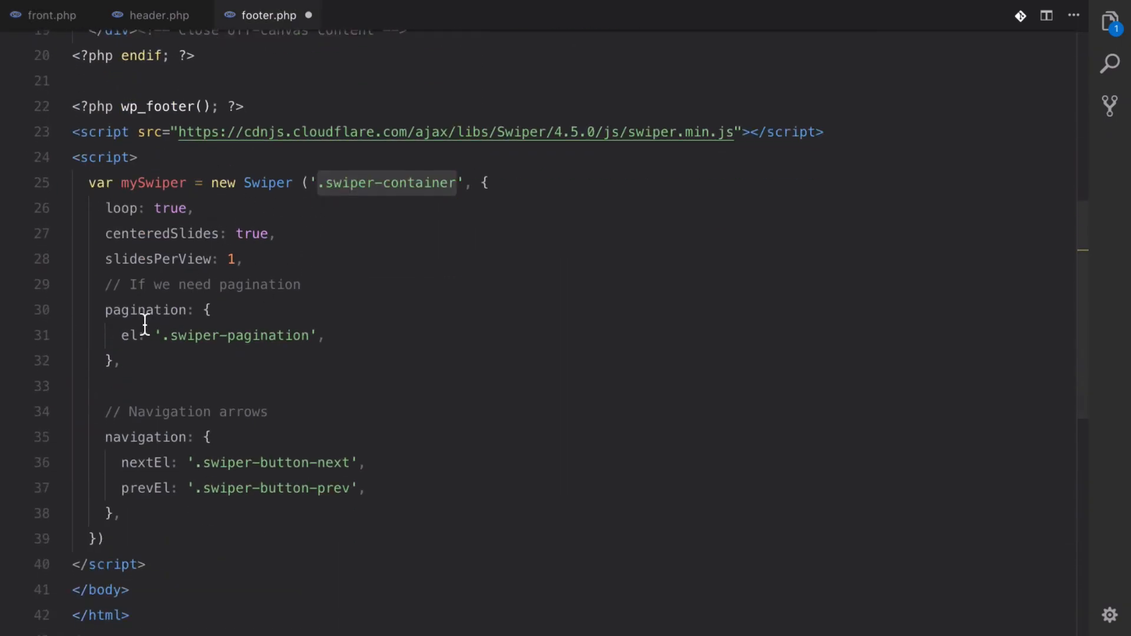
mouse_move(210, 443)
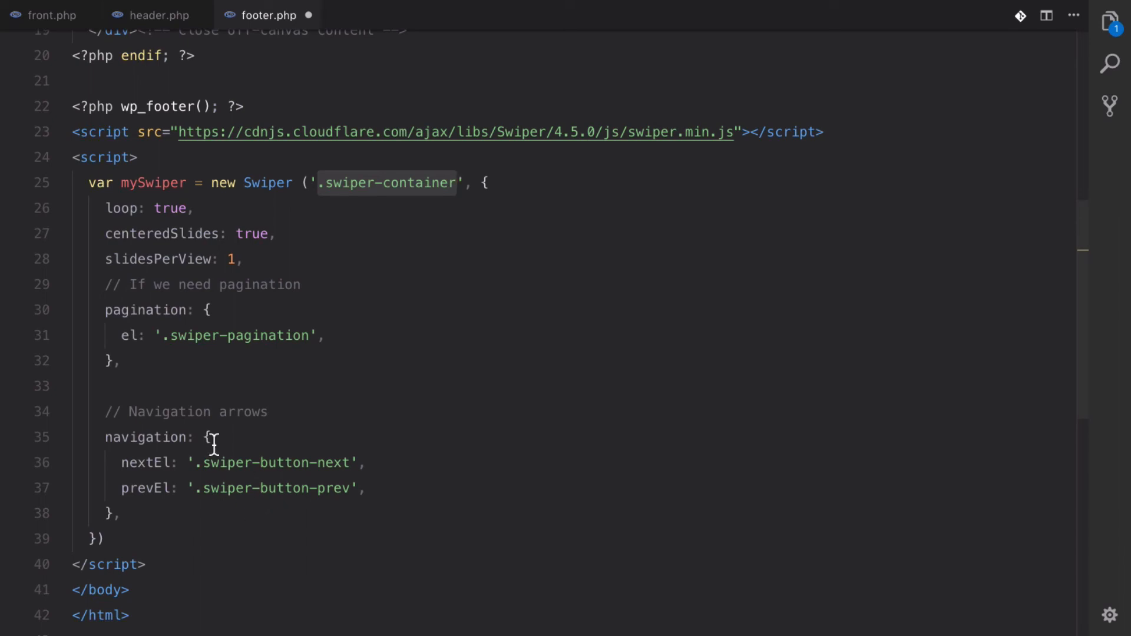
mouse_move(291, 249)
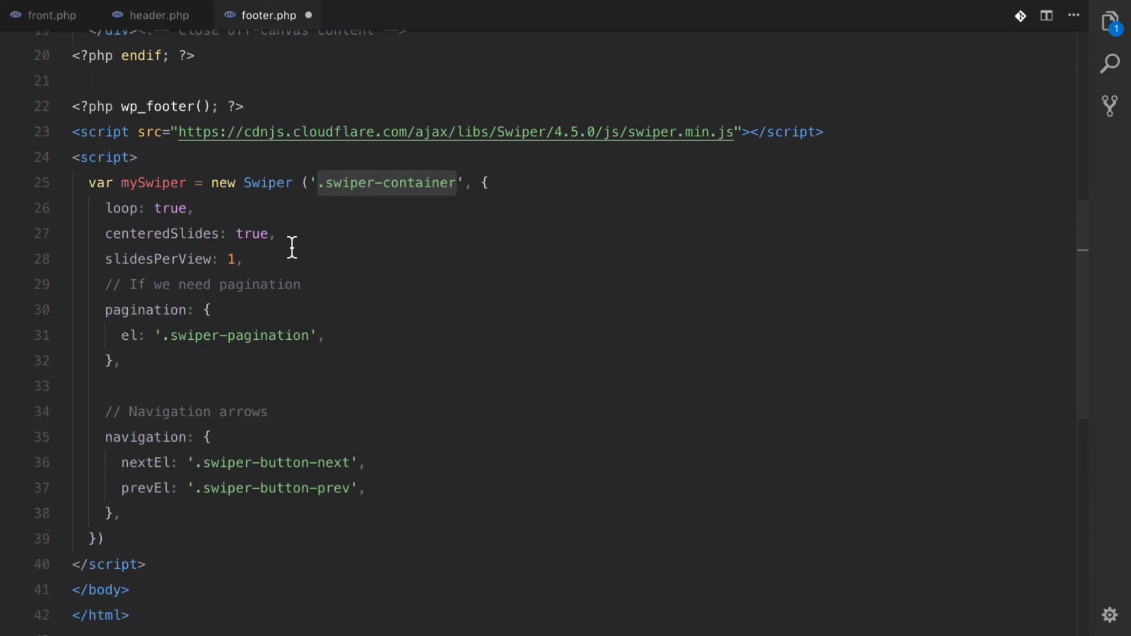
left_click(123, 208)
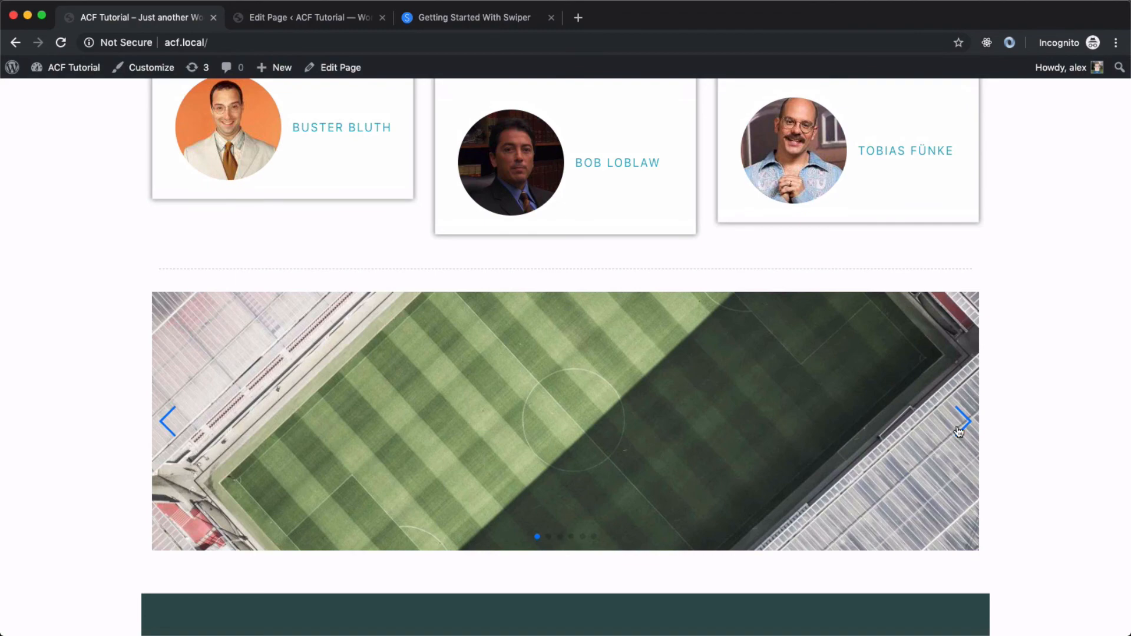
Advance the home page slider through its images with the next arrow, reaching the Statue of Liberty slide.
left_click(965, 421)
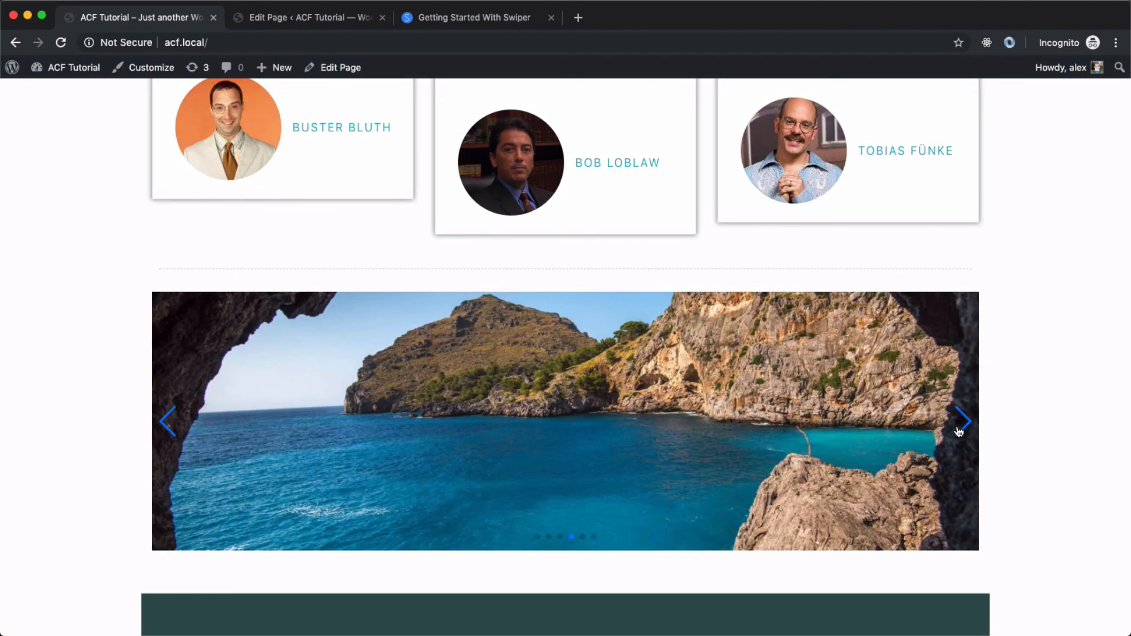
left_click(965, 421)
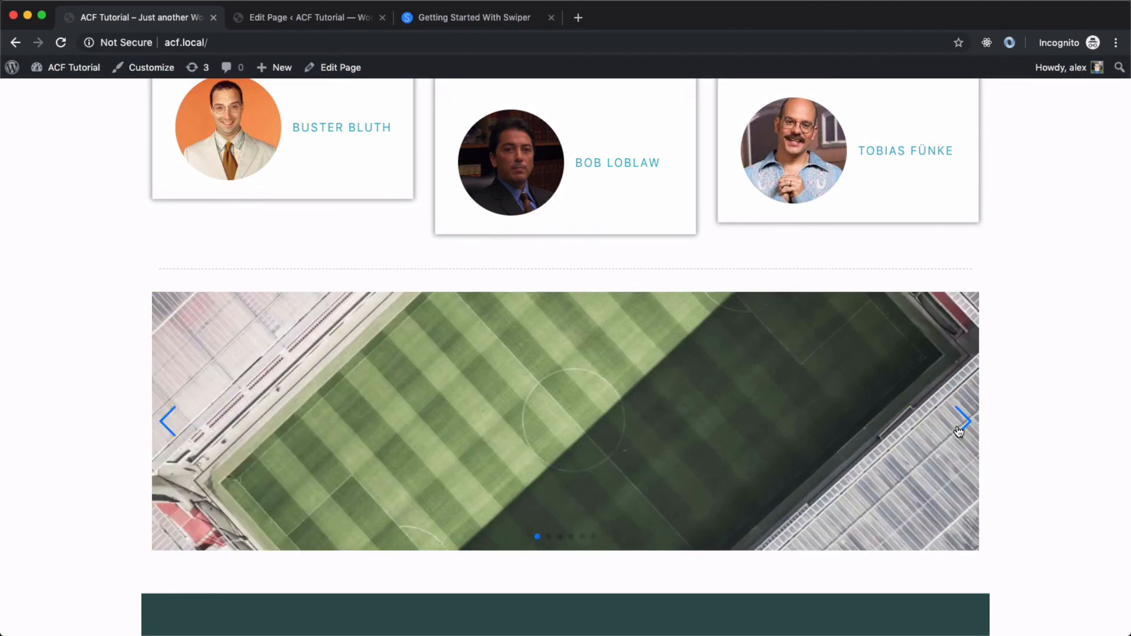
left_click(965, 420)
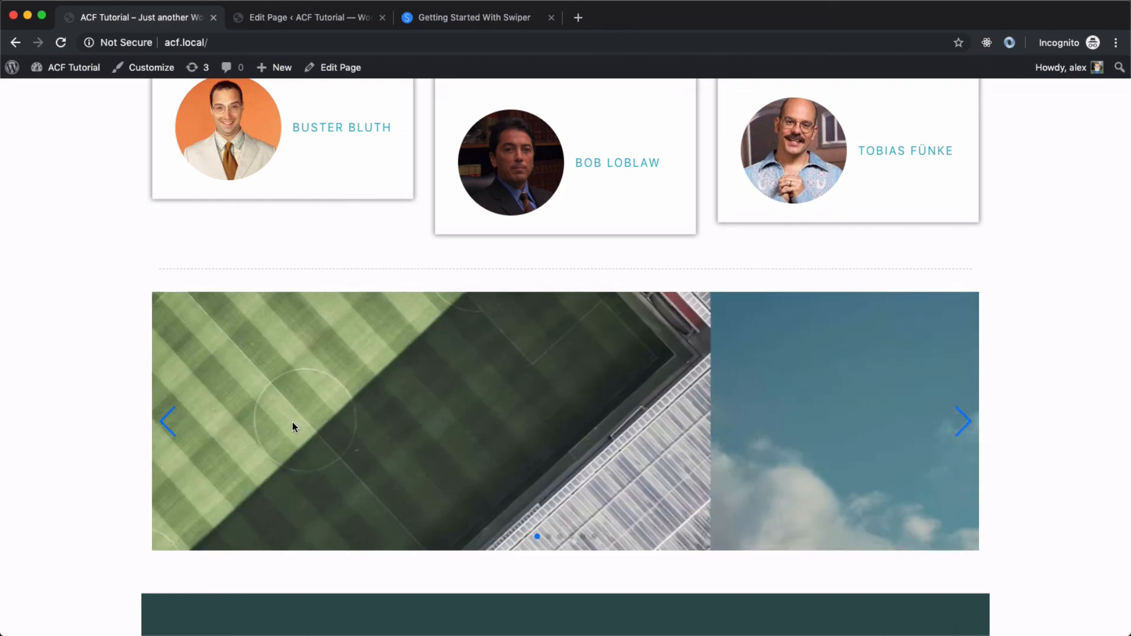
left_click(962, 422)
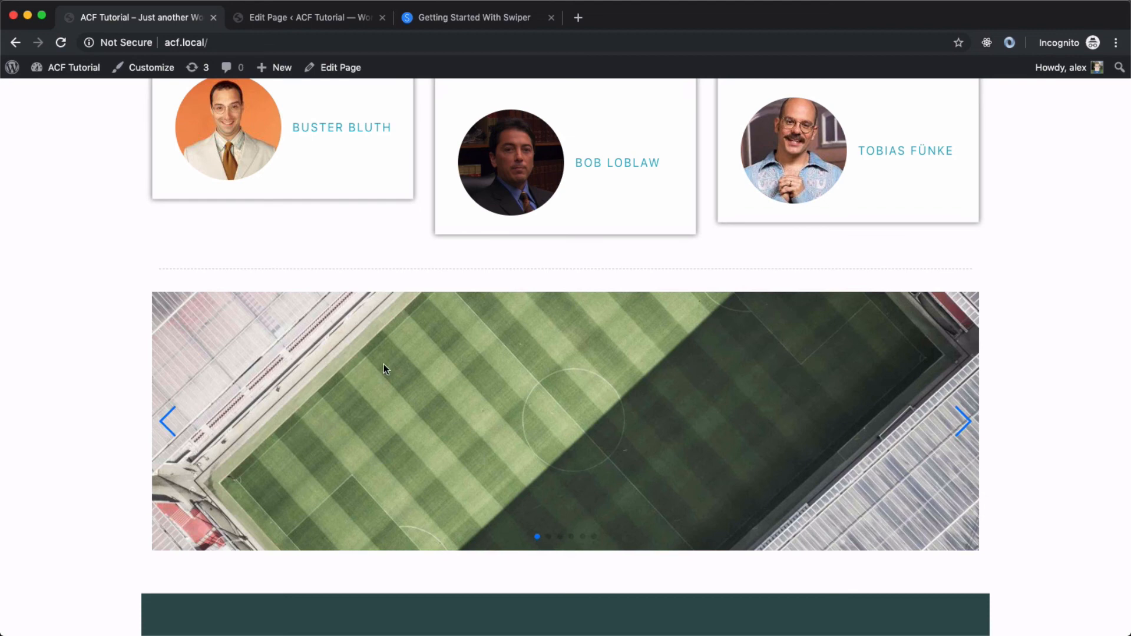
mouse_move(373, 323)
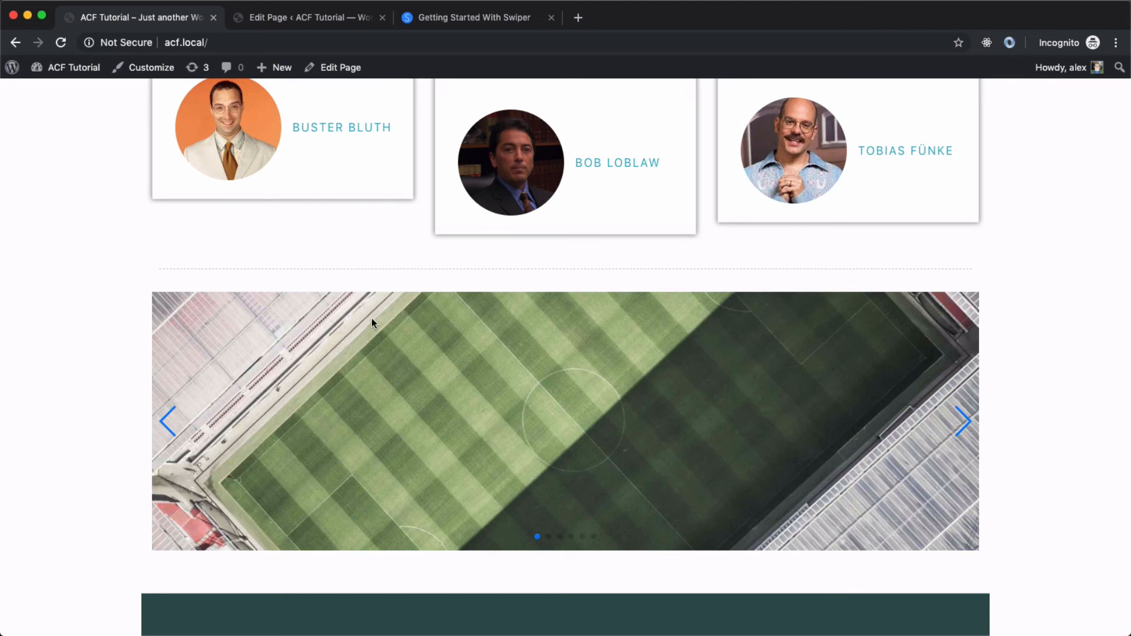
mouse_move(41, 422)
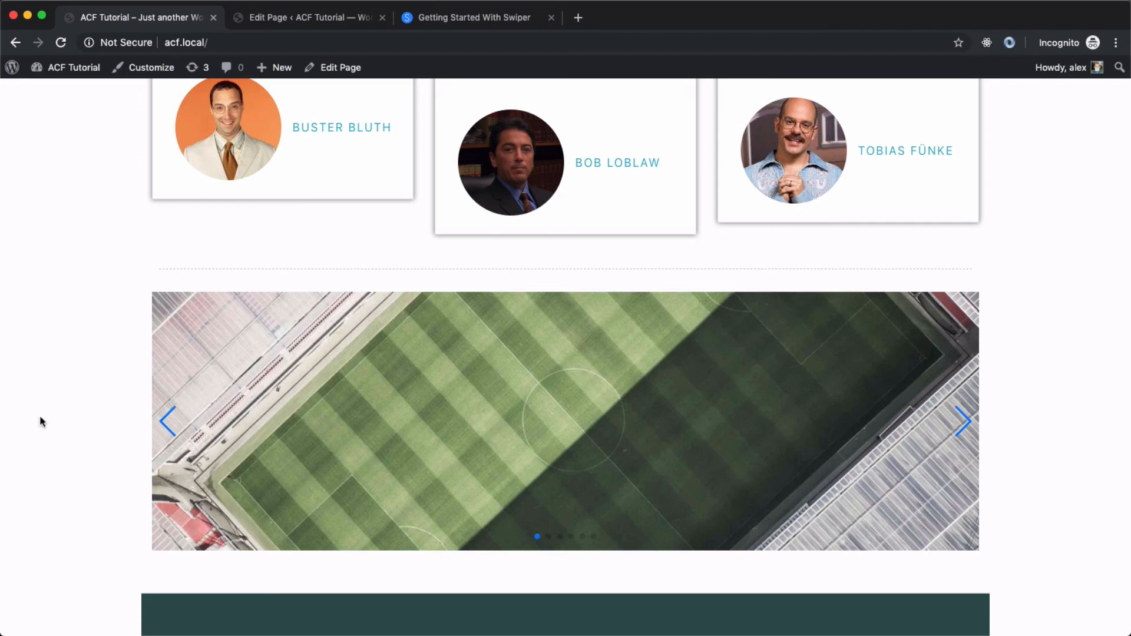
mouse_move(514, 370)
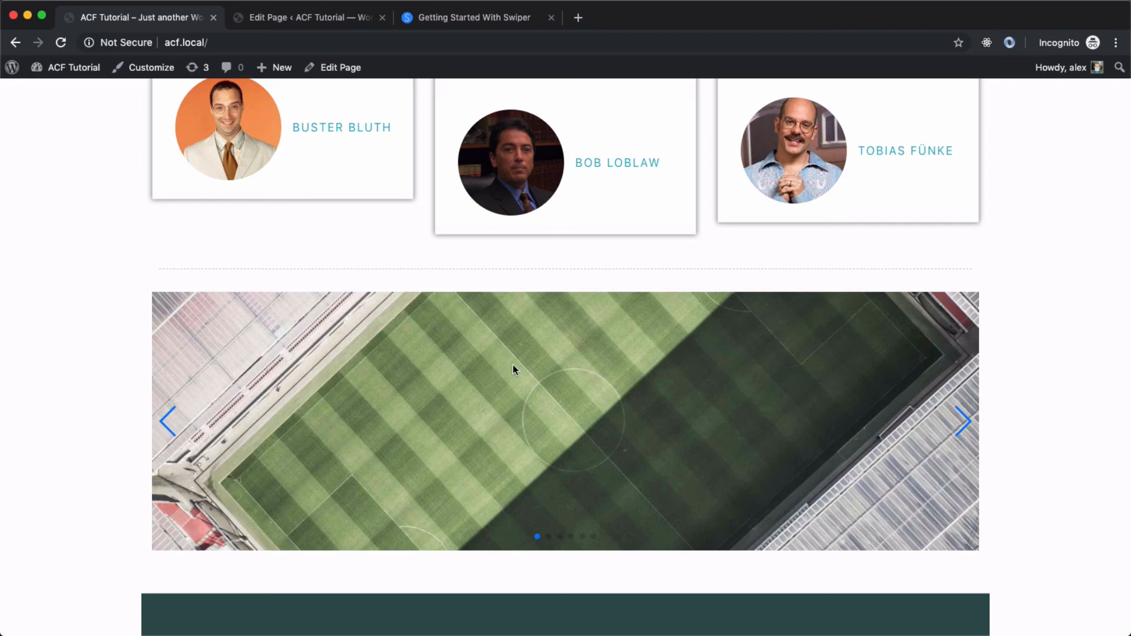
left_click(963, 421)
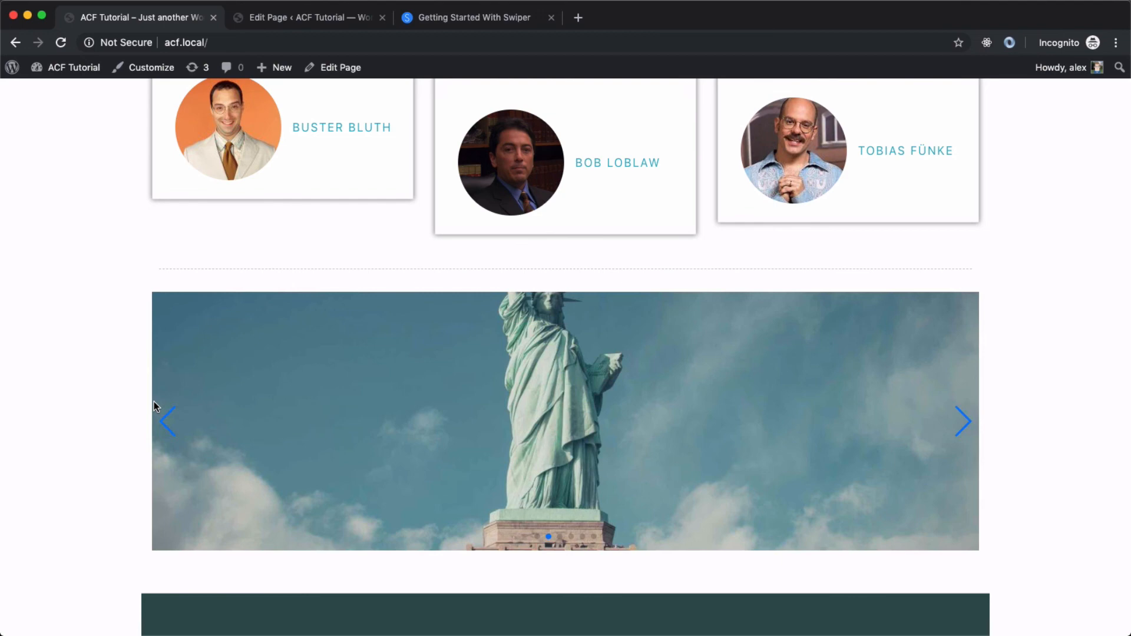
Return to the Home page editor and scroll to the Gallery field showing its six images.
left_click(308, 17)
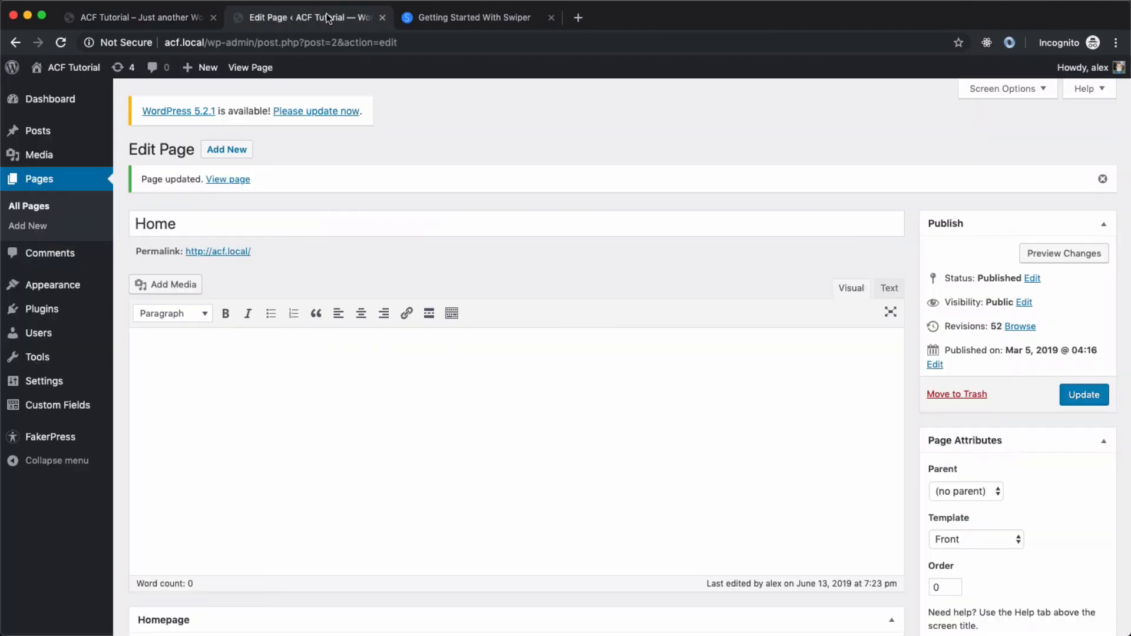
scroll("down", 3)
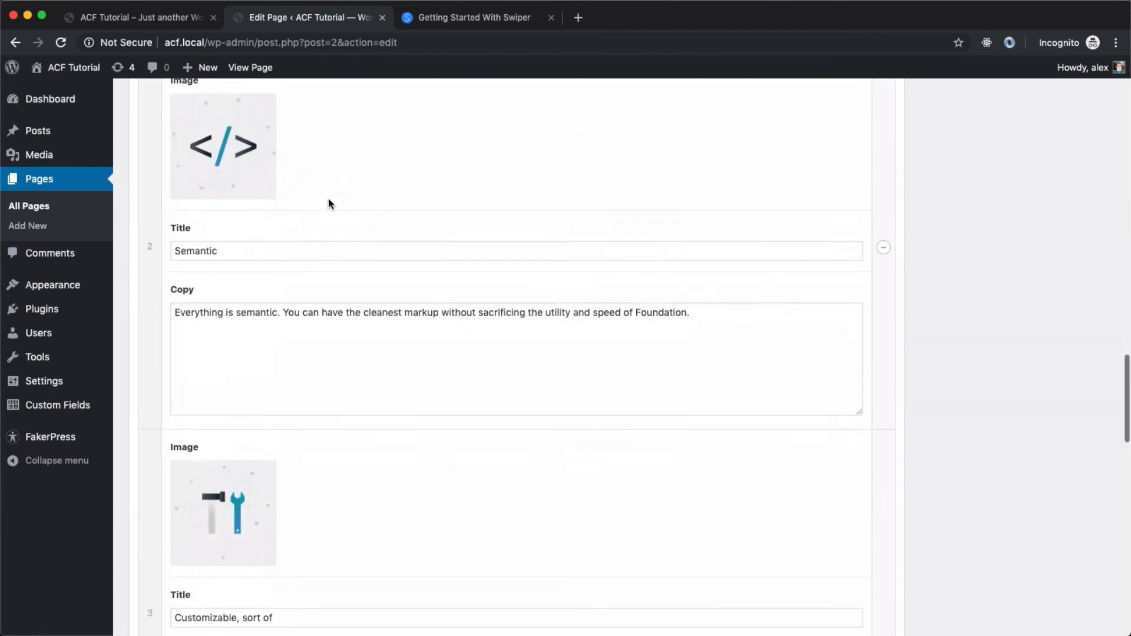
scroll("down", 3)
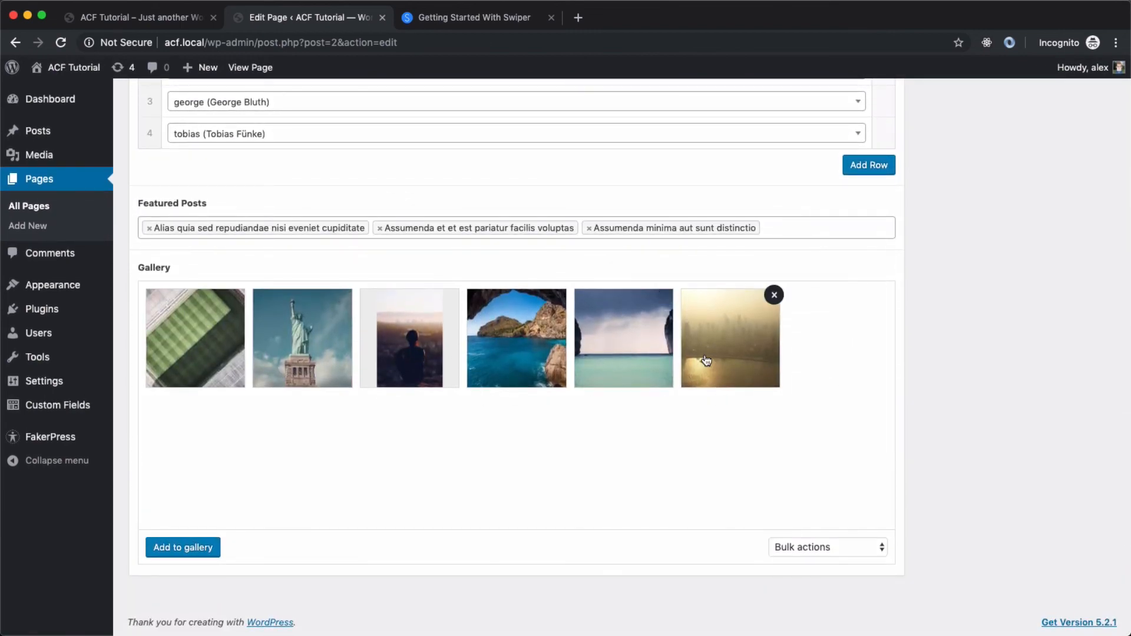
mouse_move(1021, 301)
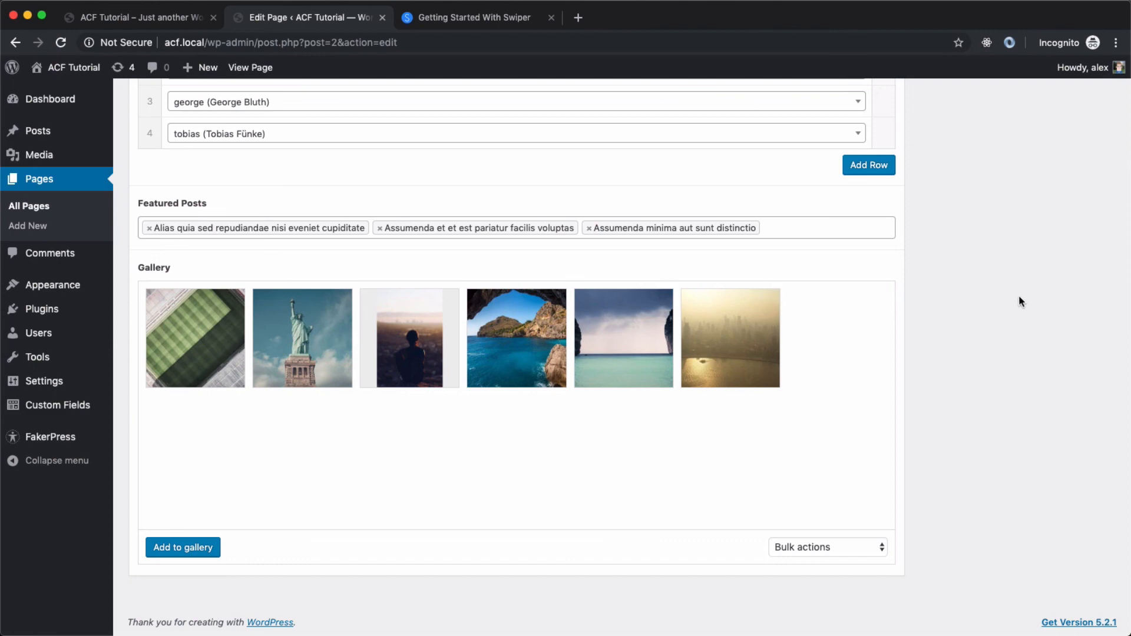